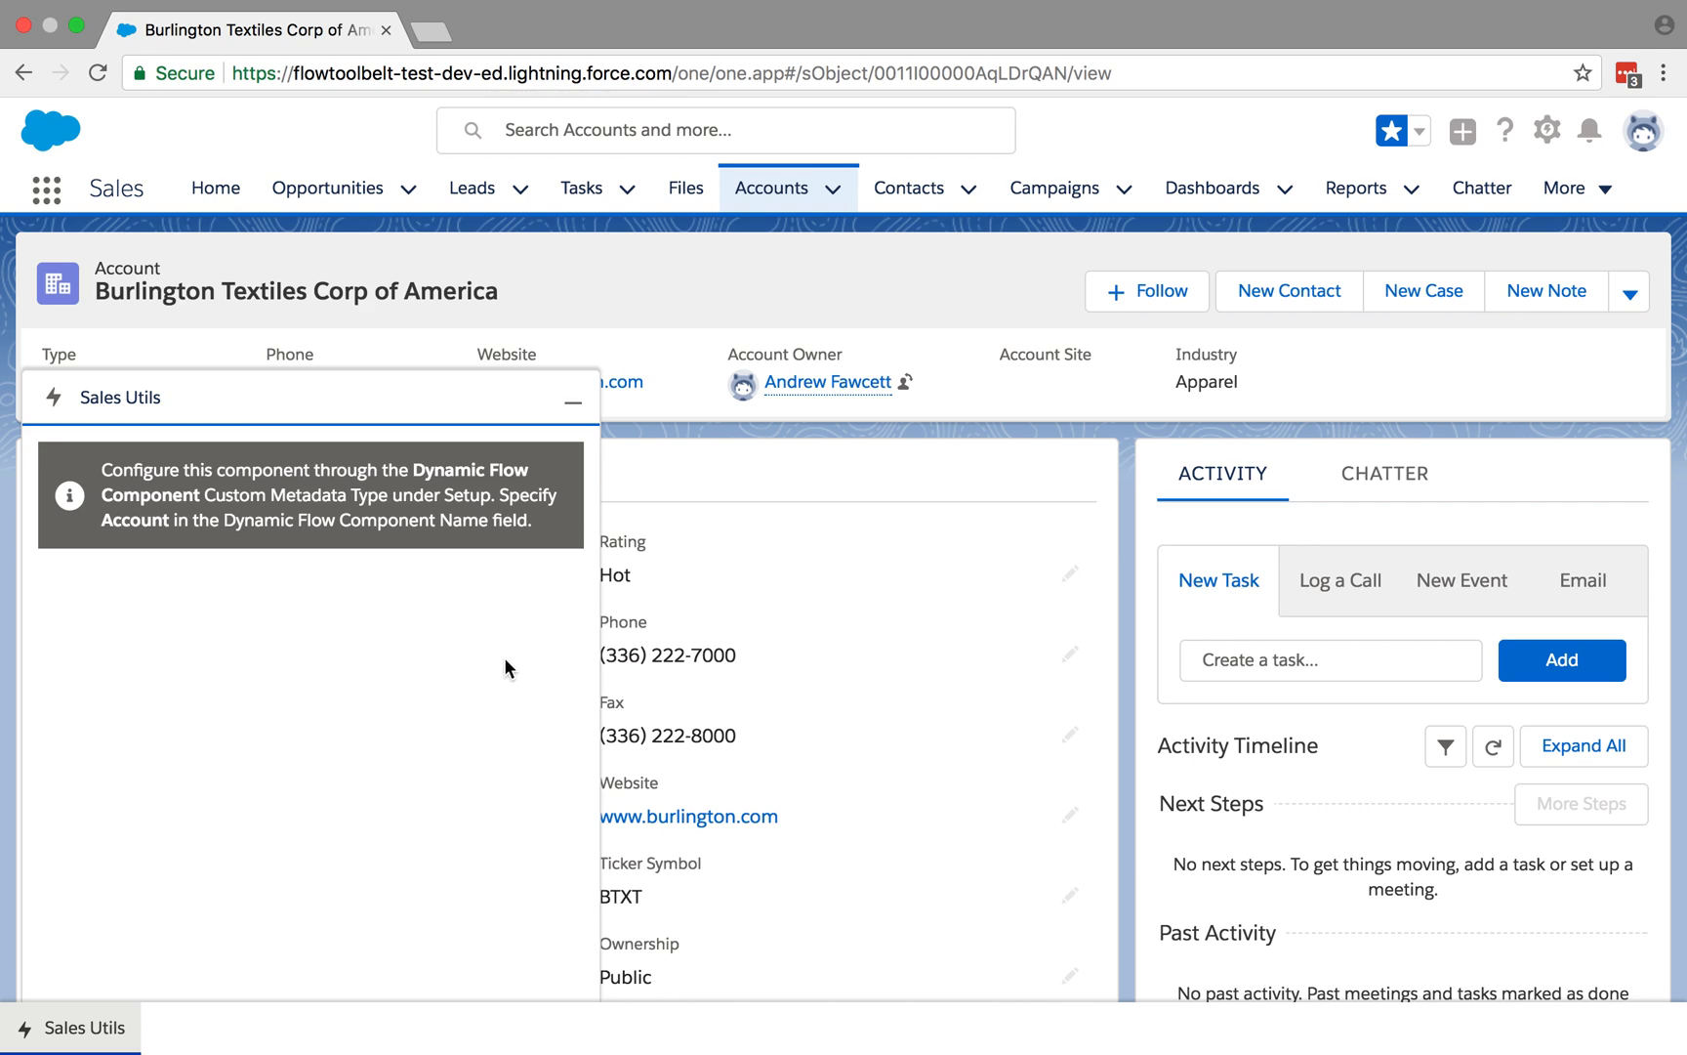
mouse_move(809, 514)
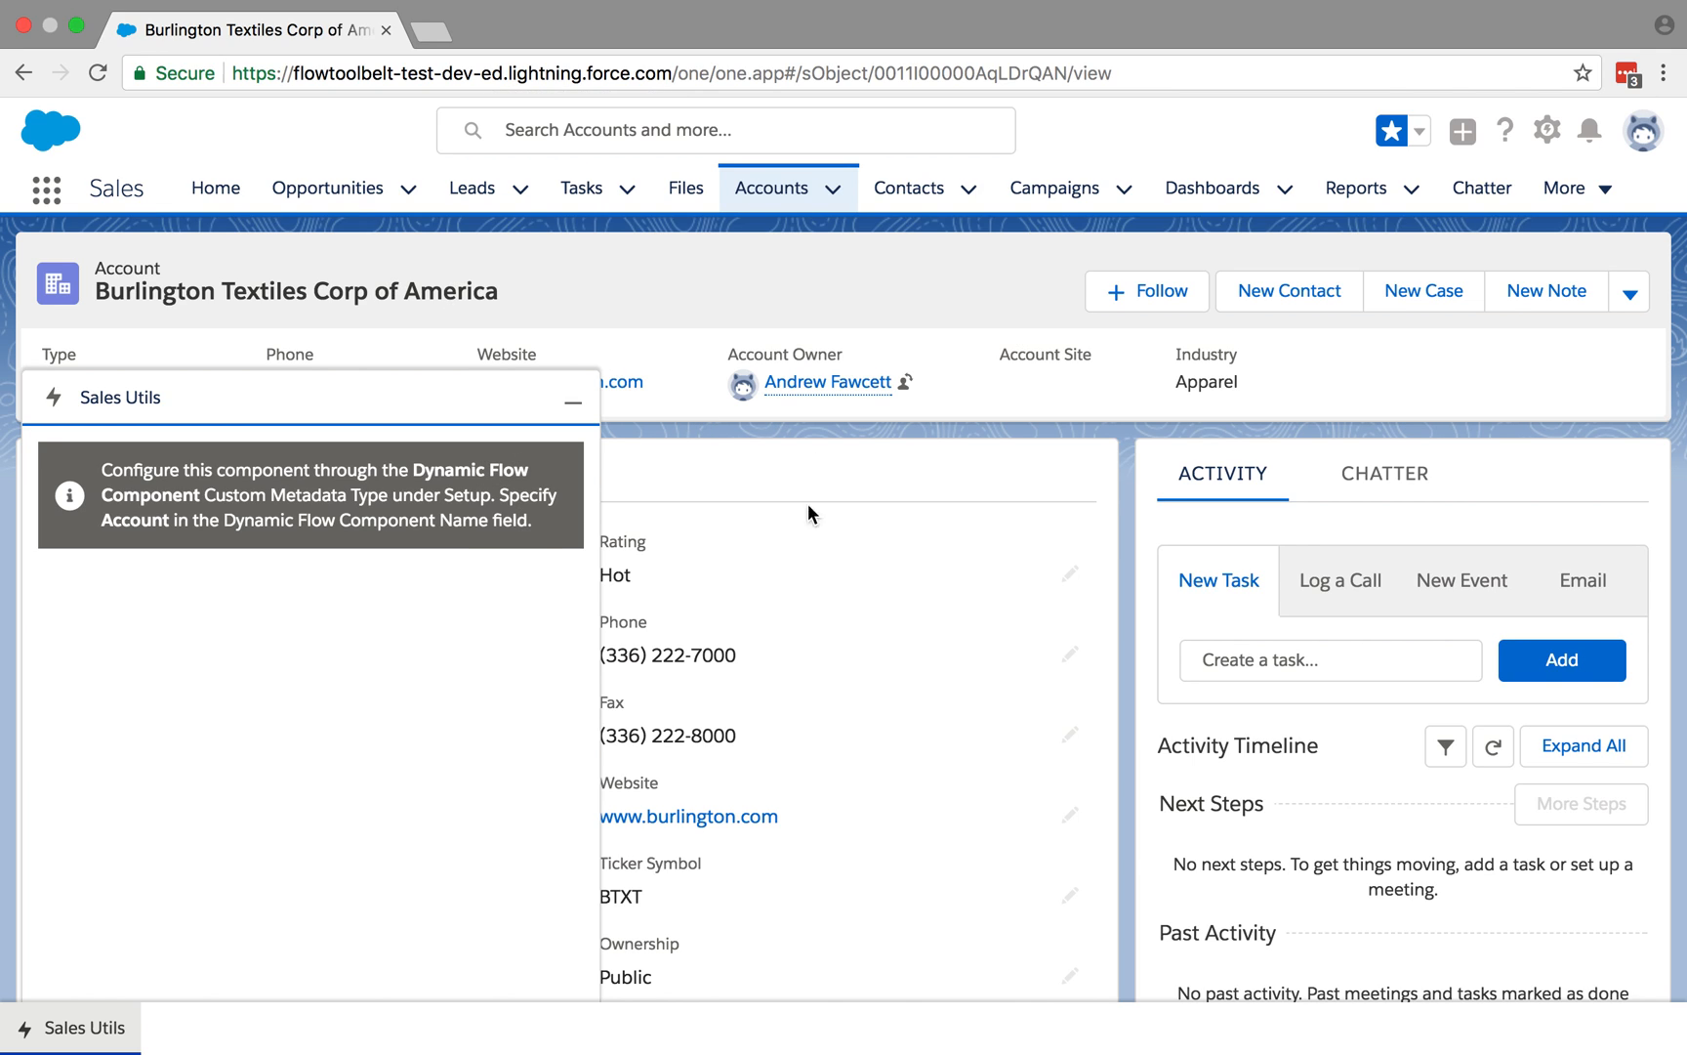
mouse_move(965, 353)
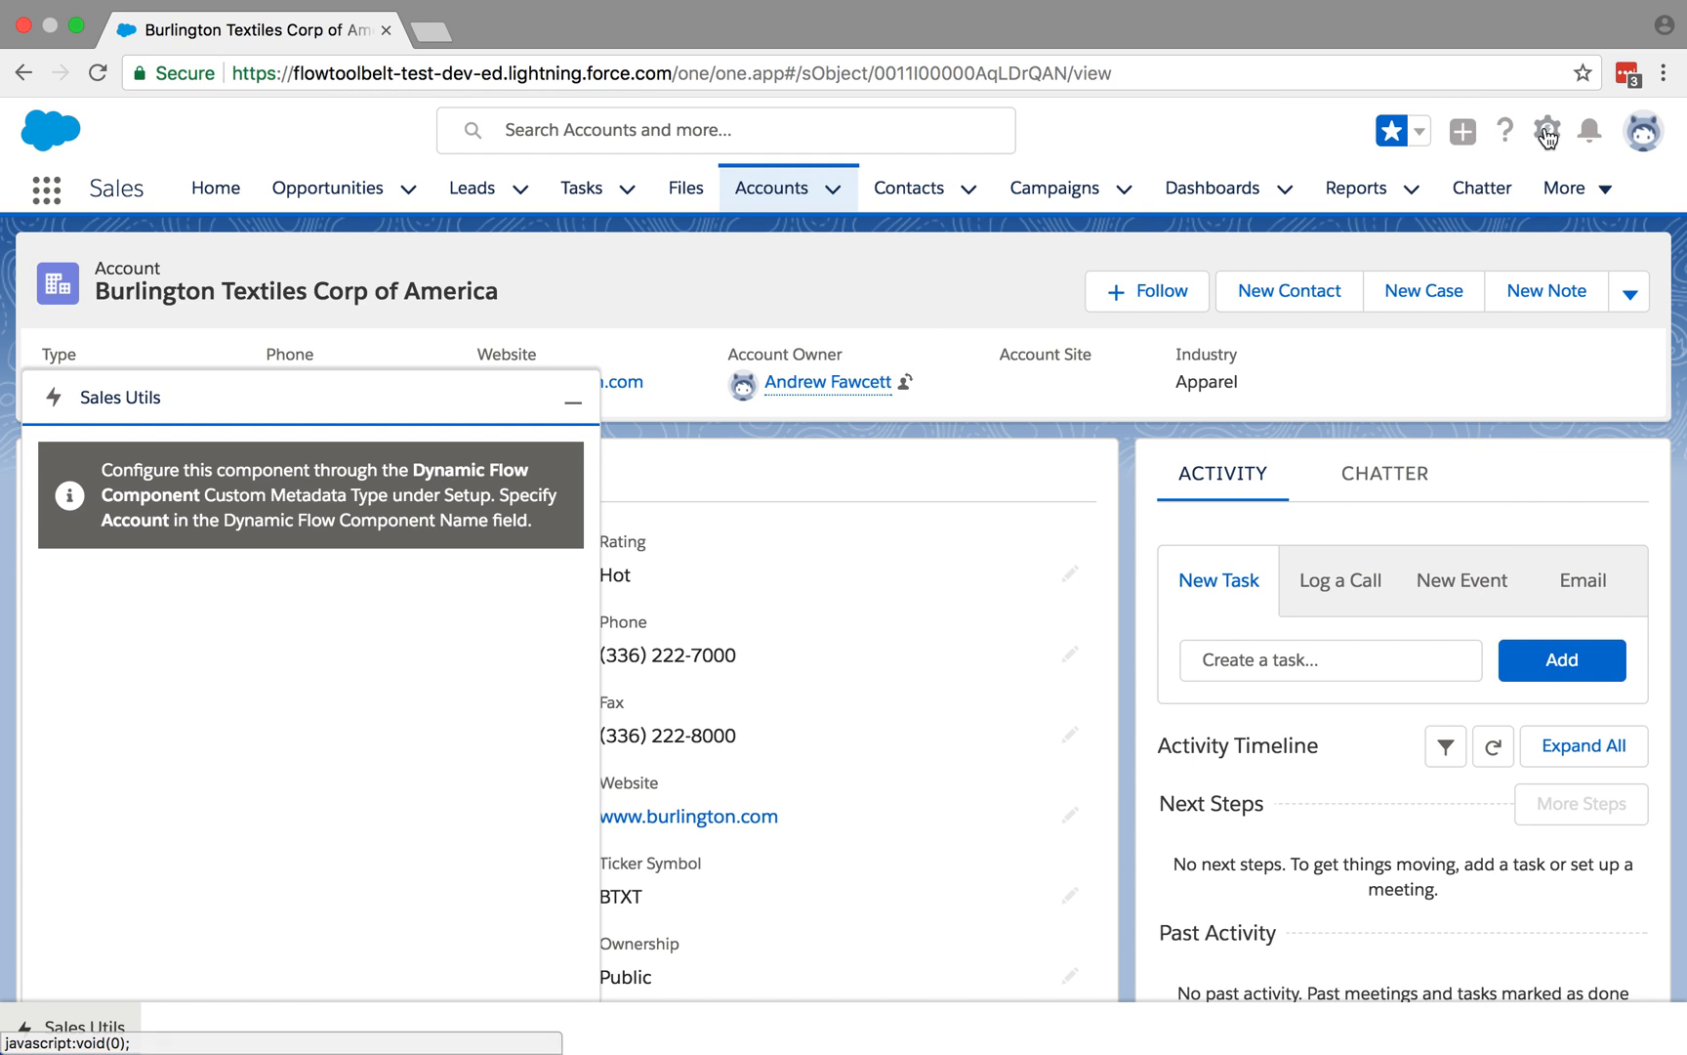
Launch Setup in a new tab from the gear menu on the Burlington Textiles account.
click(1547, 131)
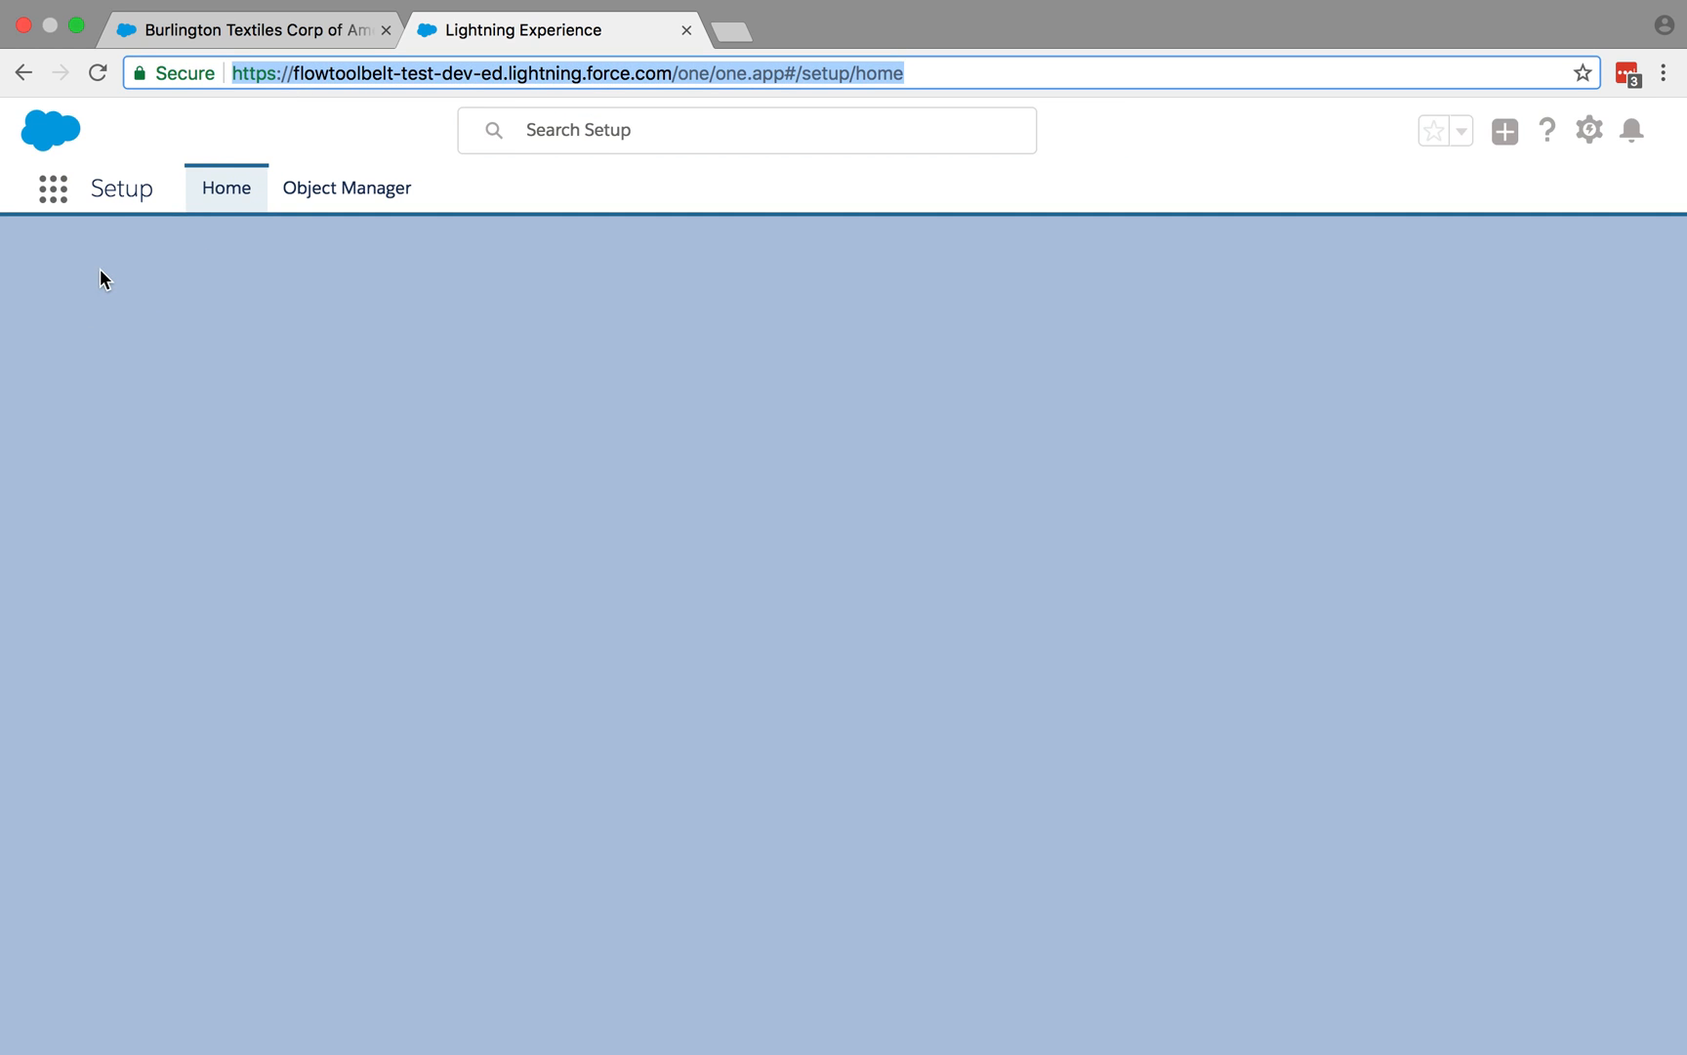
mouse_move(92, 268)
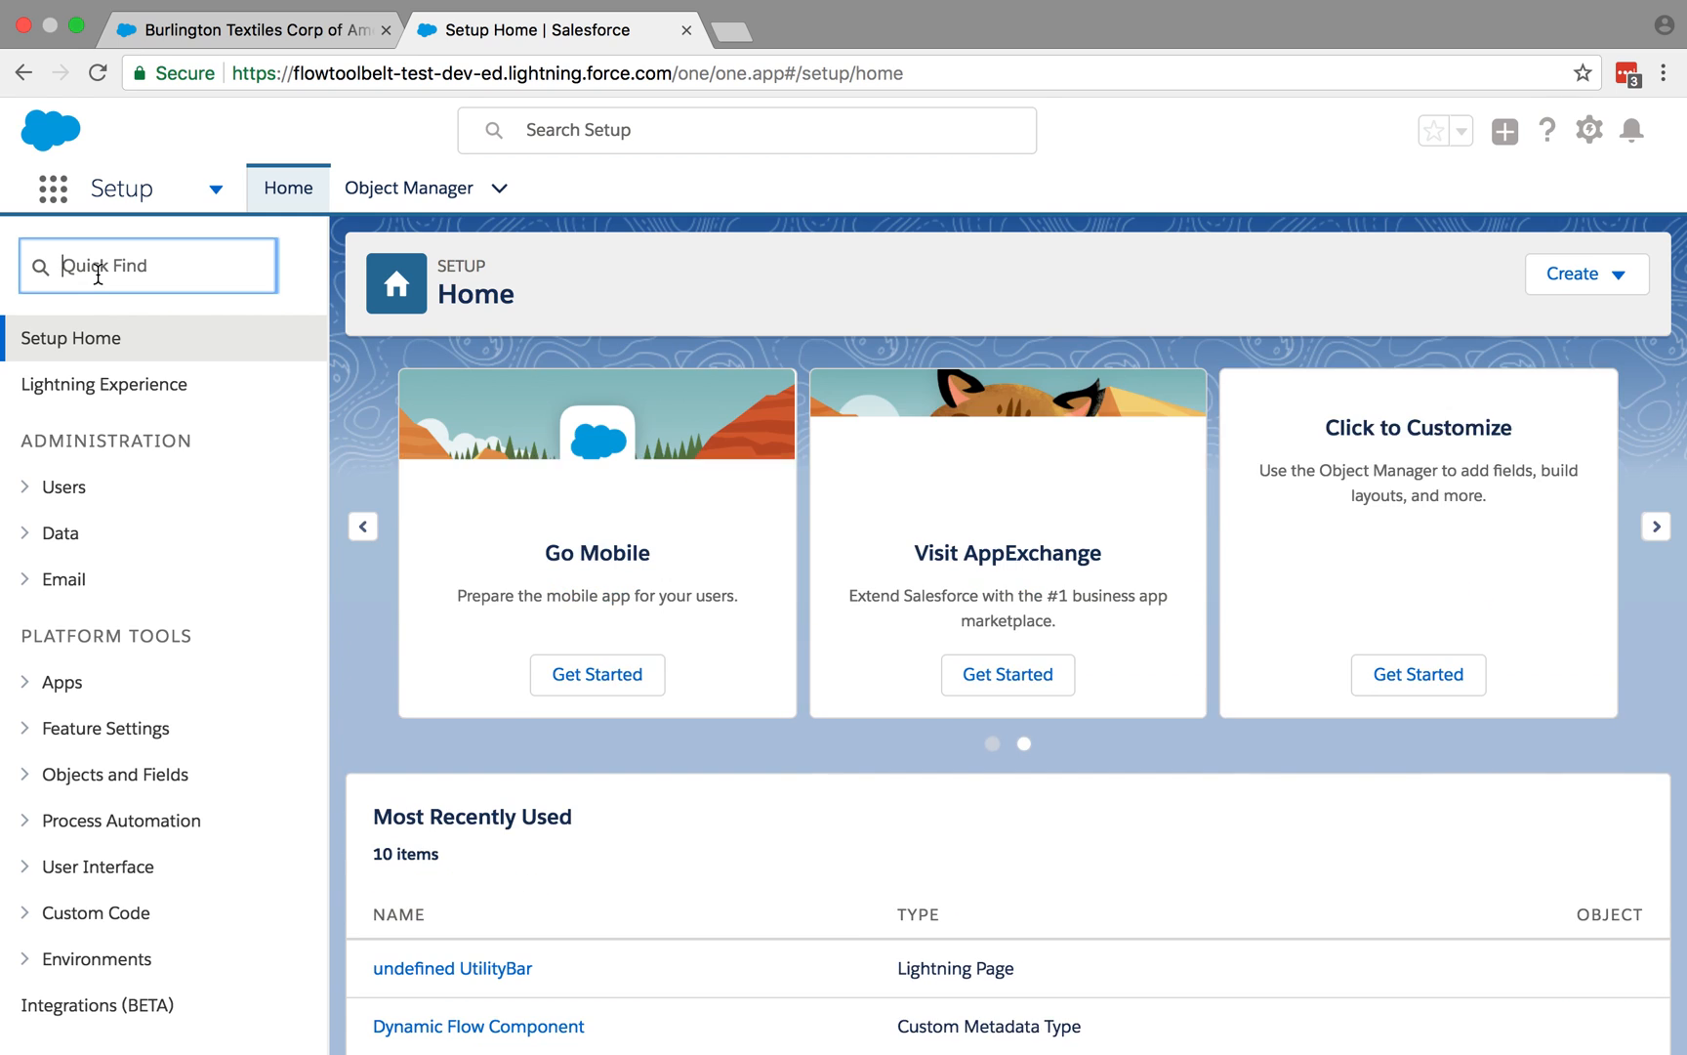
Search Quick Find for 'Flows' and go to the Flows setup page.
text(Flows)
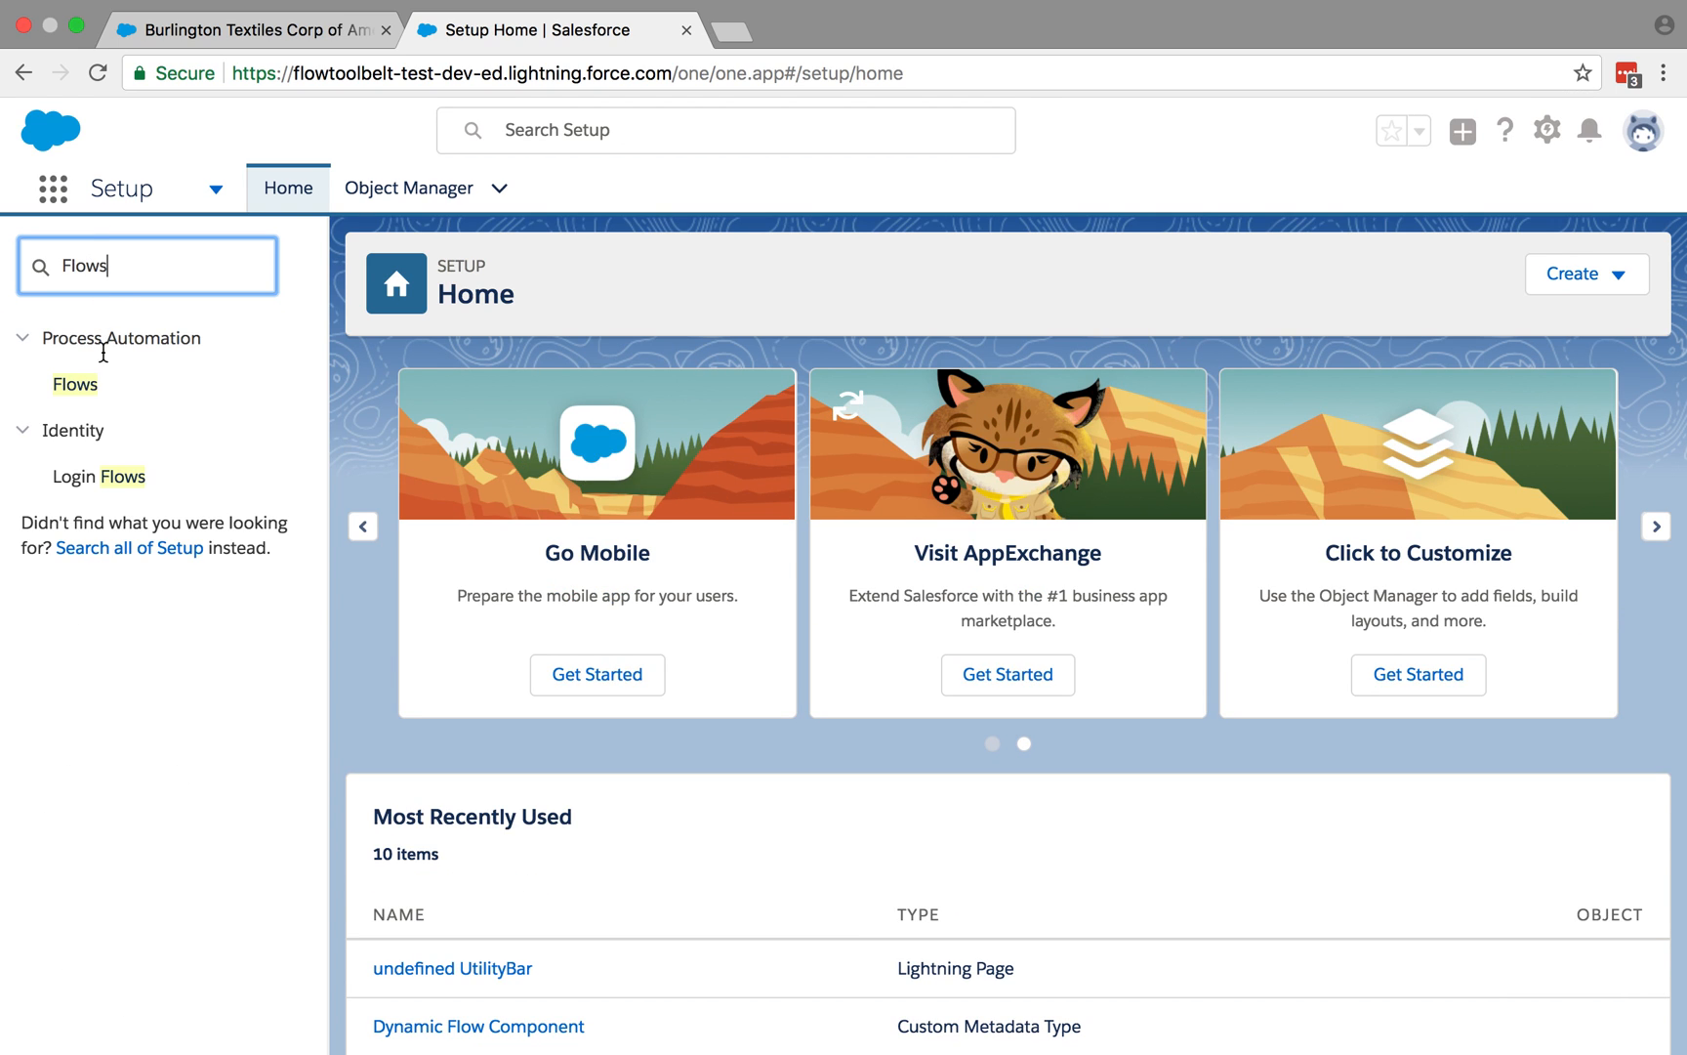
click(76, 385)
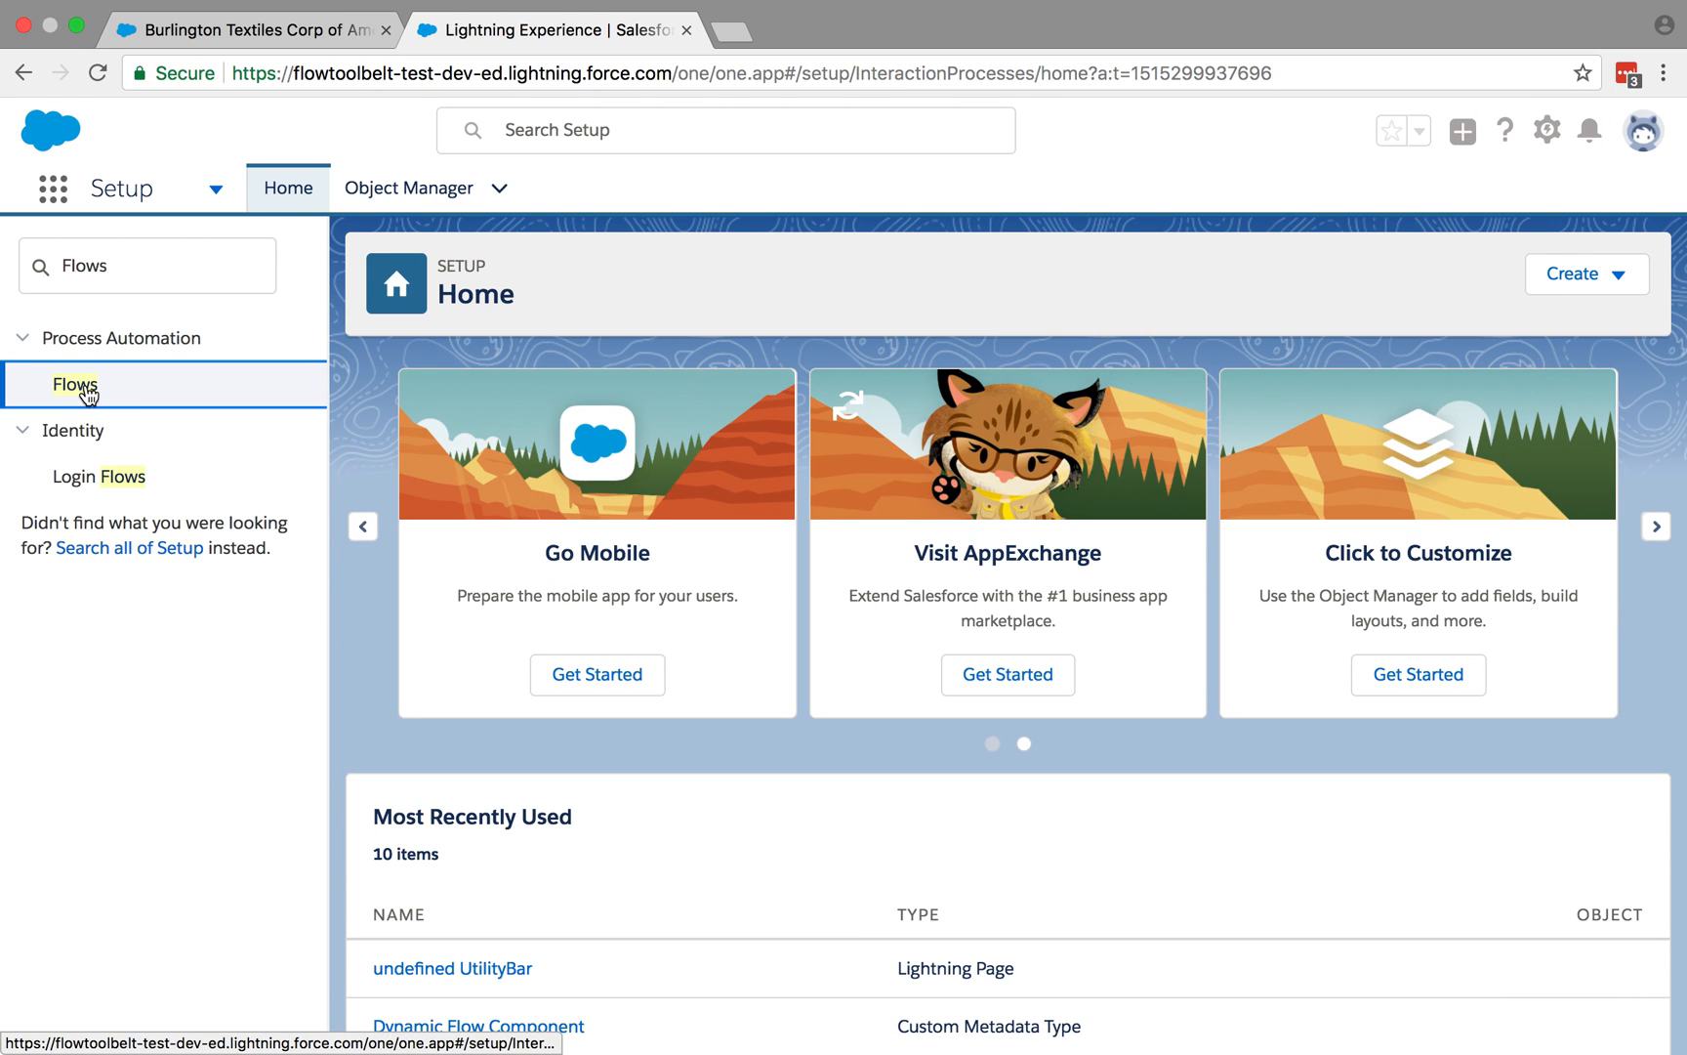
click(74, 385)
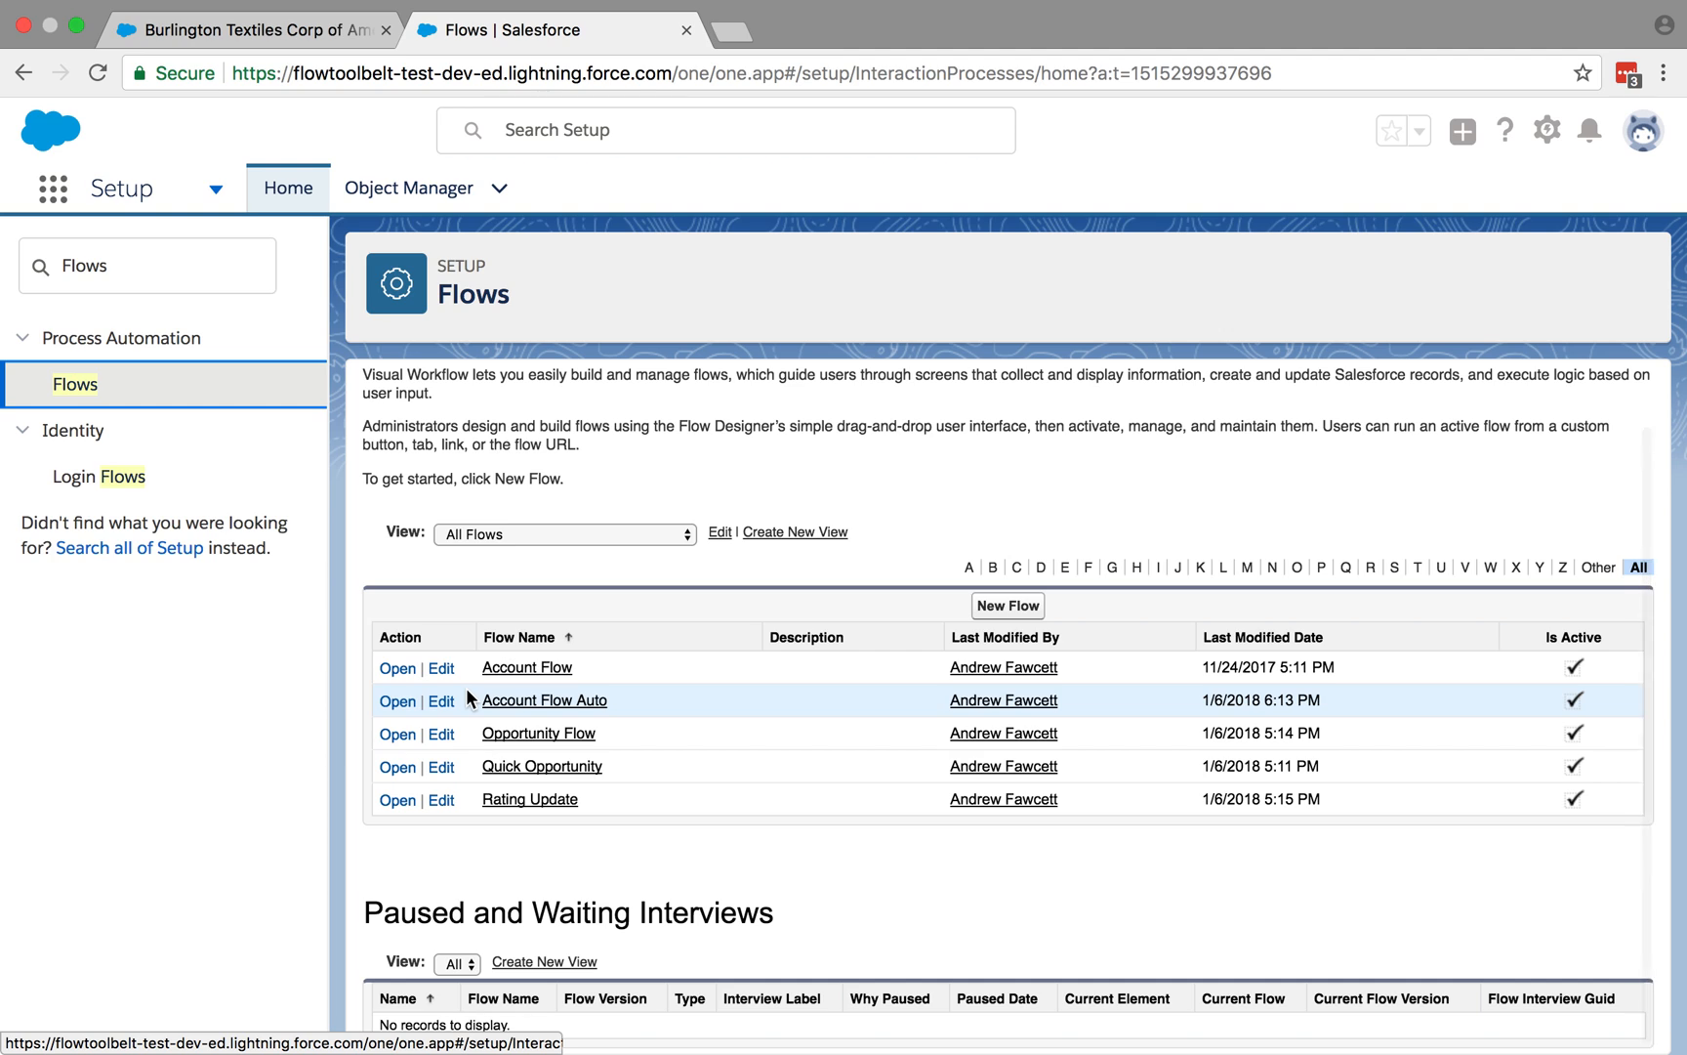
mouse_move(451, 689)
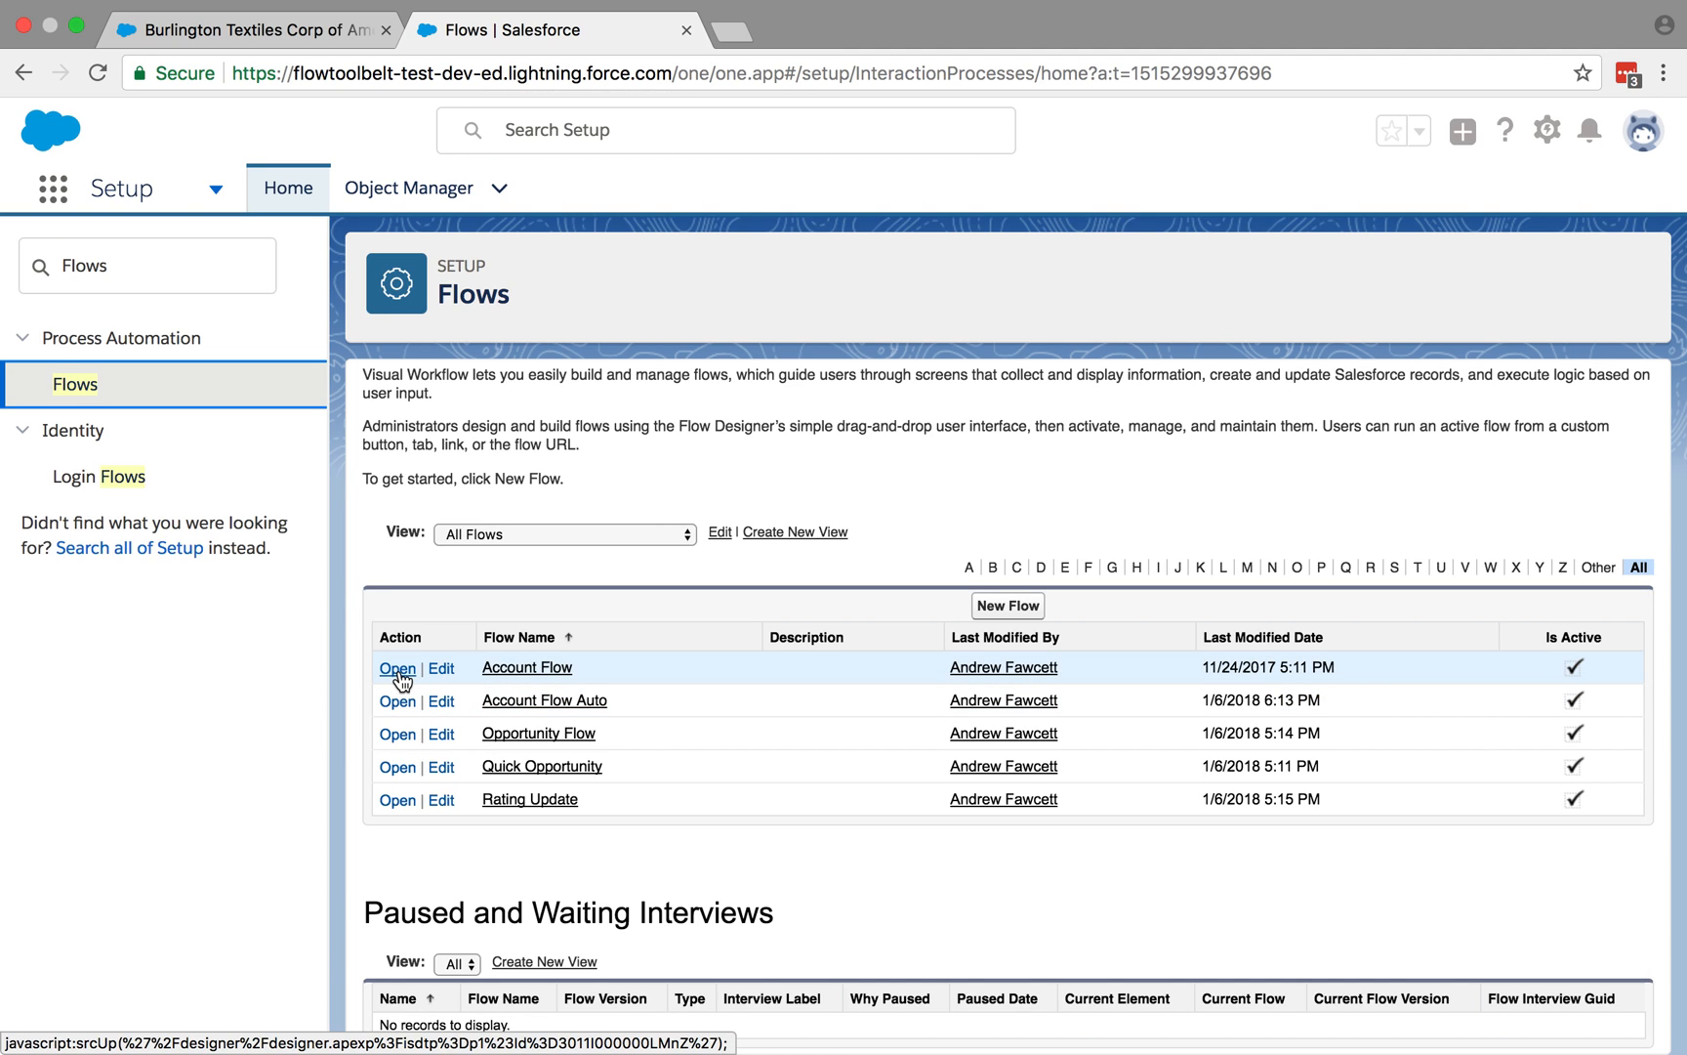
Load Account Flow in Flow Designer and inspect its Display screen settings without changes.
click(397, 668)
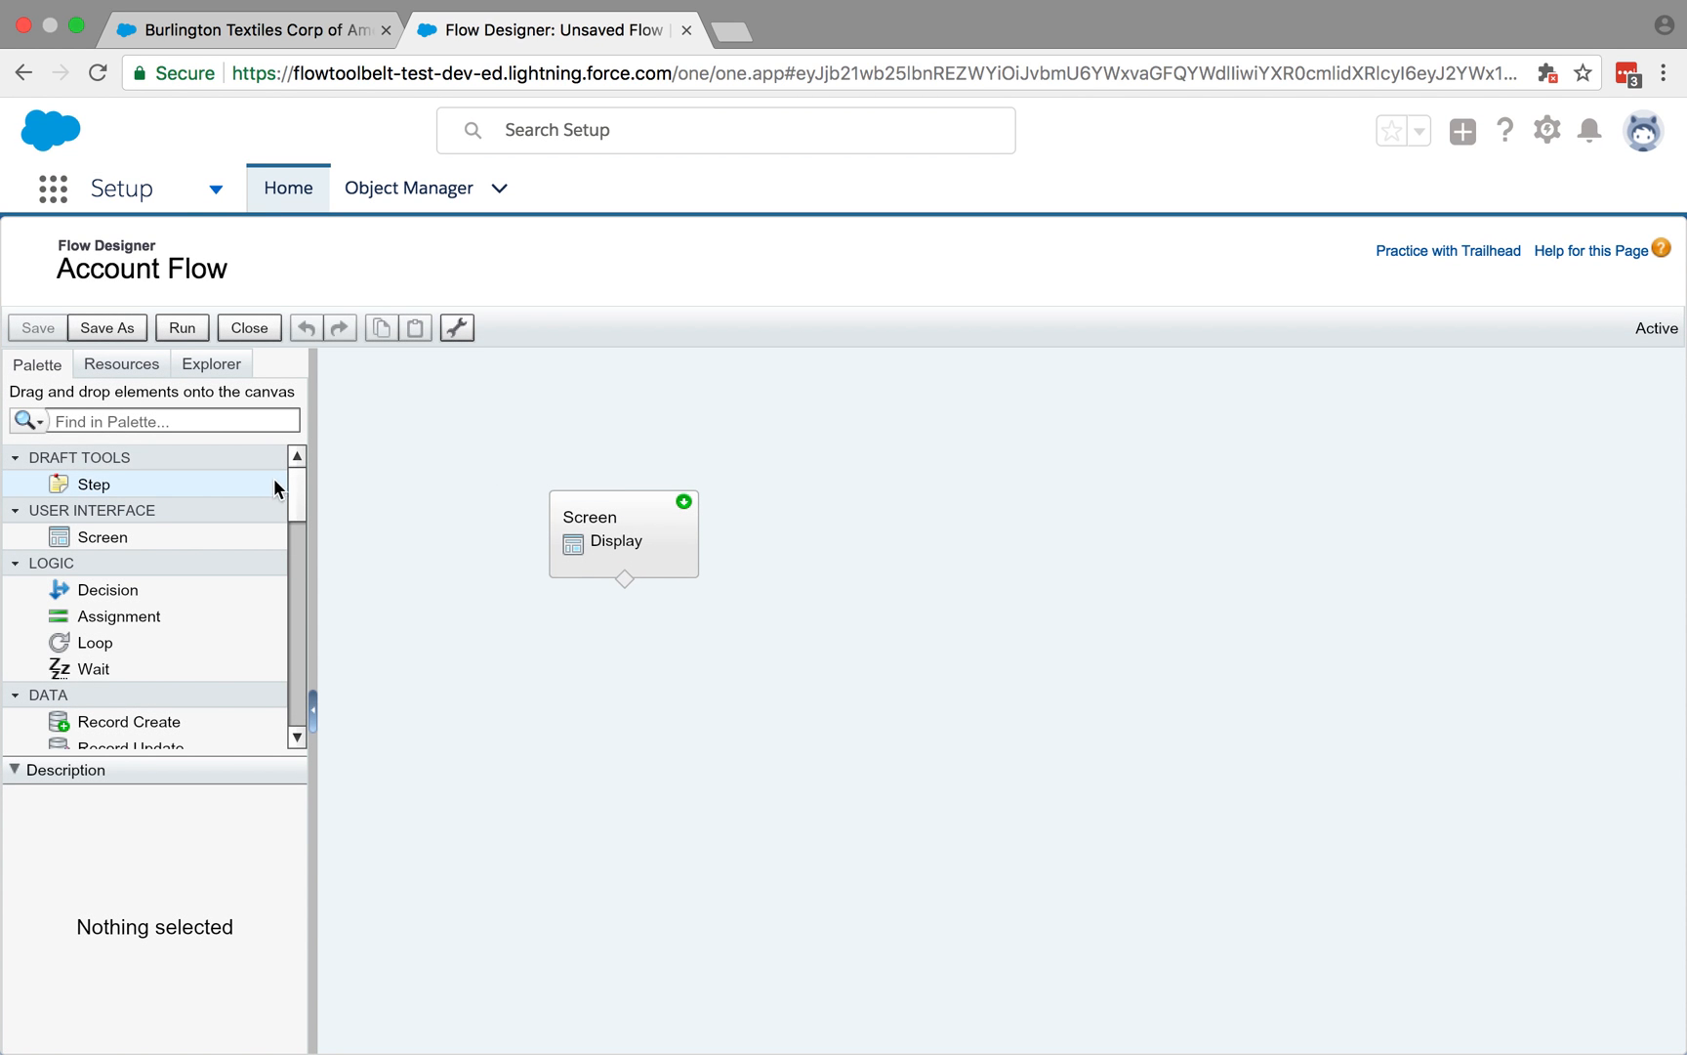
click(621, 533)
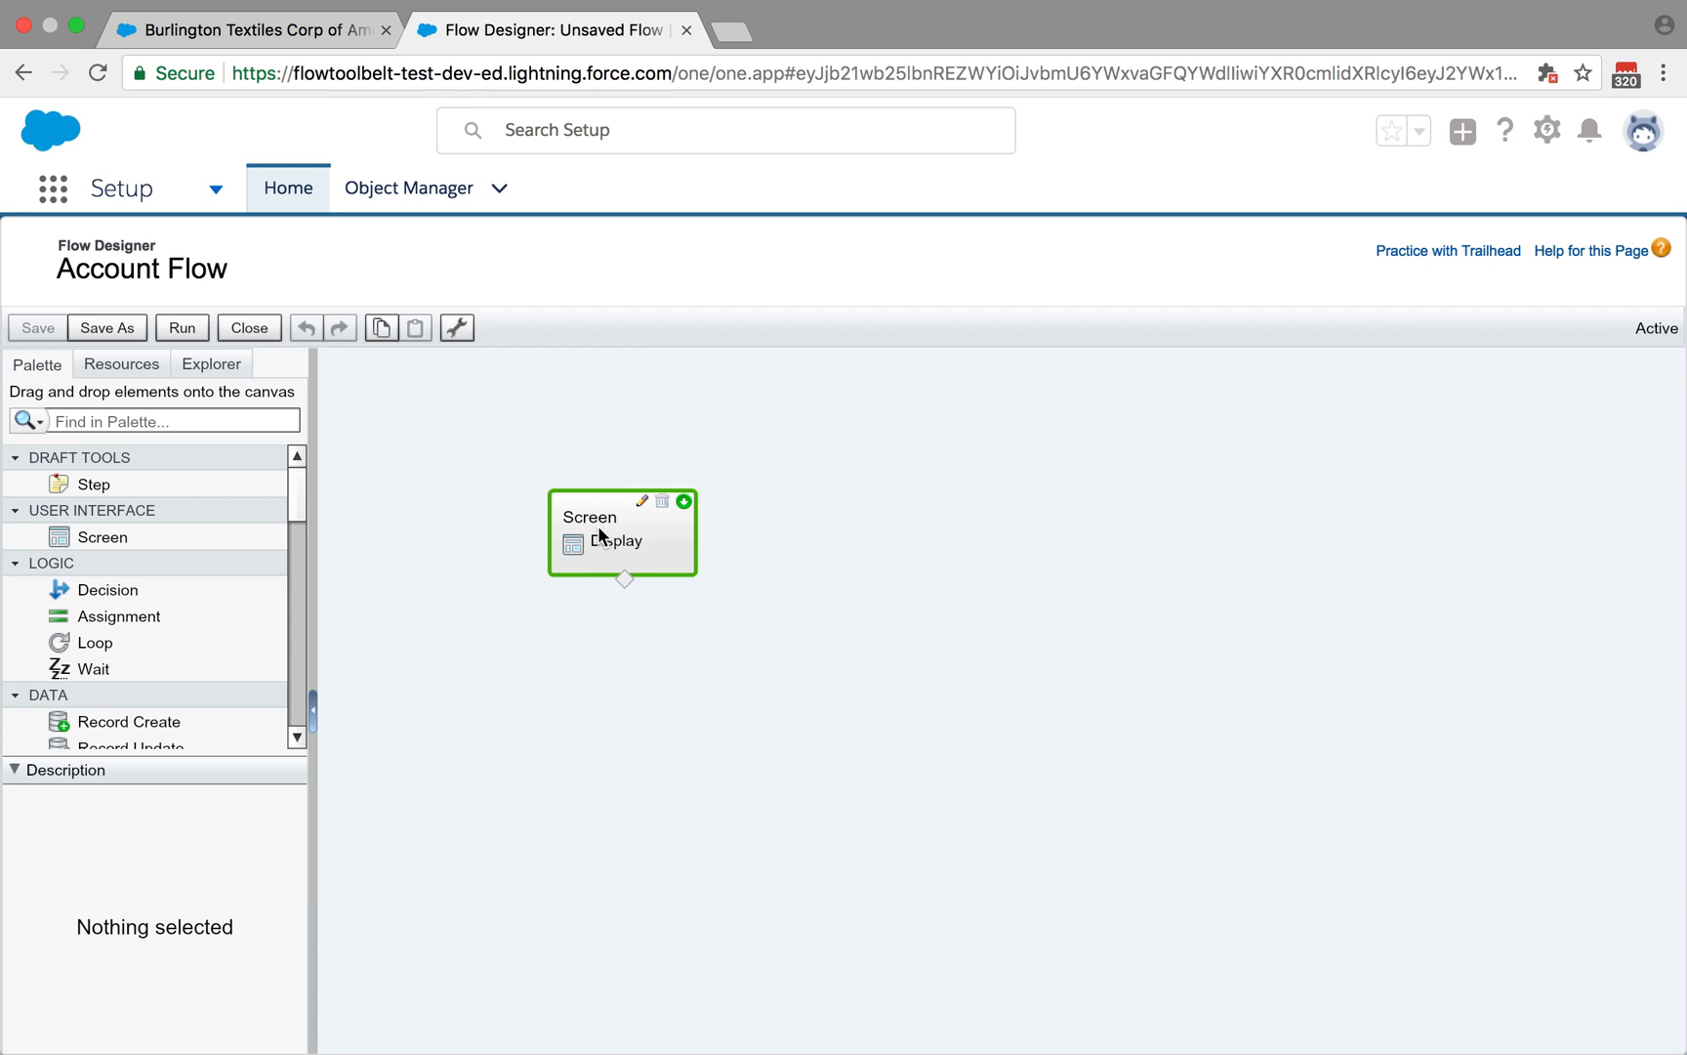
mouse_move(625, 539)
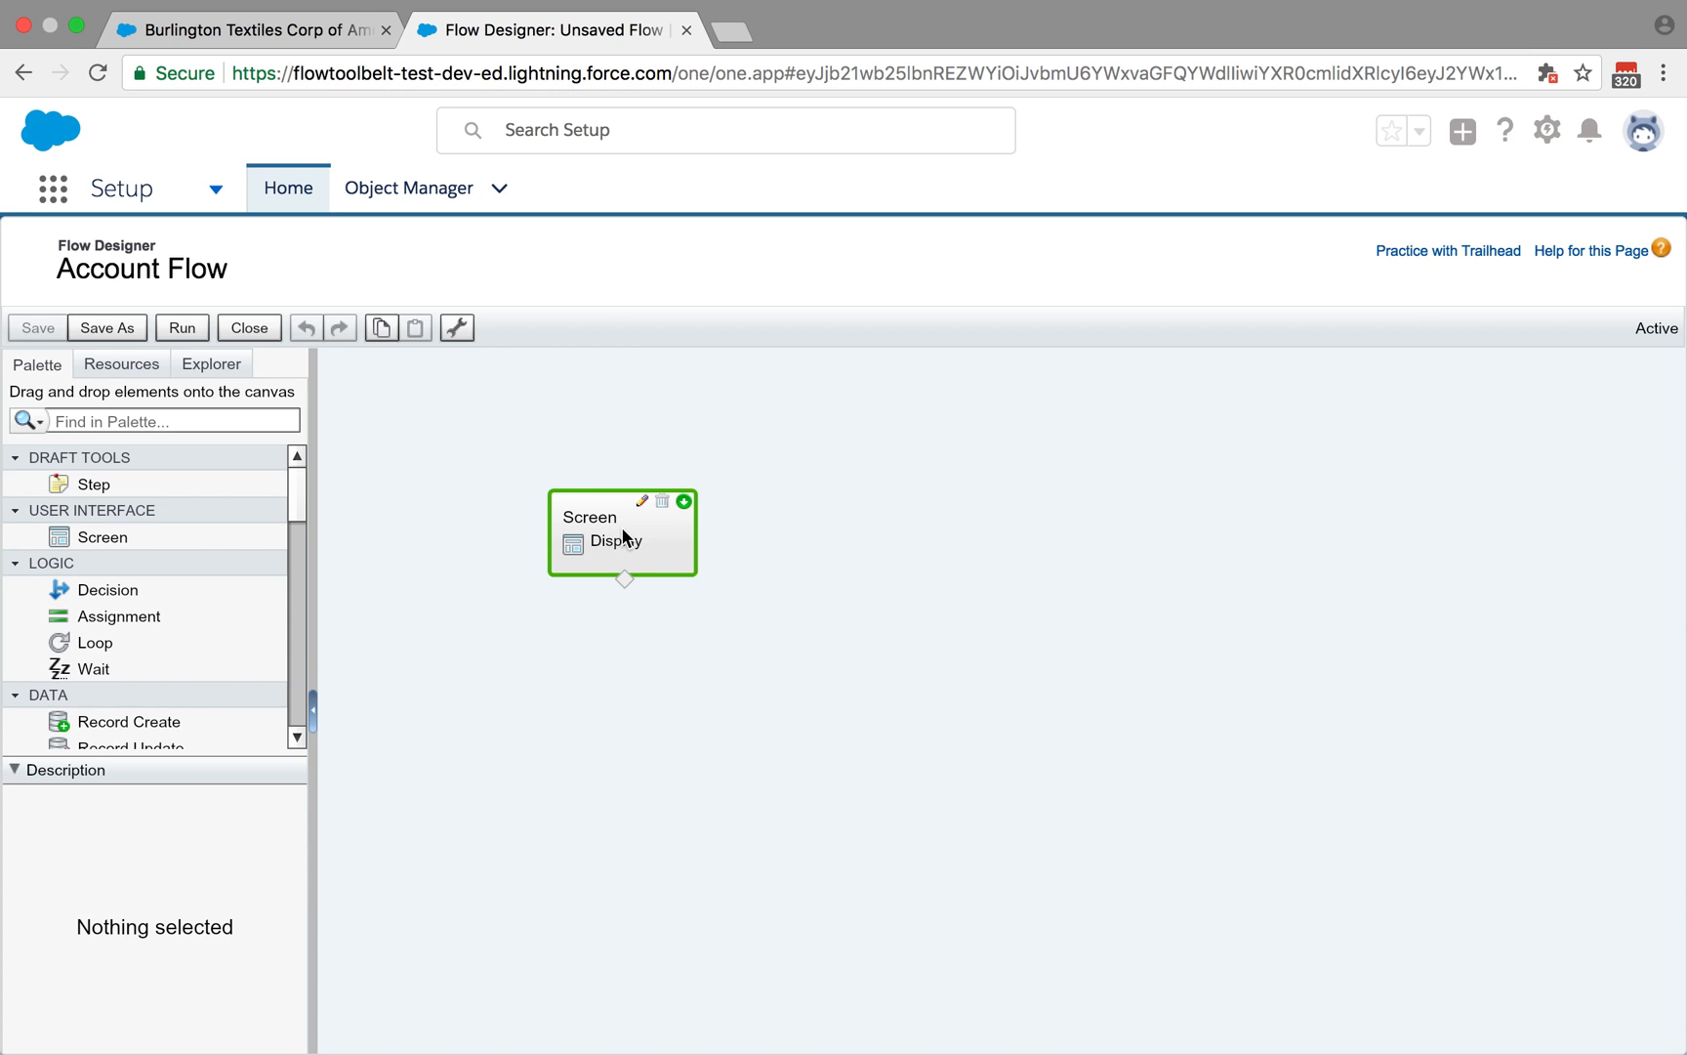
double_click(621, 533)
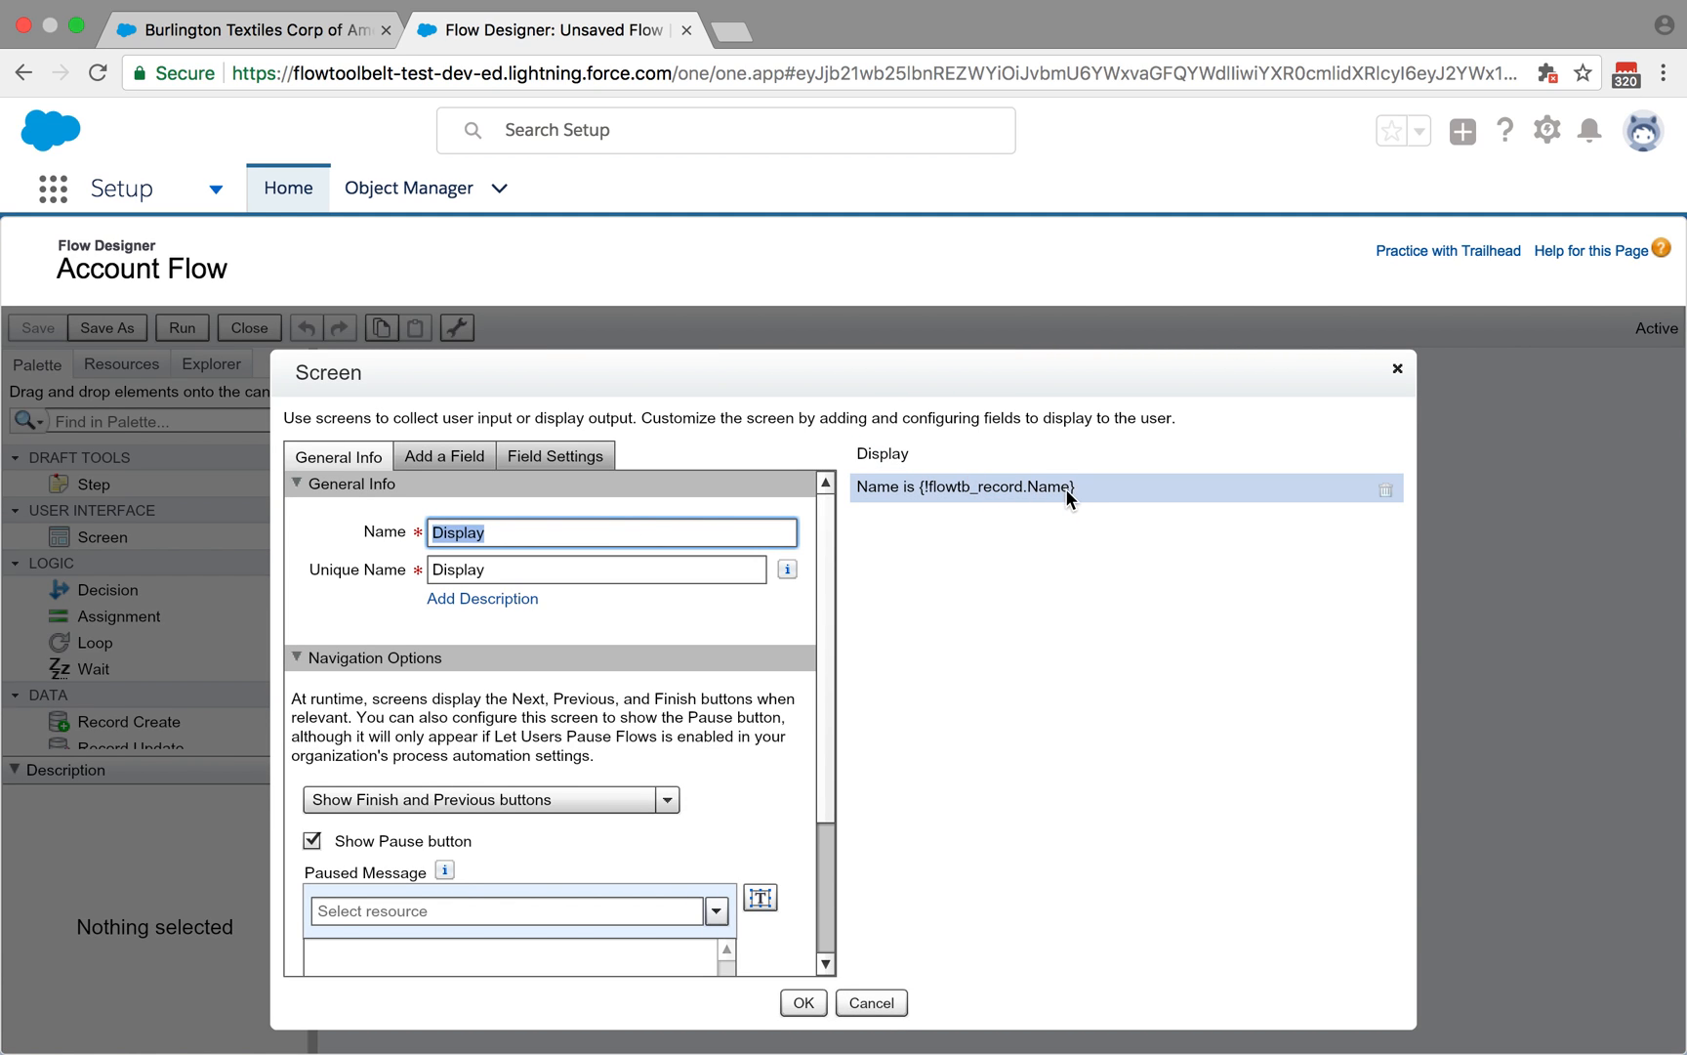
mouse_move(1019, 508)
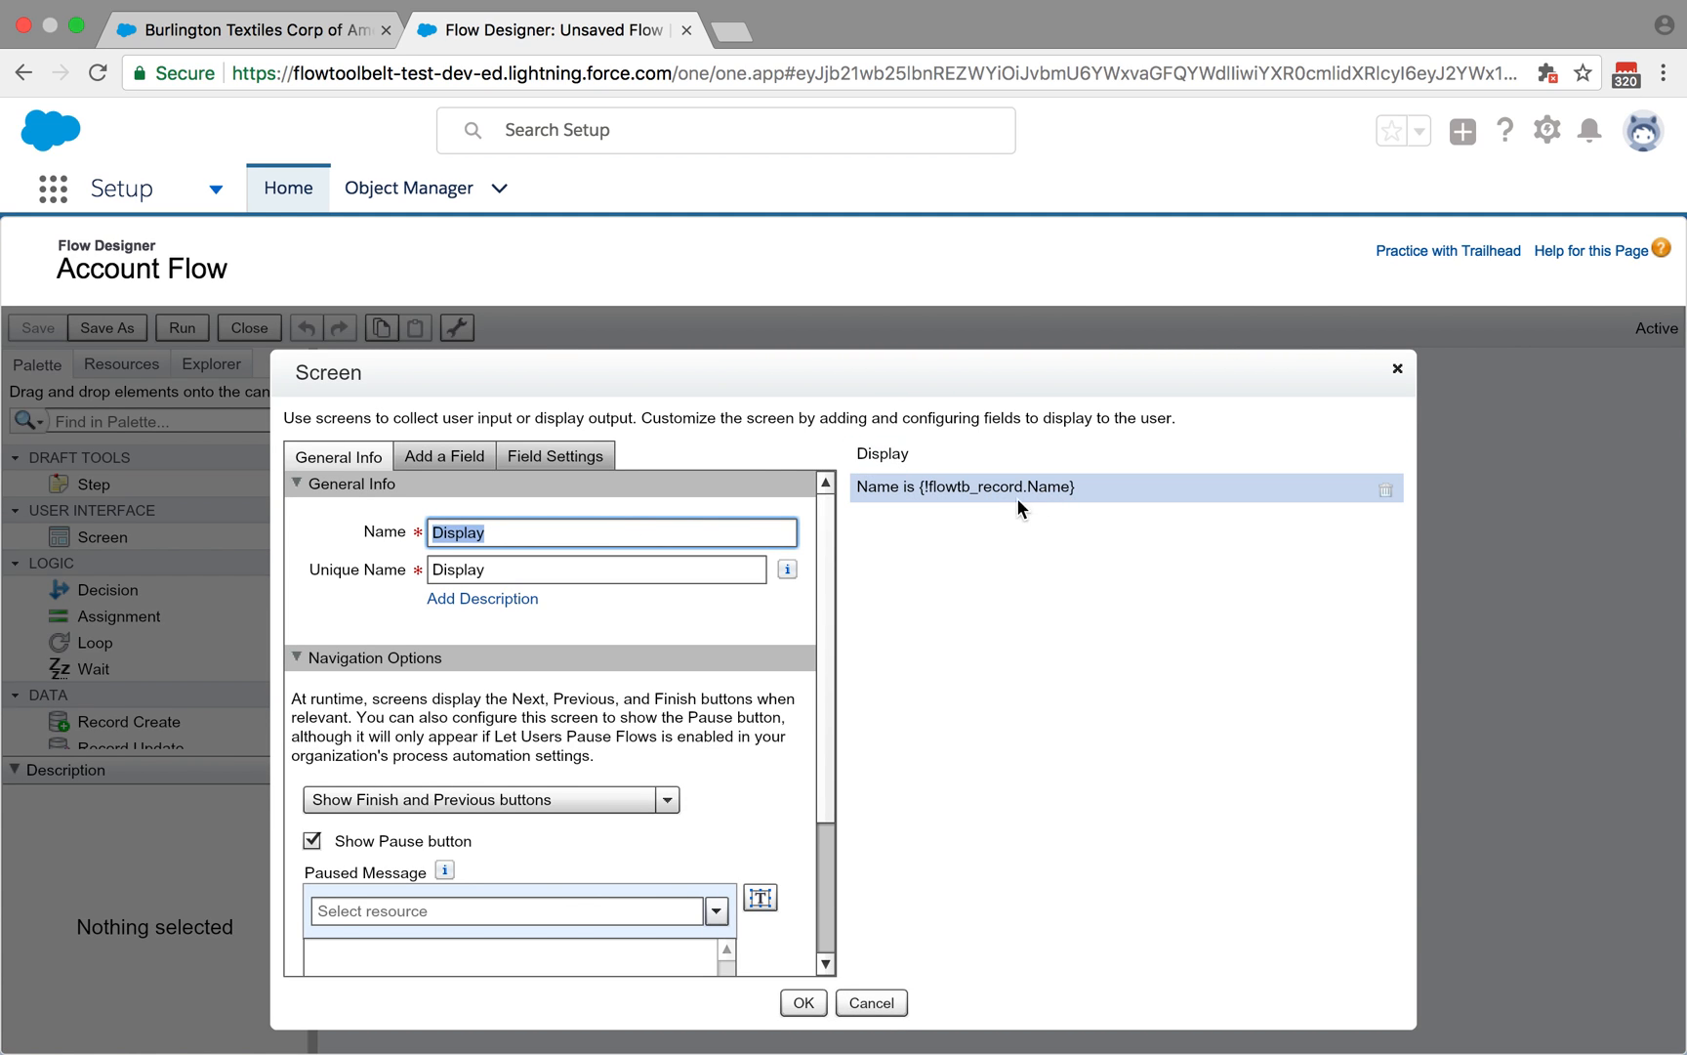
click(555, 455)
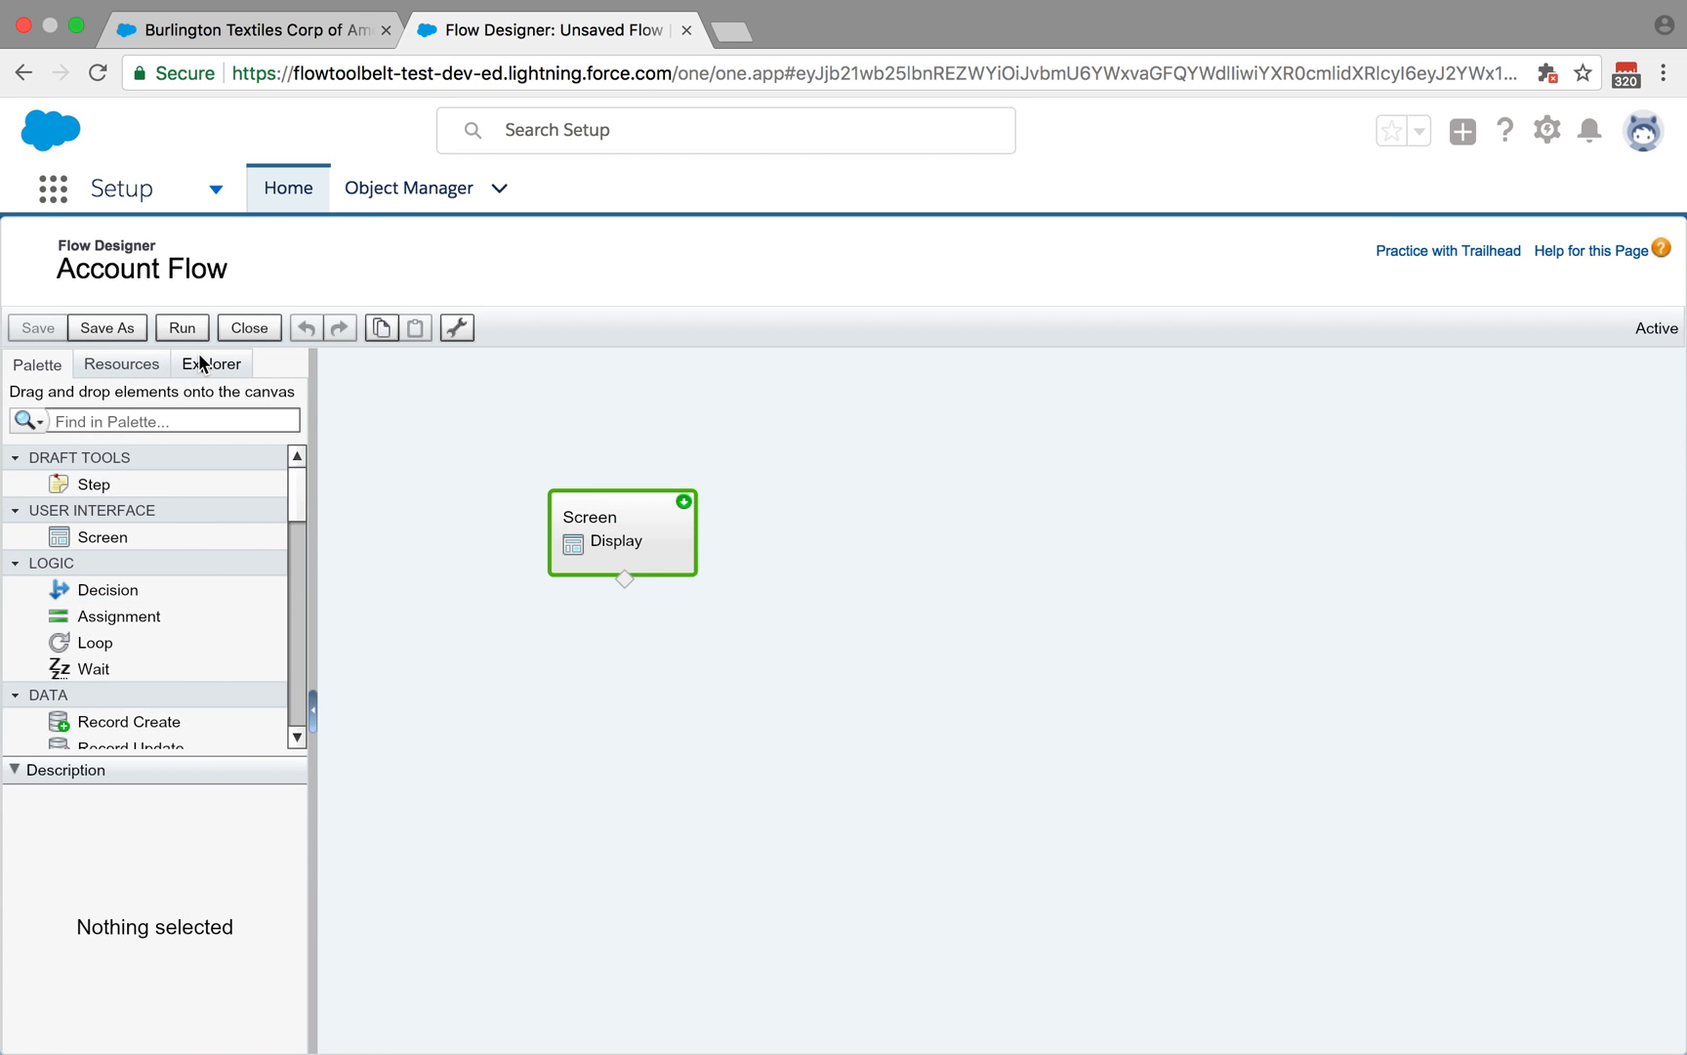
mouse_move(187, 377)
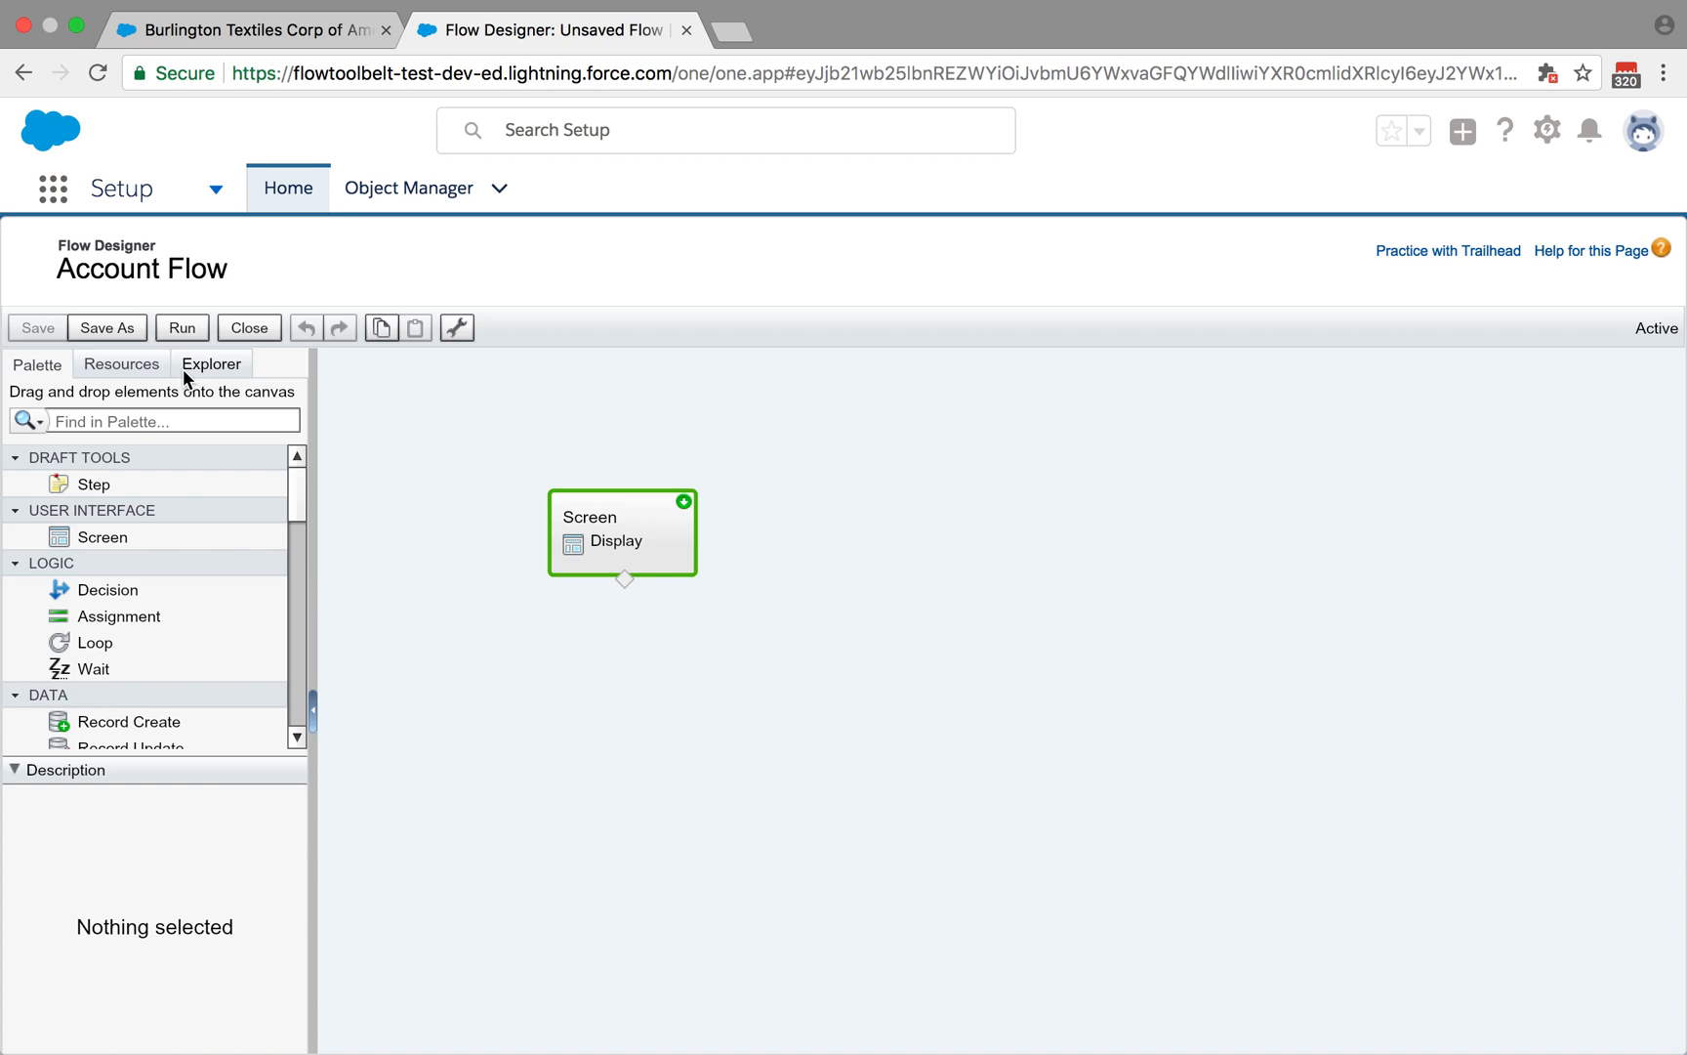
From Explorer, inspect flowtb_record as an Input Only Account SObject variable and cancel unchanged.
click(210, 365)
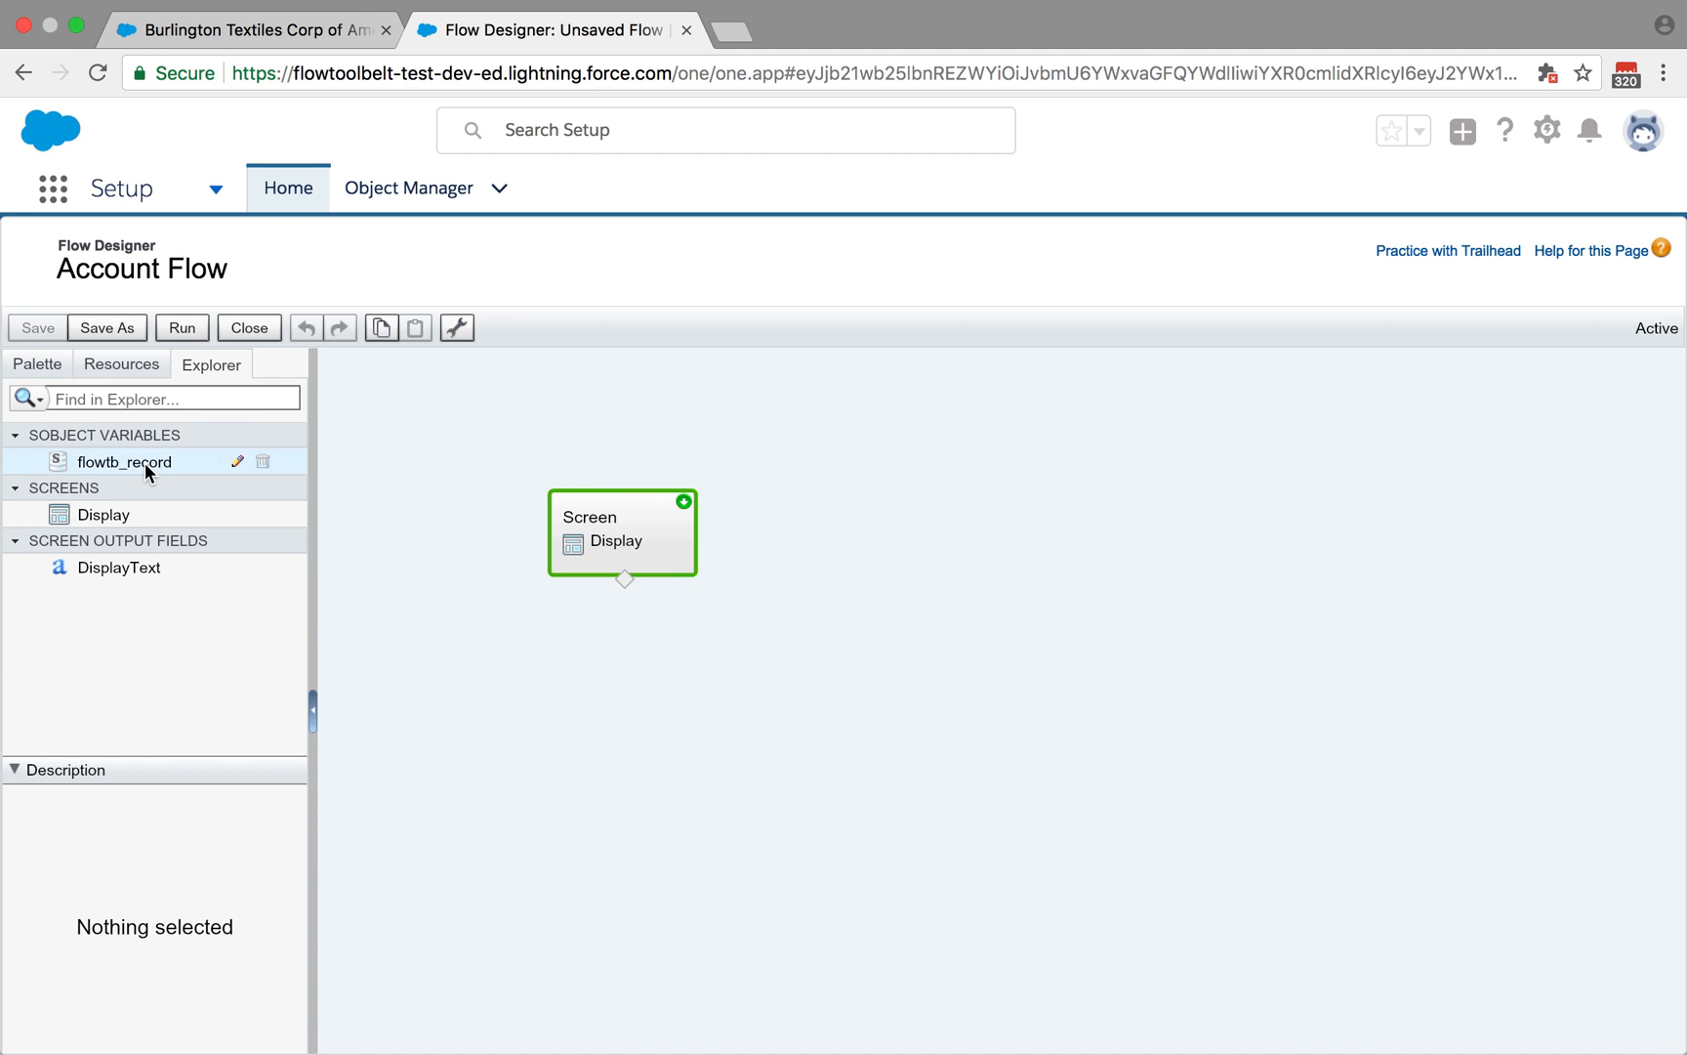
click(125, 461)
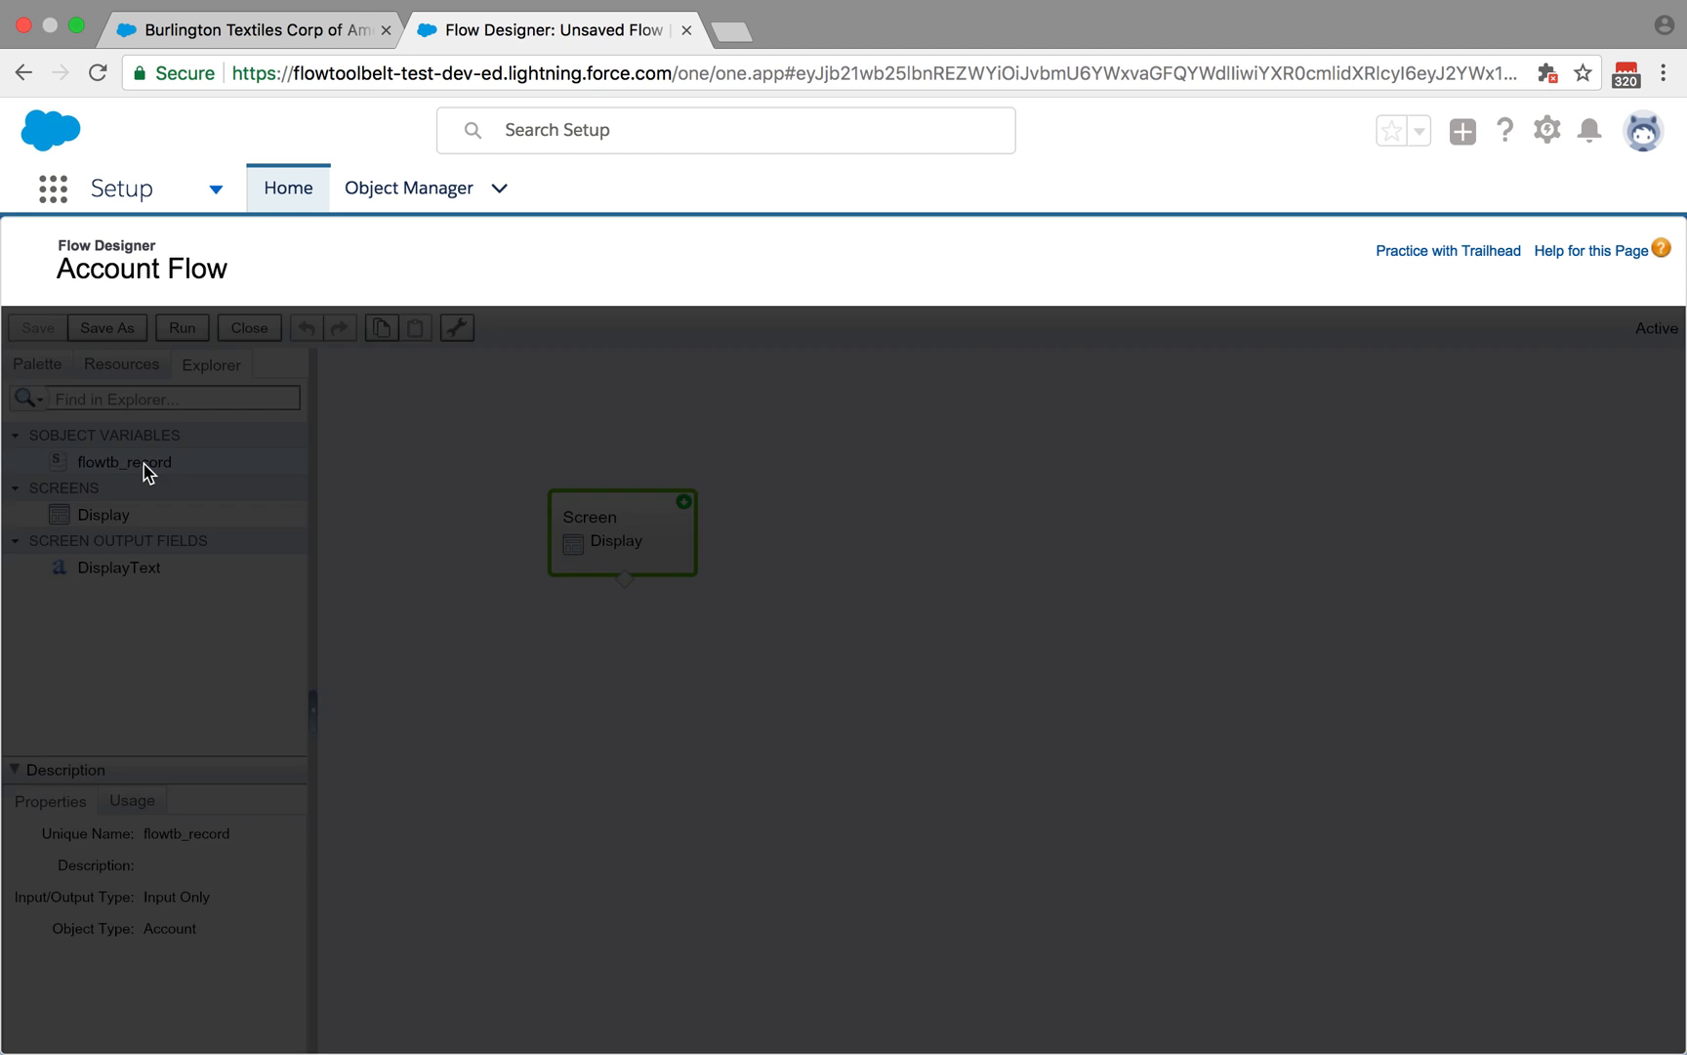
double_click(123, 461)
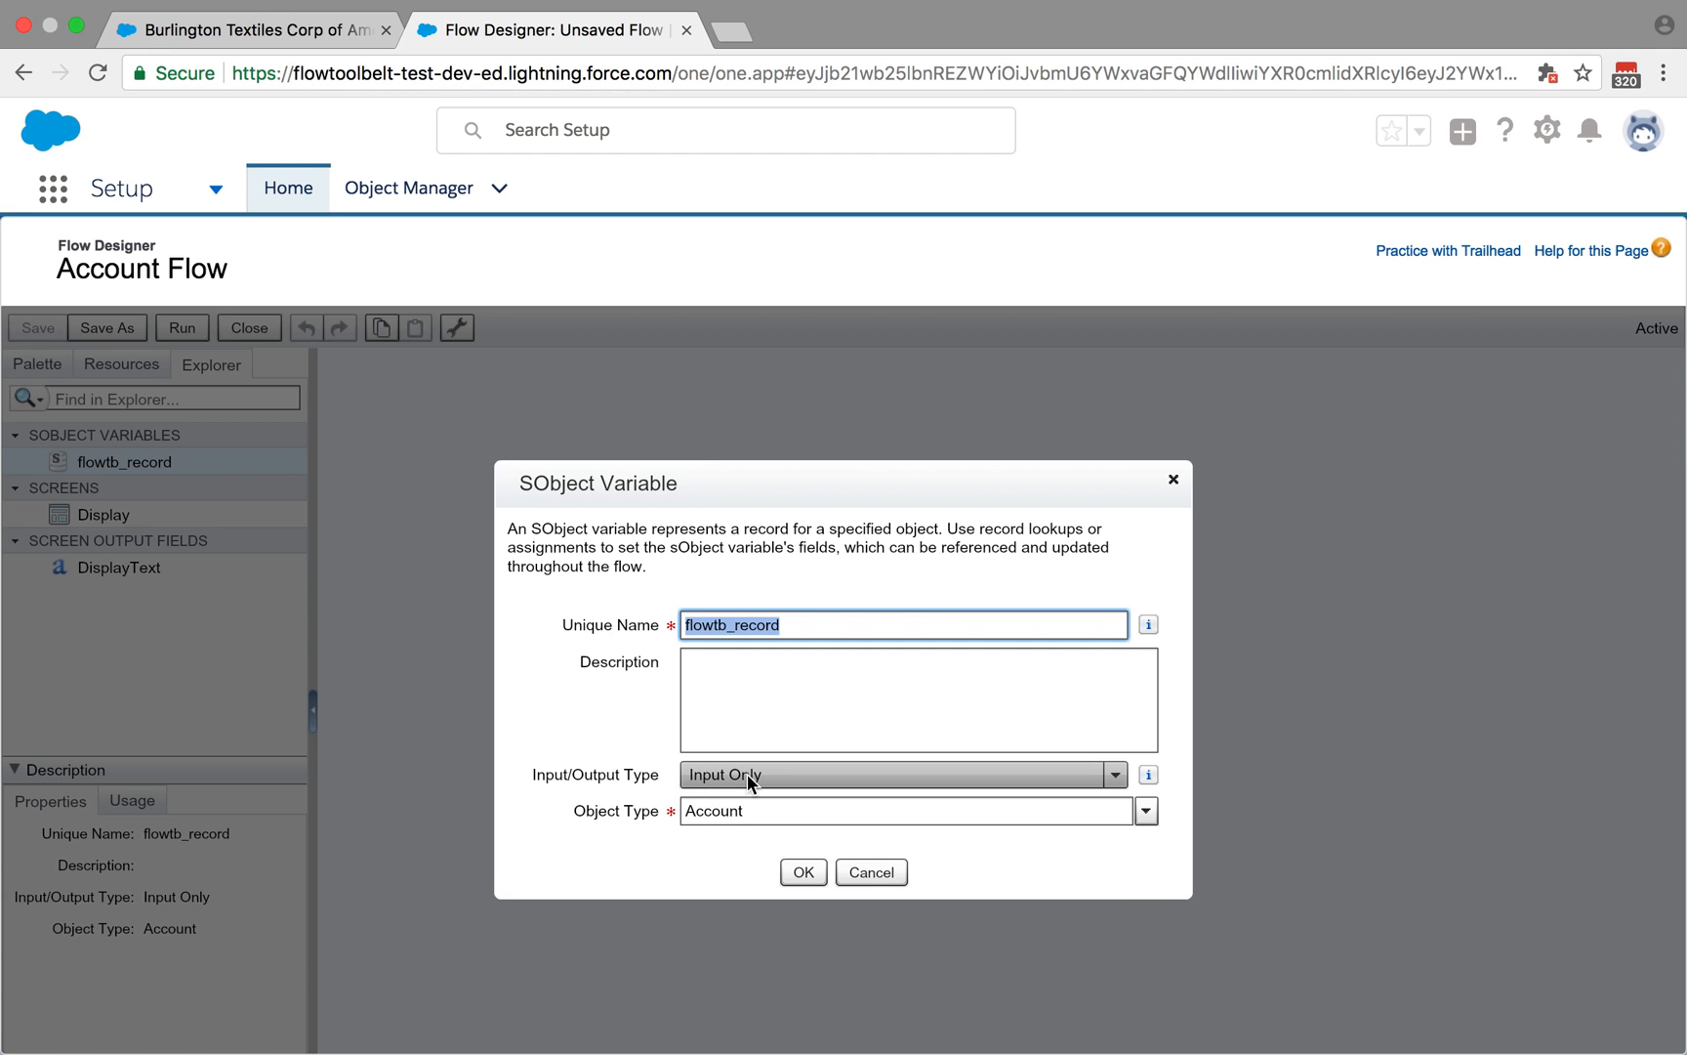
click(904, 774)
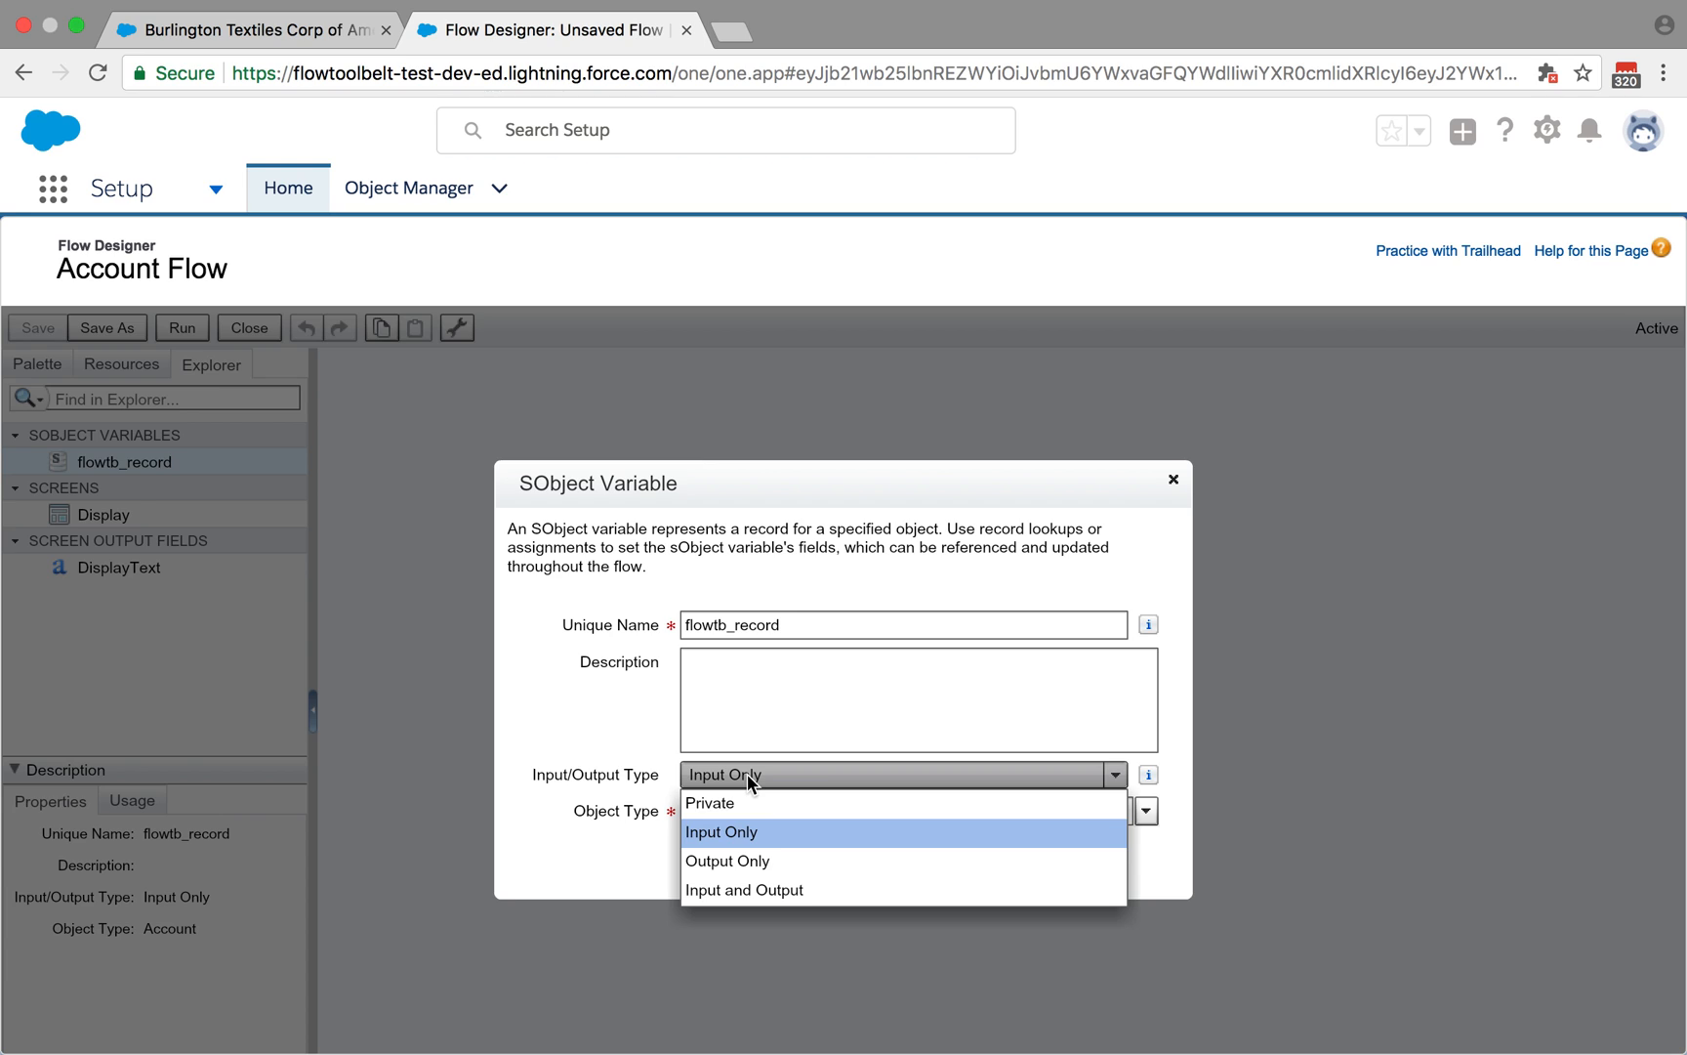
mouse_move(609, 727)
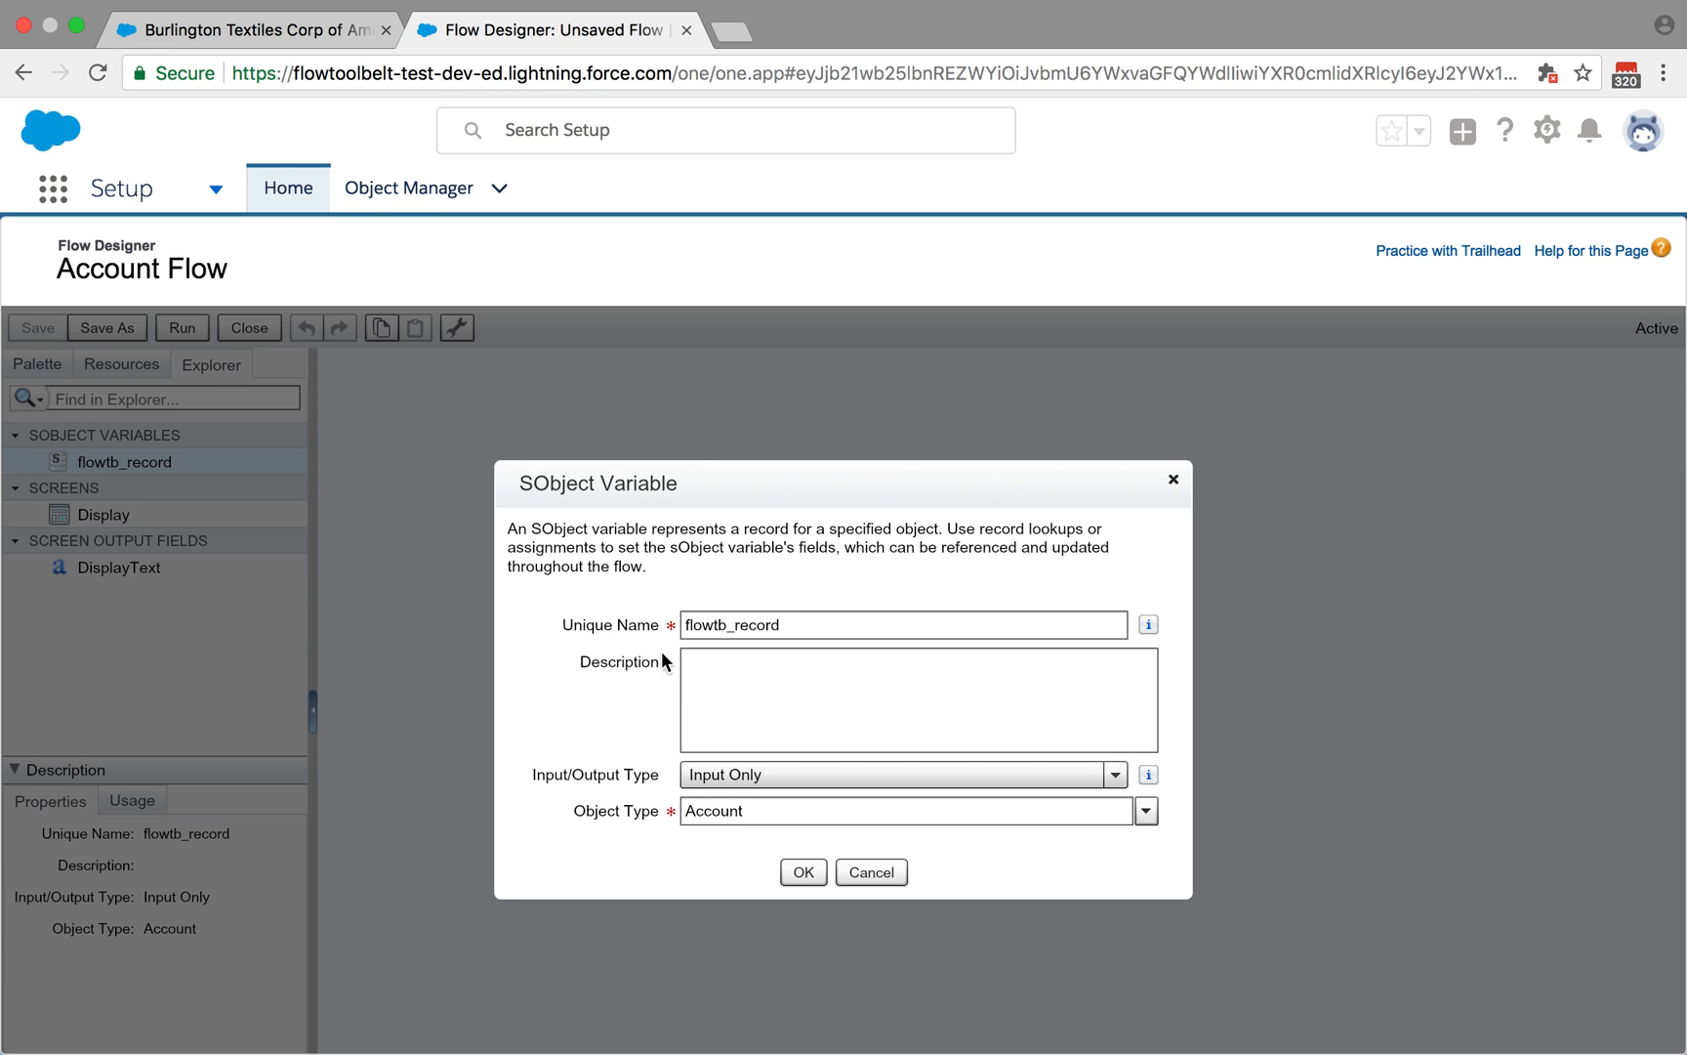
click(904, 625)
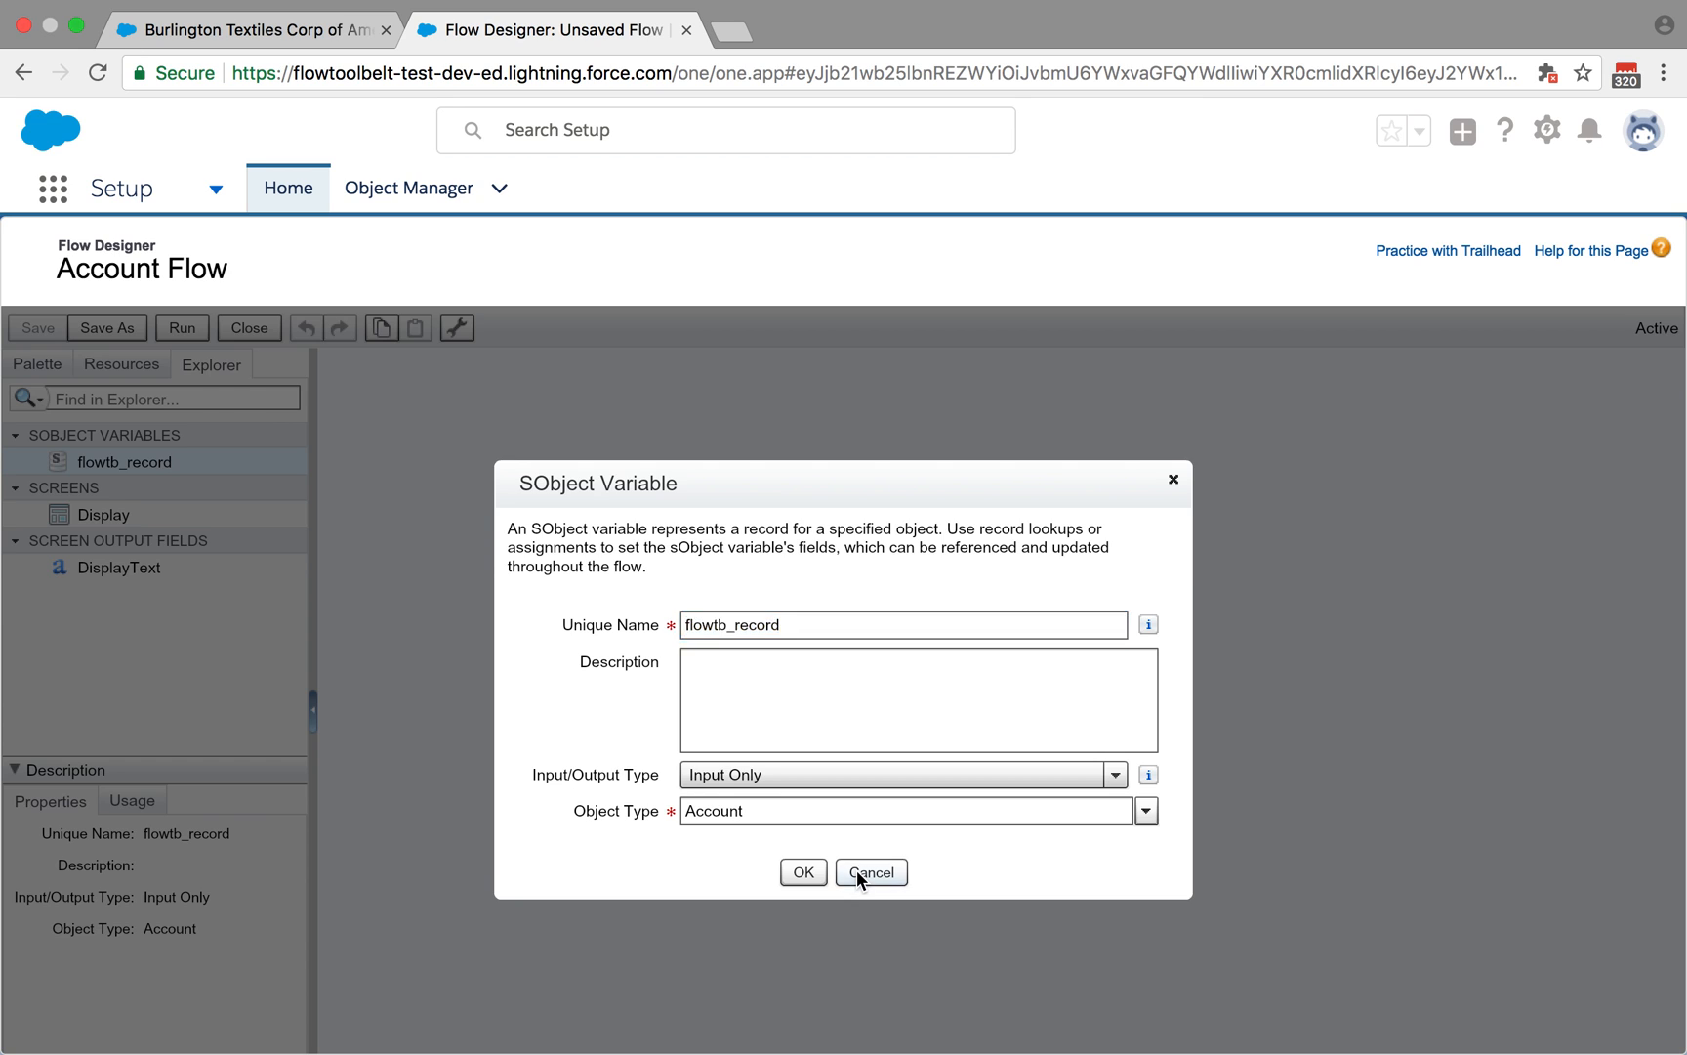
click(869, 871)
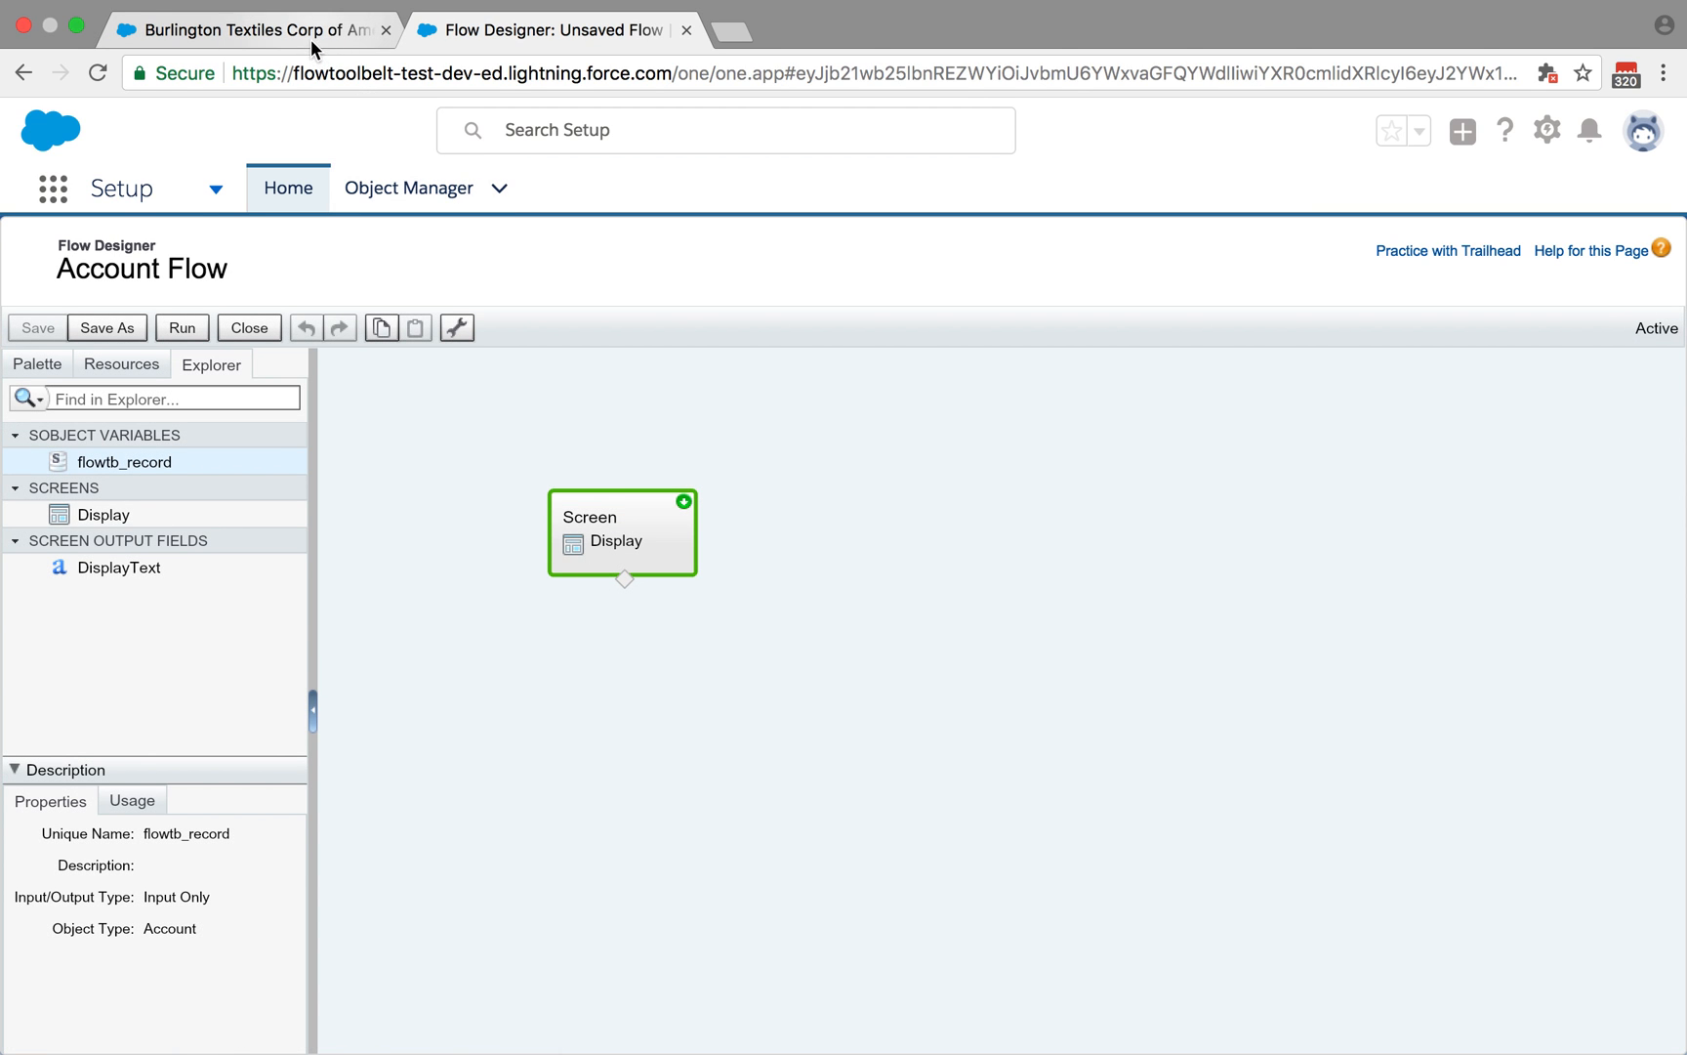
Back on the Burlington Textiles tab, select 'Account' in the Sales Utils message and show the gear menu.
click(250, 29)
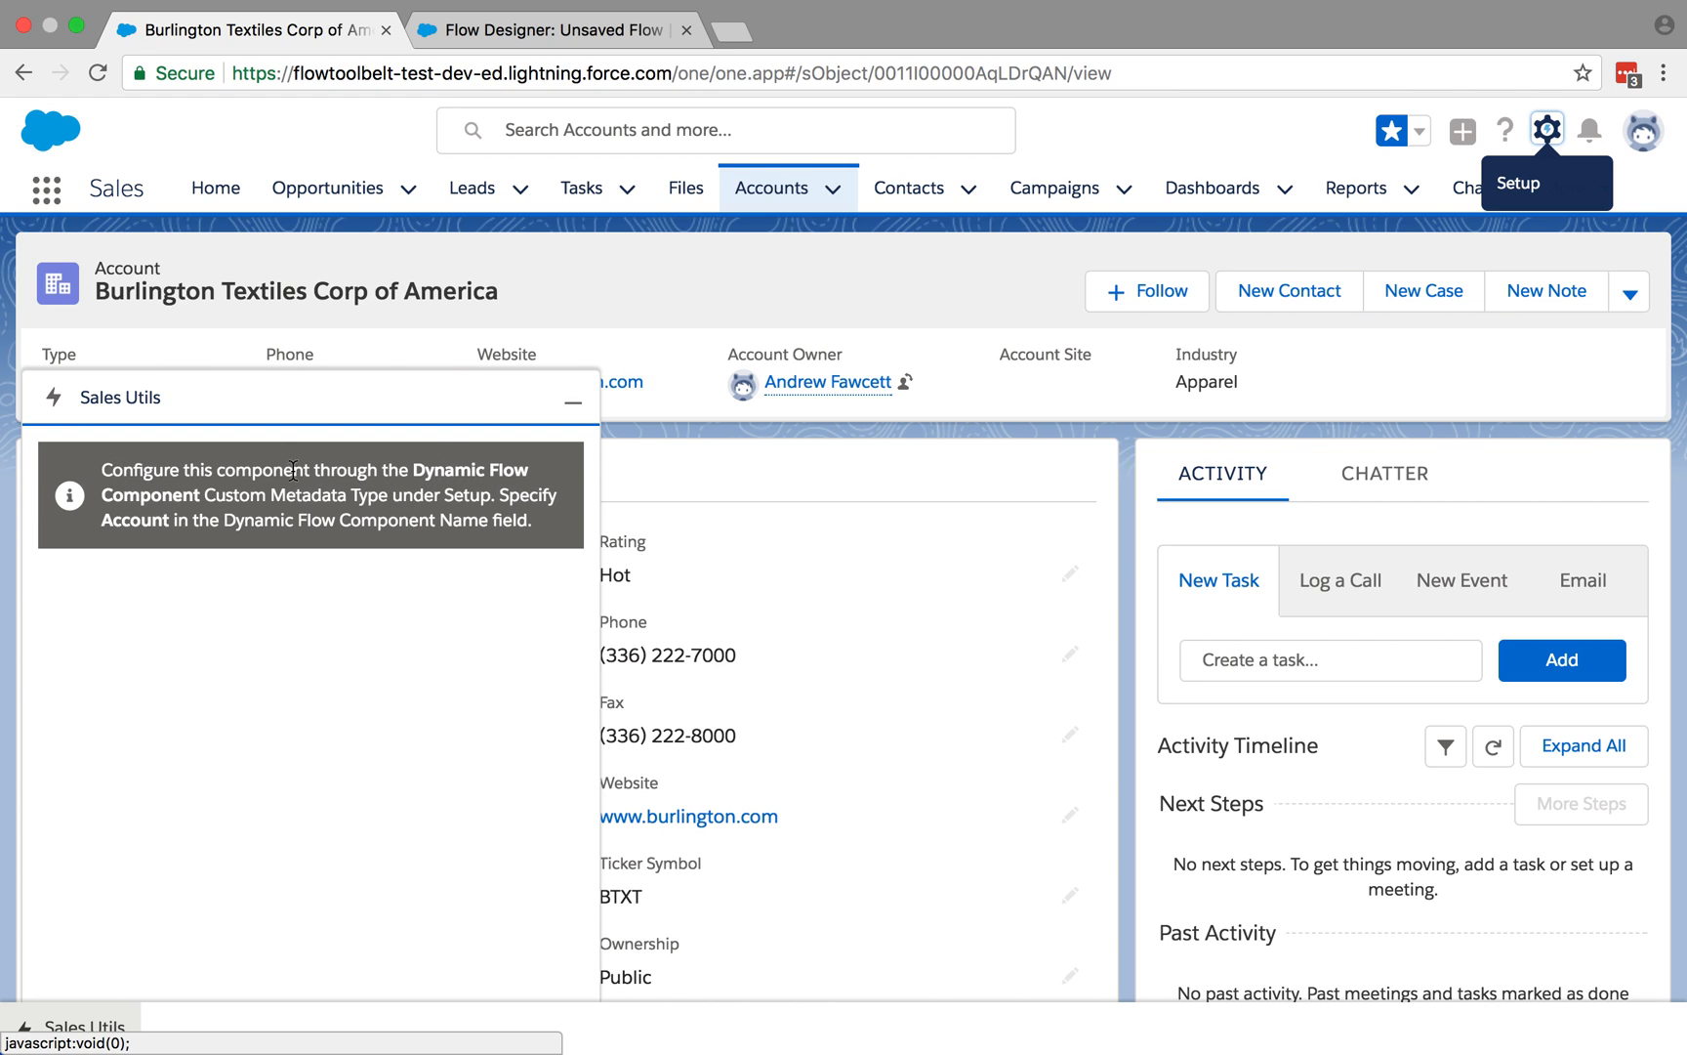
mouse_move(468, 520)
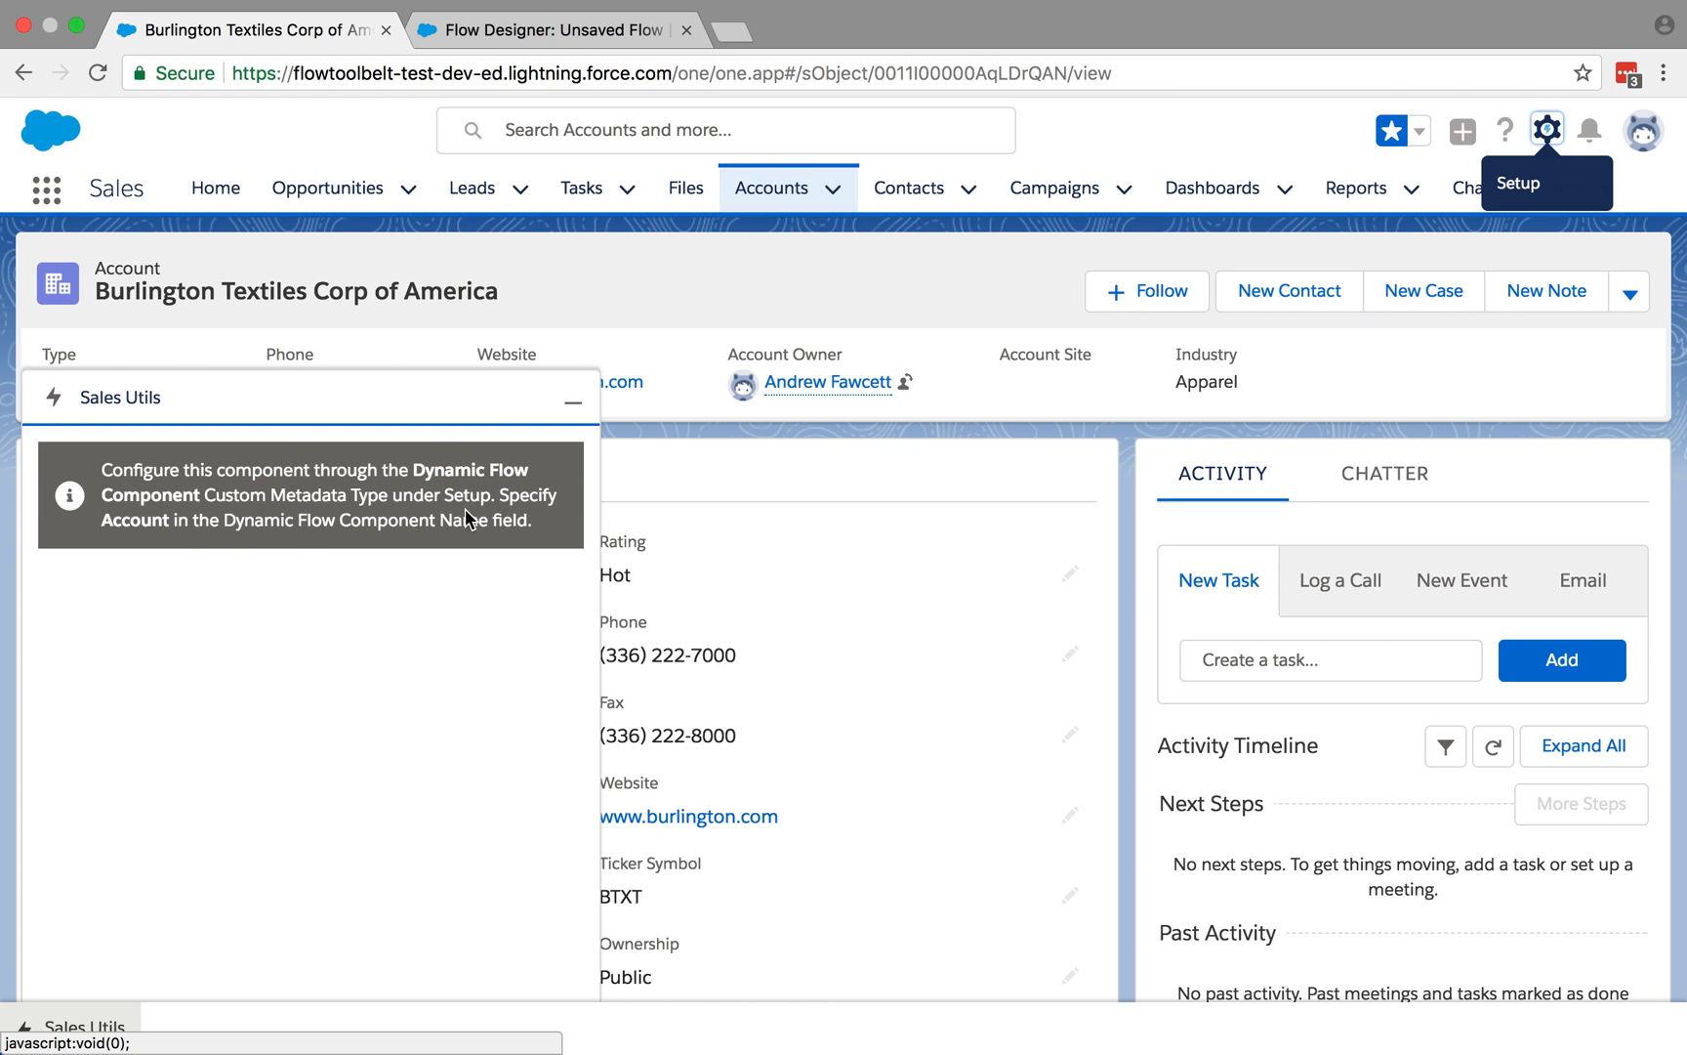
double_click(132, 519)
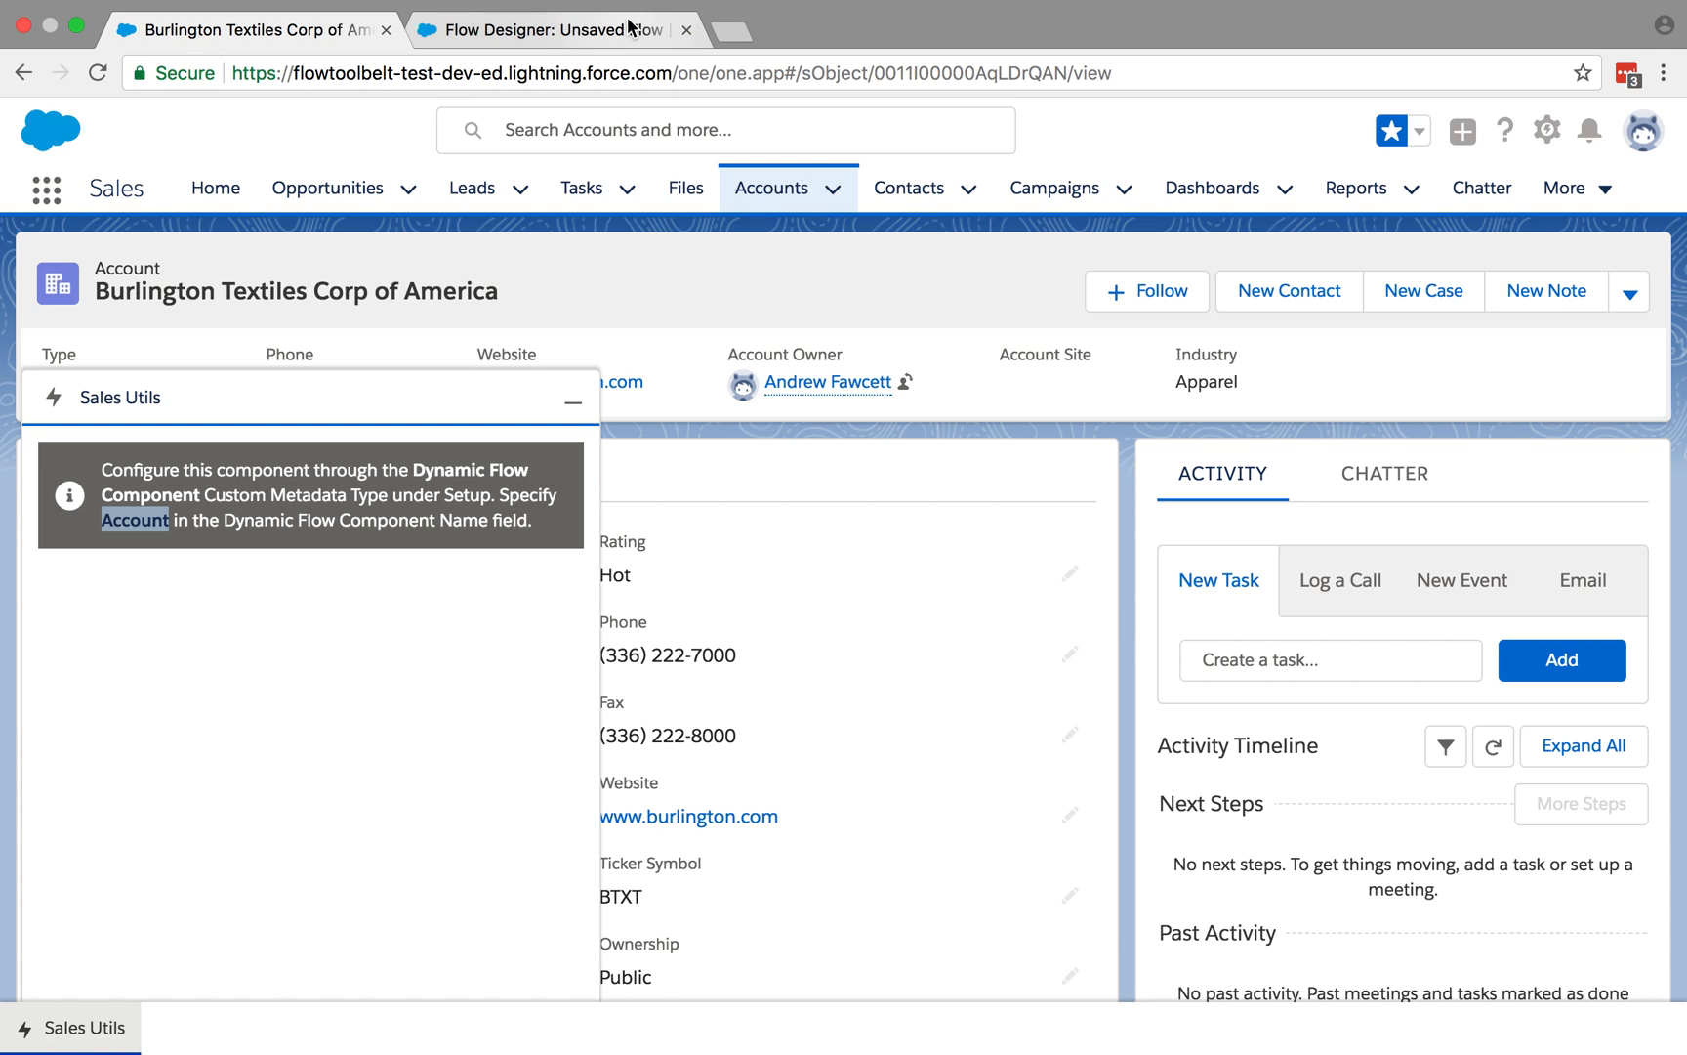
click(1547, 130)
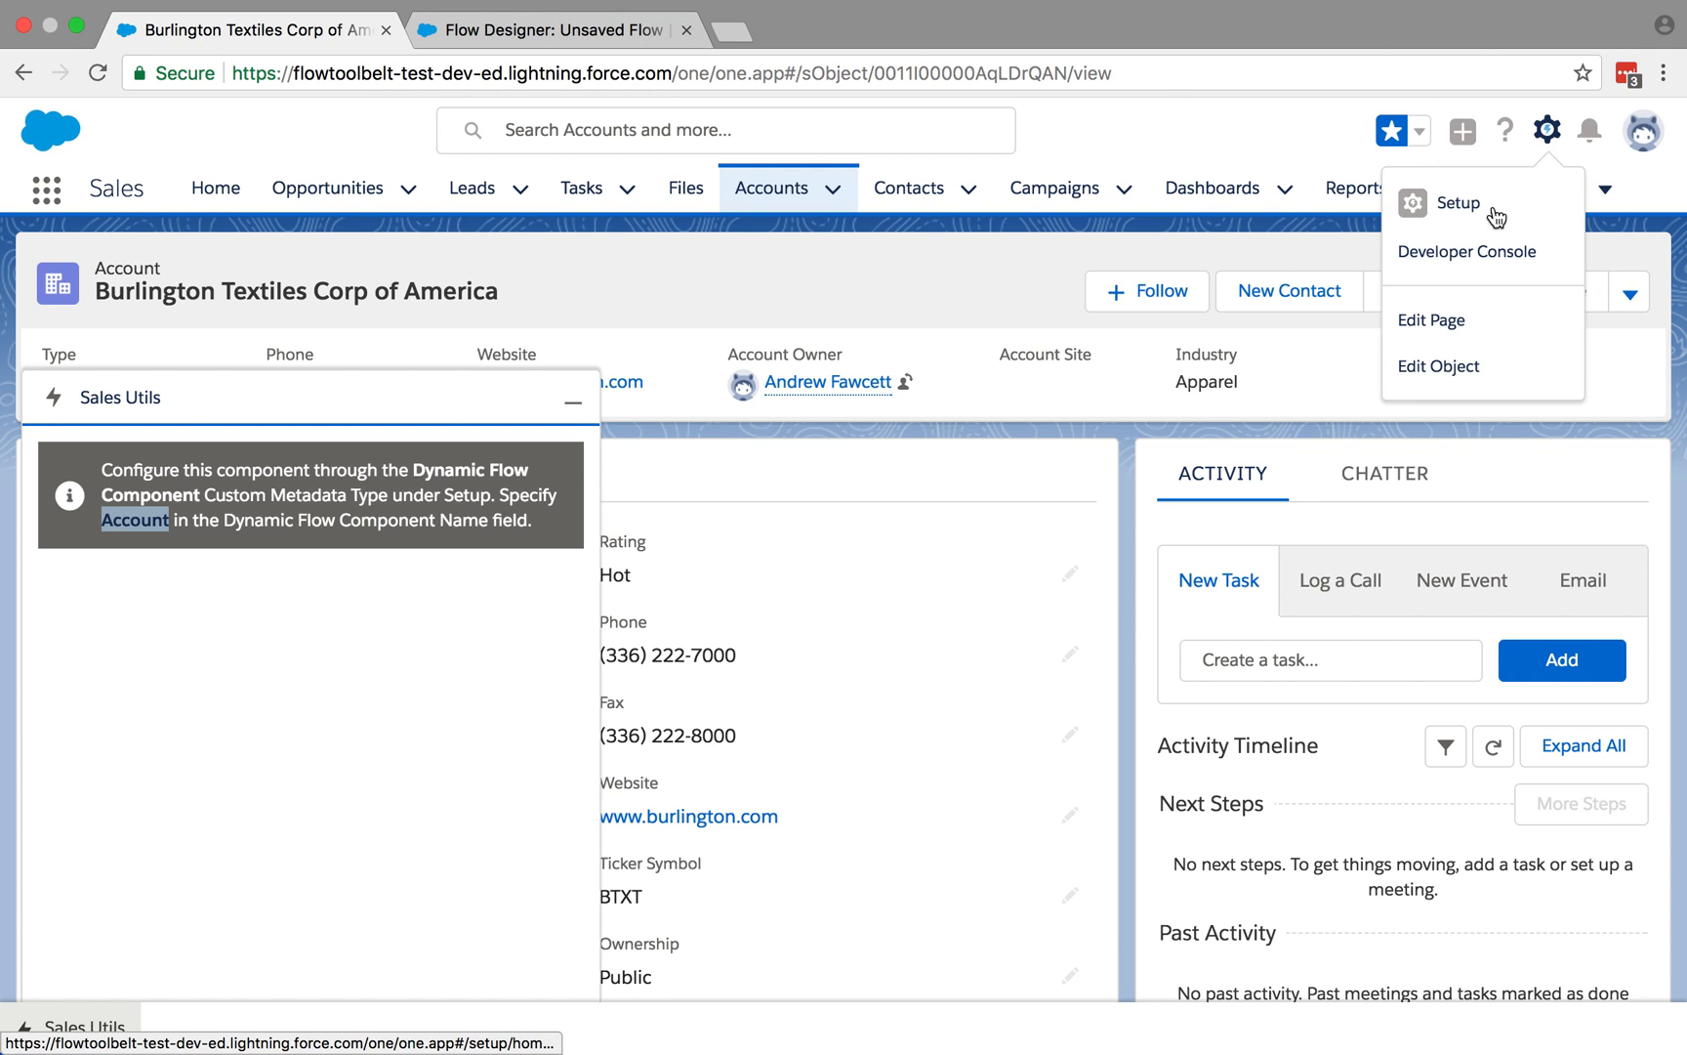
In Setup, find Custom Metadata Types and manage records for Dynamic Flow Component.
click(1459, 204)
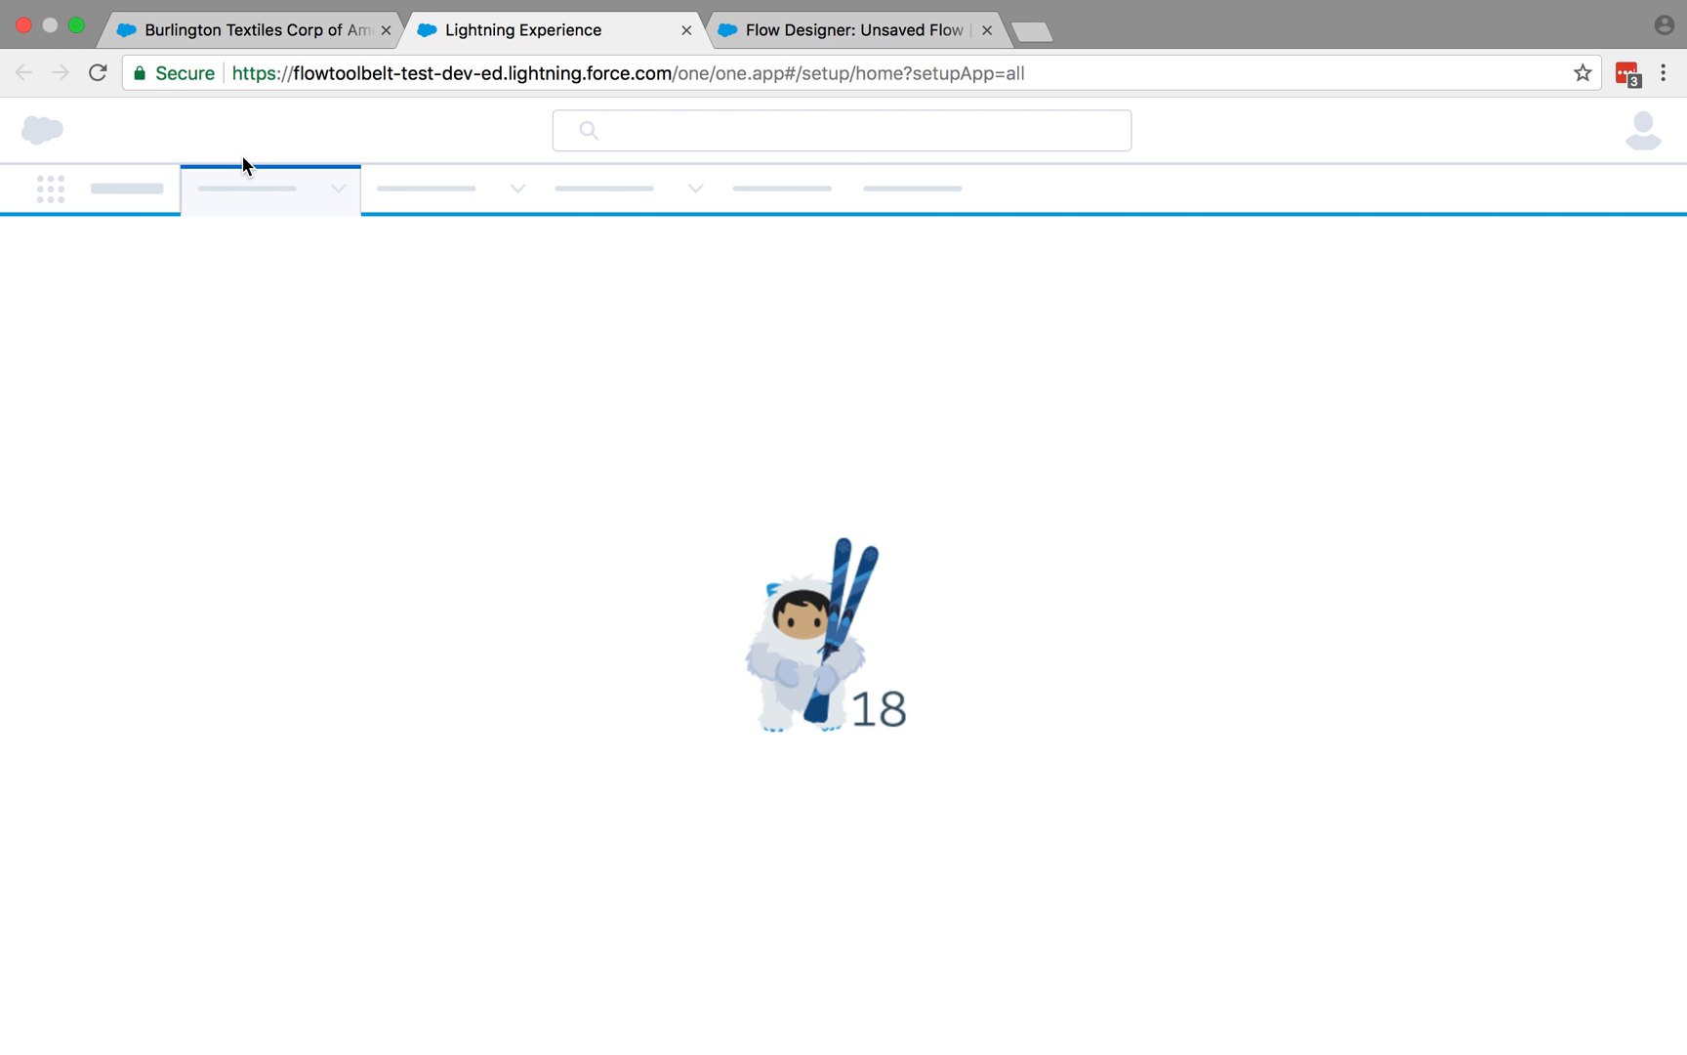
mouse_move(131, 283)
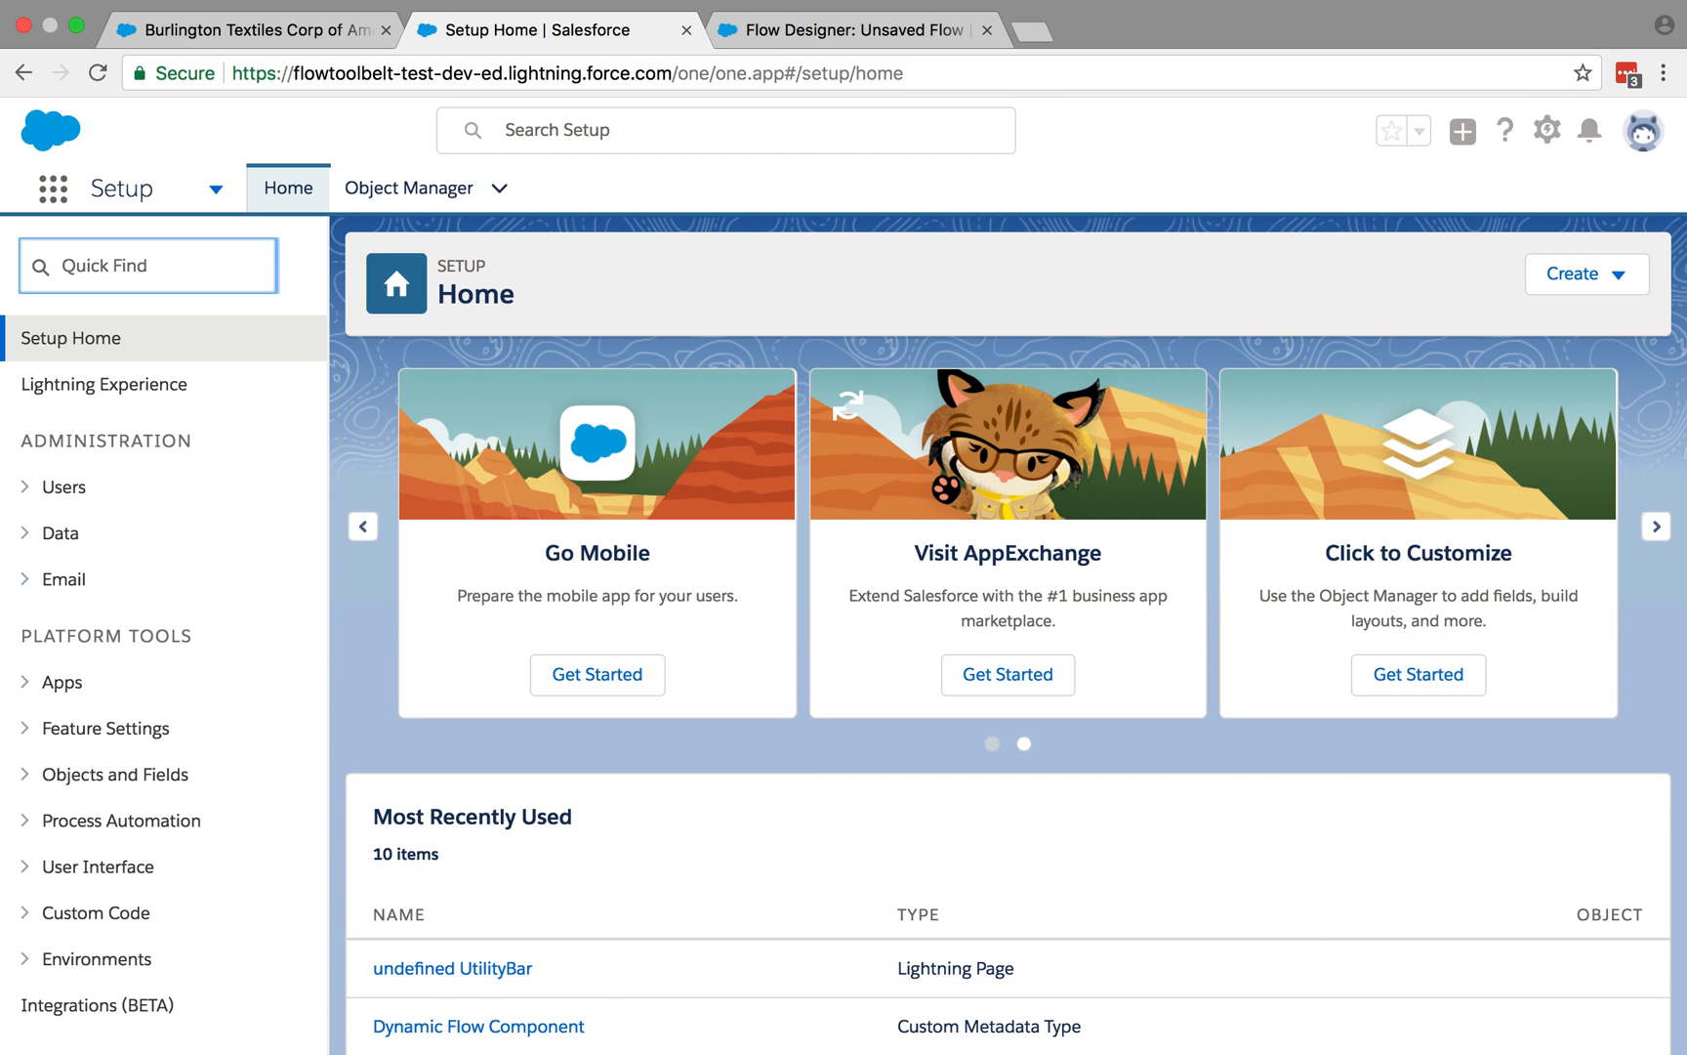
text(Custom M)
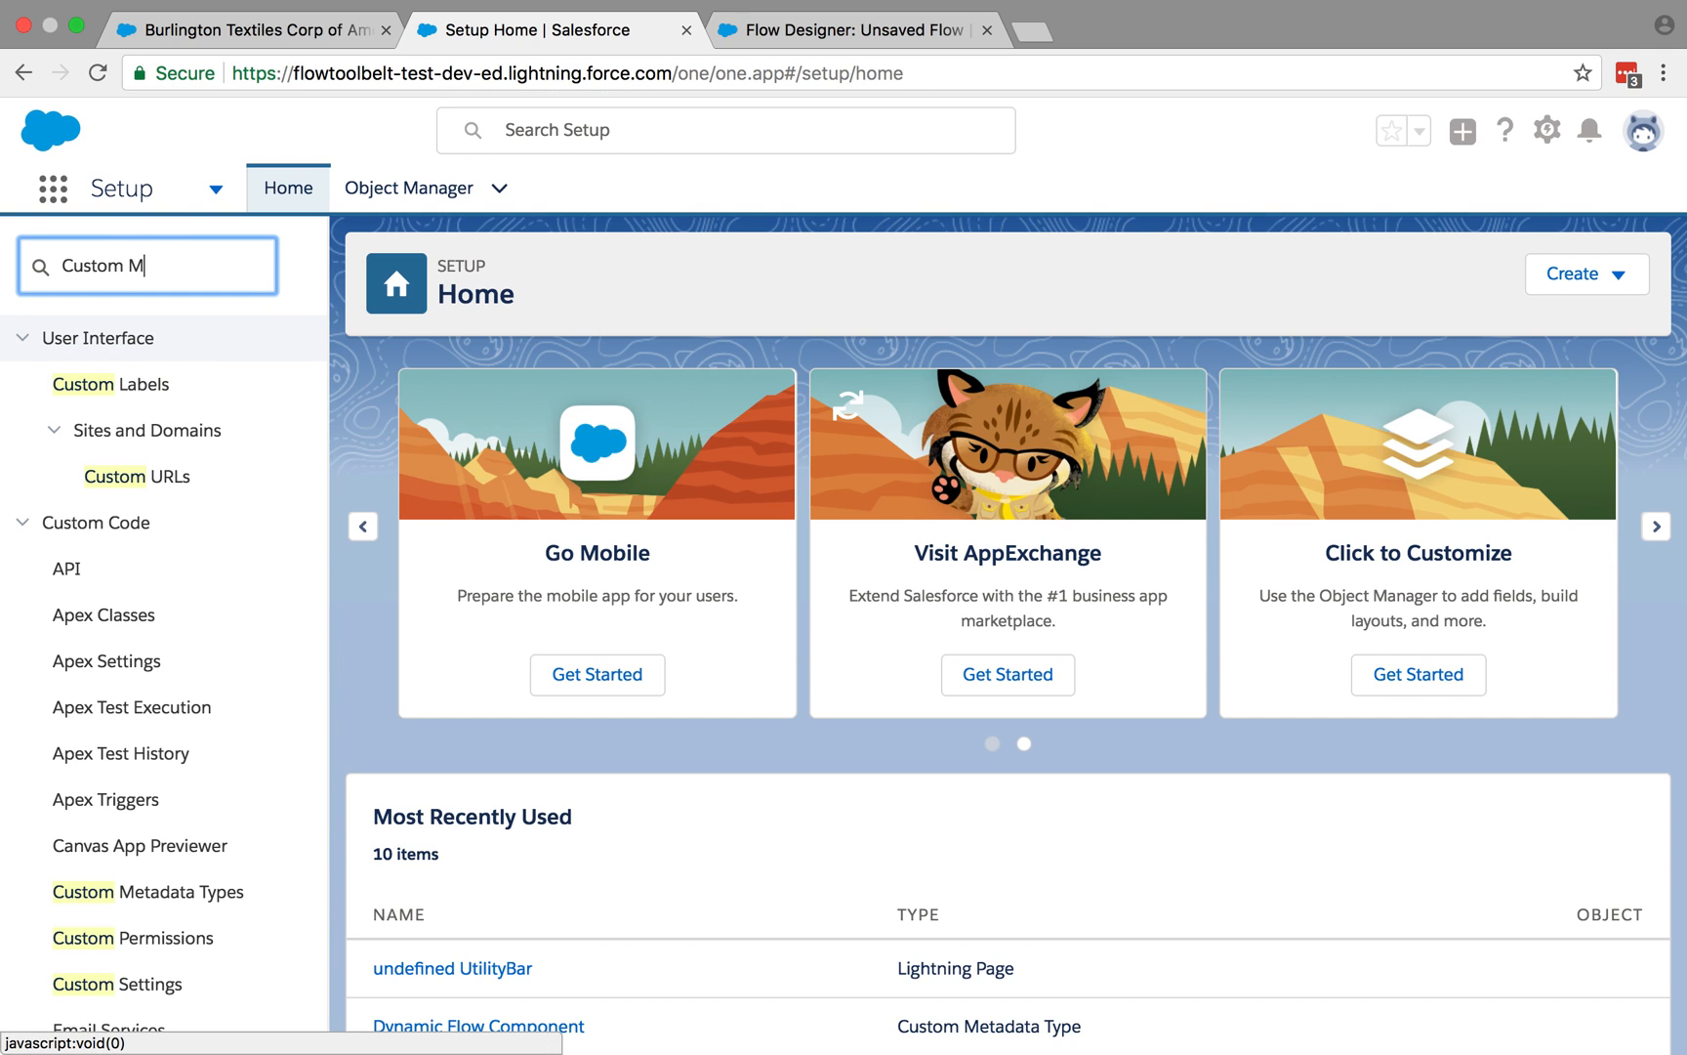
click(149, 385)
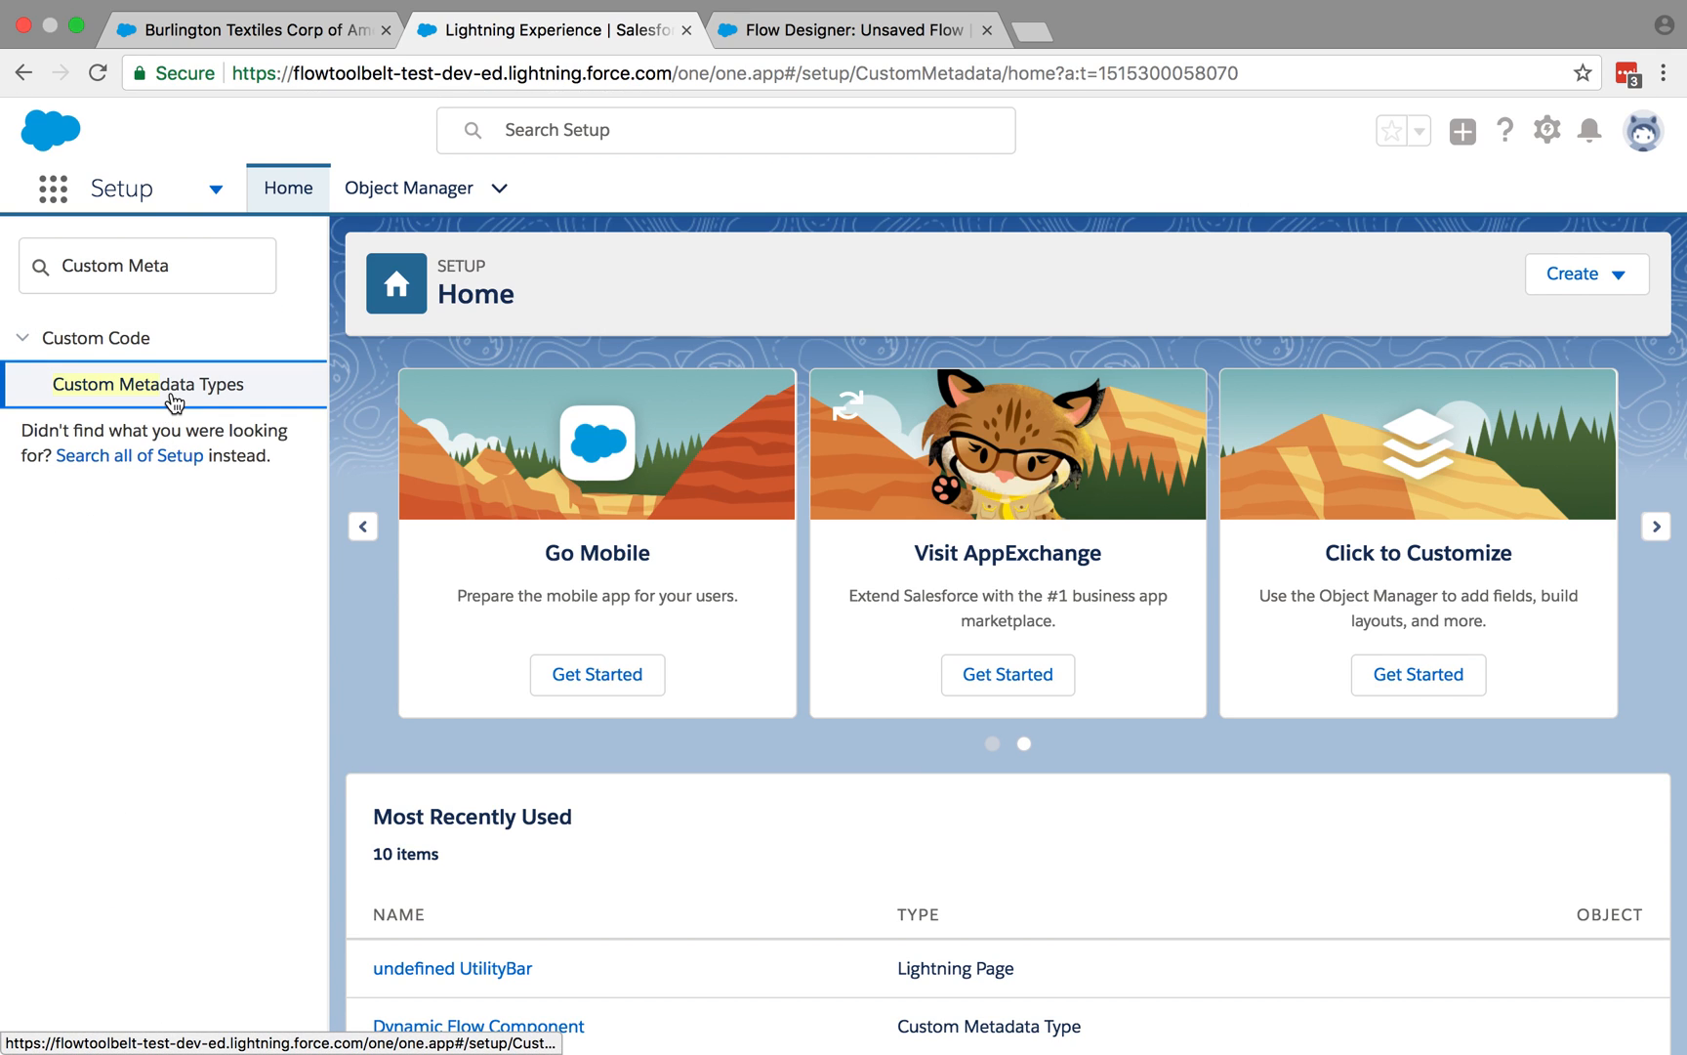
click(149, 385)
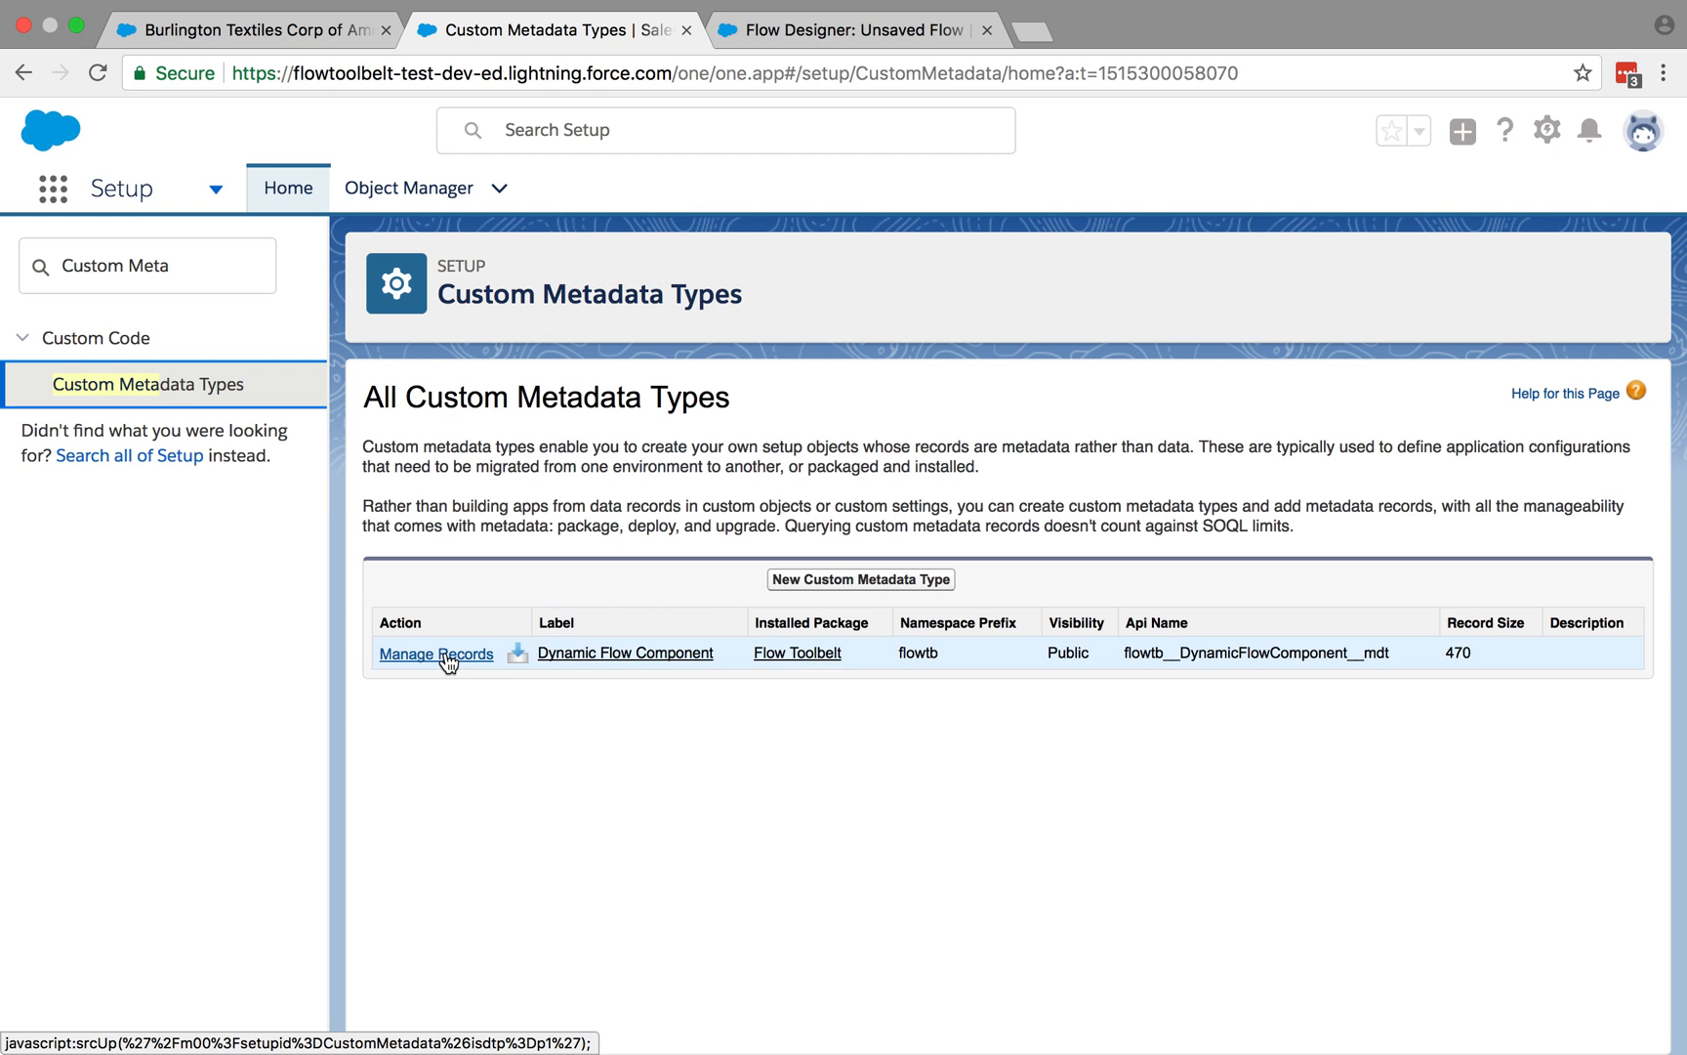
click(435, 652)
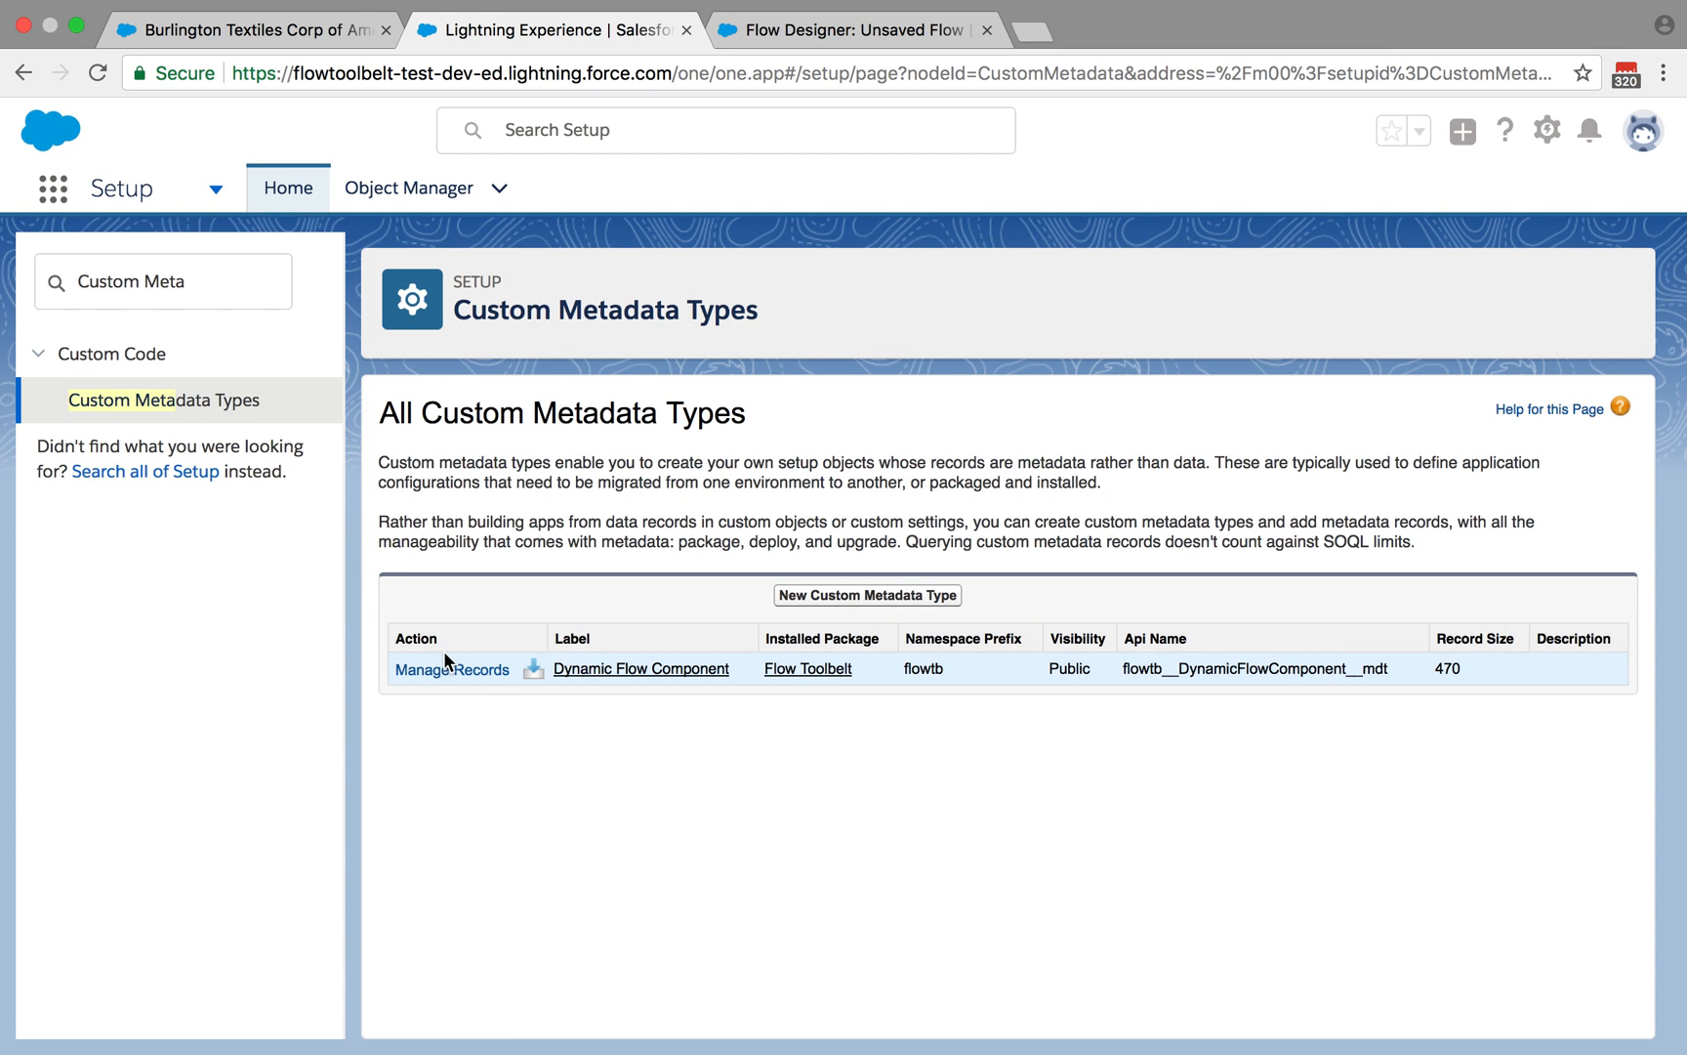
click(451, 668)
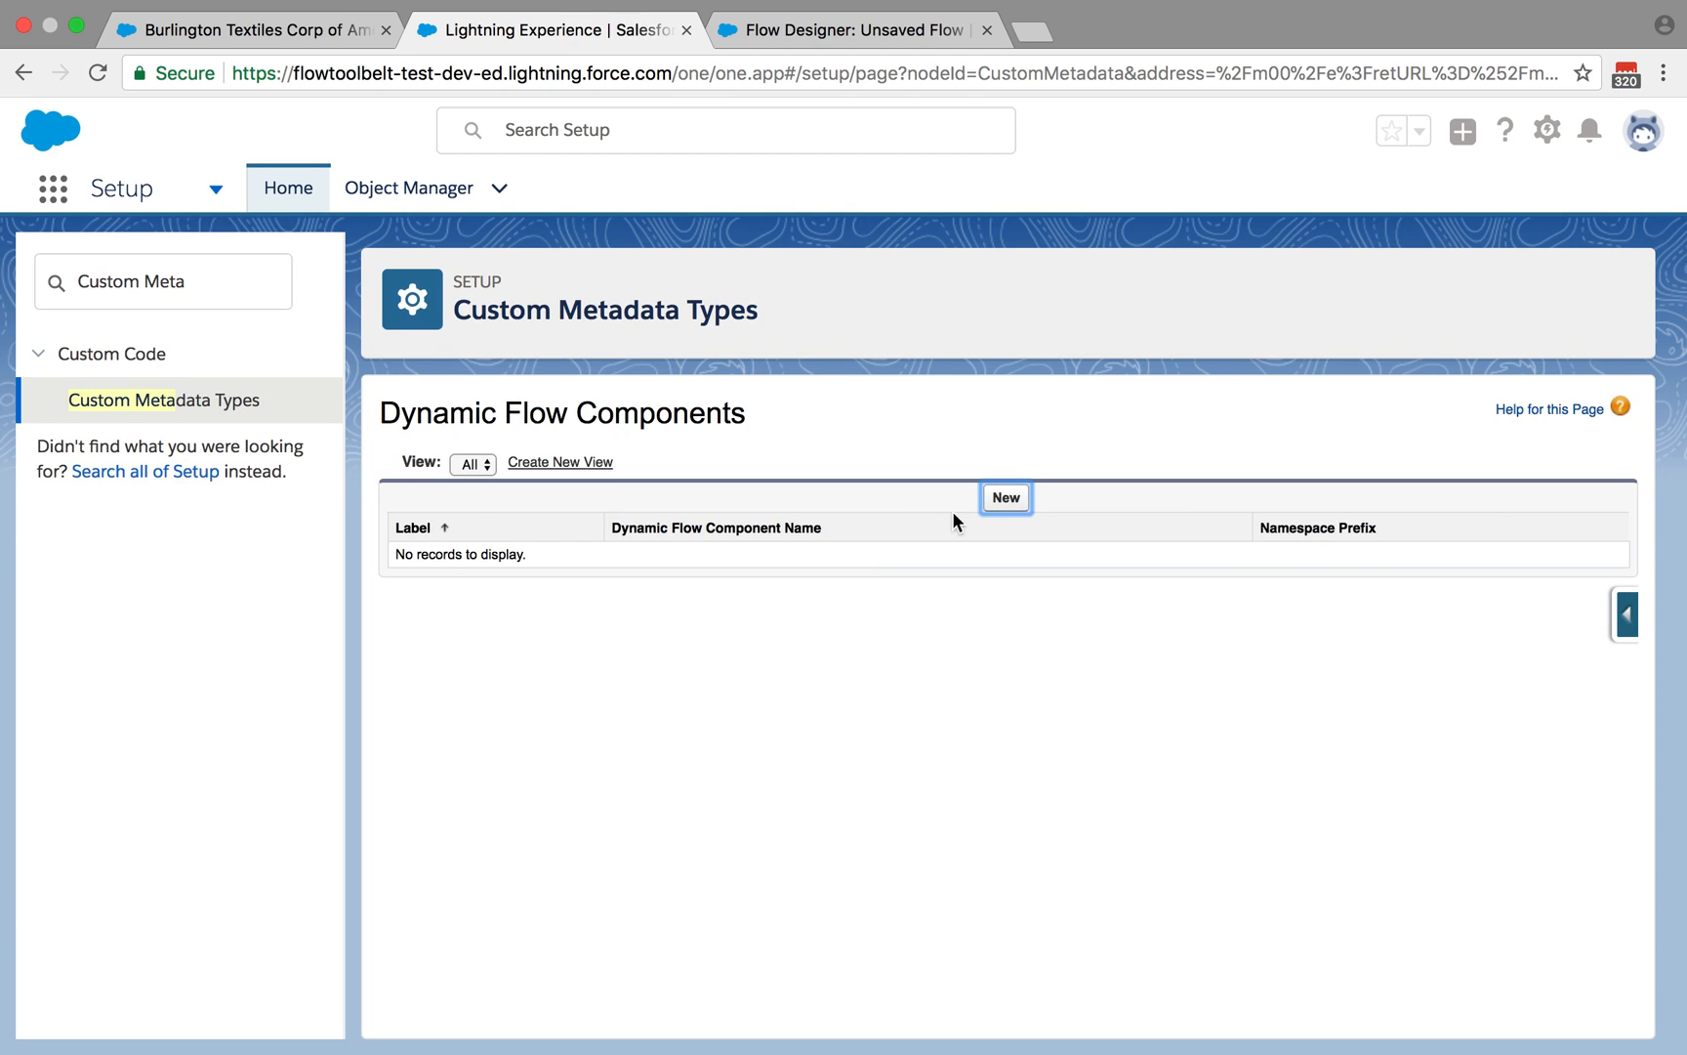
Create a new record with Label and Name 'Account', then switch to the Account Flow designer tab.
click(1004, 498)
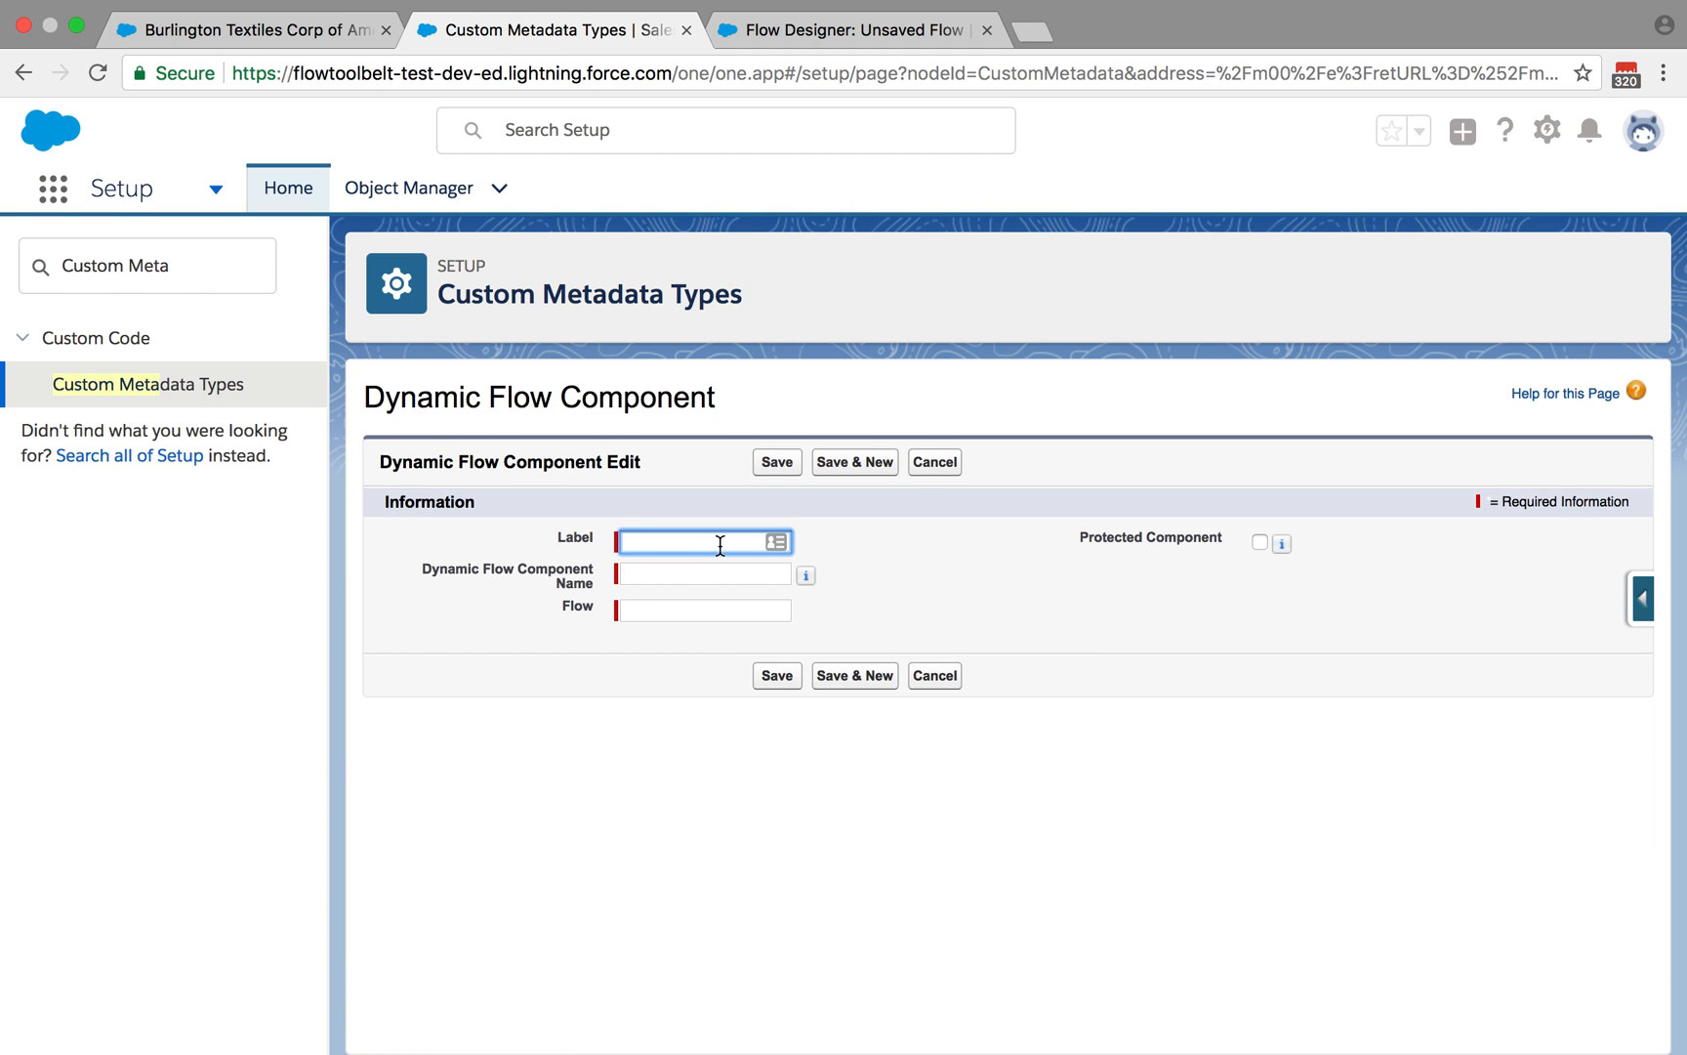
text(sforce.com/packaging/i)
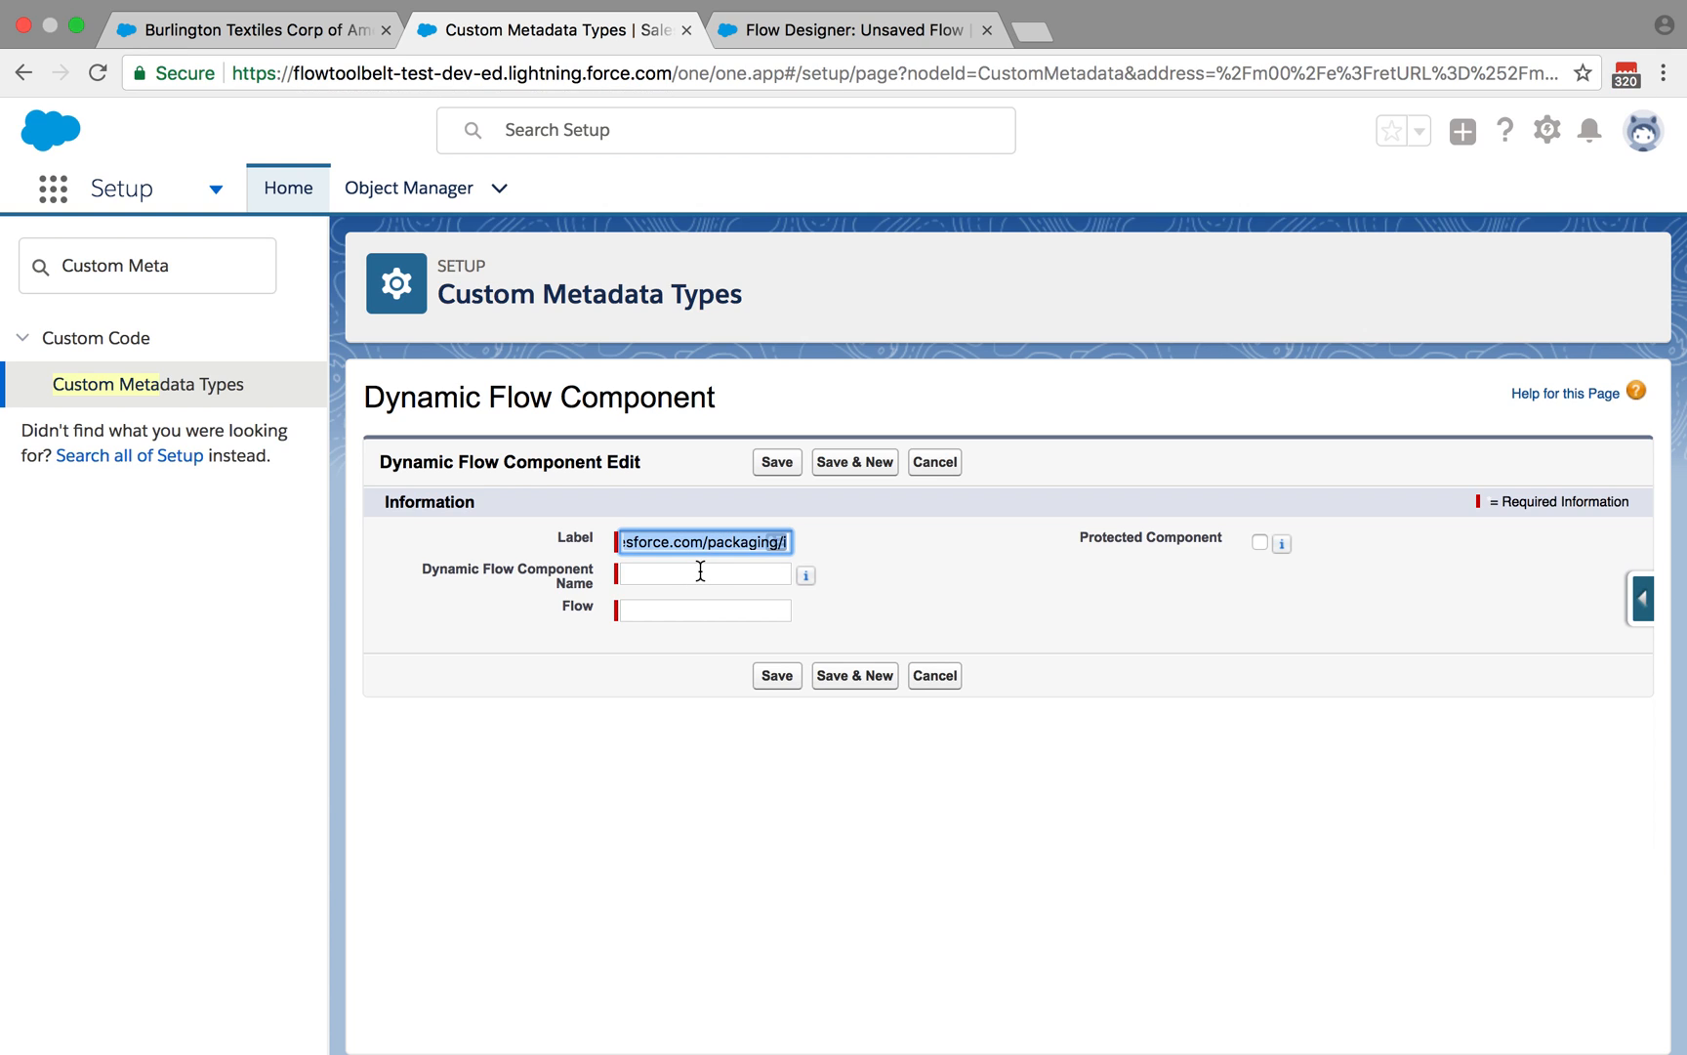
text(Account)
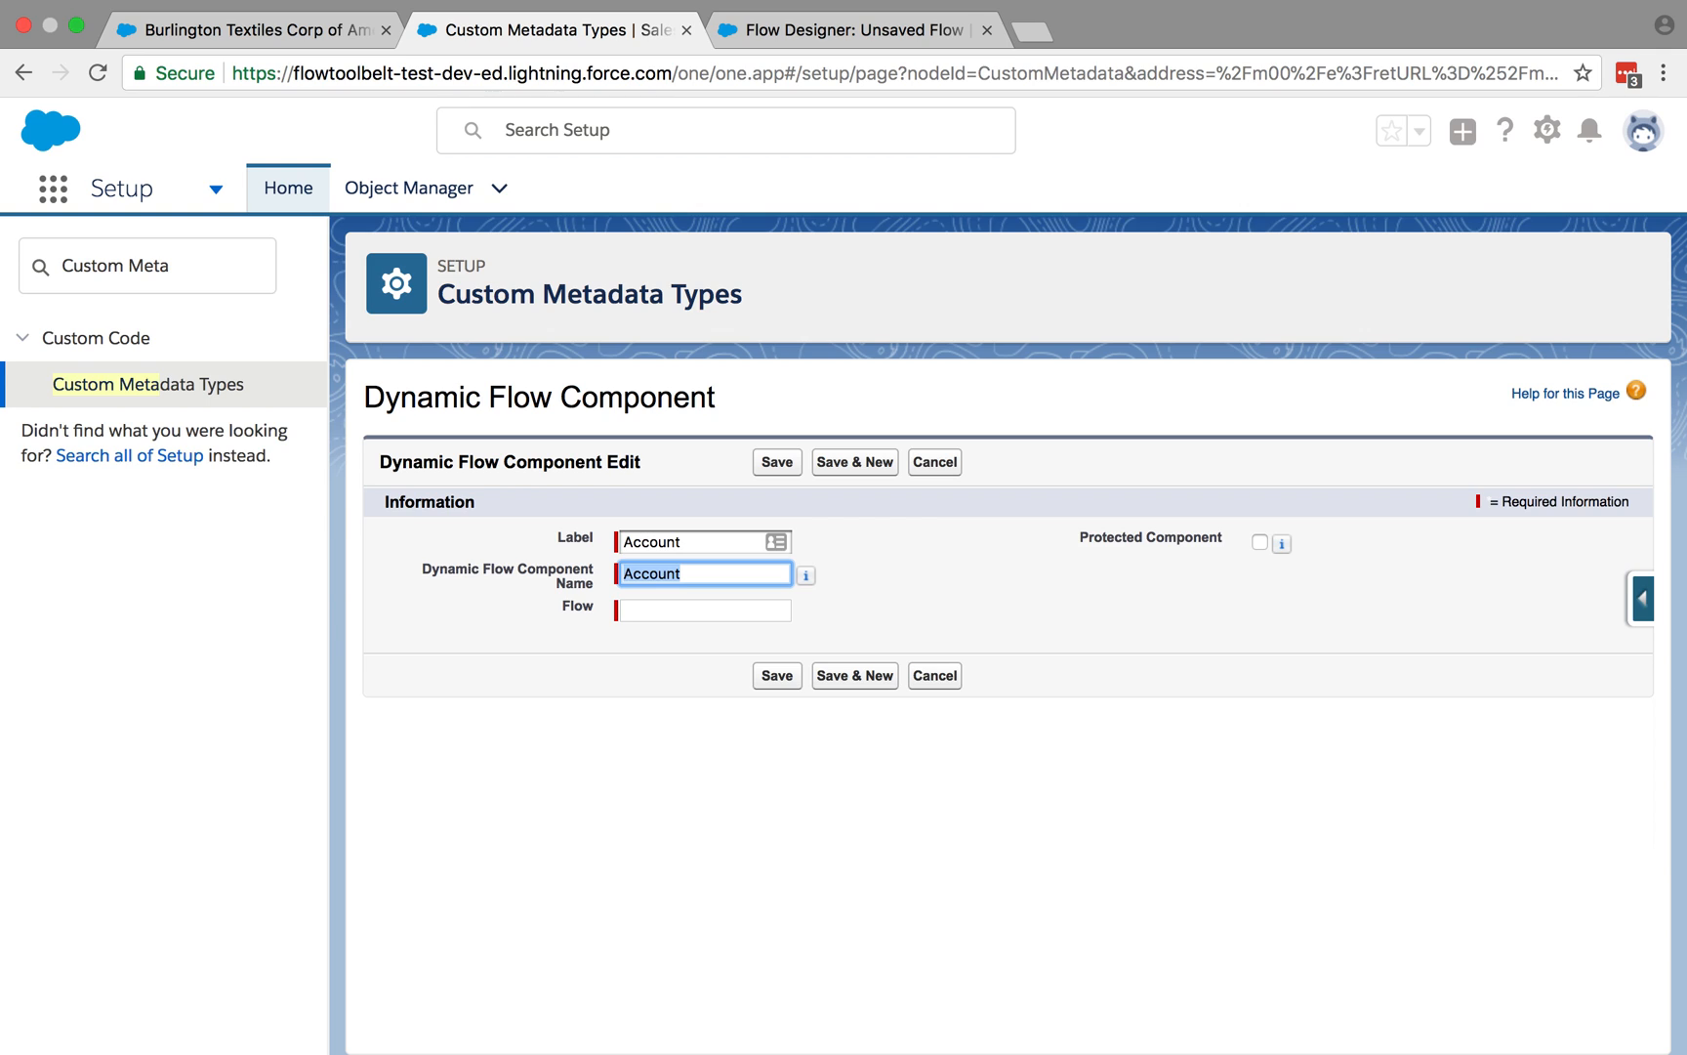
mouse_move(672, 570)
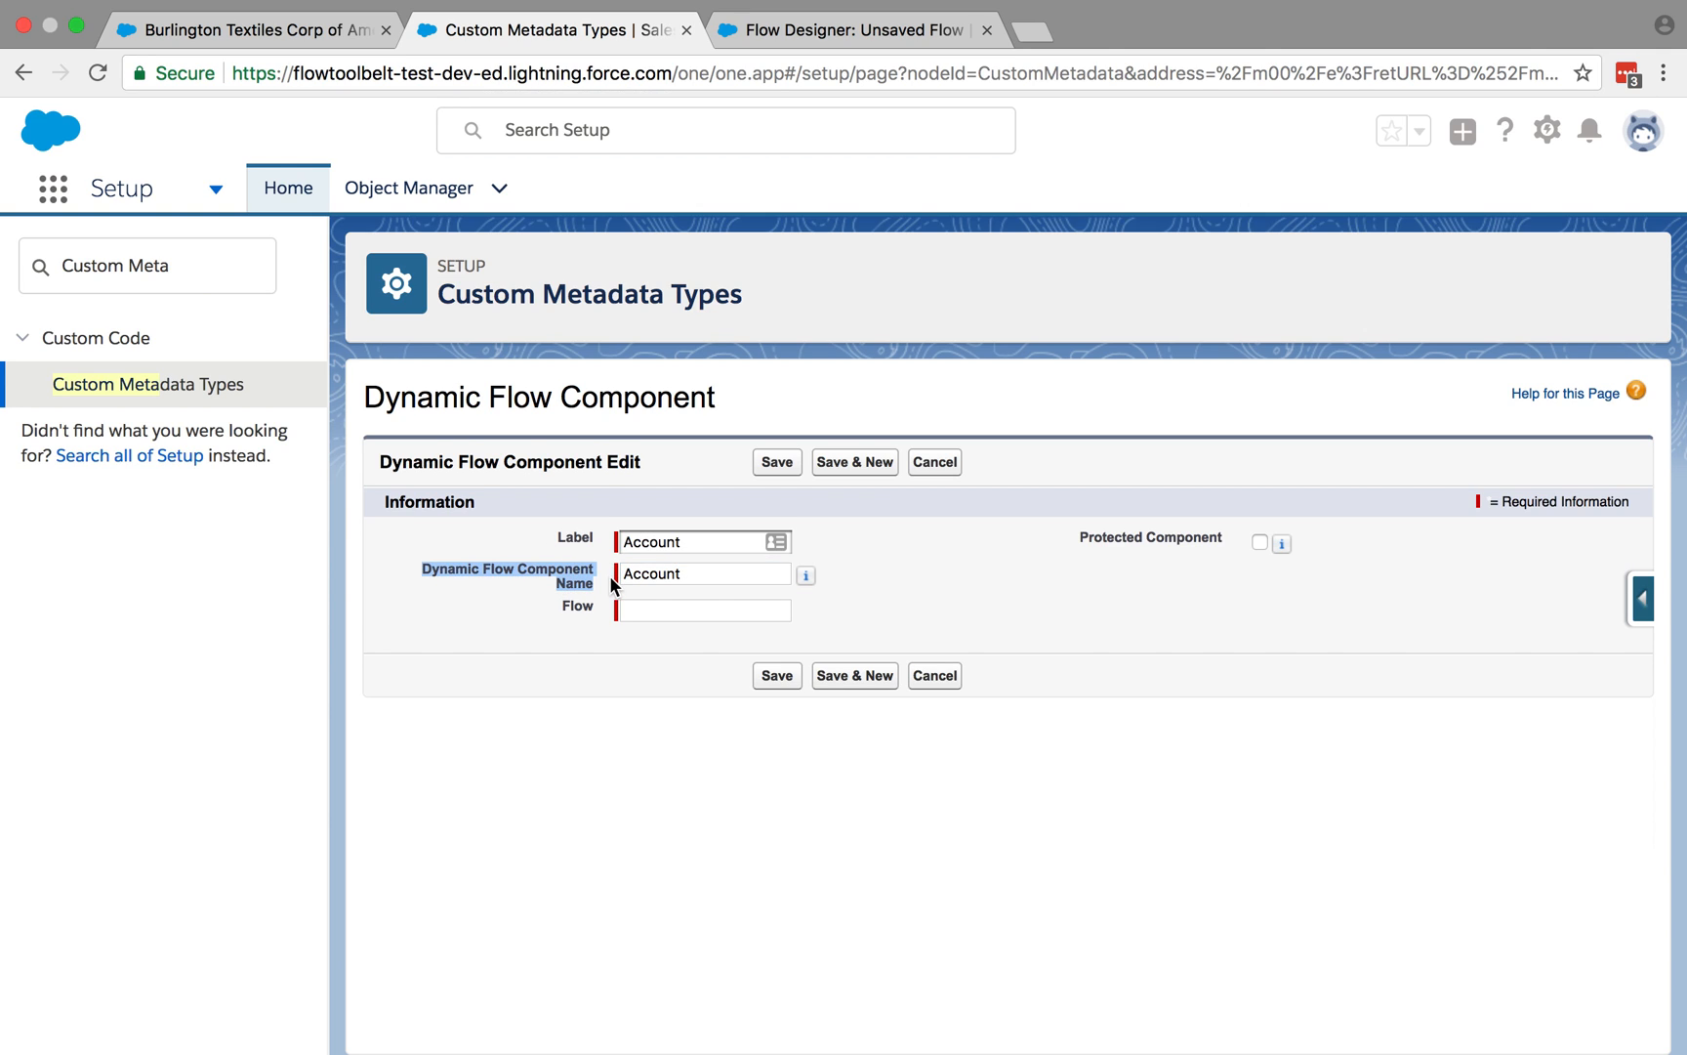
click(250, 29)
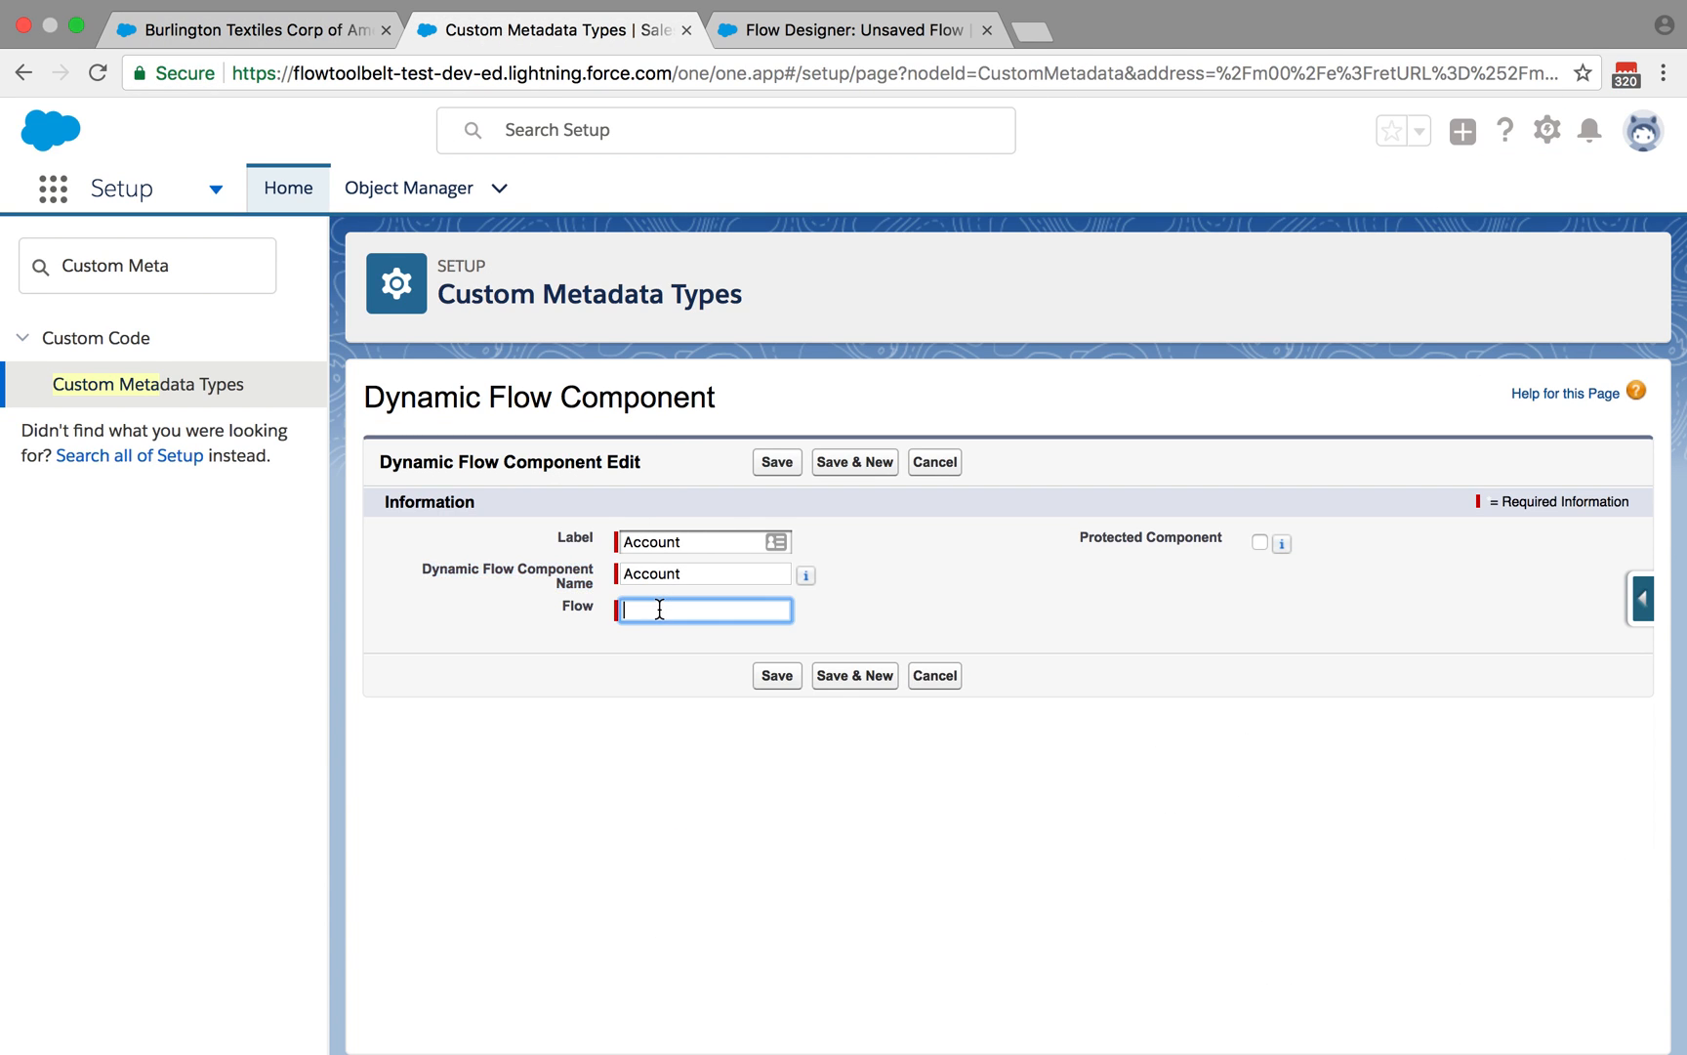
click(849, 29)
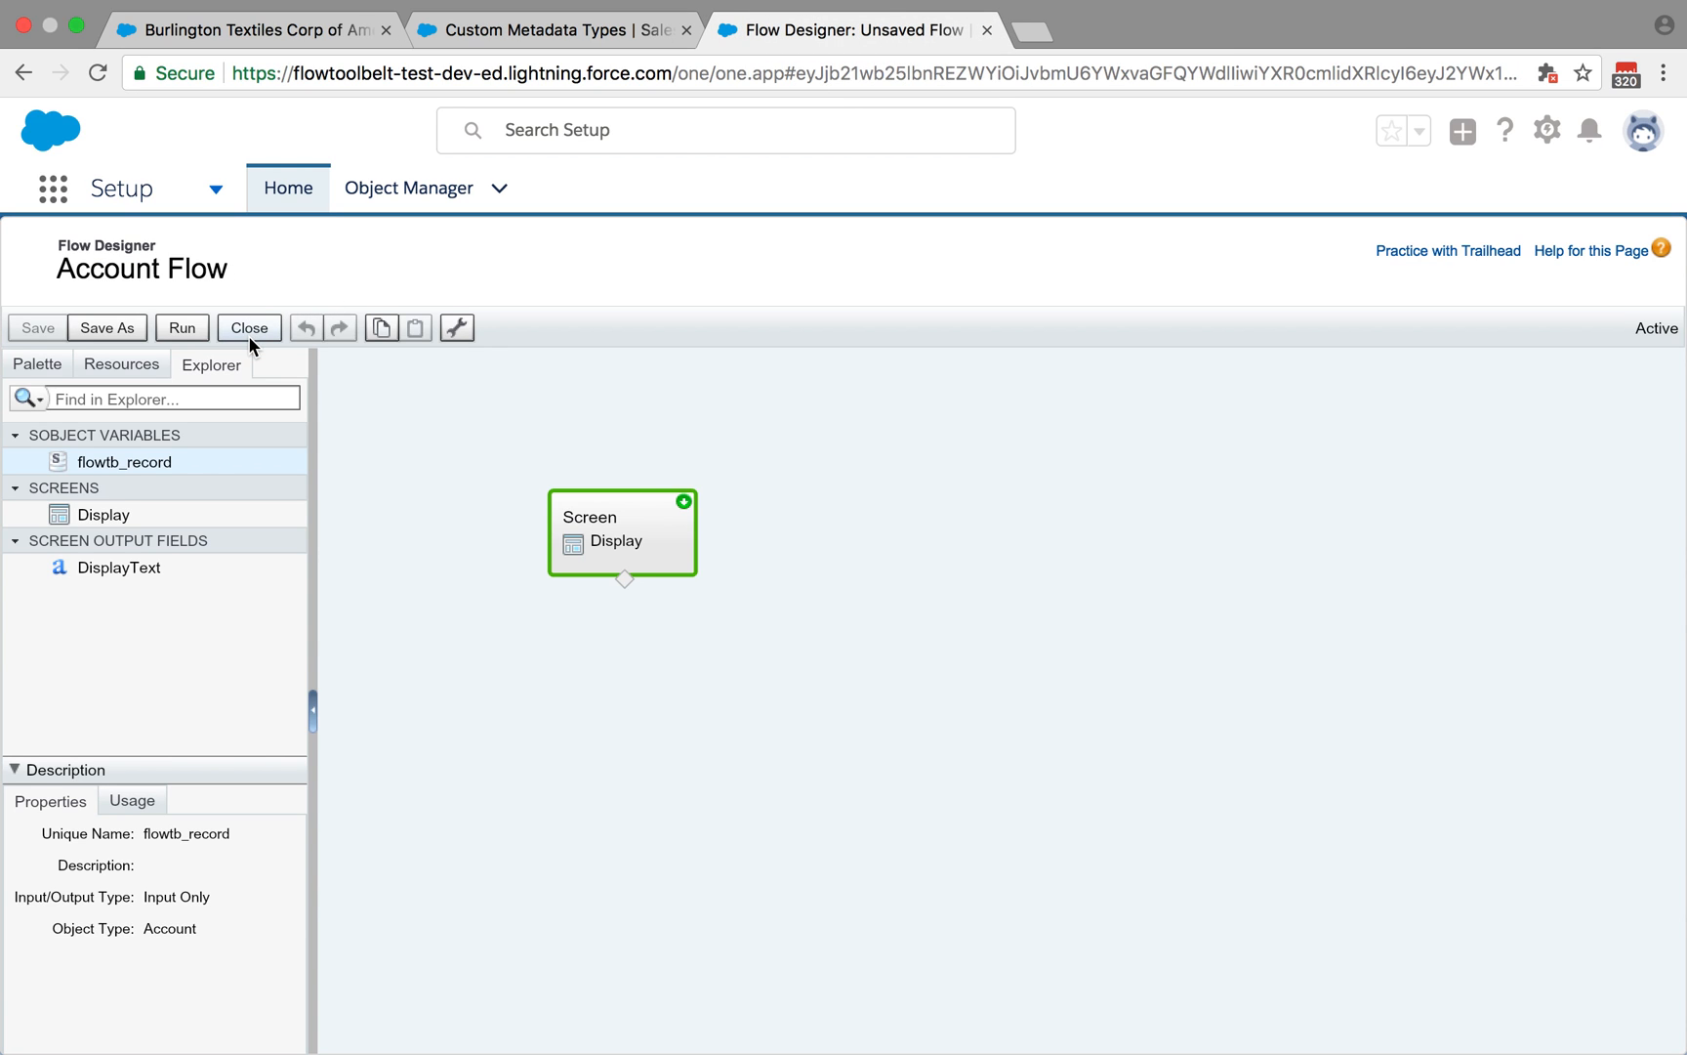
Leave Flow Designer, reach Account Flow's detail page via Flows and copy its Unique Name AccountFlow.
click(248, 329)
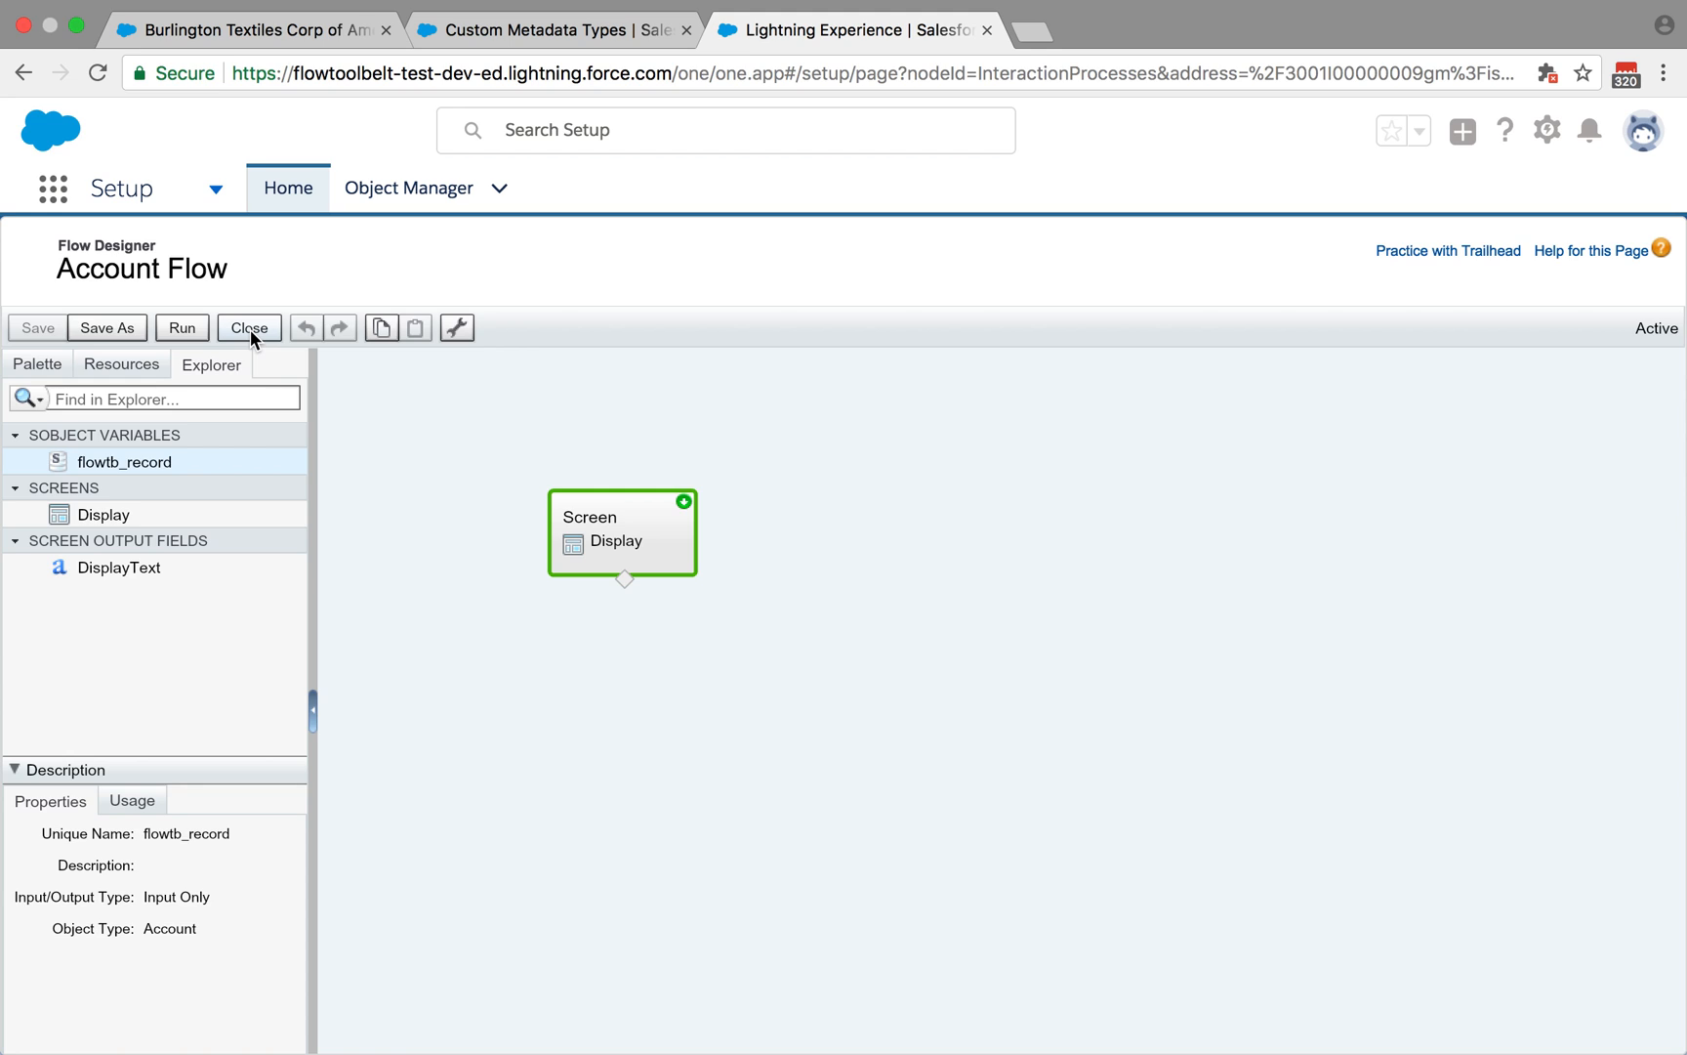
click(248, 328)
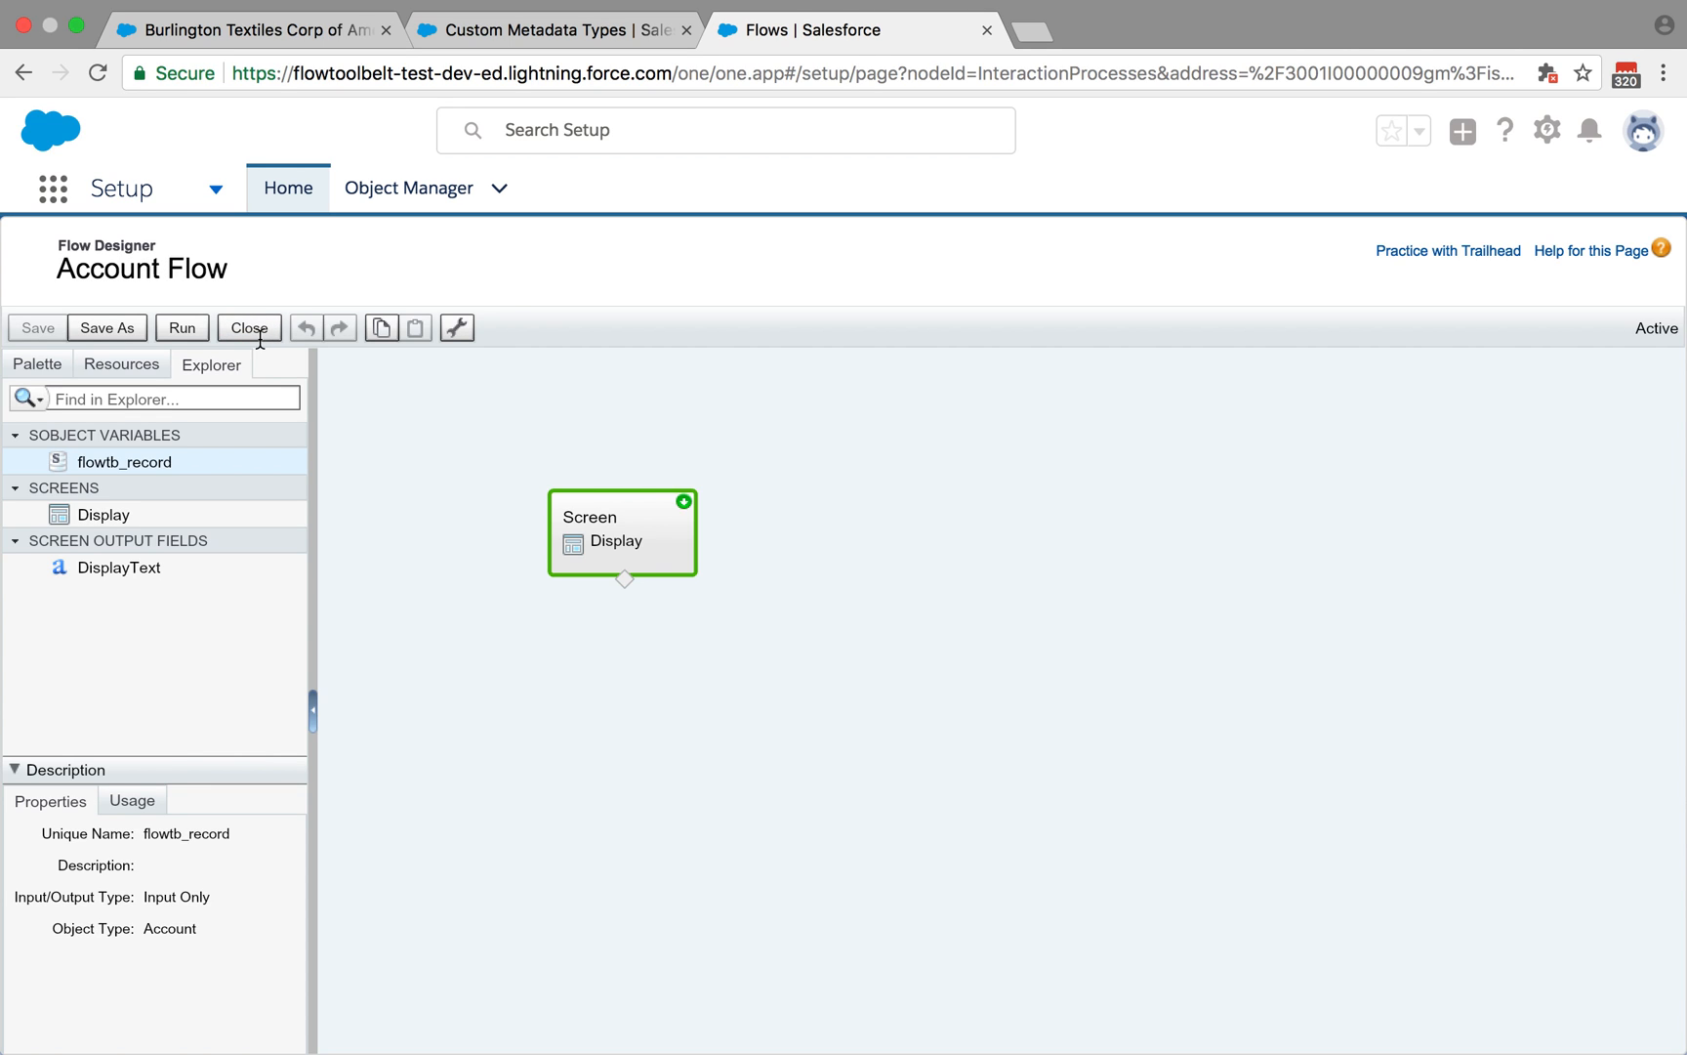
mouse_move(242, 305)
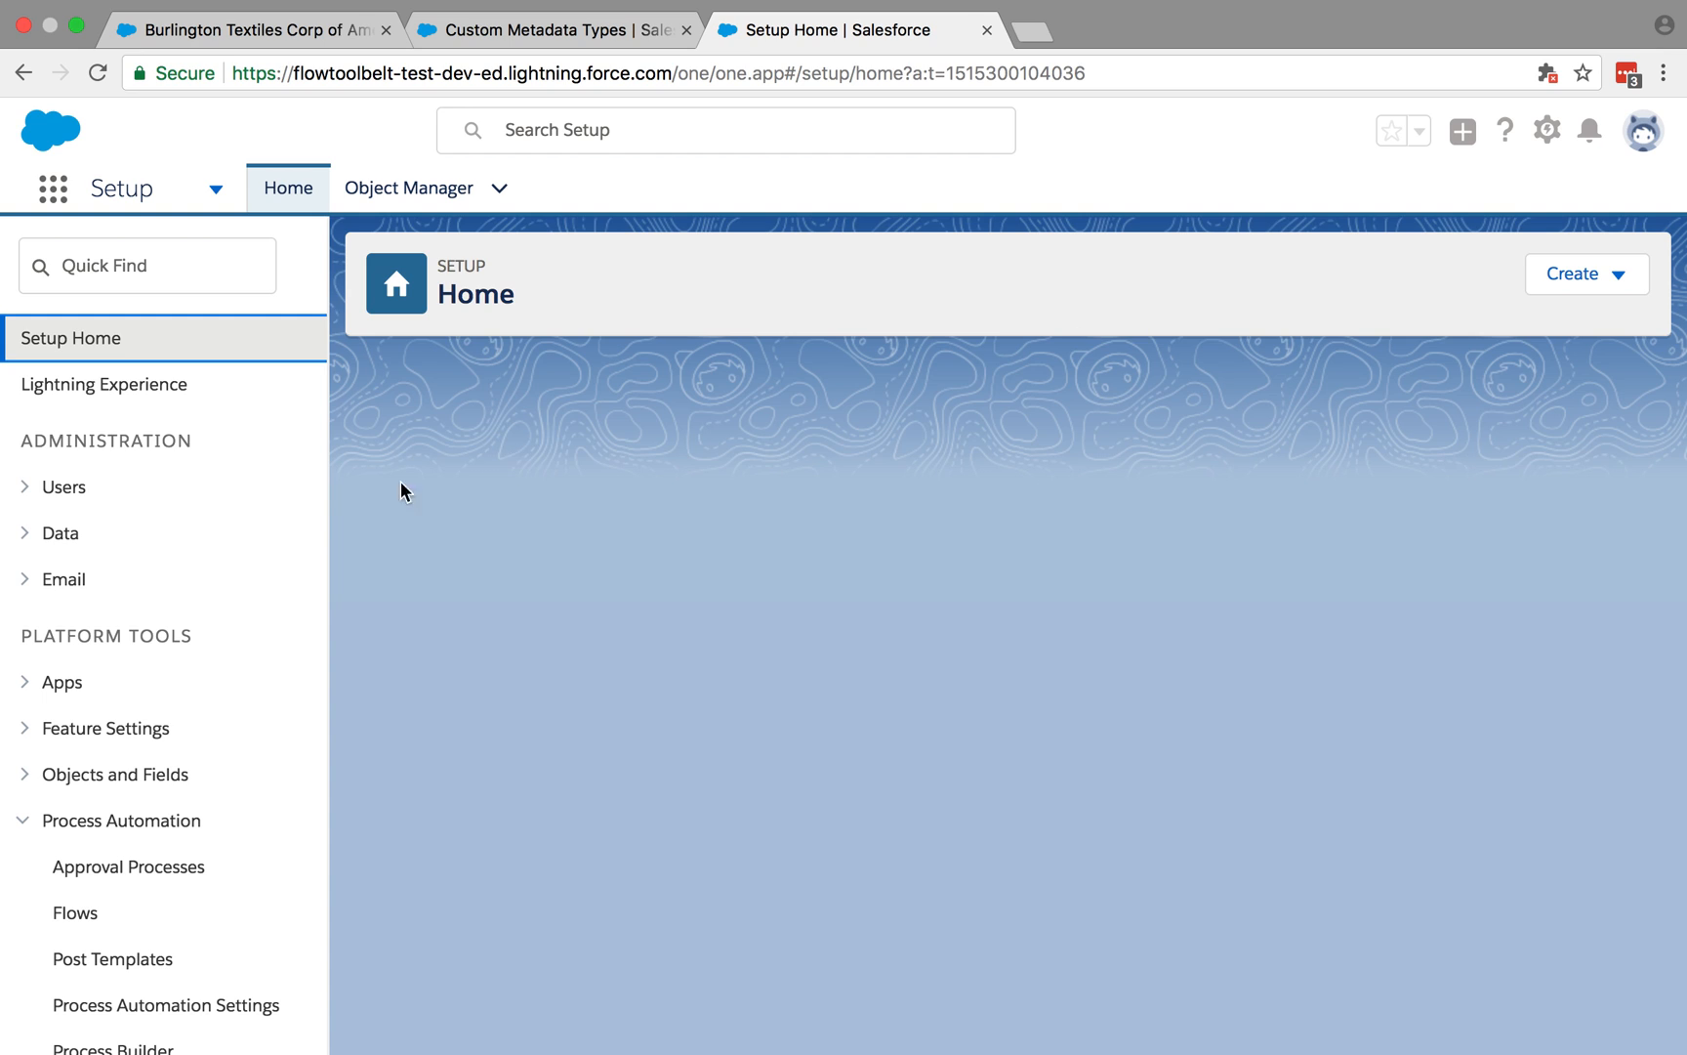
text(F)
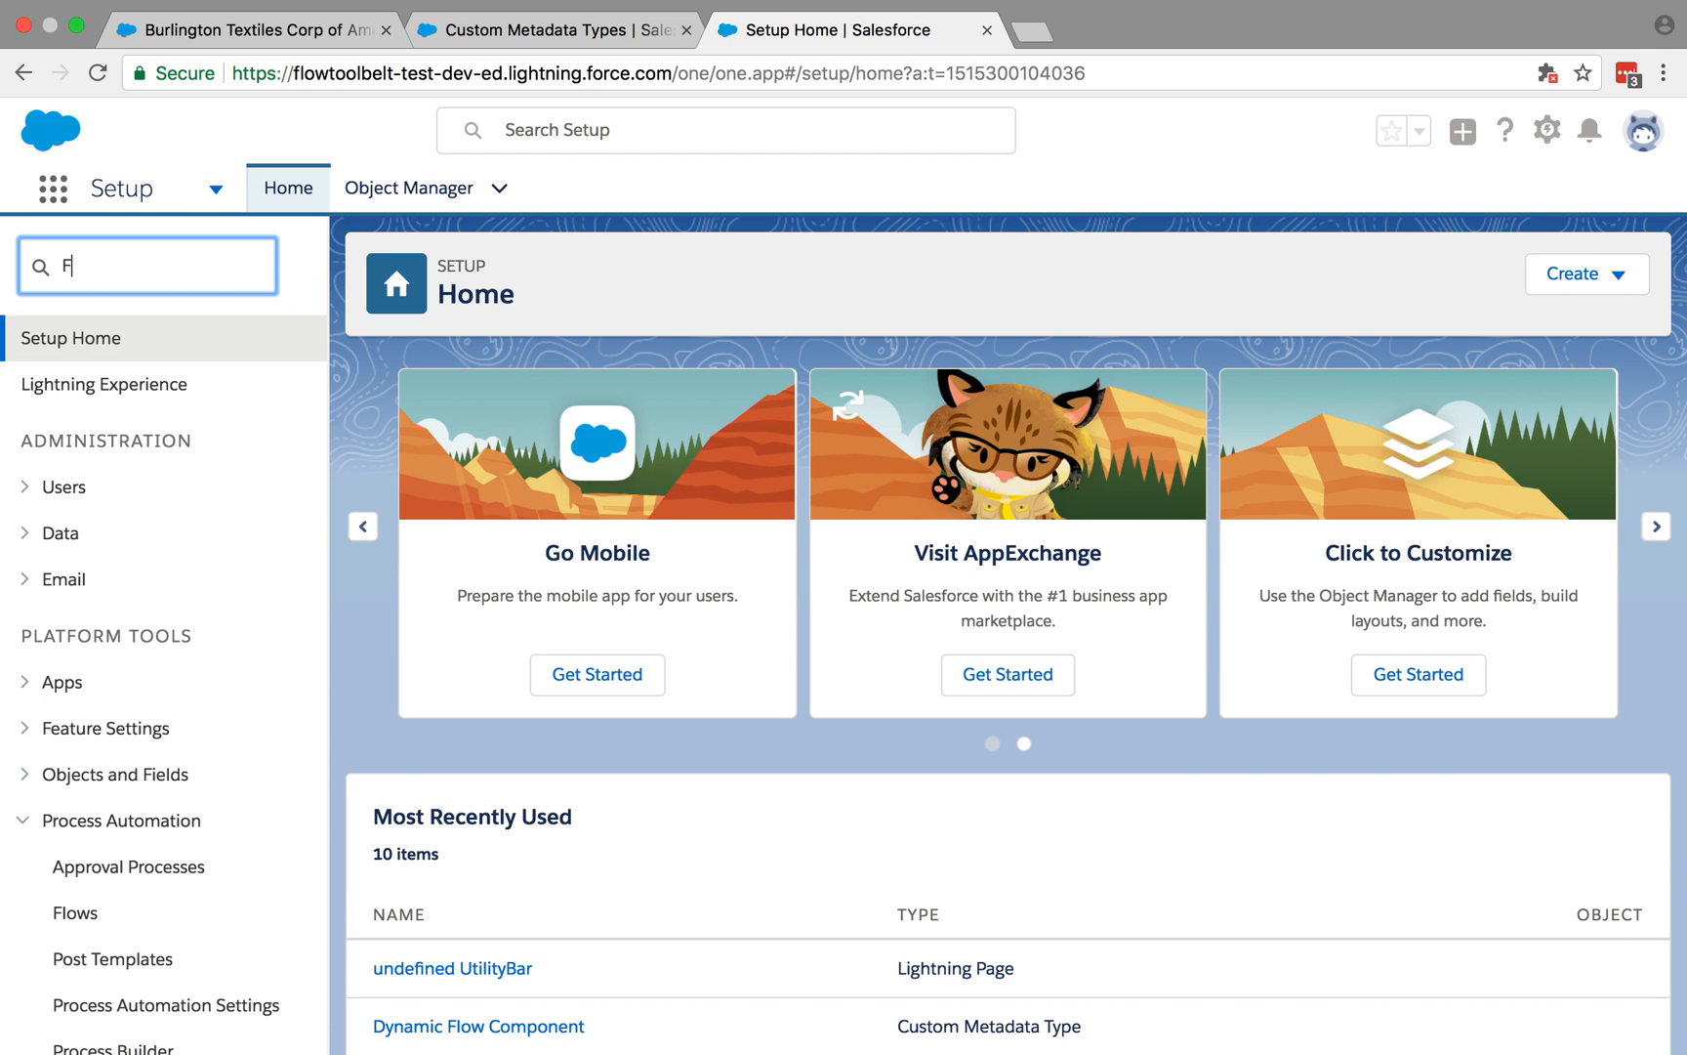
text(lows)
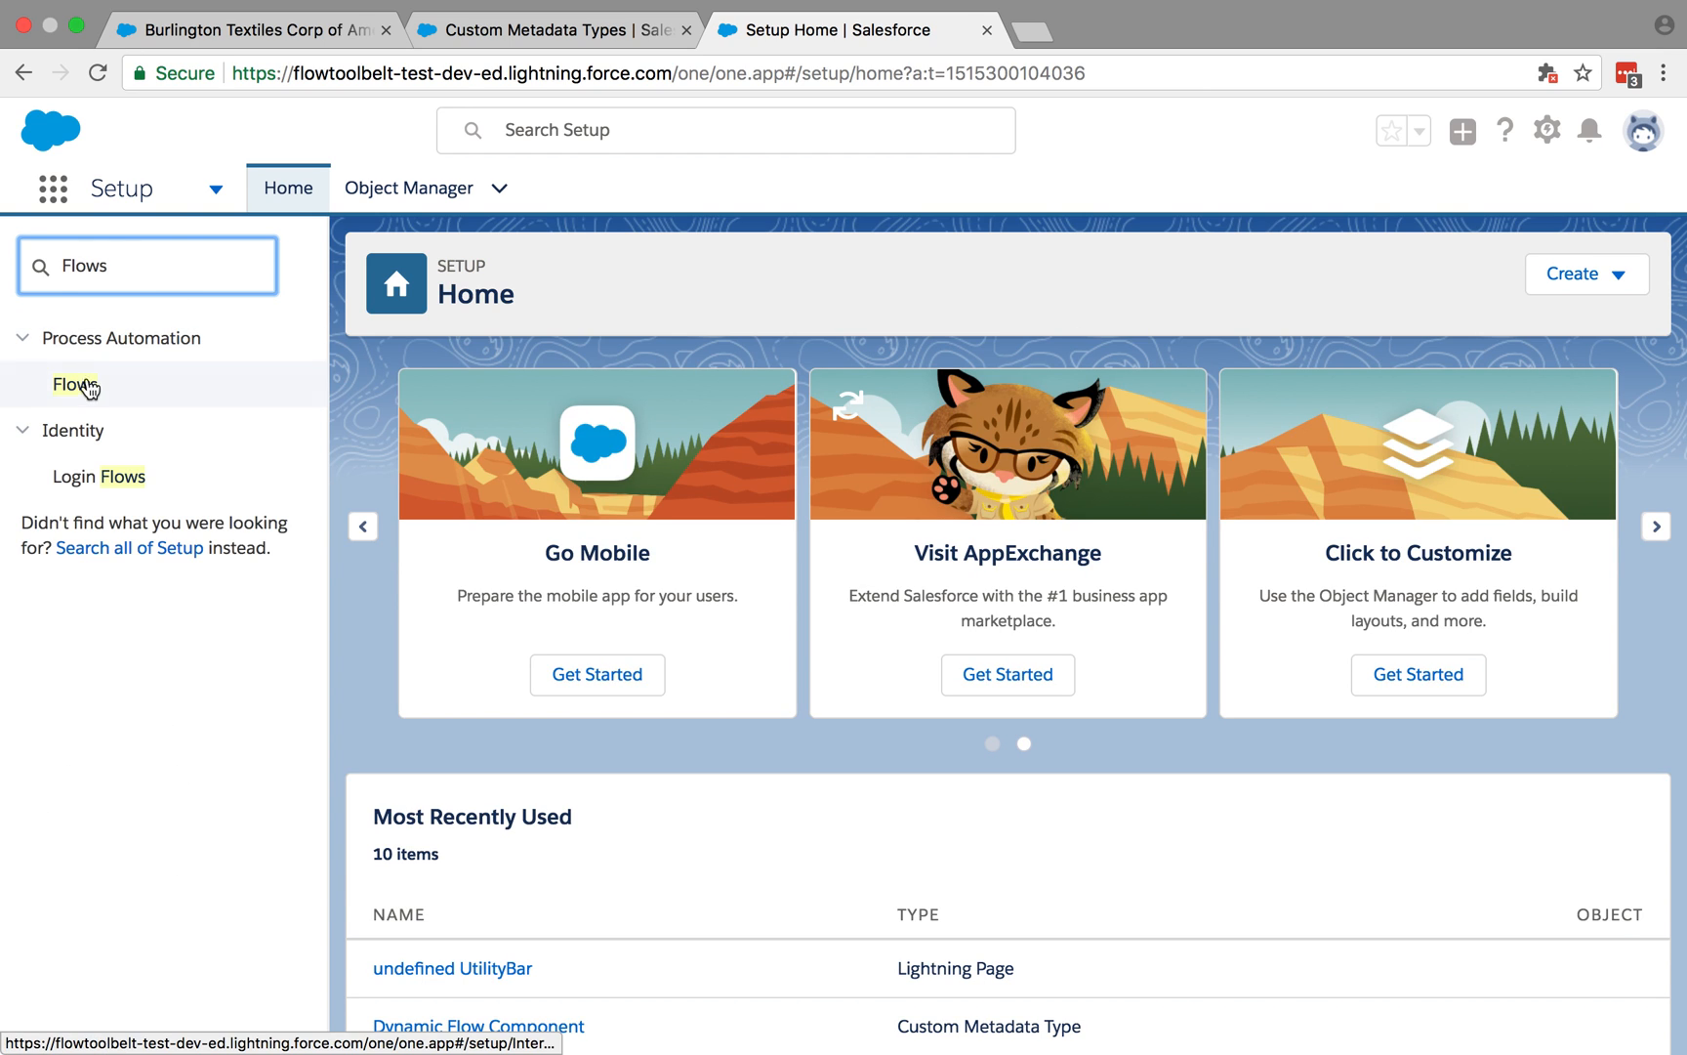
click(74, 384)
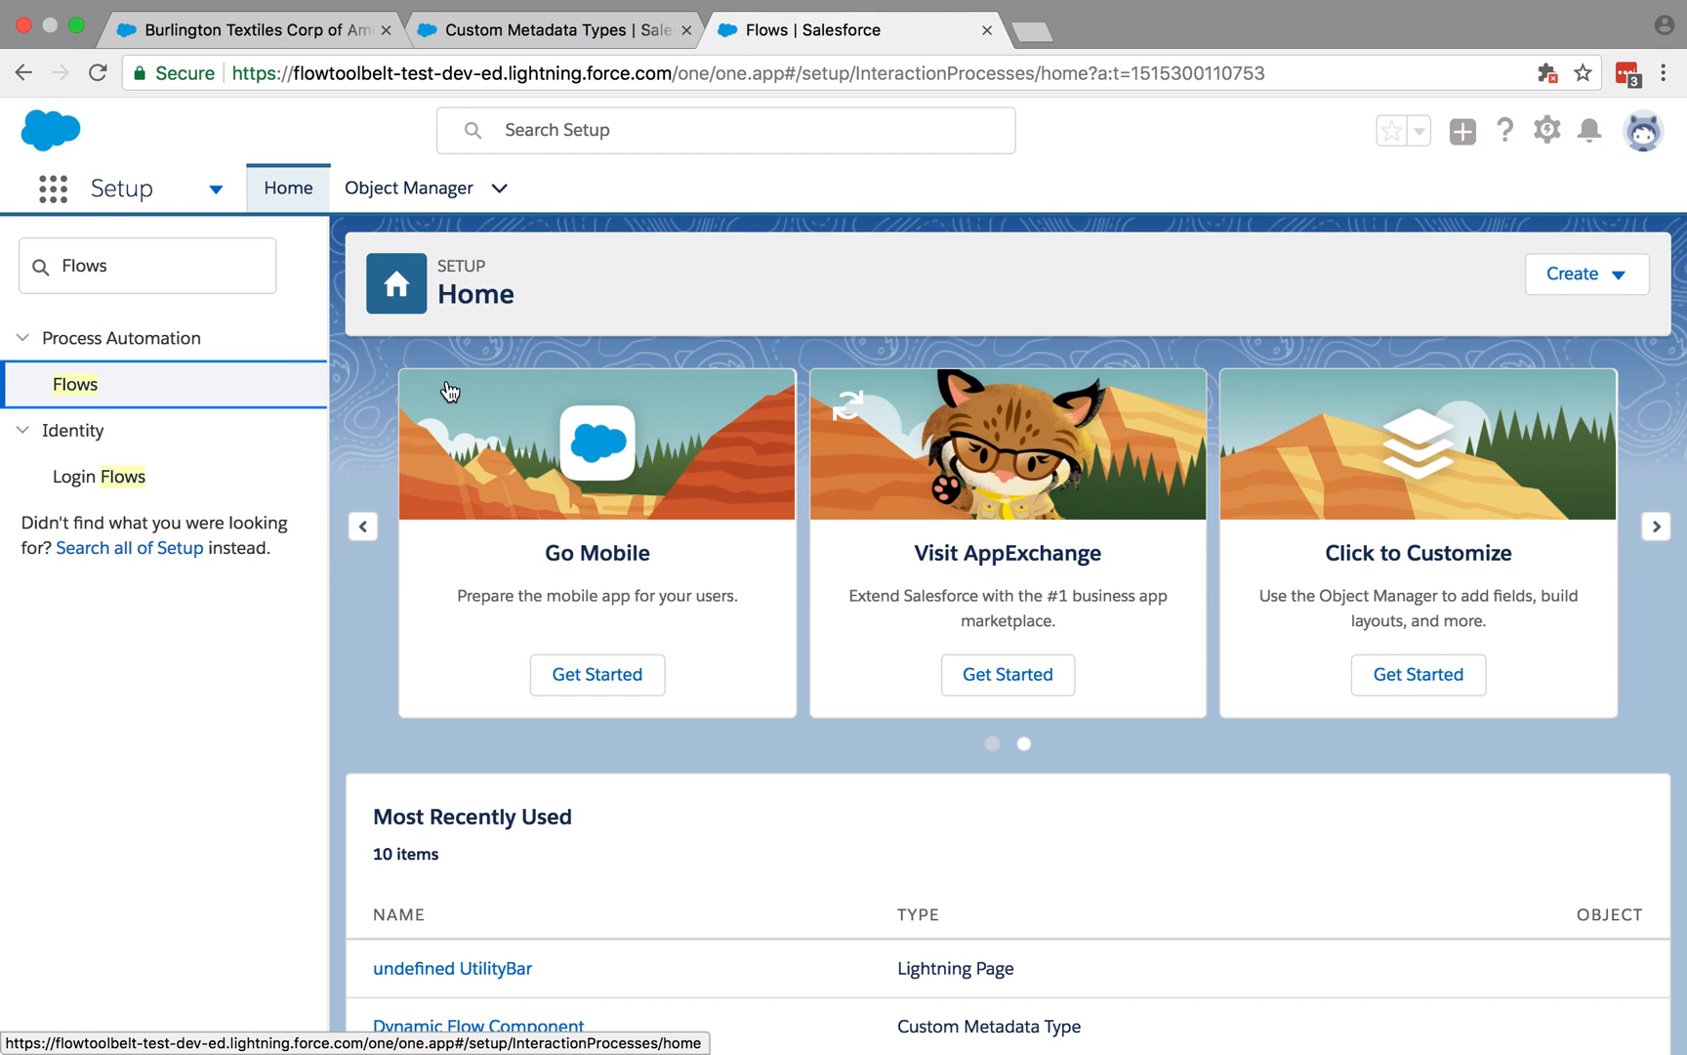
click(75, 385)
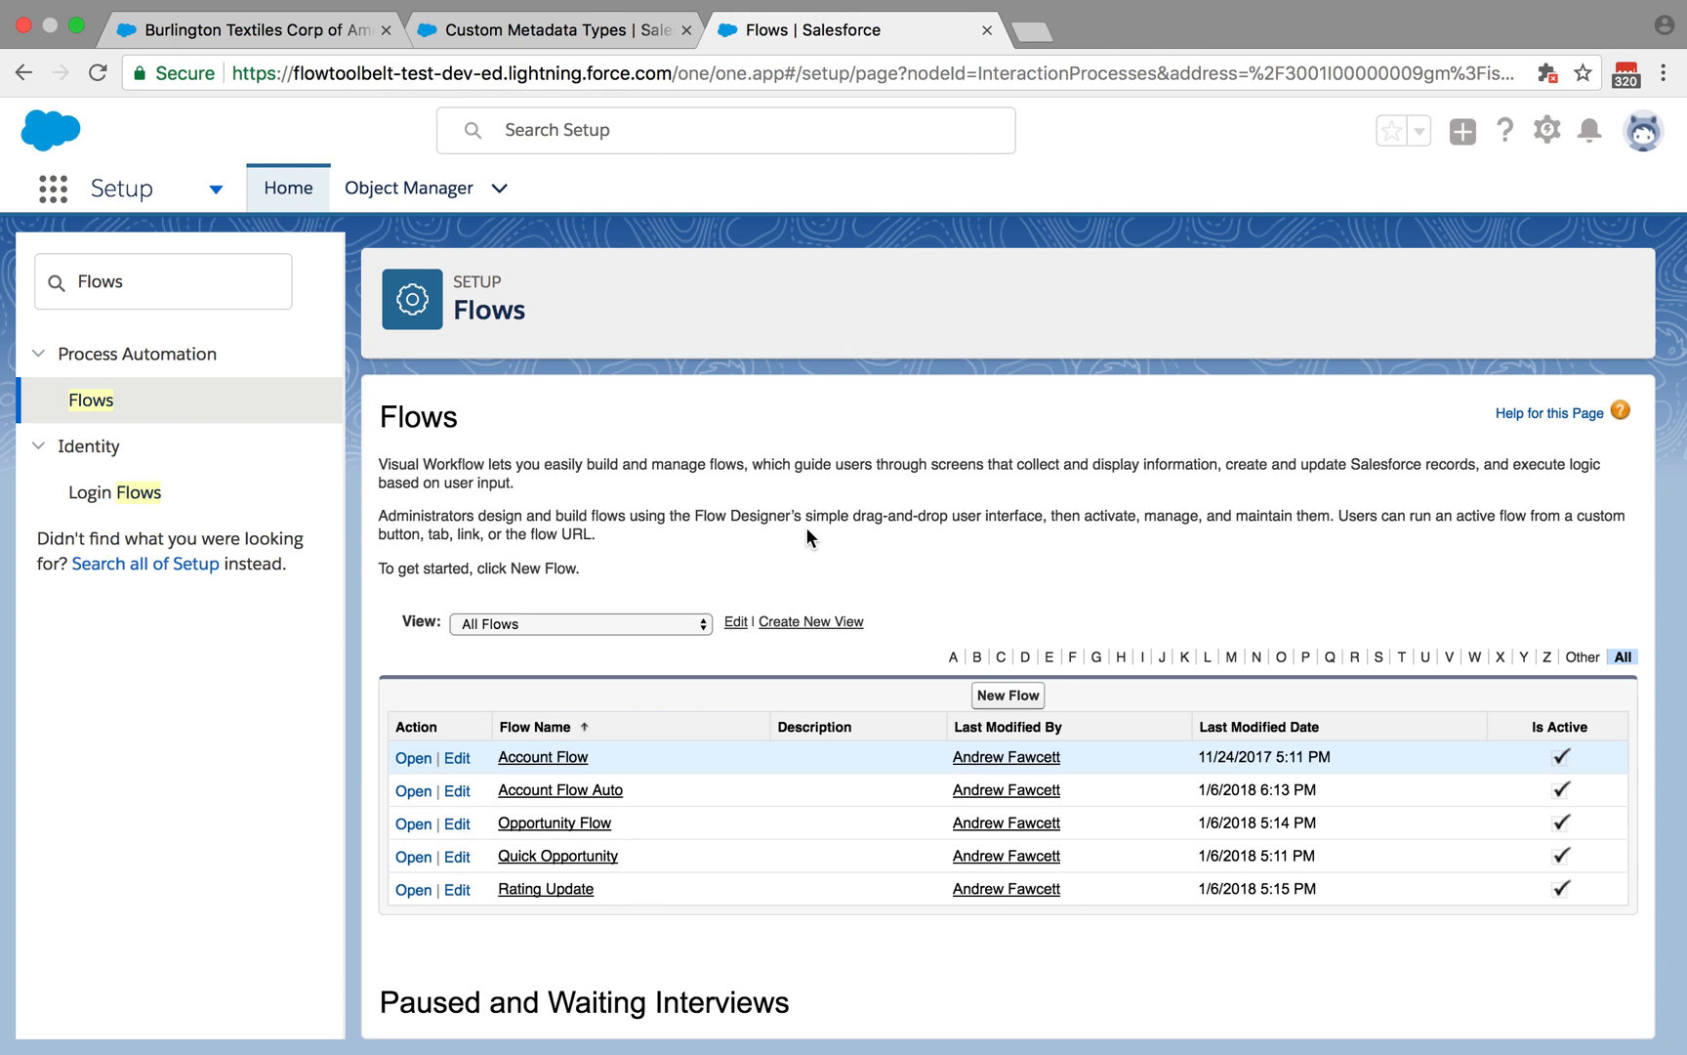
click(543, 755)
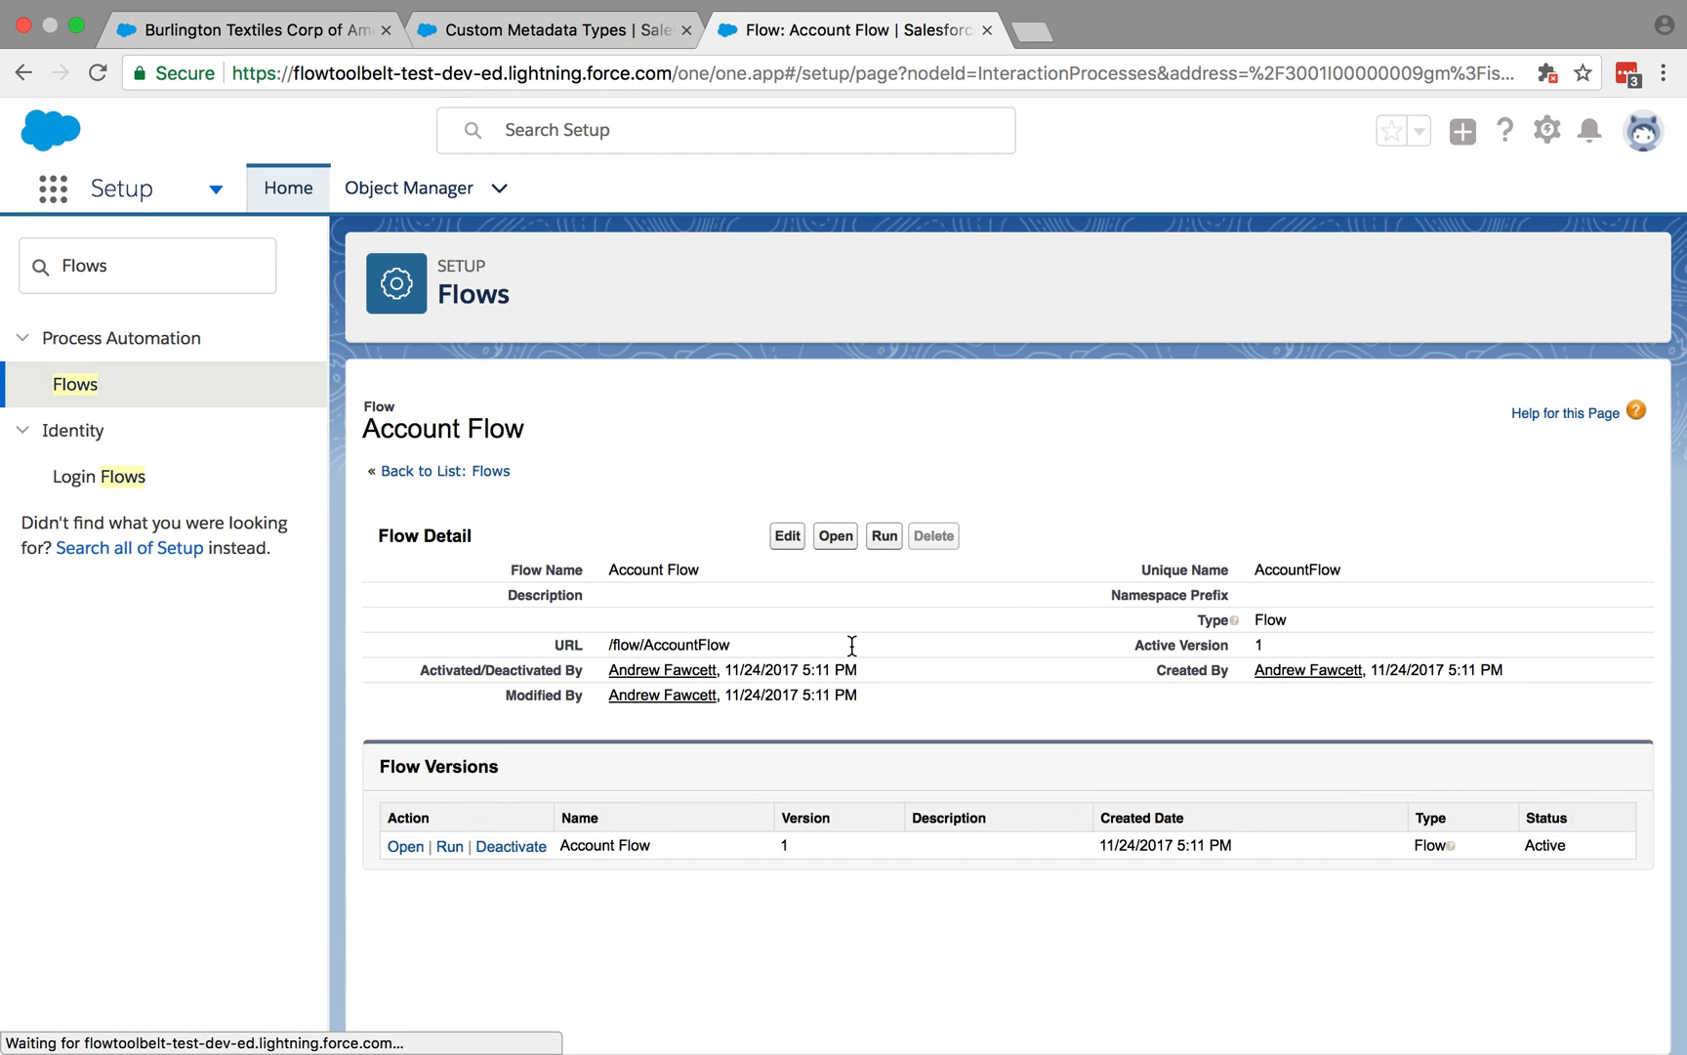
double_click(1297, 568)
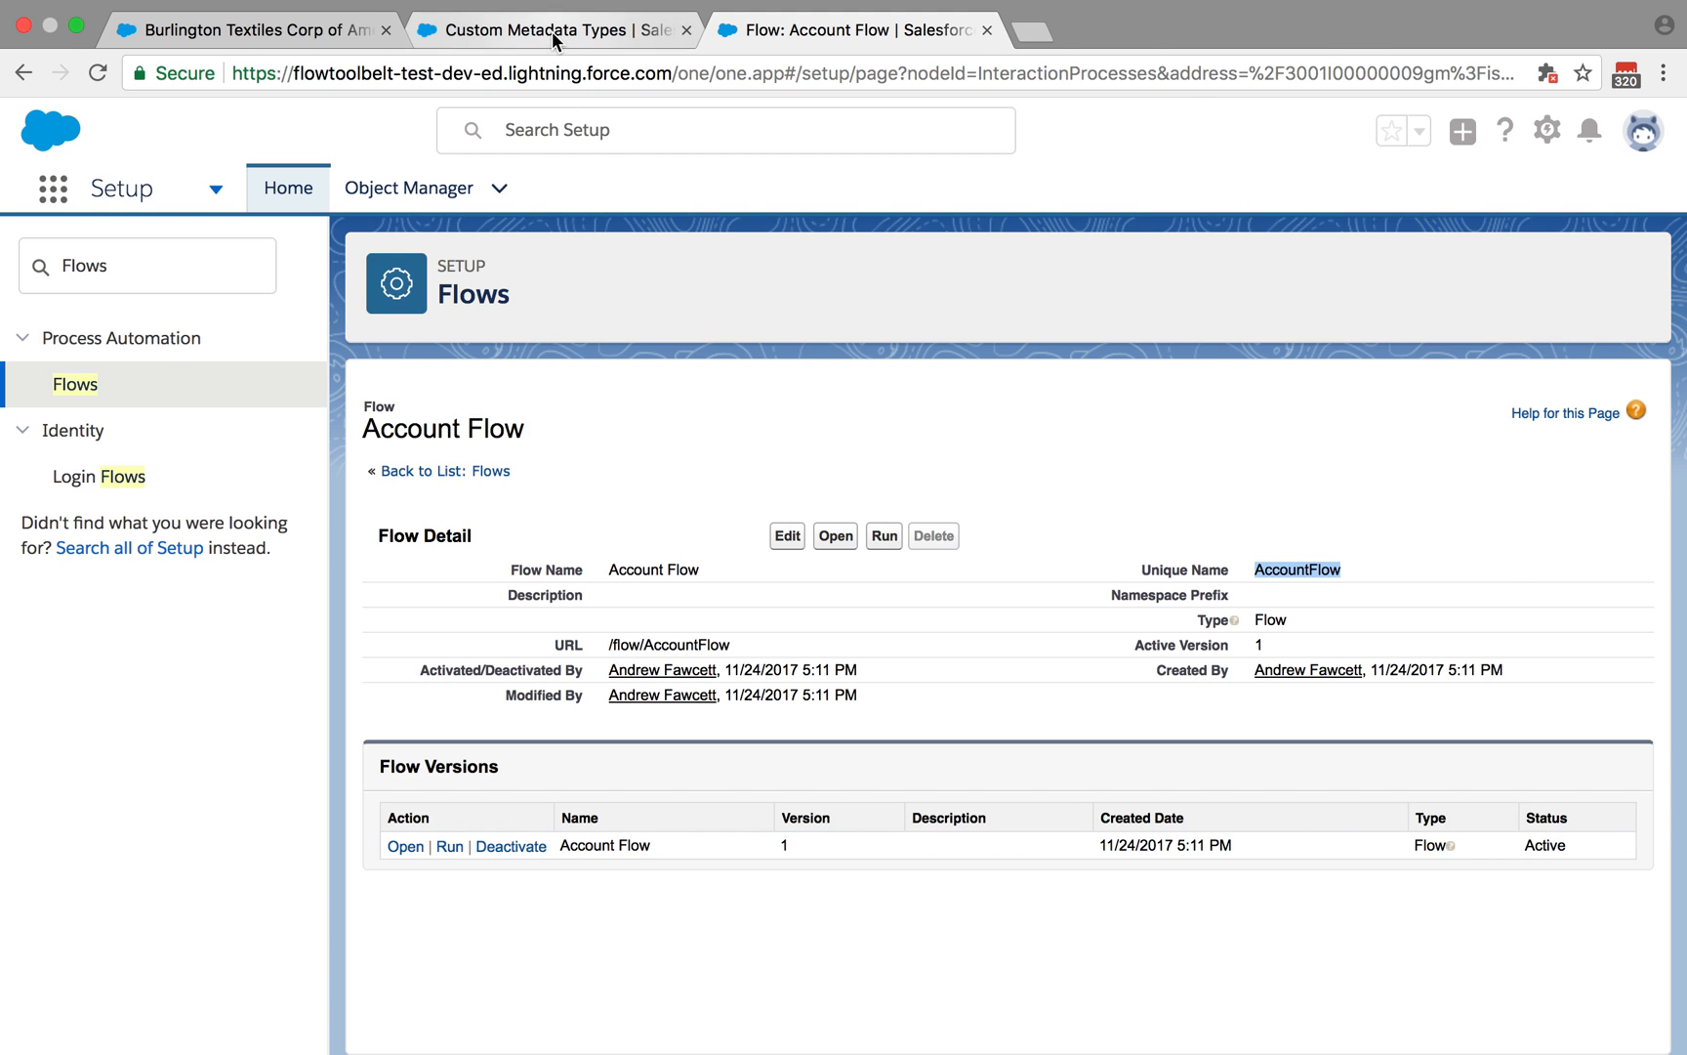
Save the Dynamic Flow Component record with Flow set to AccountFlow and return to the account tab.
click(549, 30)
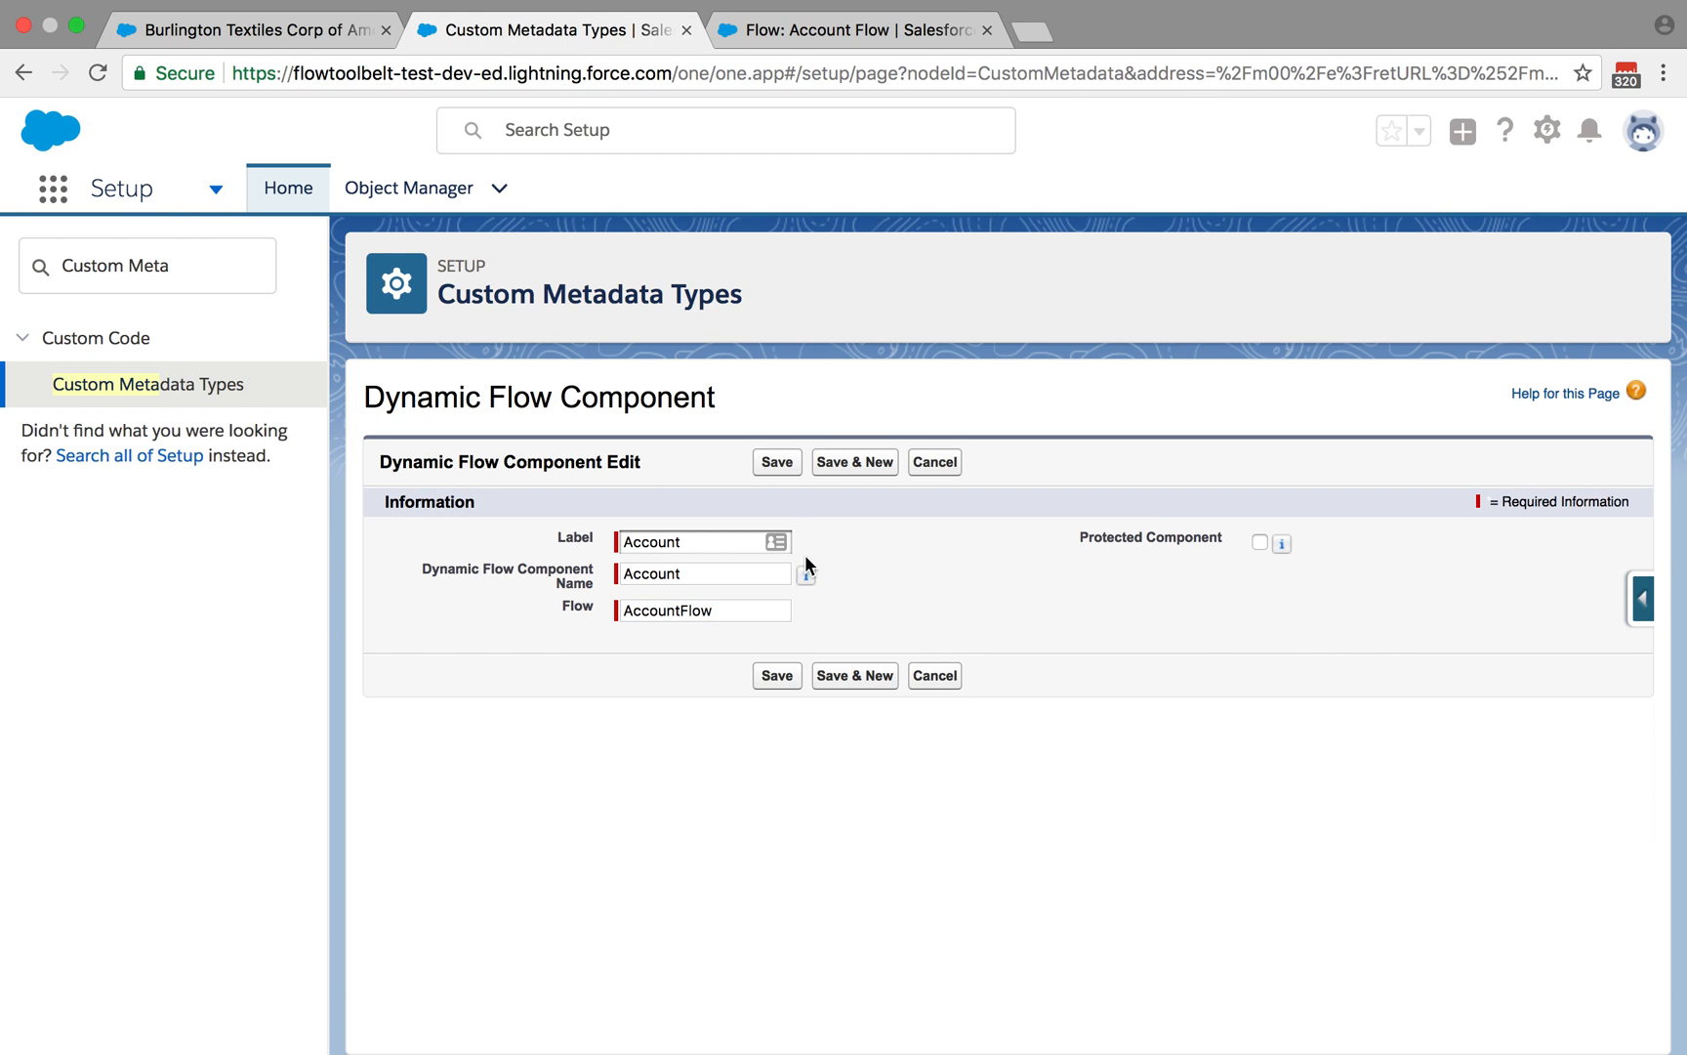
click(776, 461)
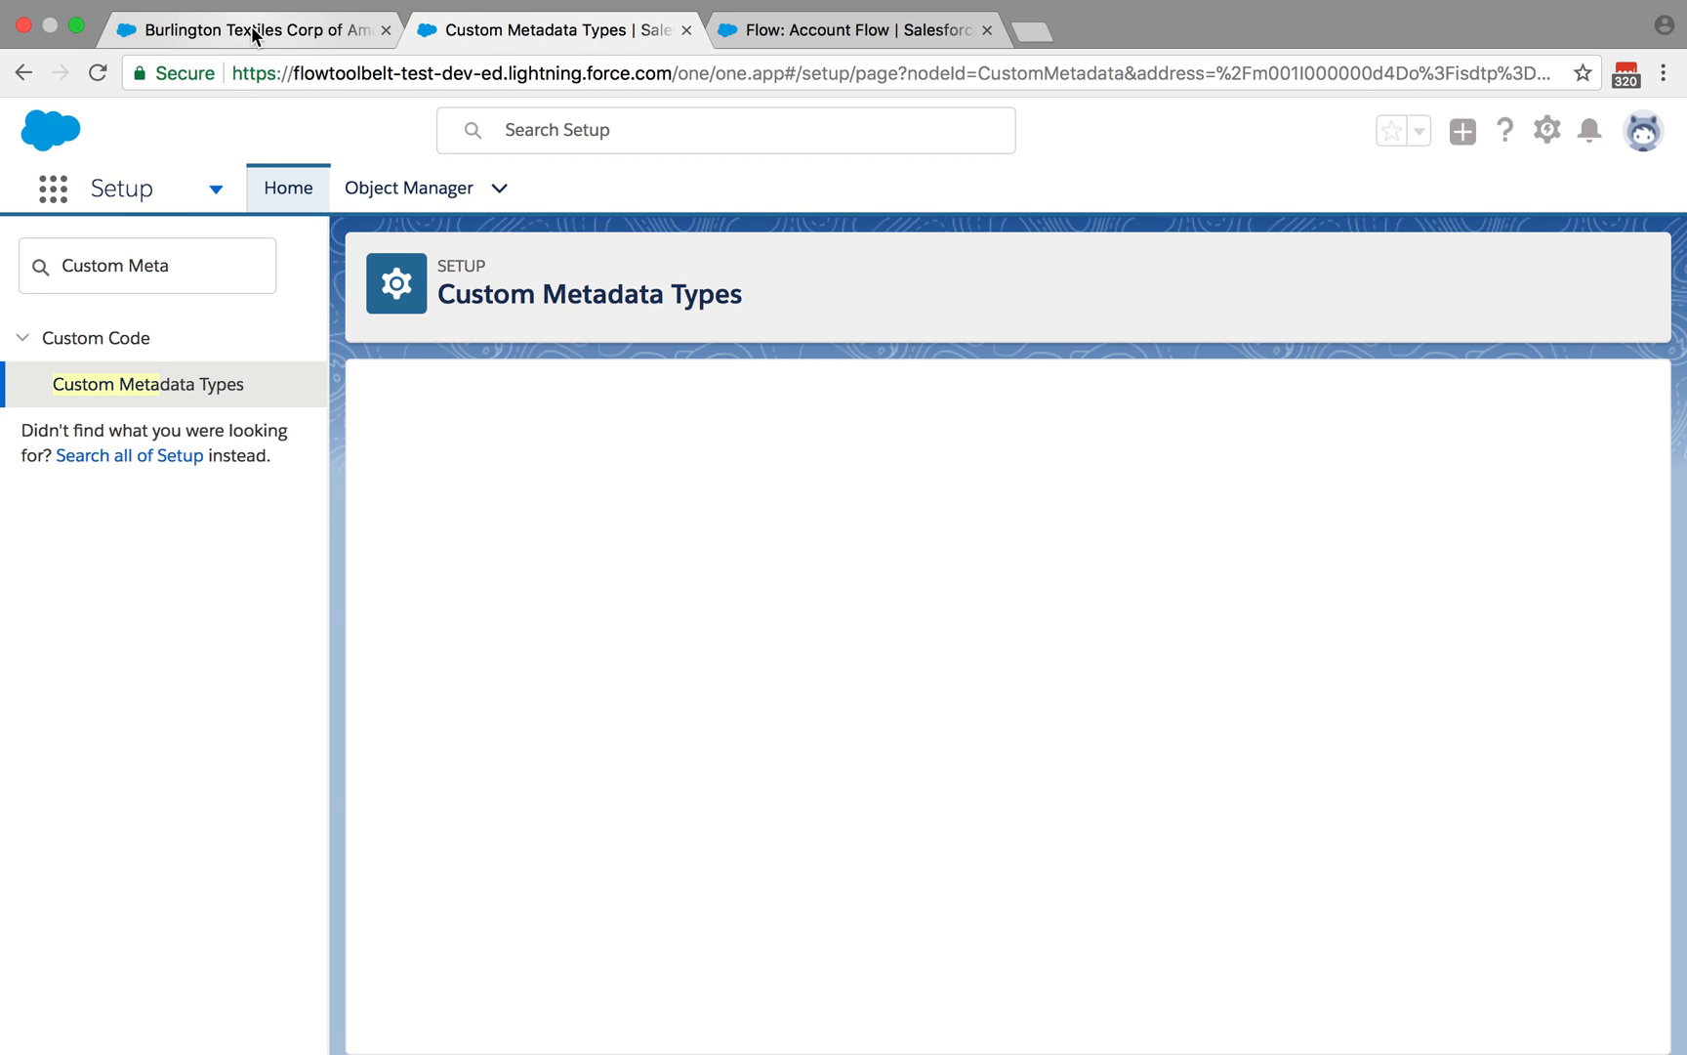
click(248, 30)
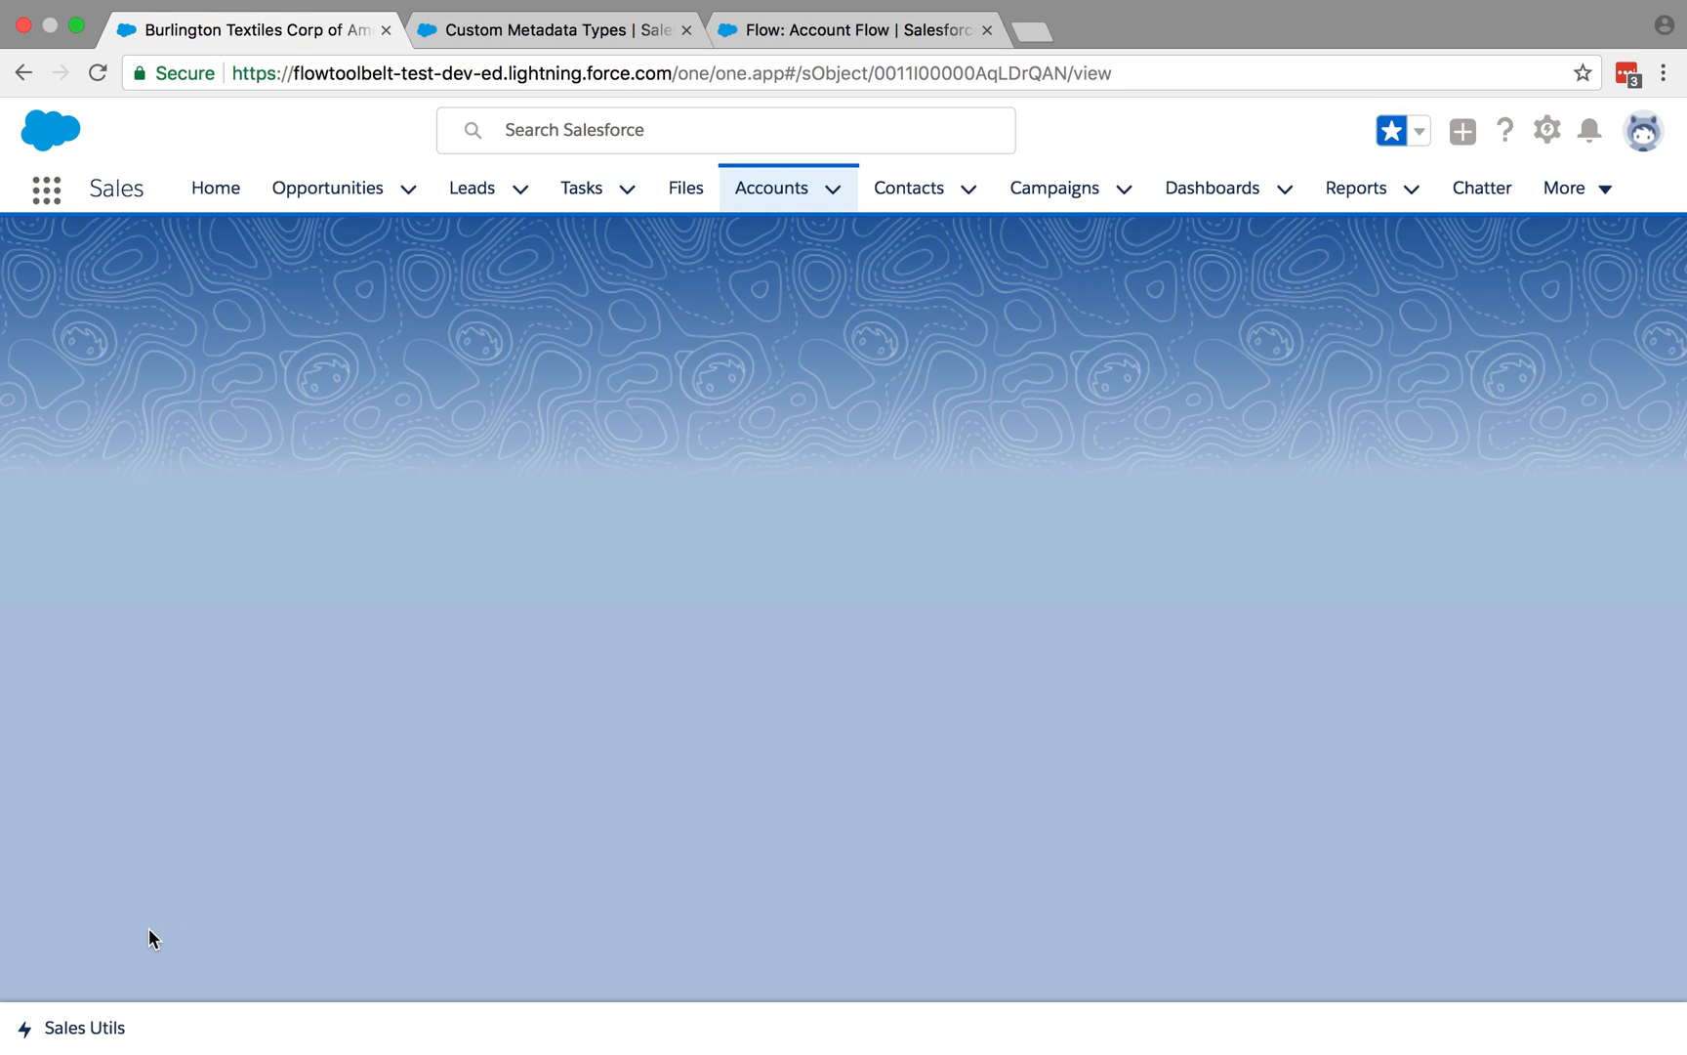
mouse_move(97, 1019)
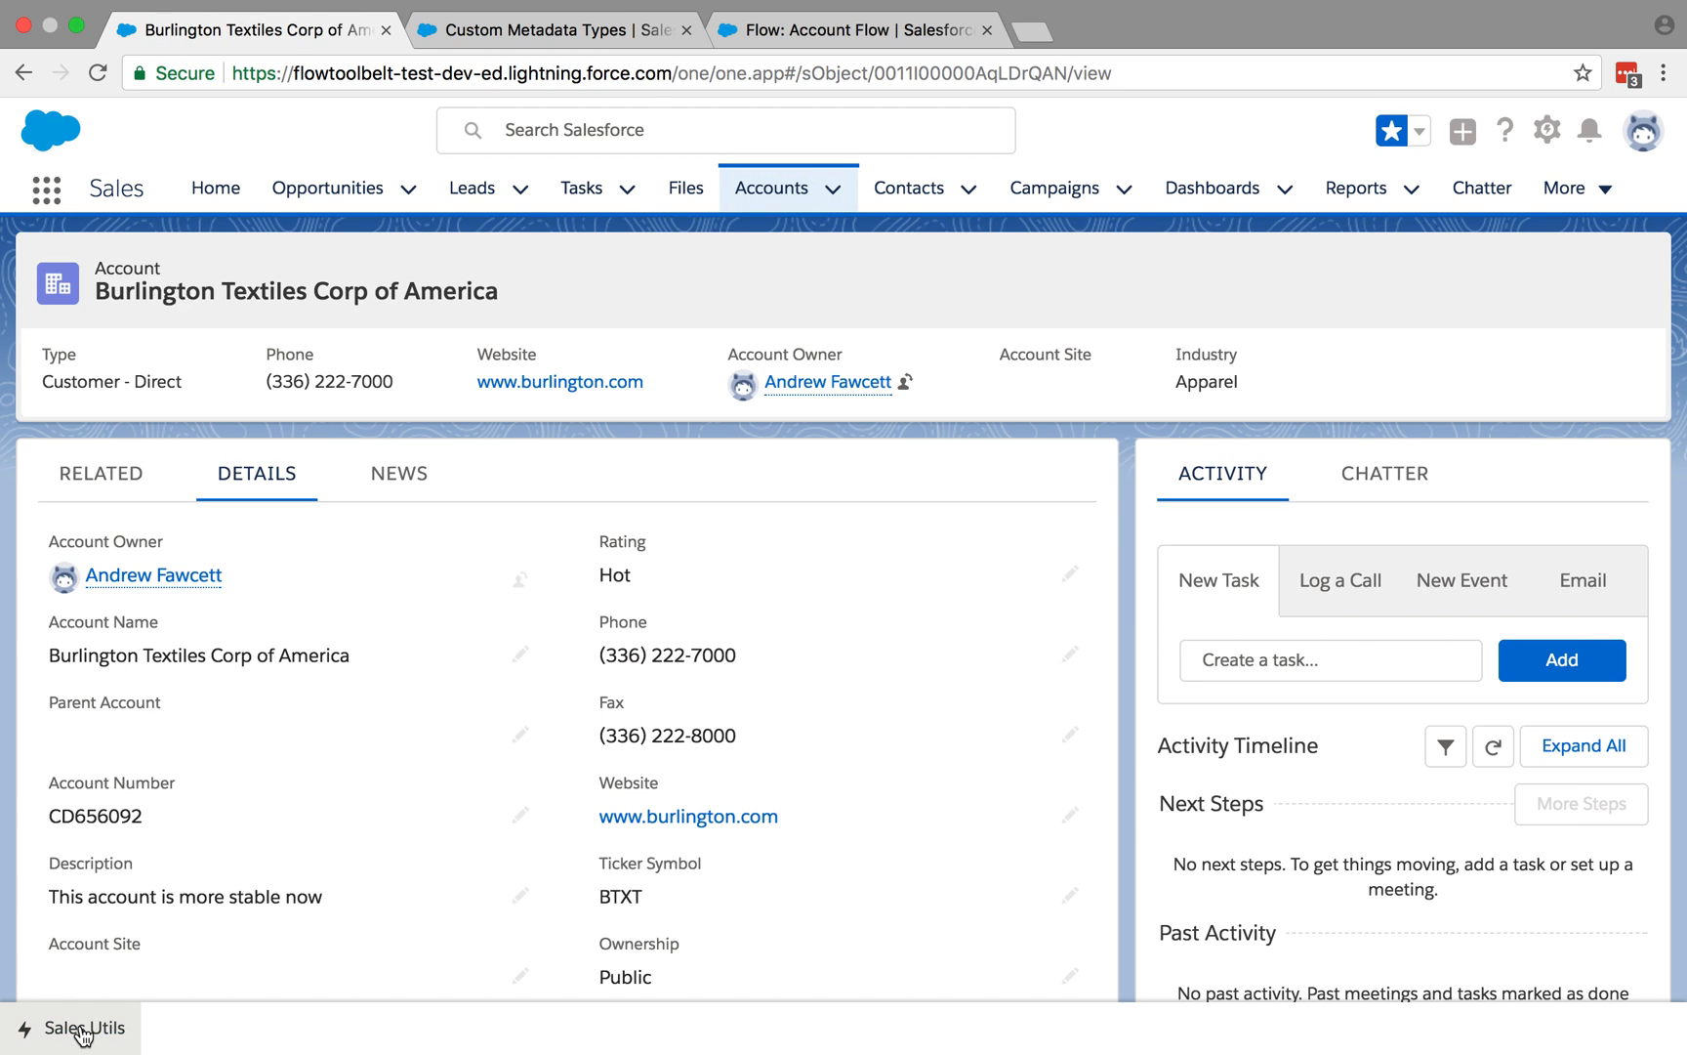
Run Account Flow from Sales Utils, showing 'Name is Burlington Textiles Corp of America'.
click(88, 1027)
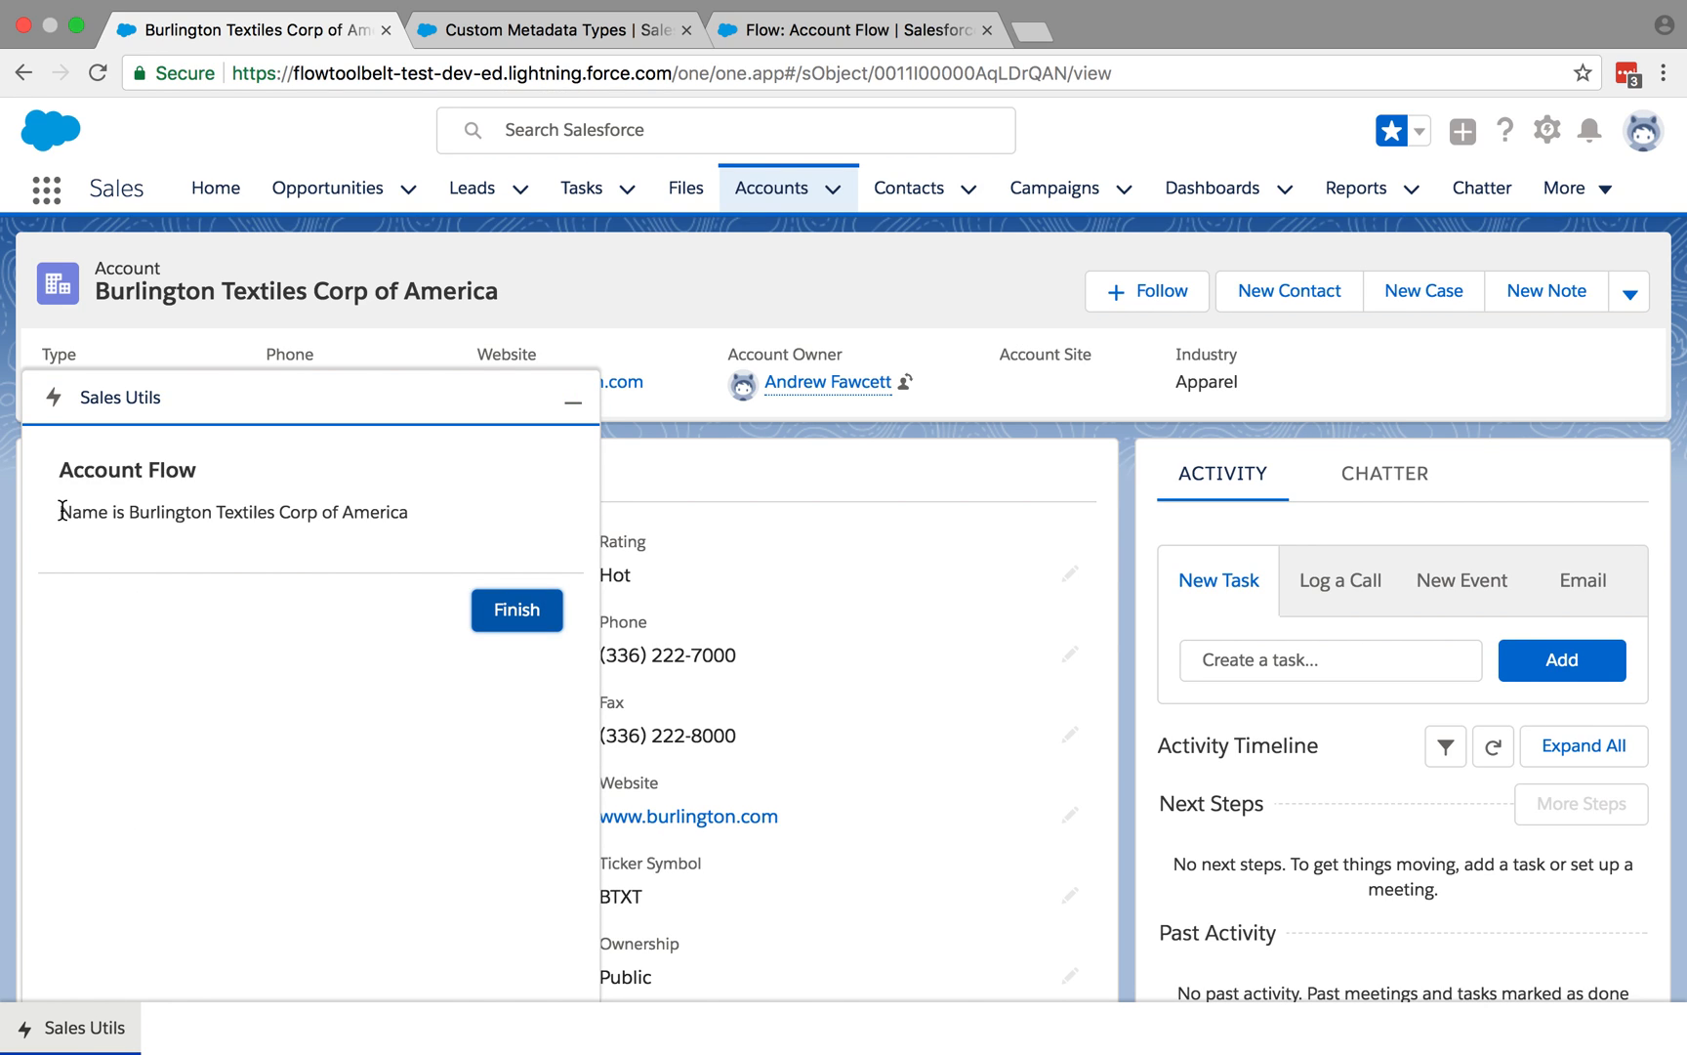
mouse_move(166, 506)
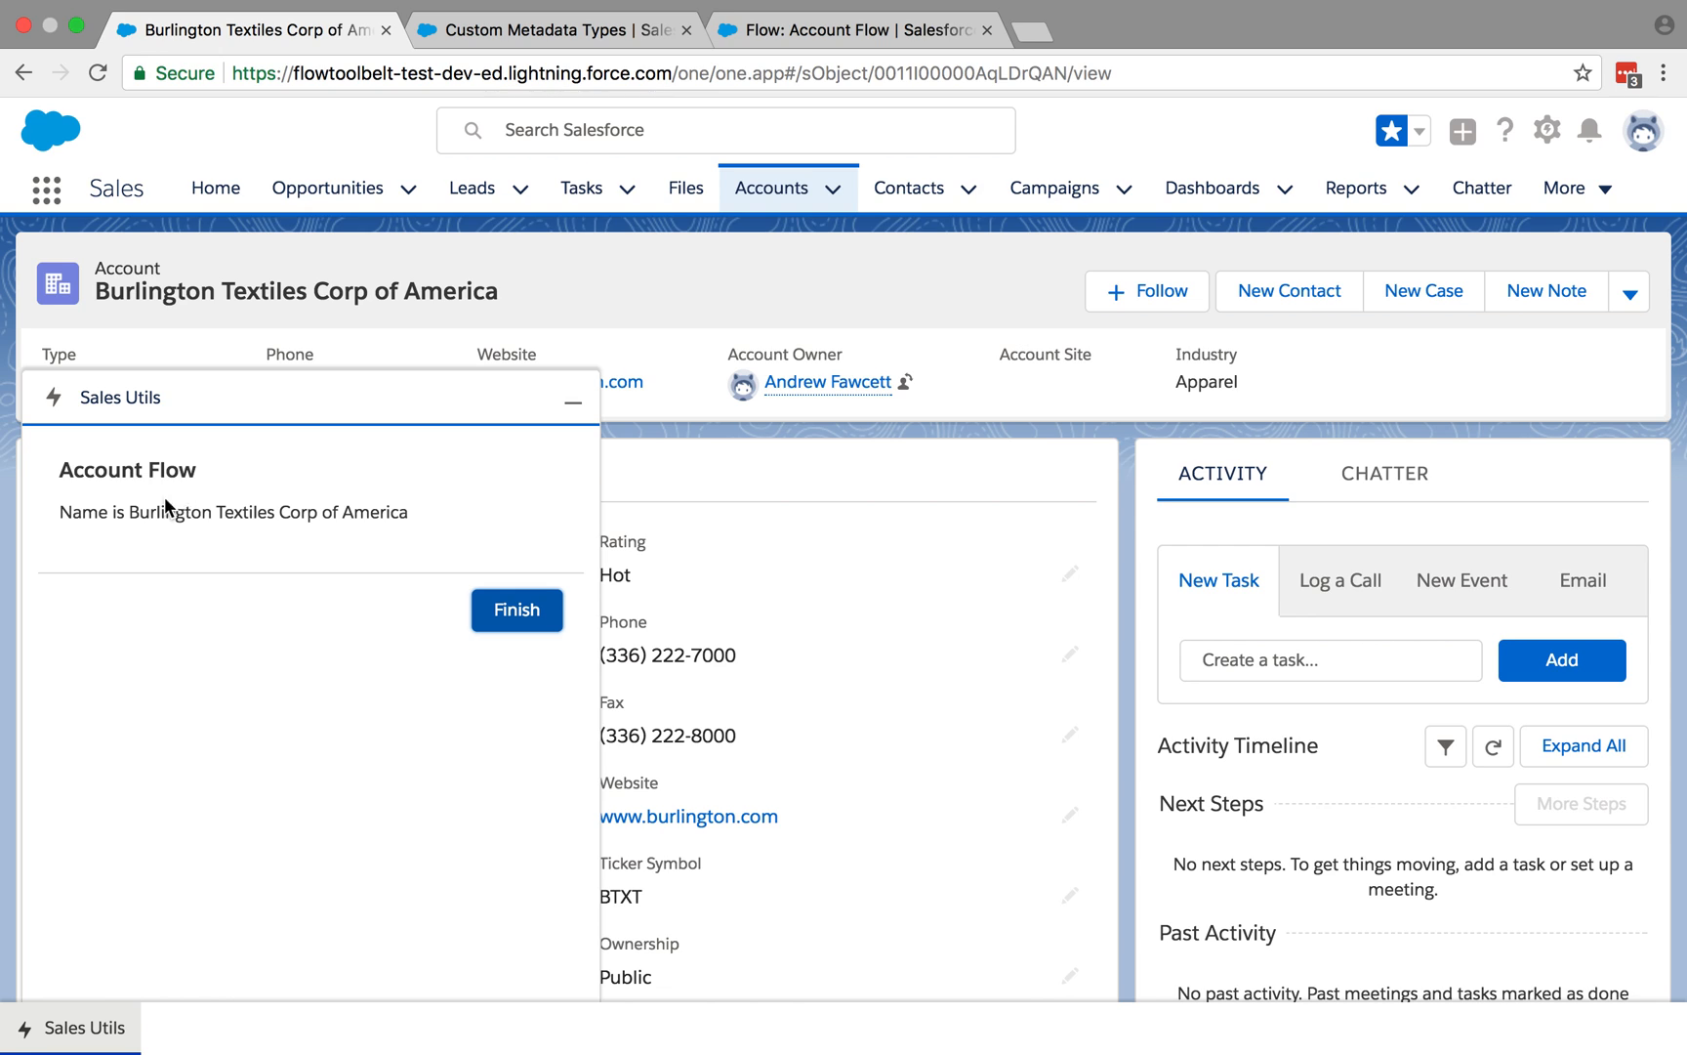
mouse_move(553, 330)
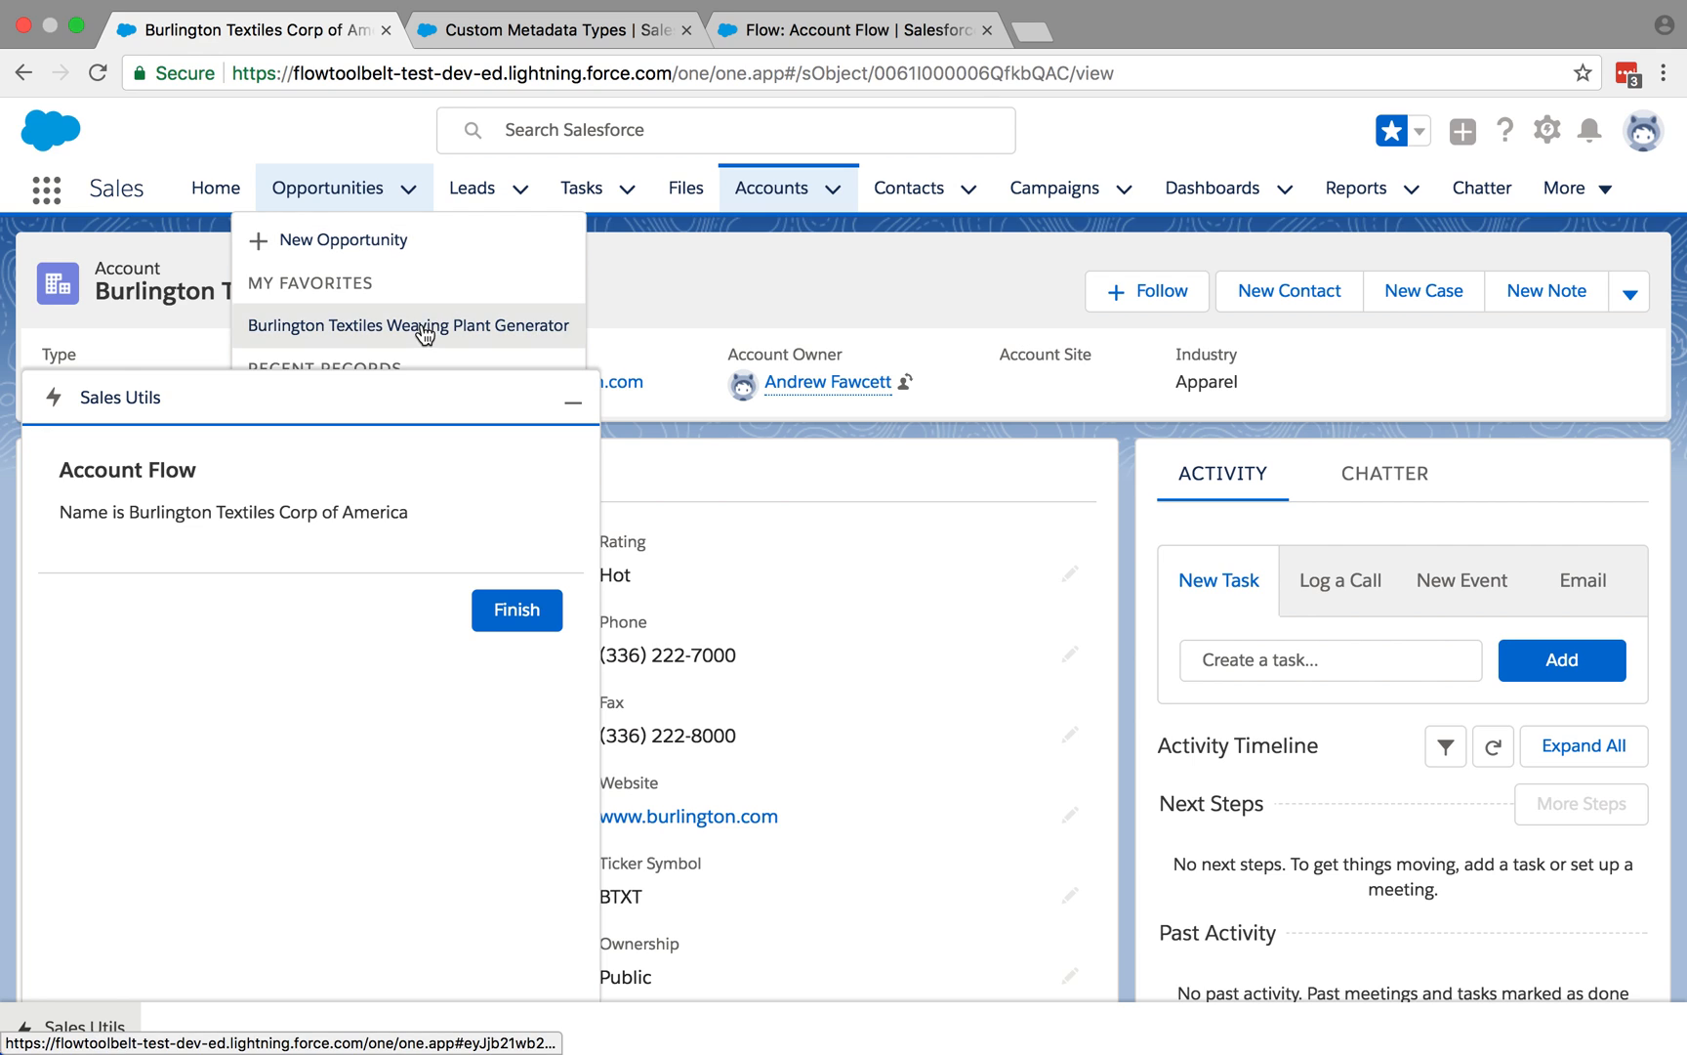
Go to the Weaving Plant Generator opportunity's Sales Utils prompt, then head back to Custom Metadata Types.
click(406, 324)
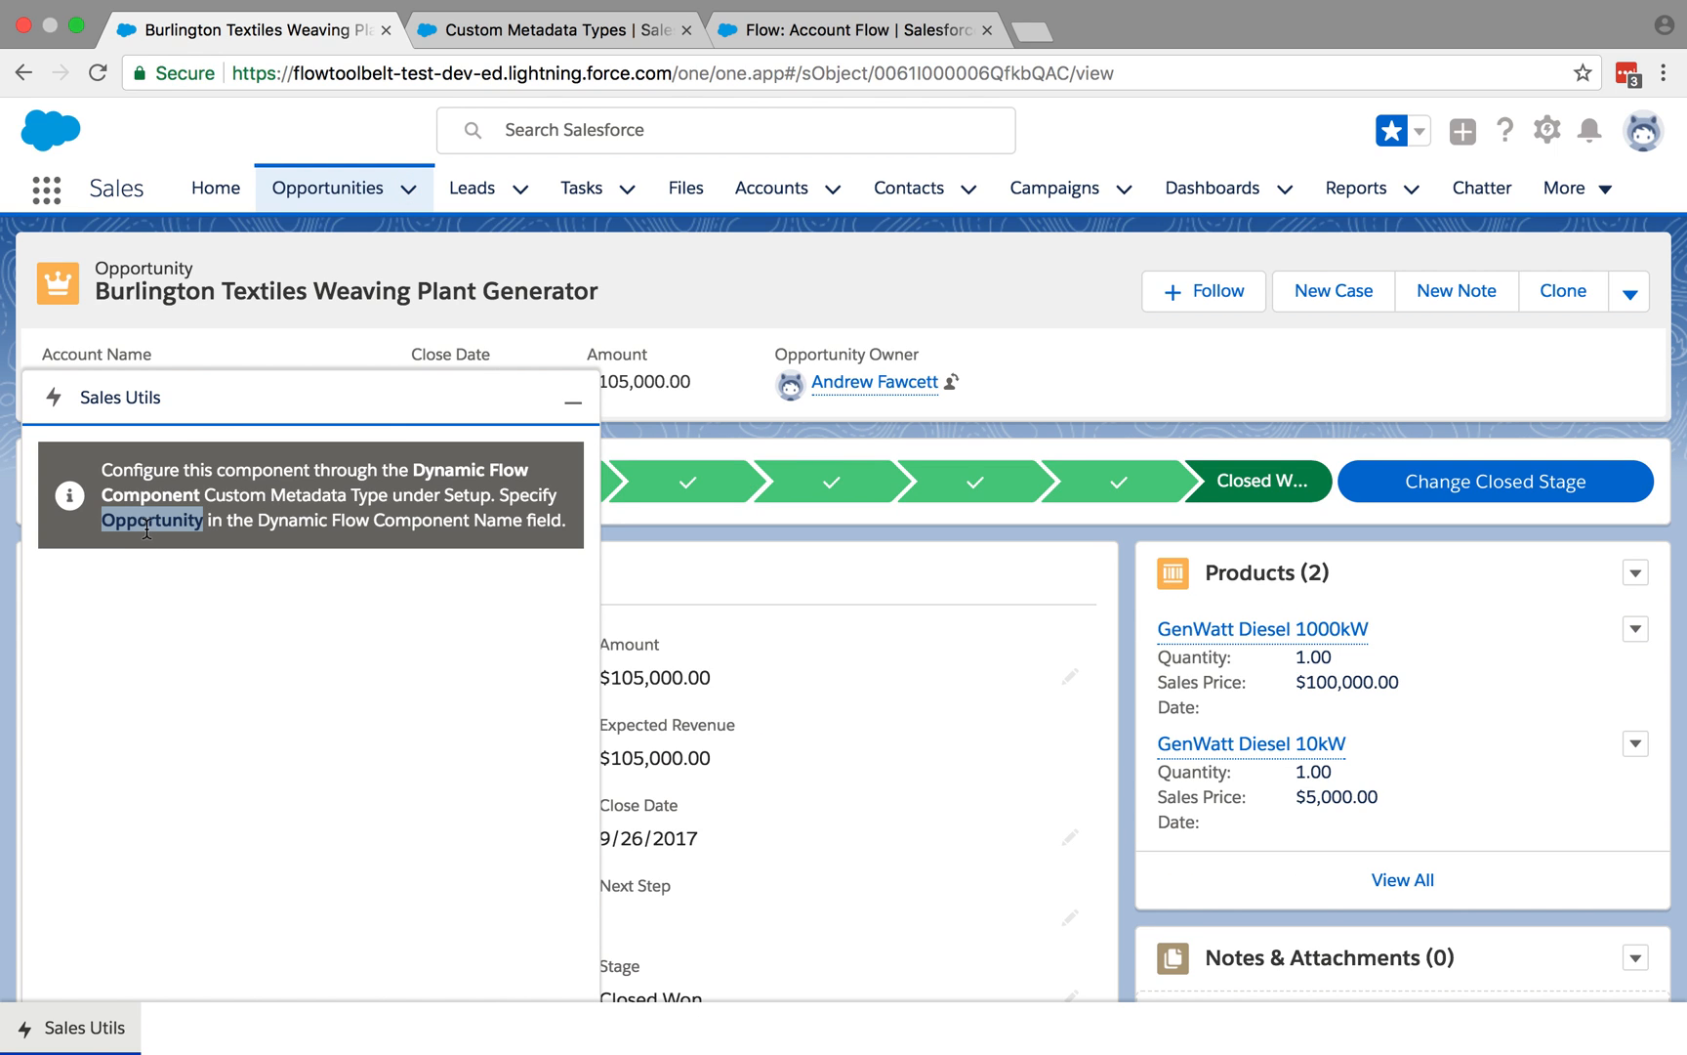
click(543, 29)
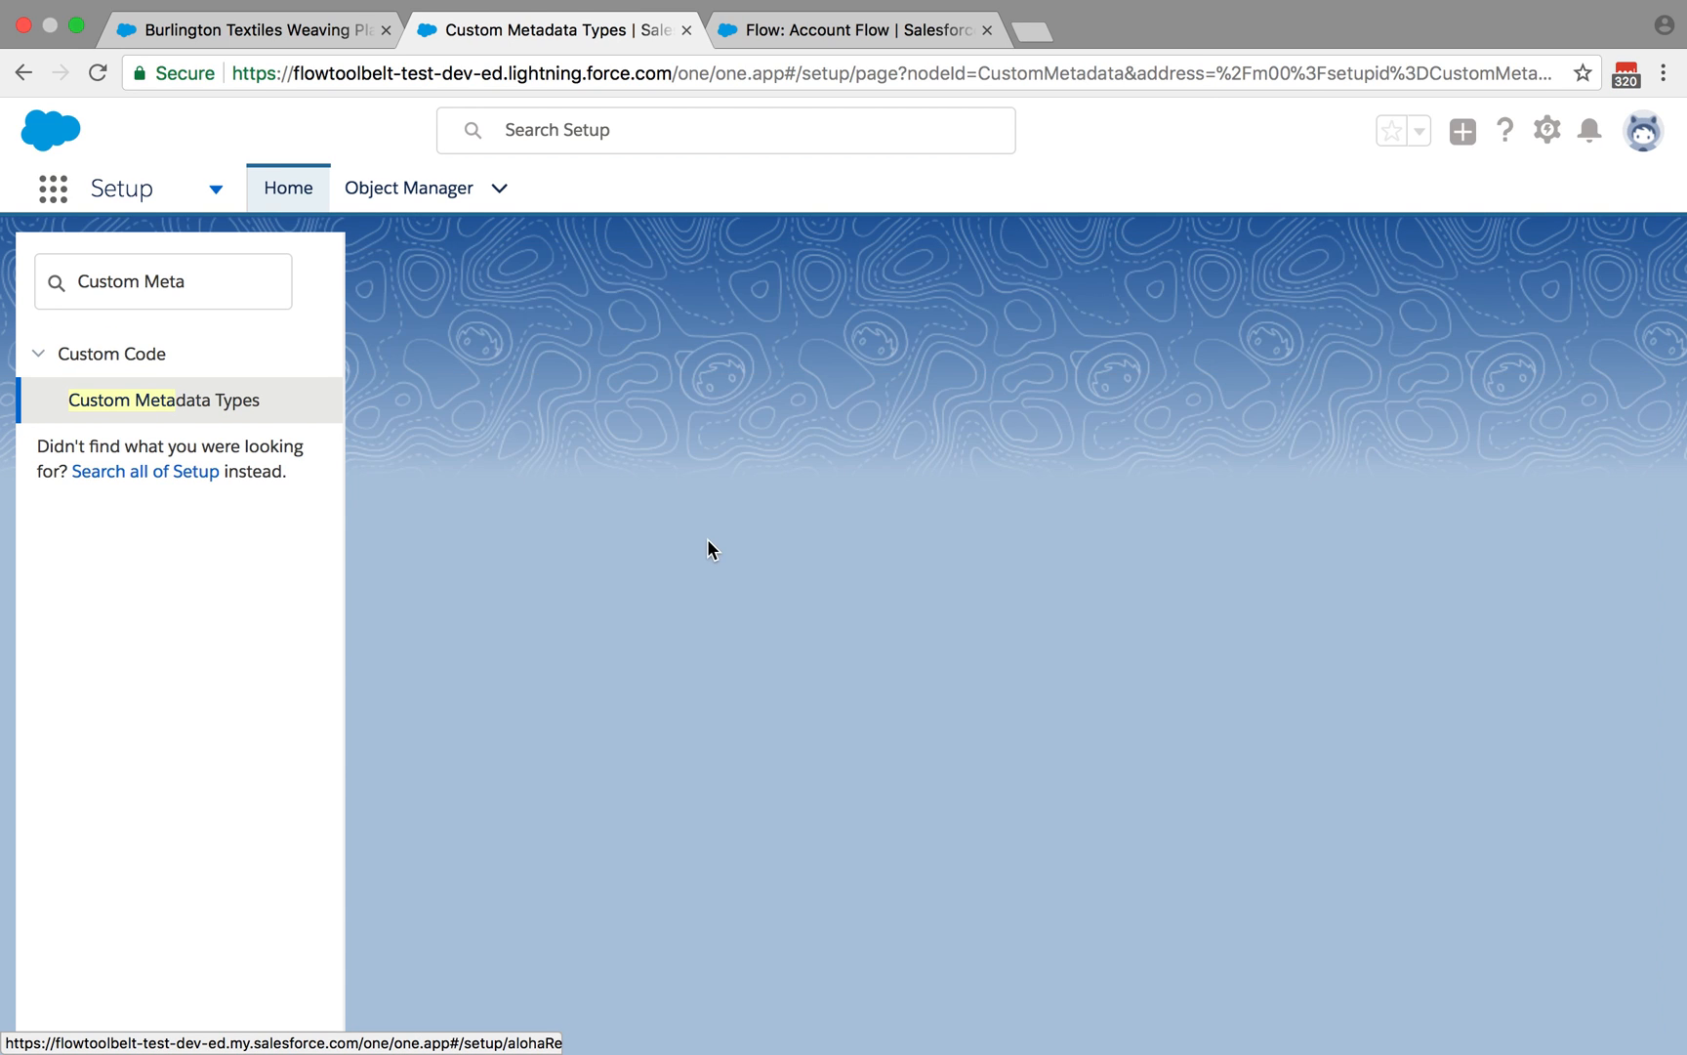
Start a new Dynamic Flow Component record with Label and Name 'Opportunity'.
click(162, 399)
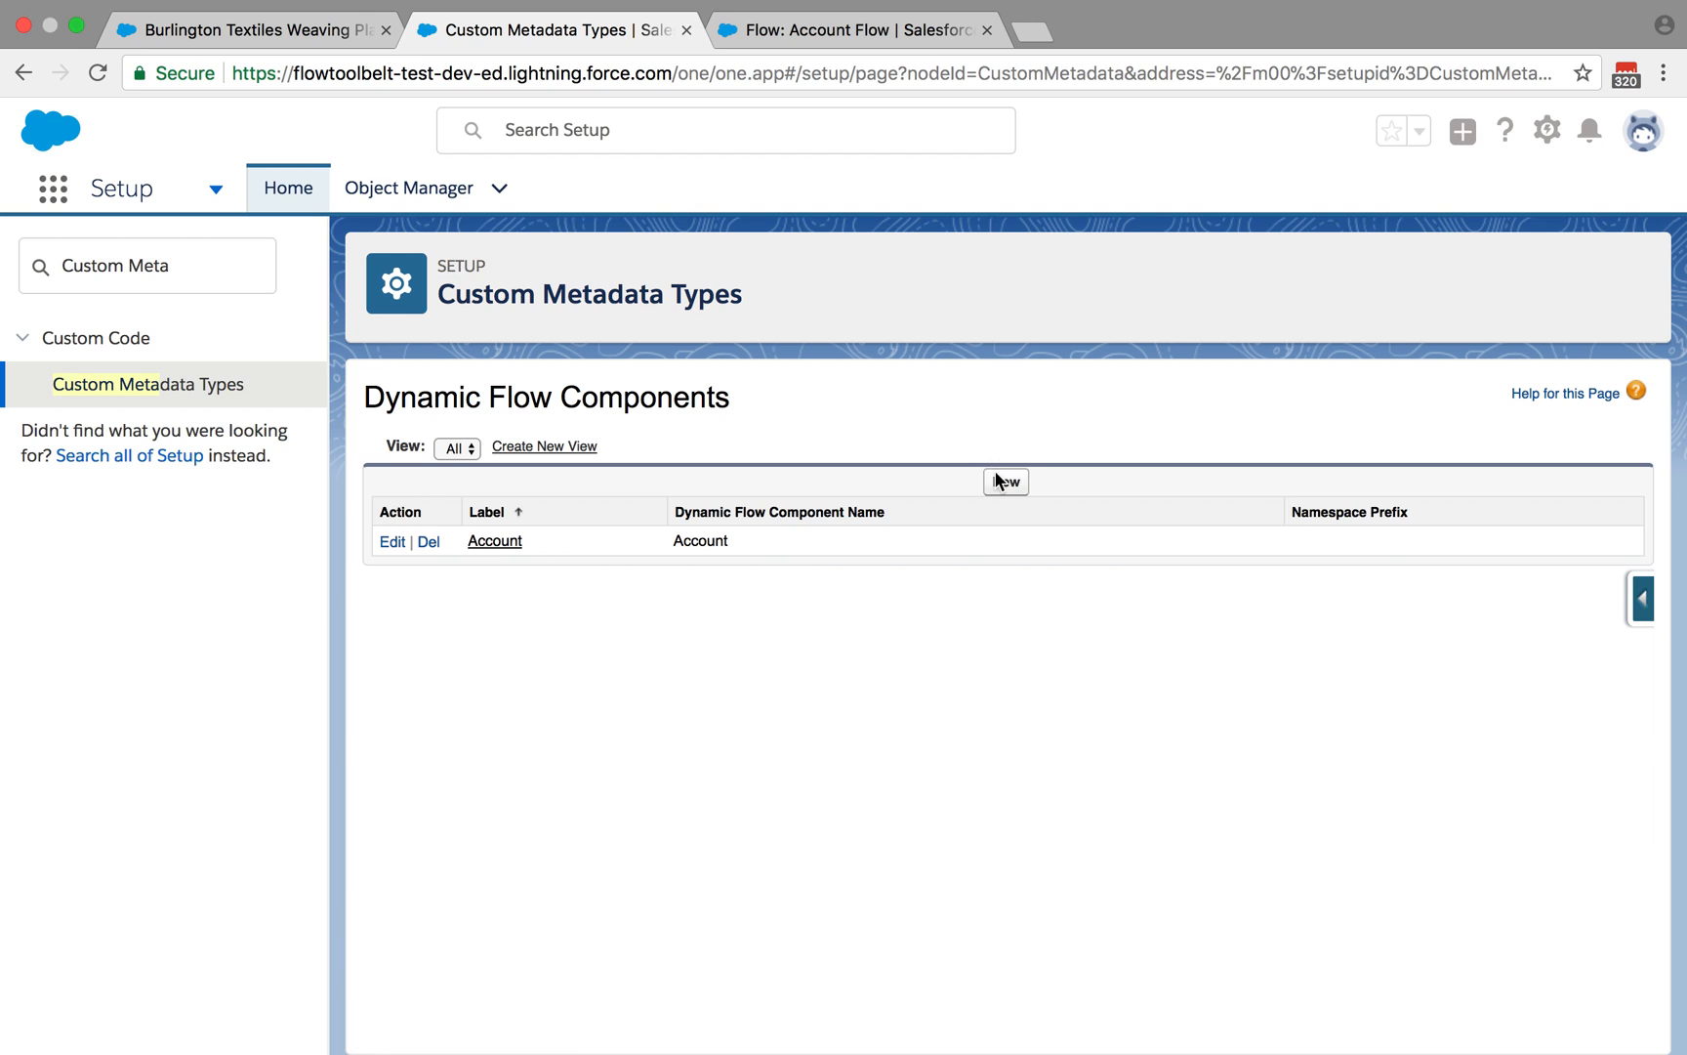
click(1004, 480)
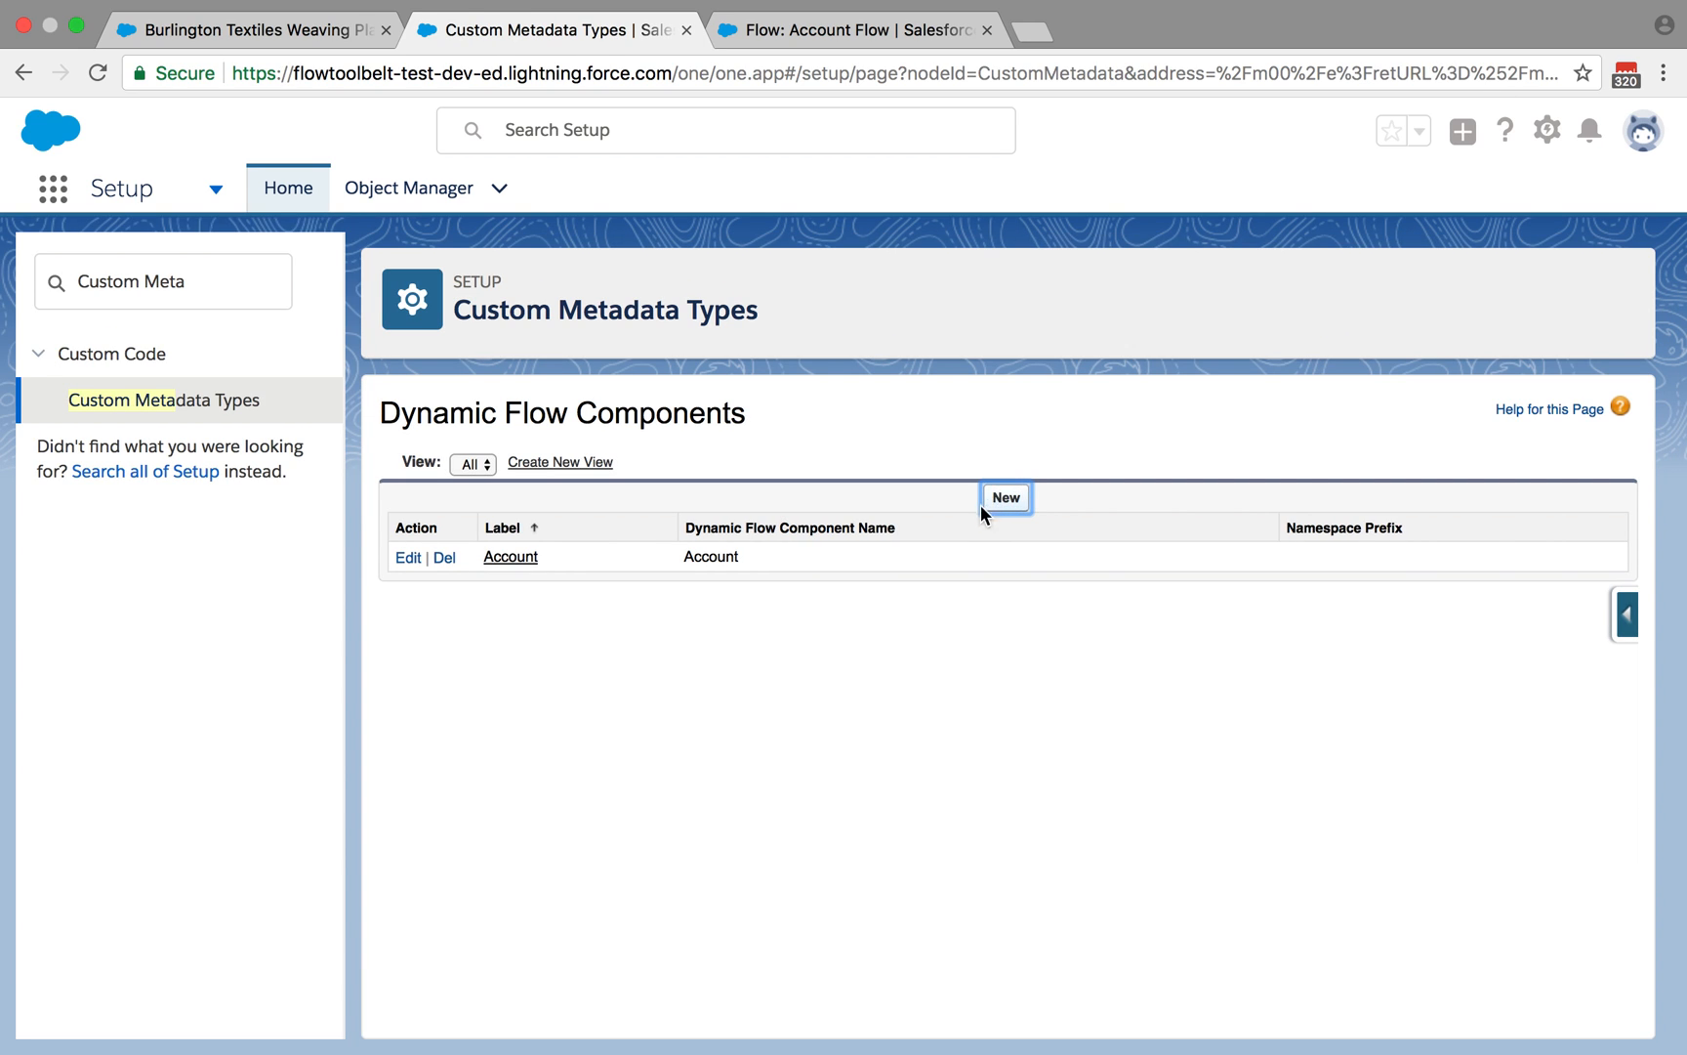
click(1004, 498)
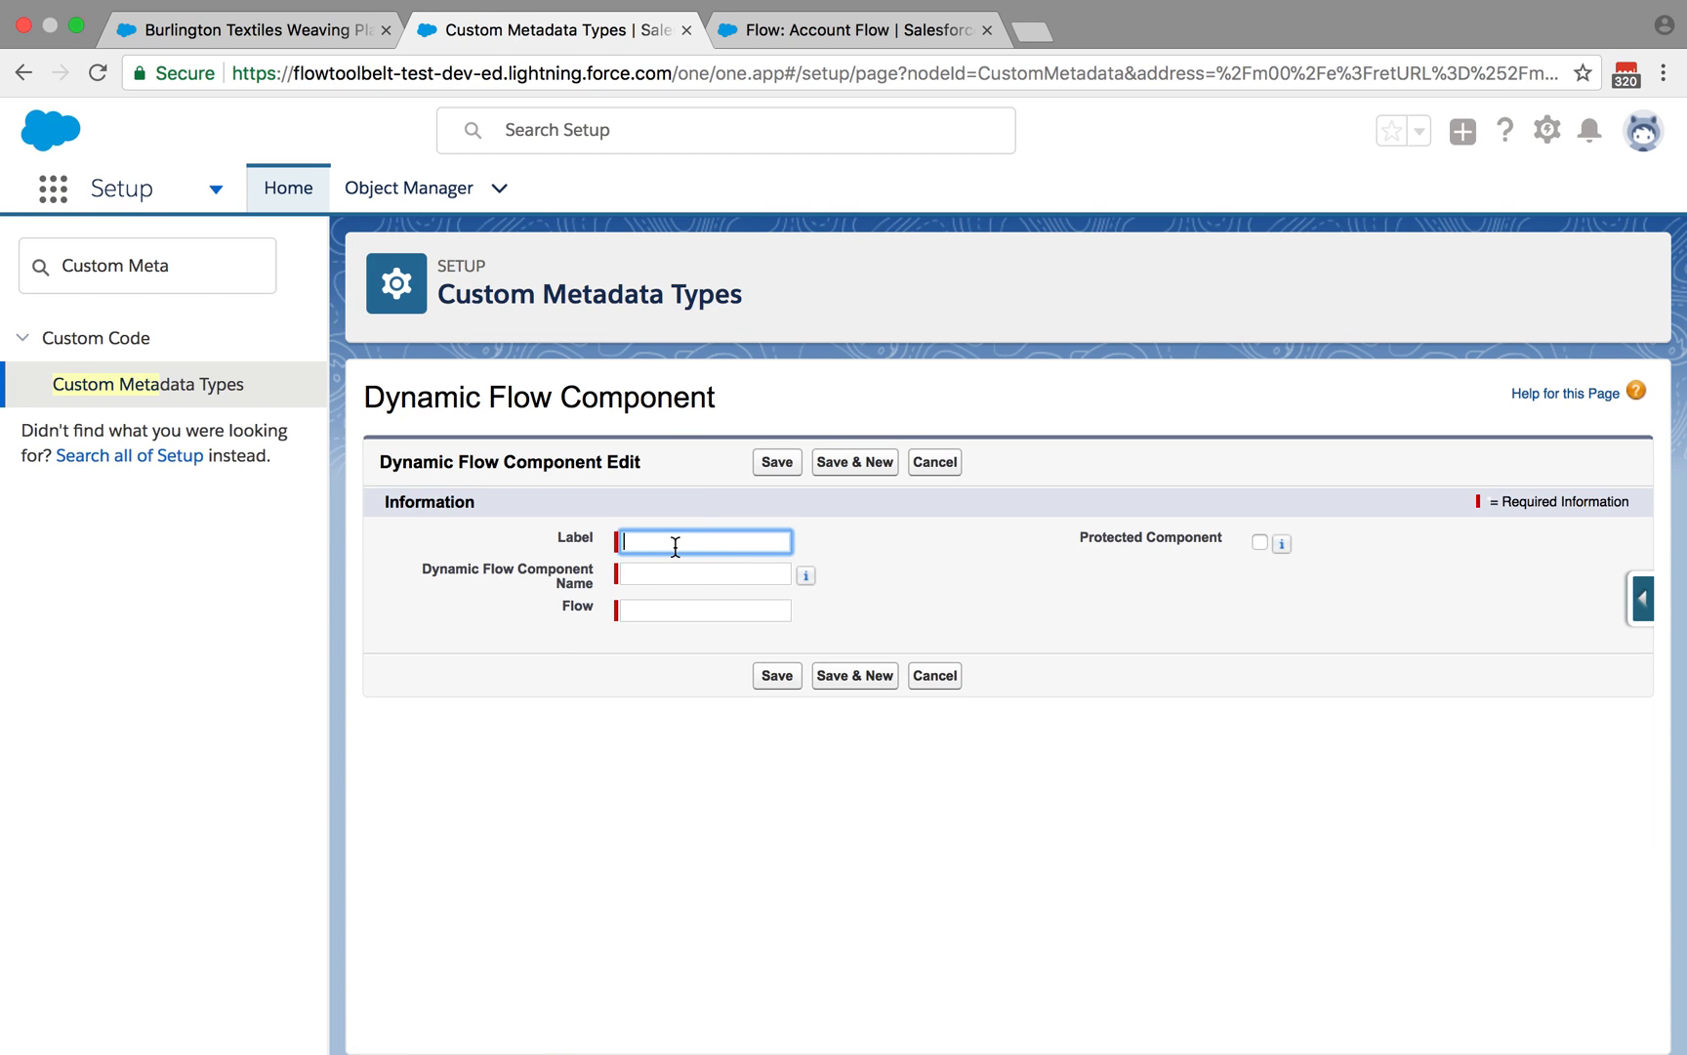
text(Opportunity)
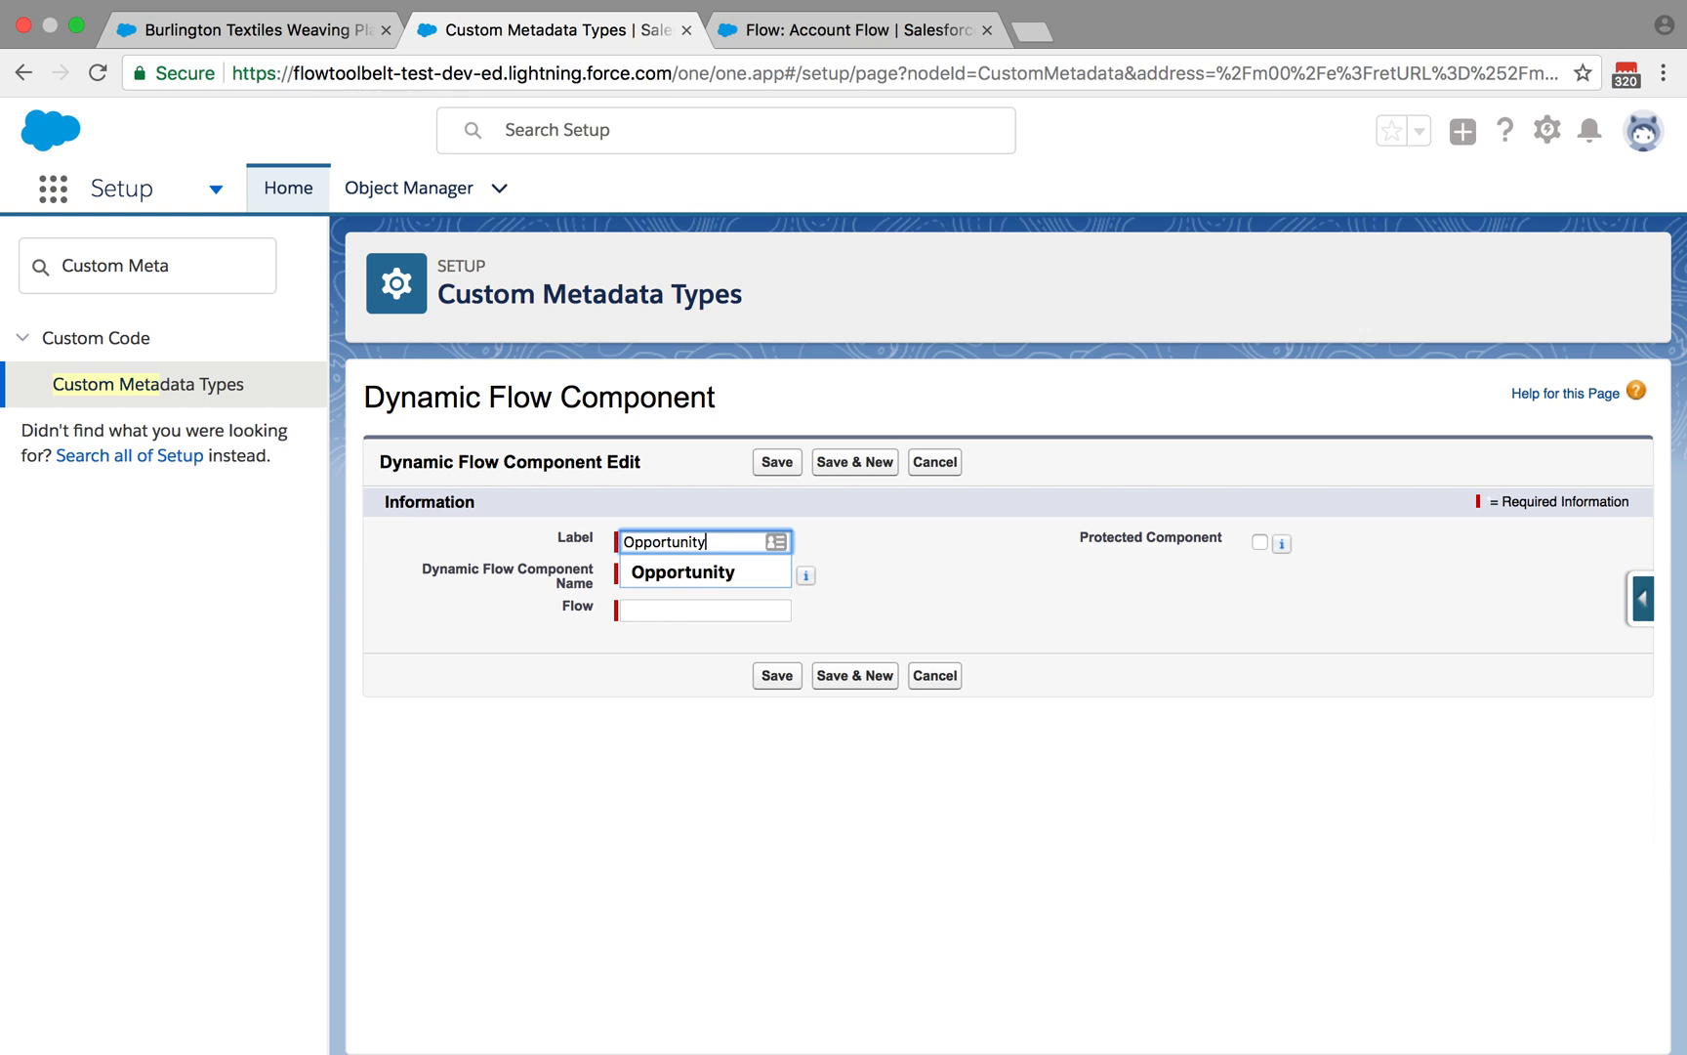
text(Opportunity)
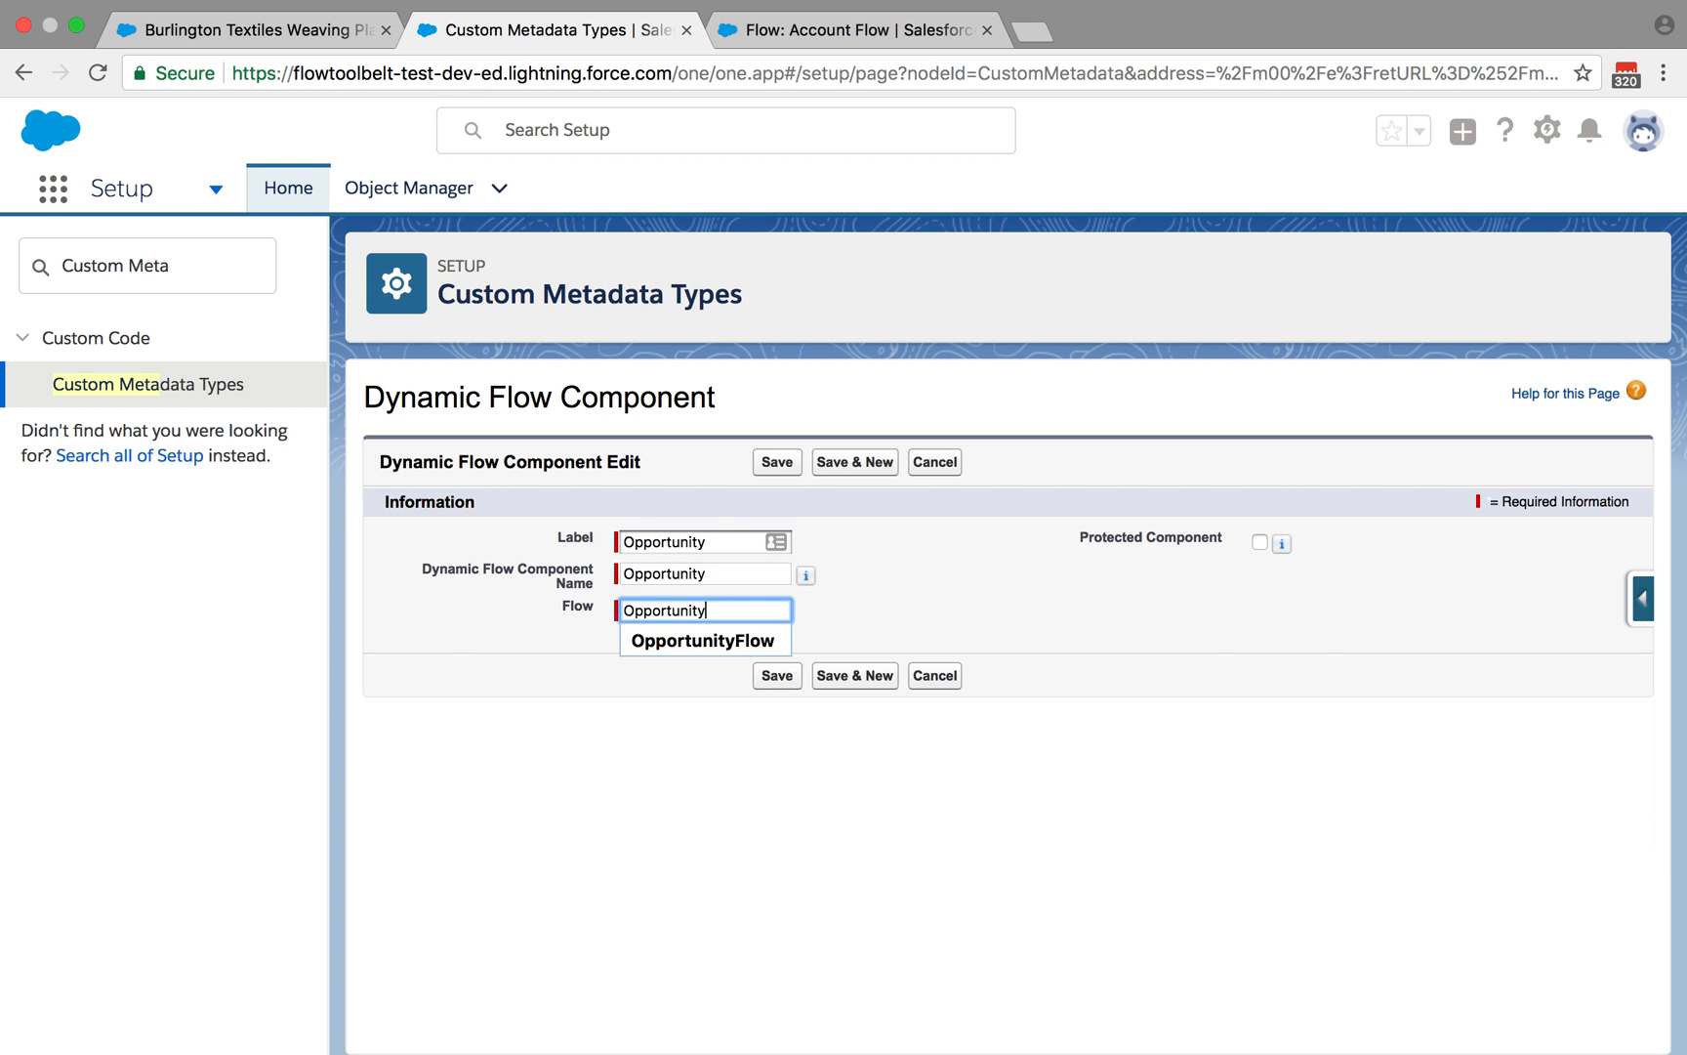
Set its Flow to OpportunityFlow, save the record, and bring up the Account Flow details.
click(702, 638)
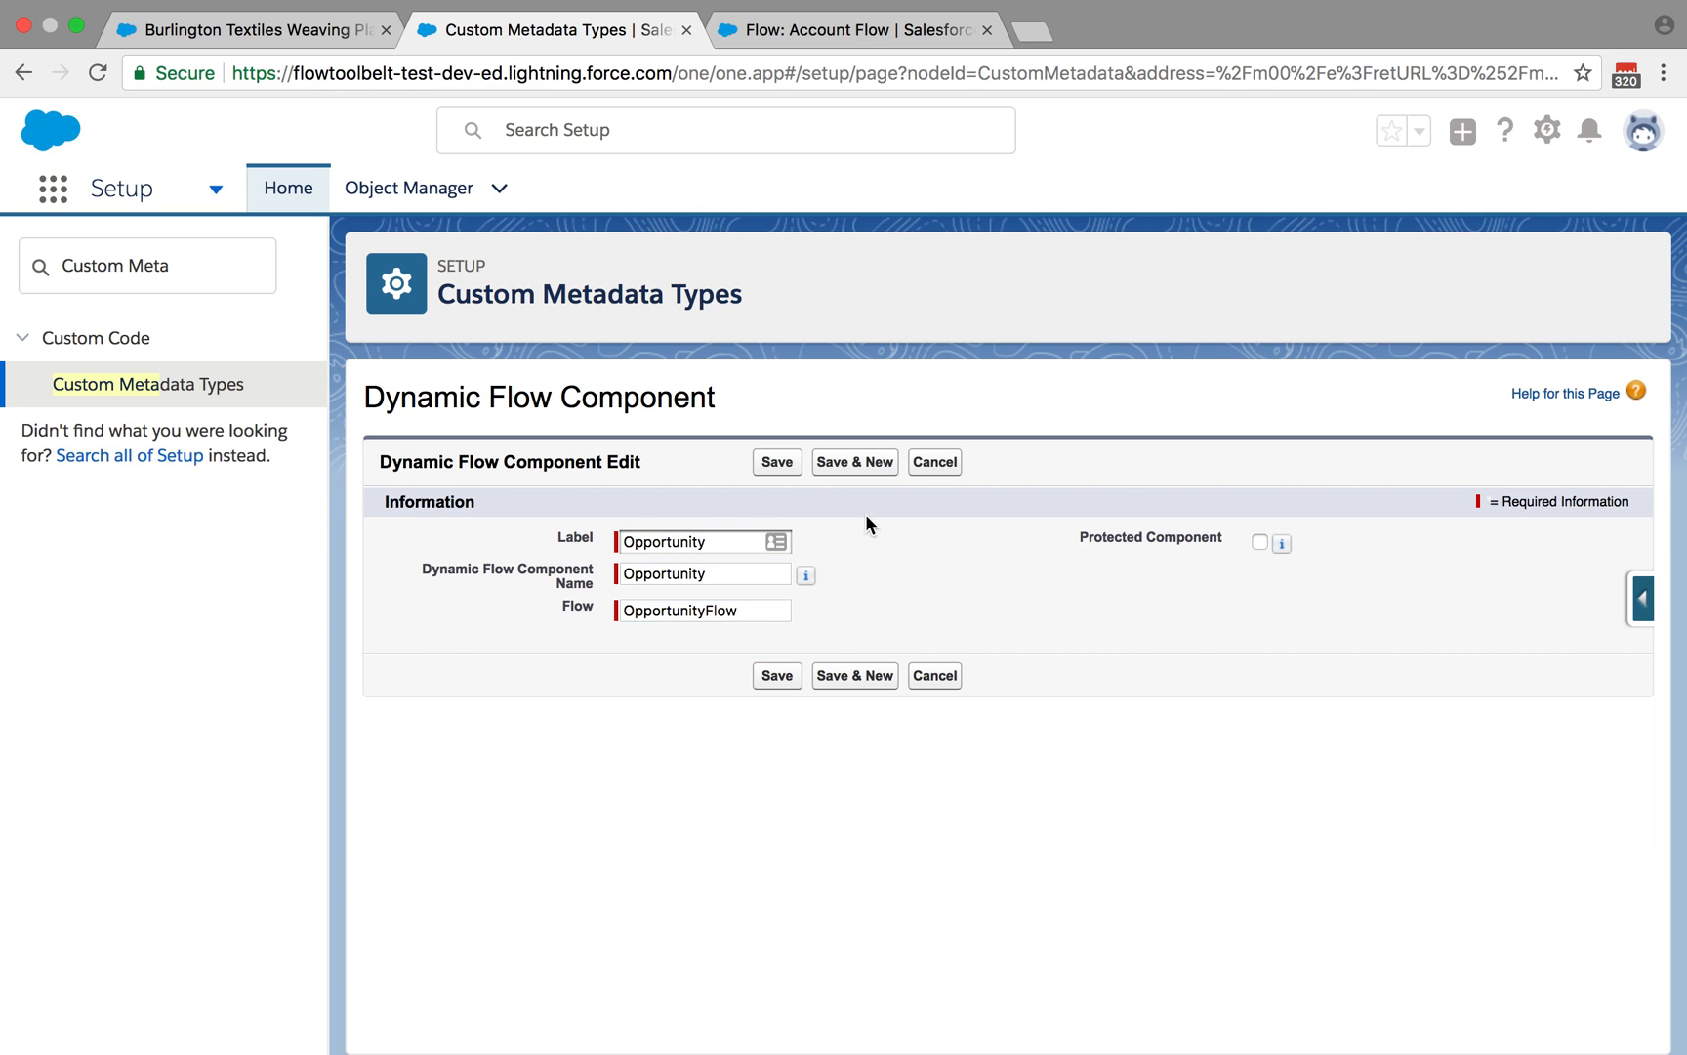
click(775, 461)
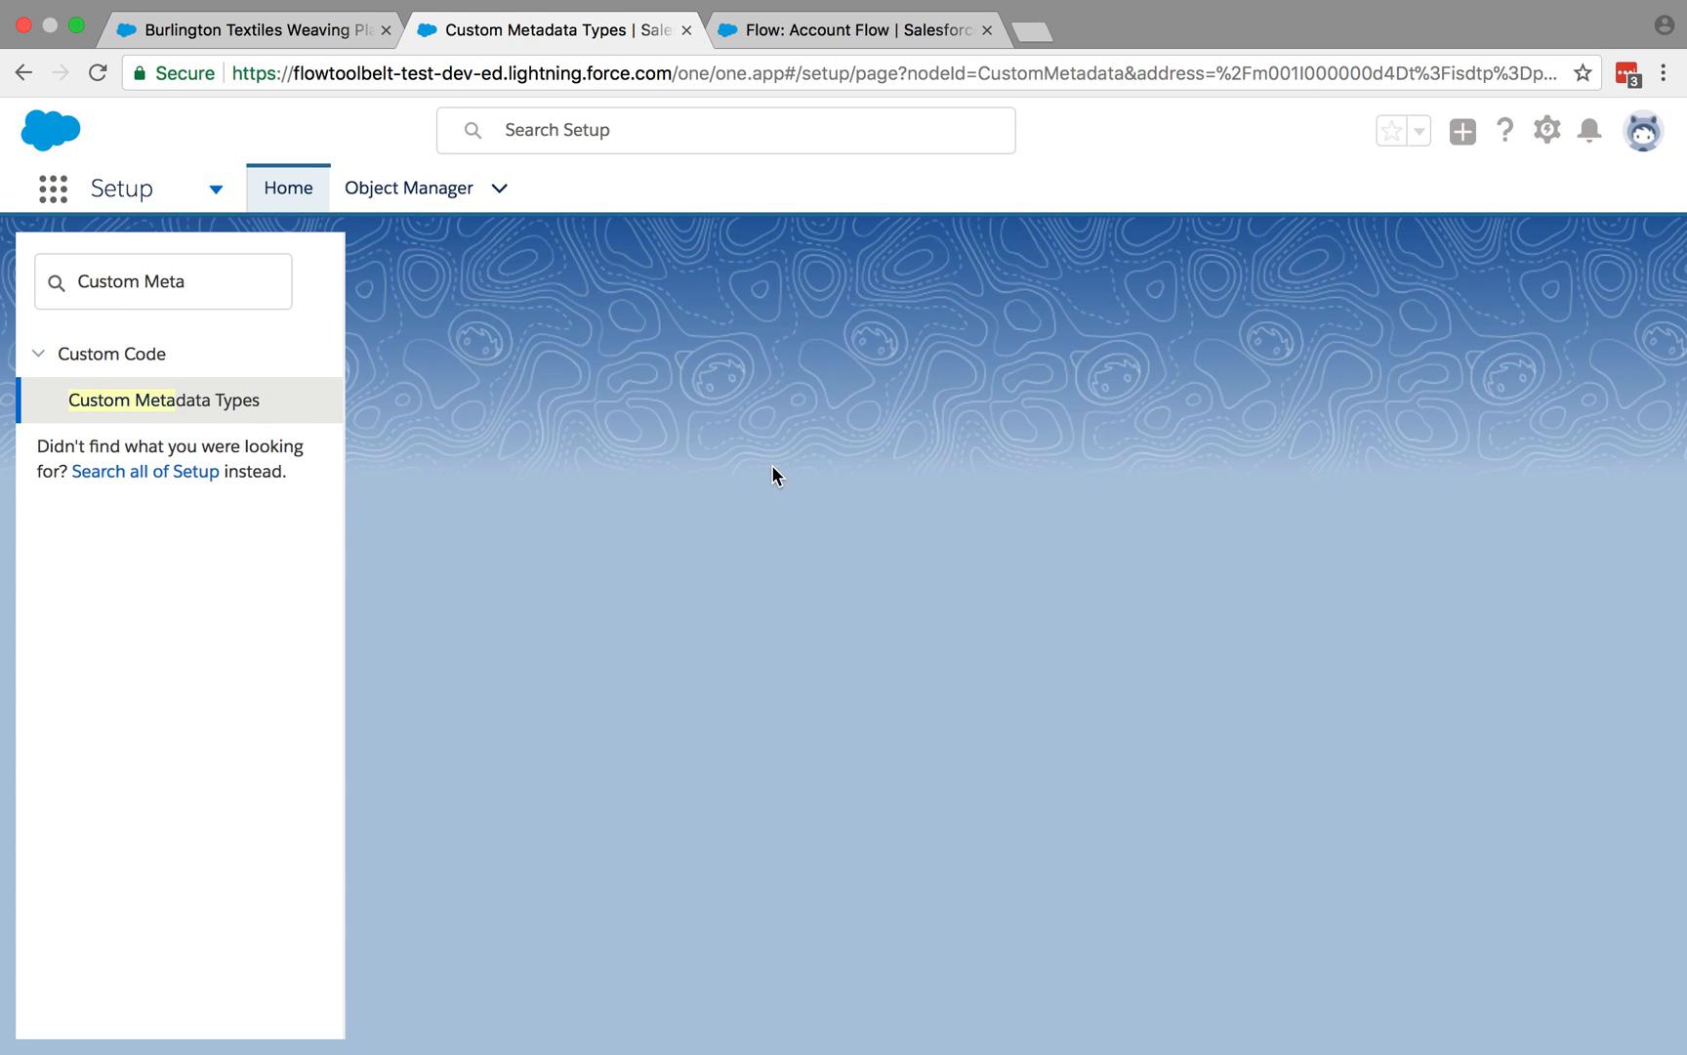
click(855, 29)
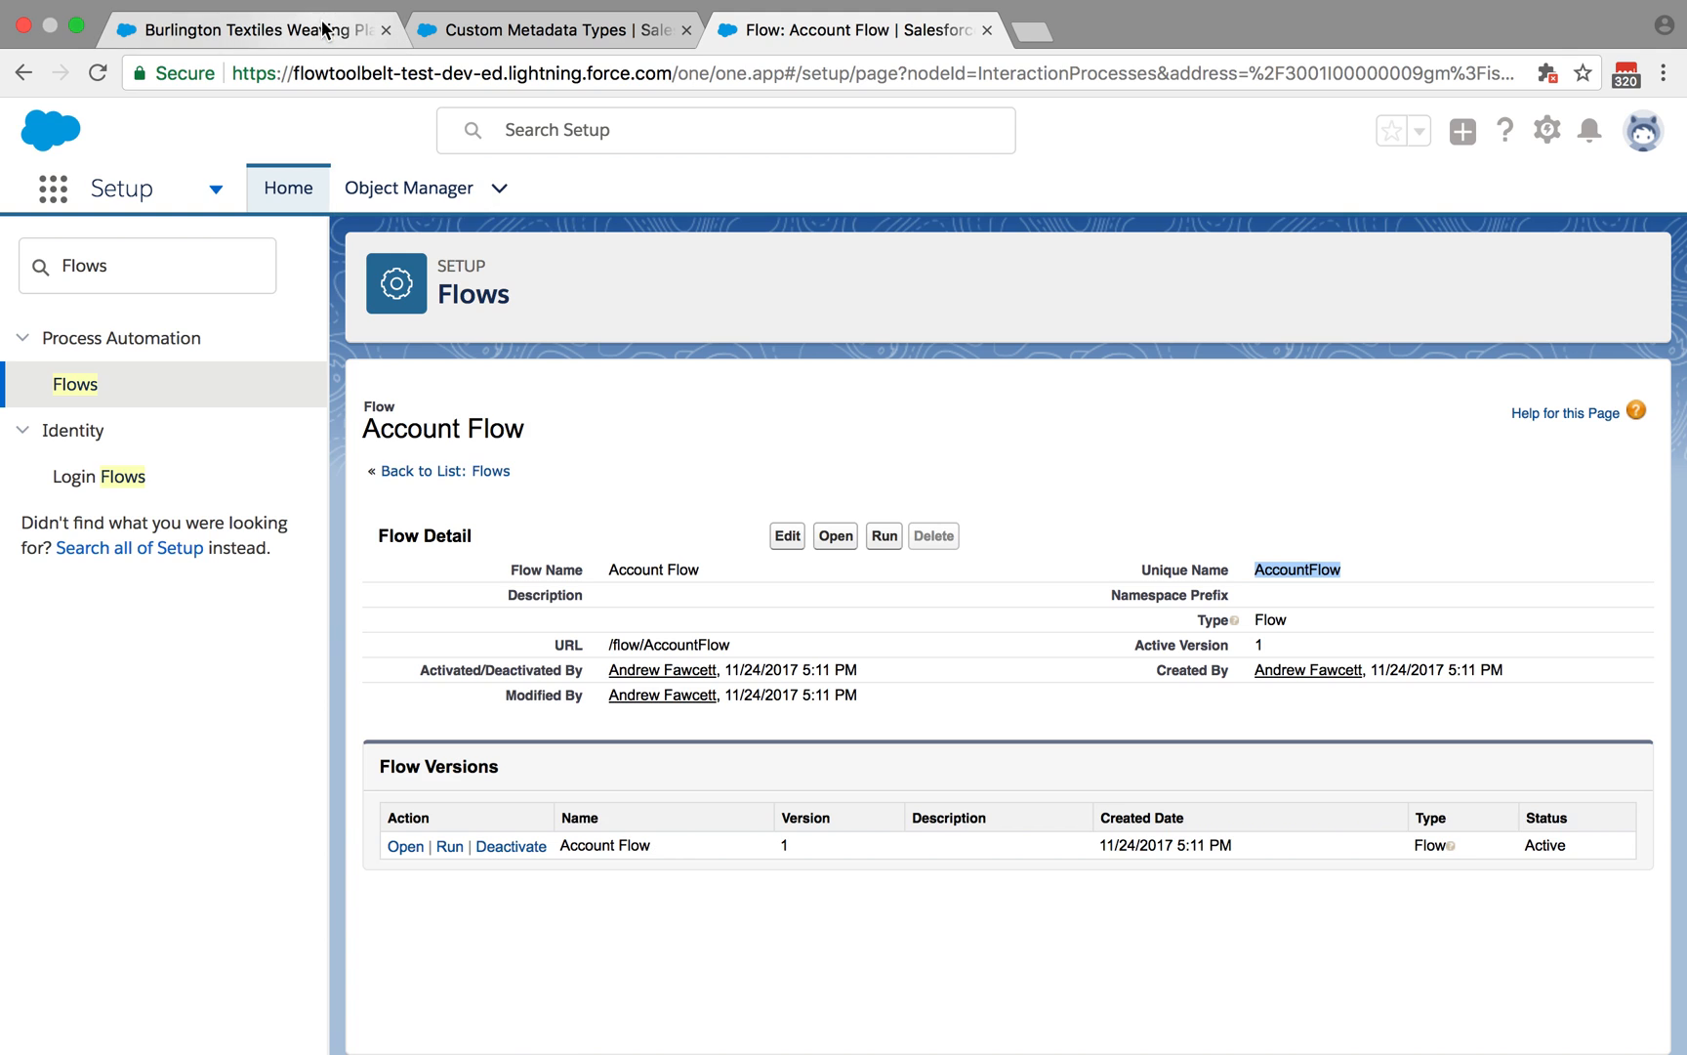
Run Sales Utils on the Burlington opportunity, then on Dickenson plc via Favorites, and return to the opportunity.
click(252, 29)
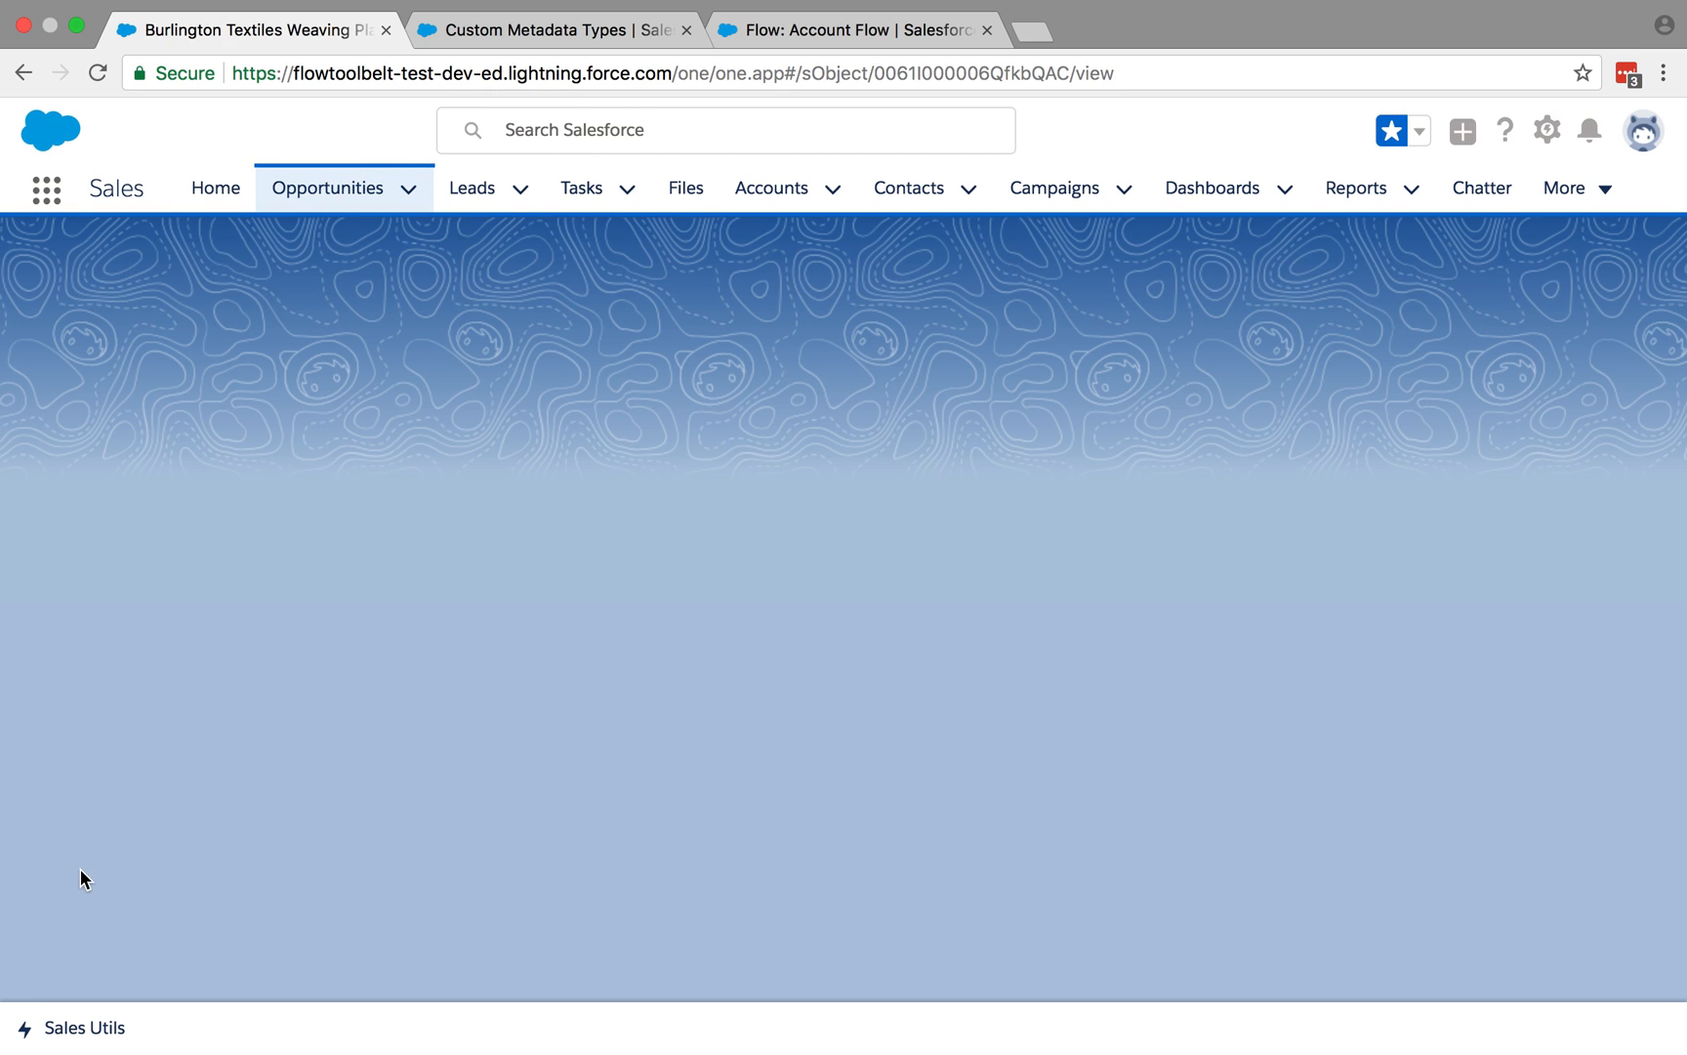
mouse_move(91, 1014)
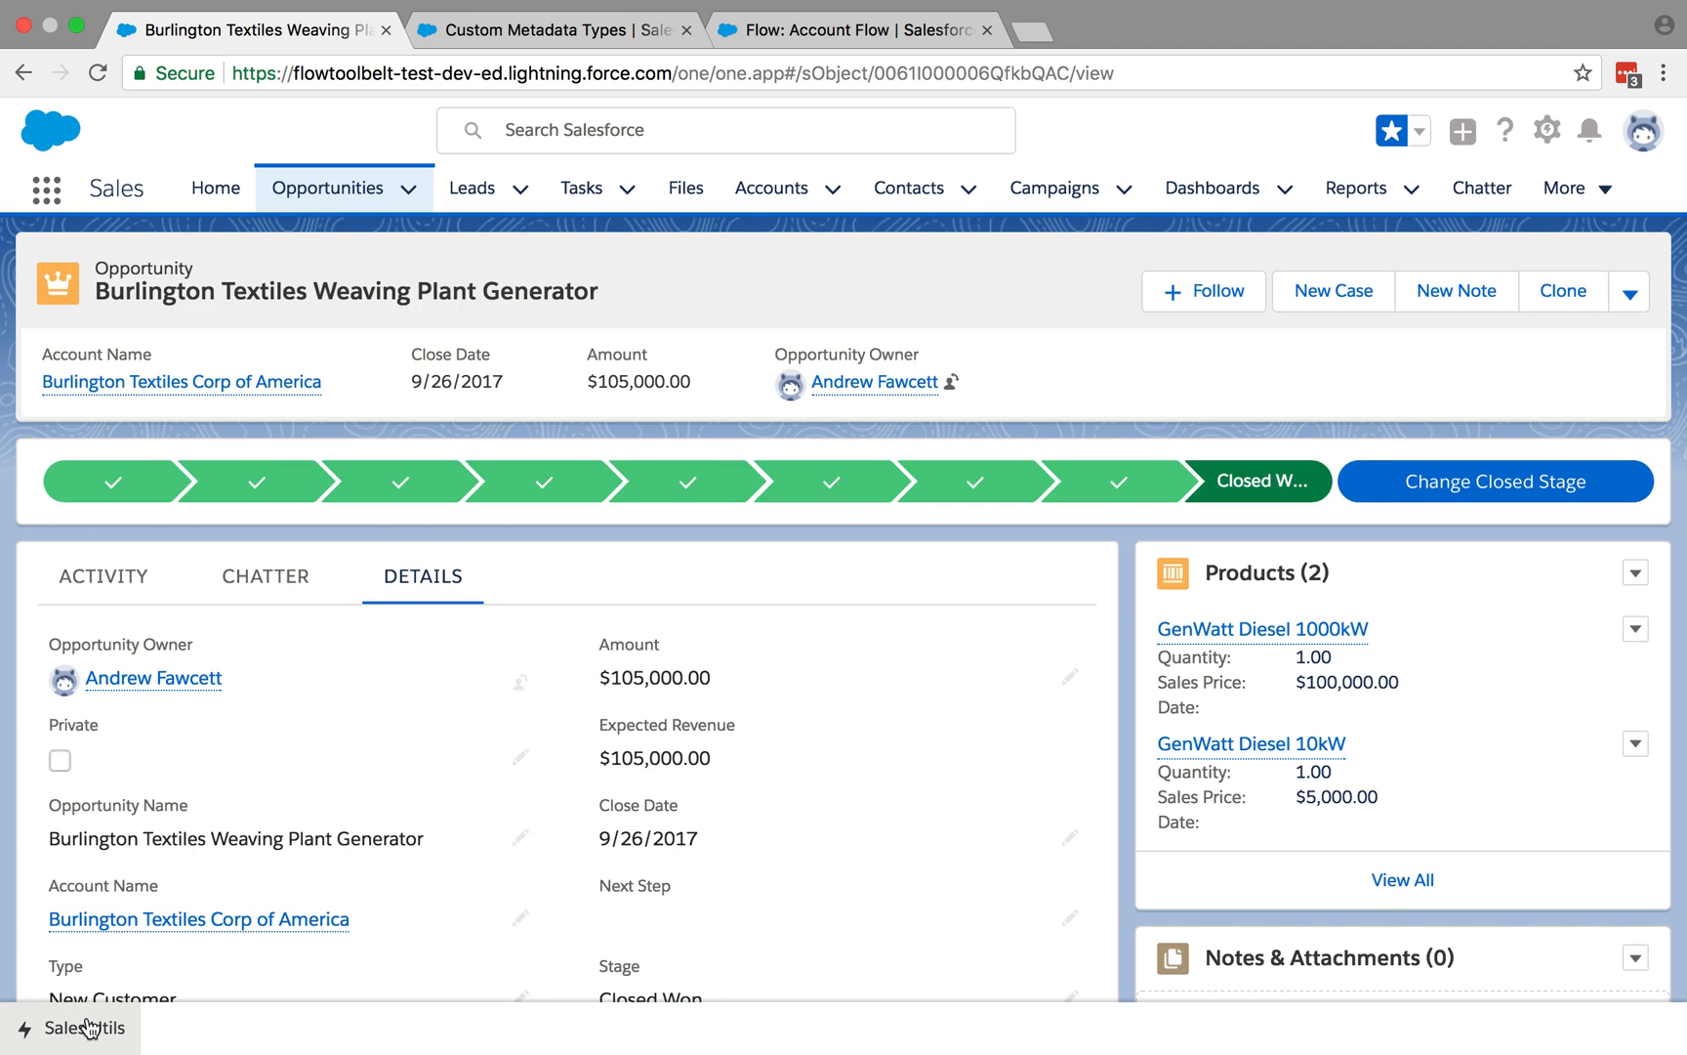
click(77, 1027)
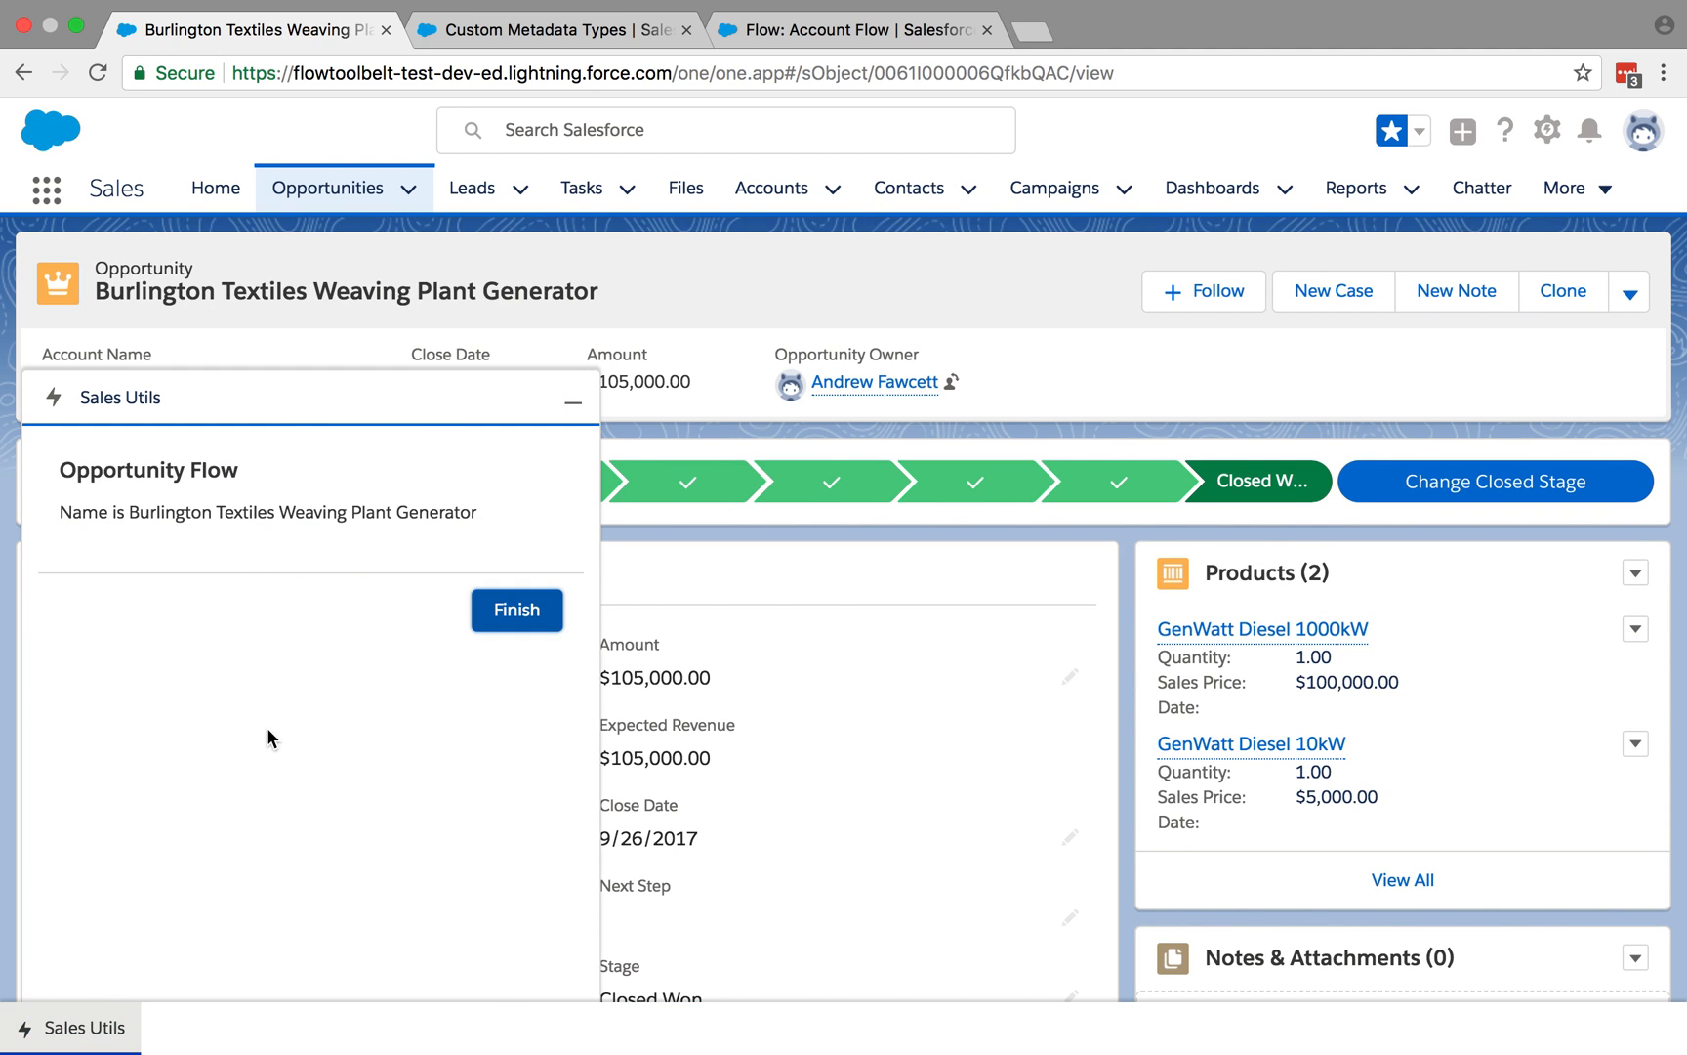
mouse_move(850, 207)
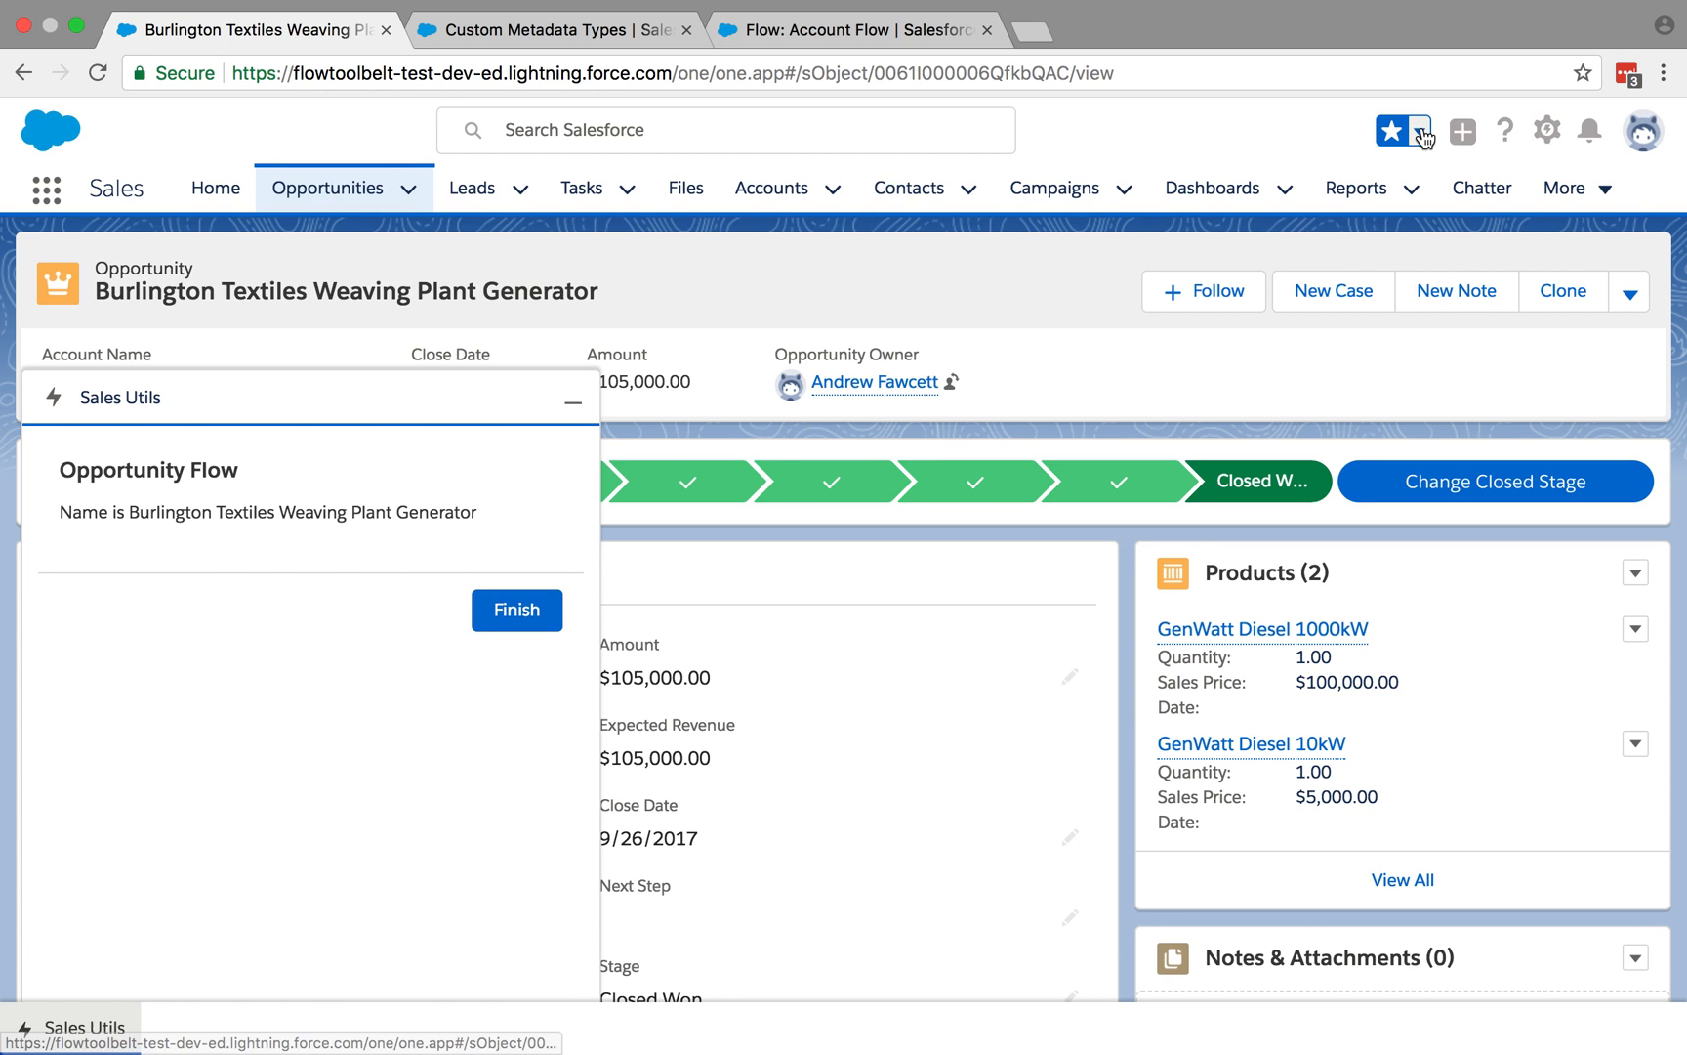
click(1426, 131)
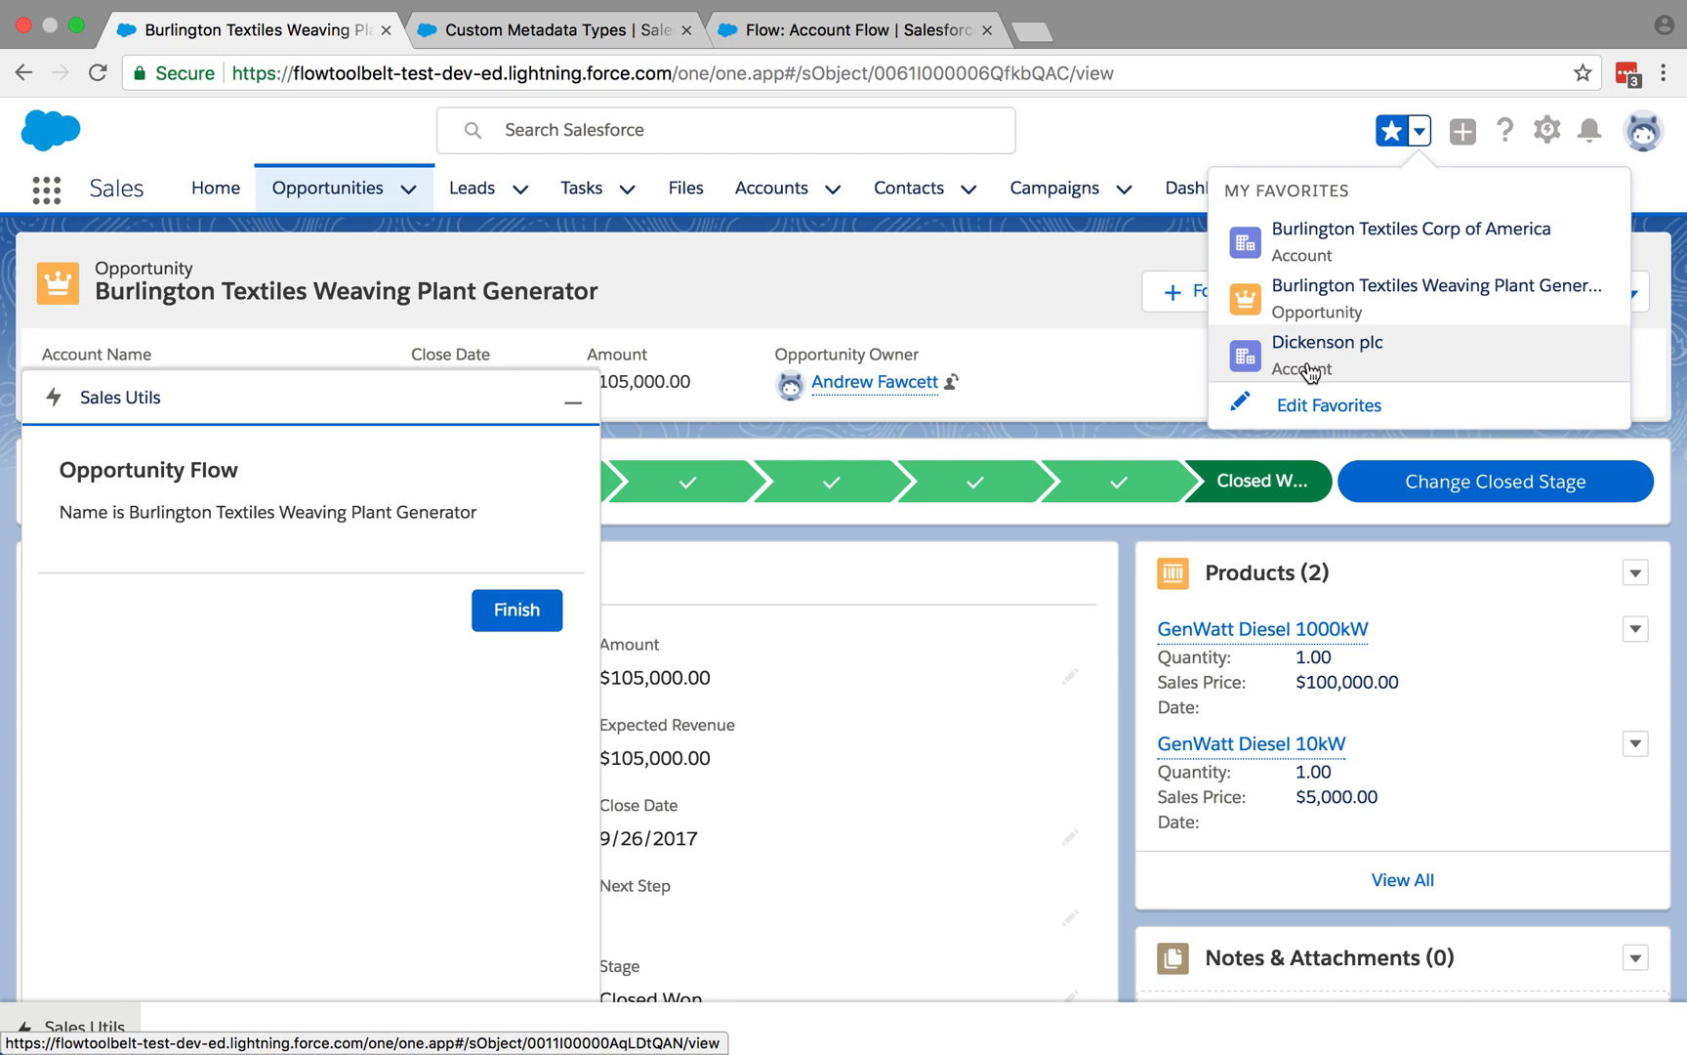
click(1326, 354)
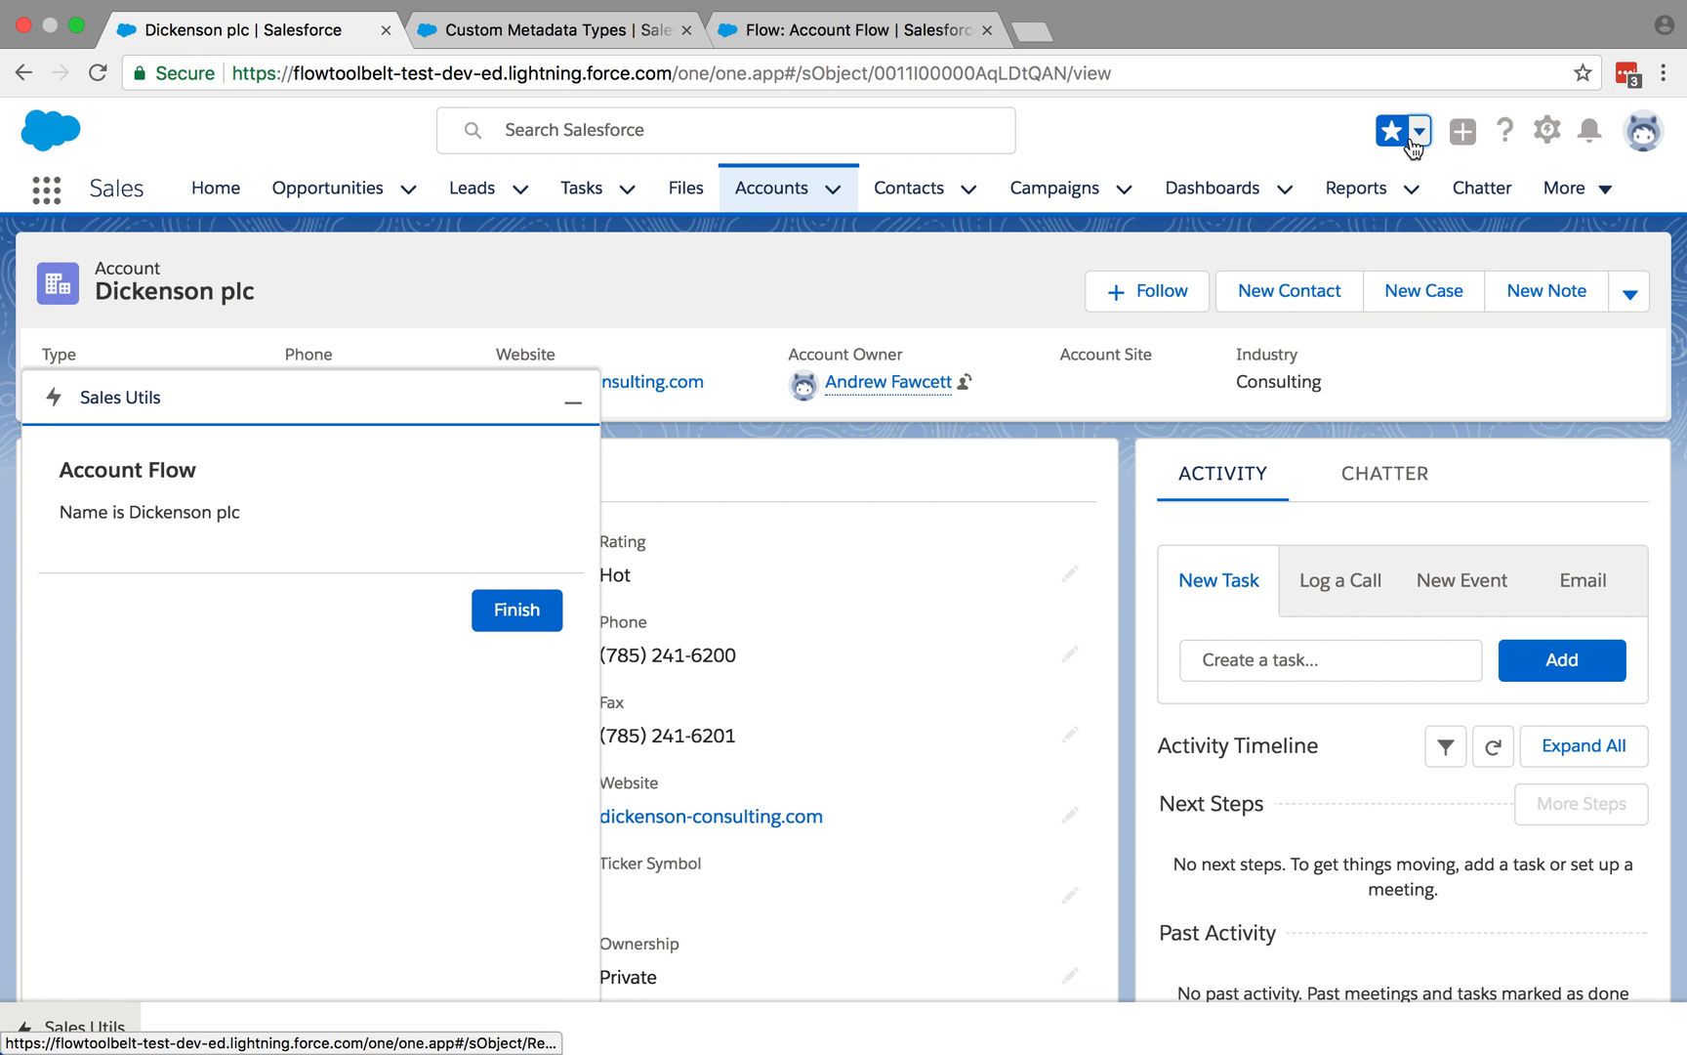
click(1418, 131)
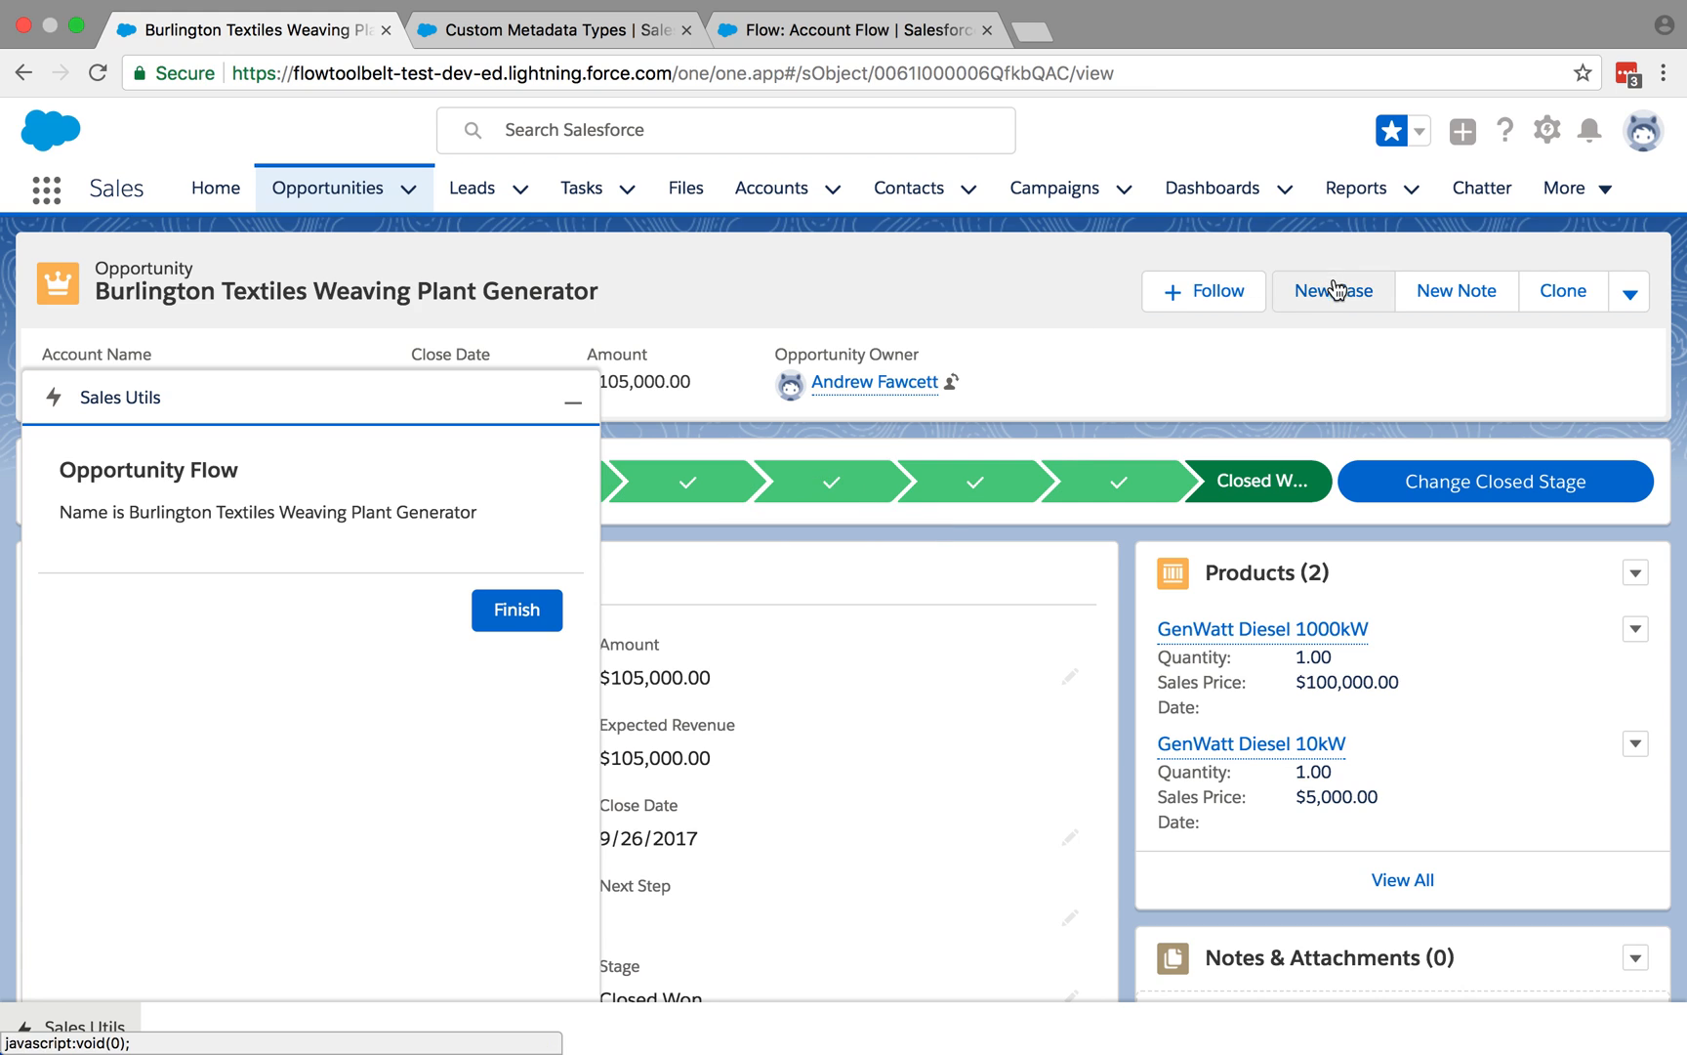
mouse_move(1632, 319)
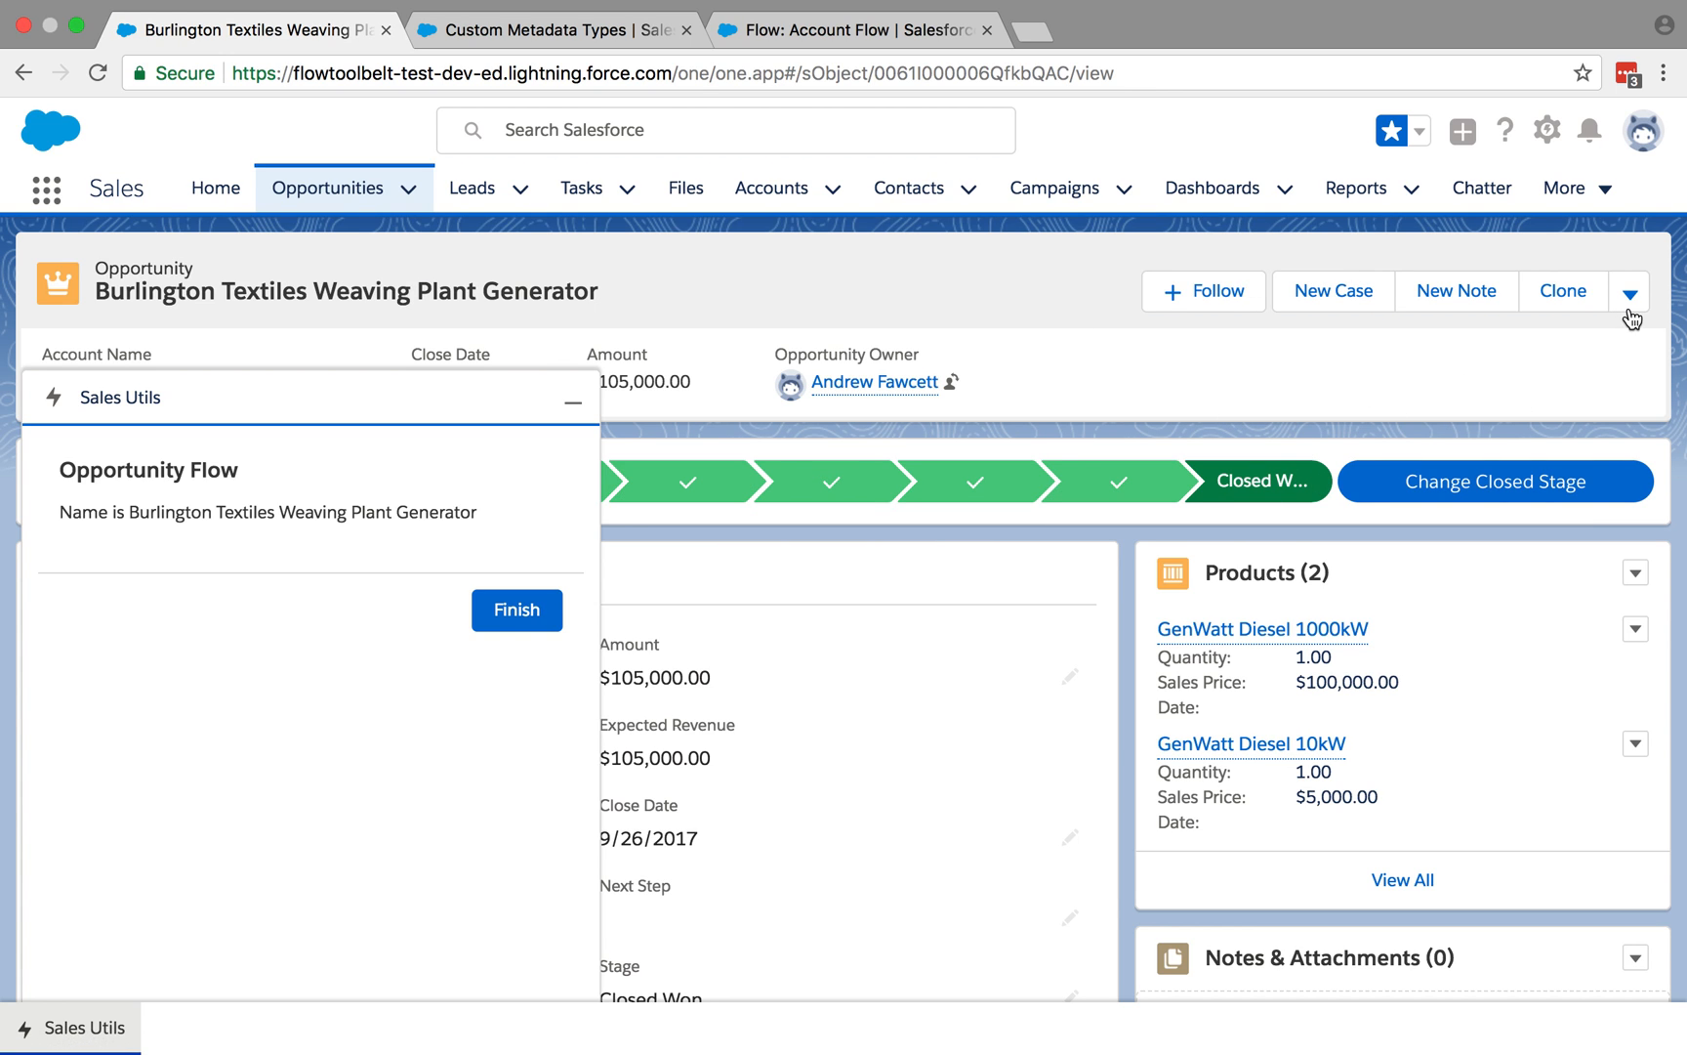
Edit the opportunity, prefix its name with 'X' and save it.
click(1629, 291)
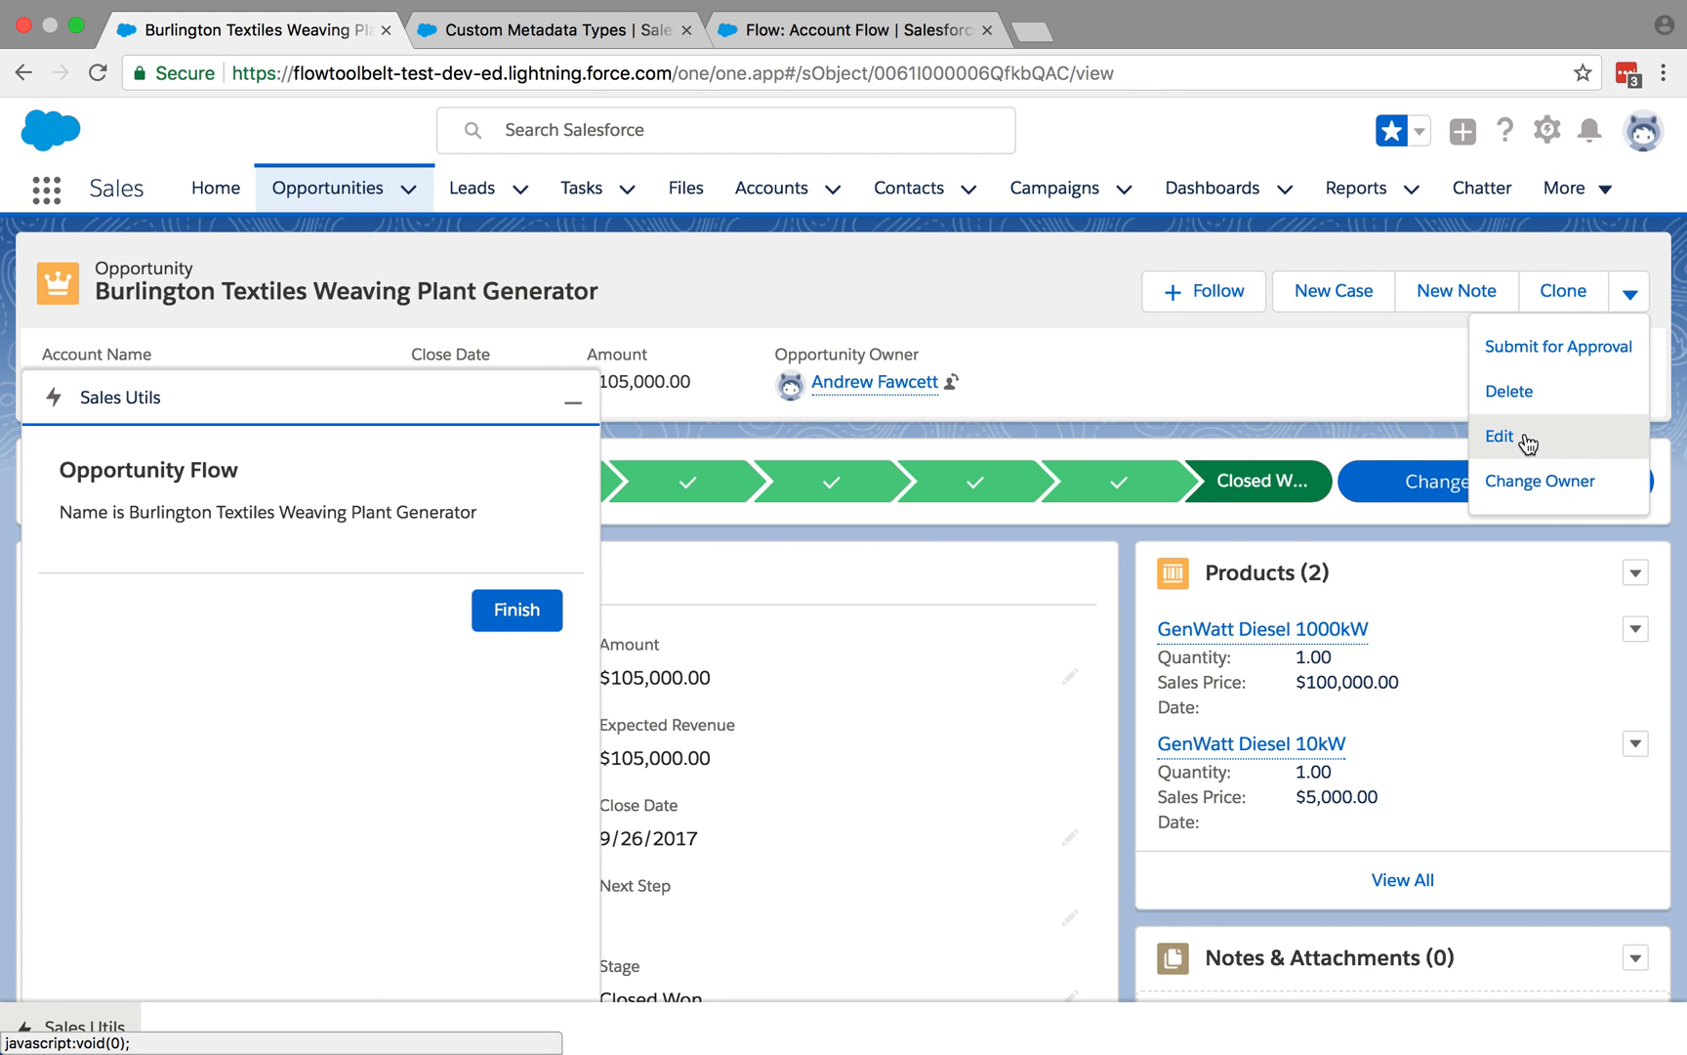
click(1498, 435)
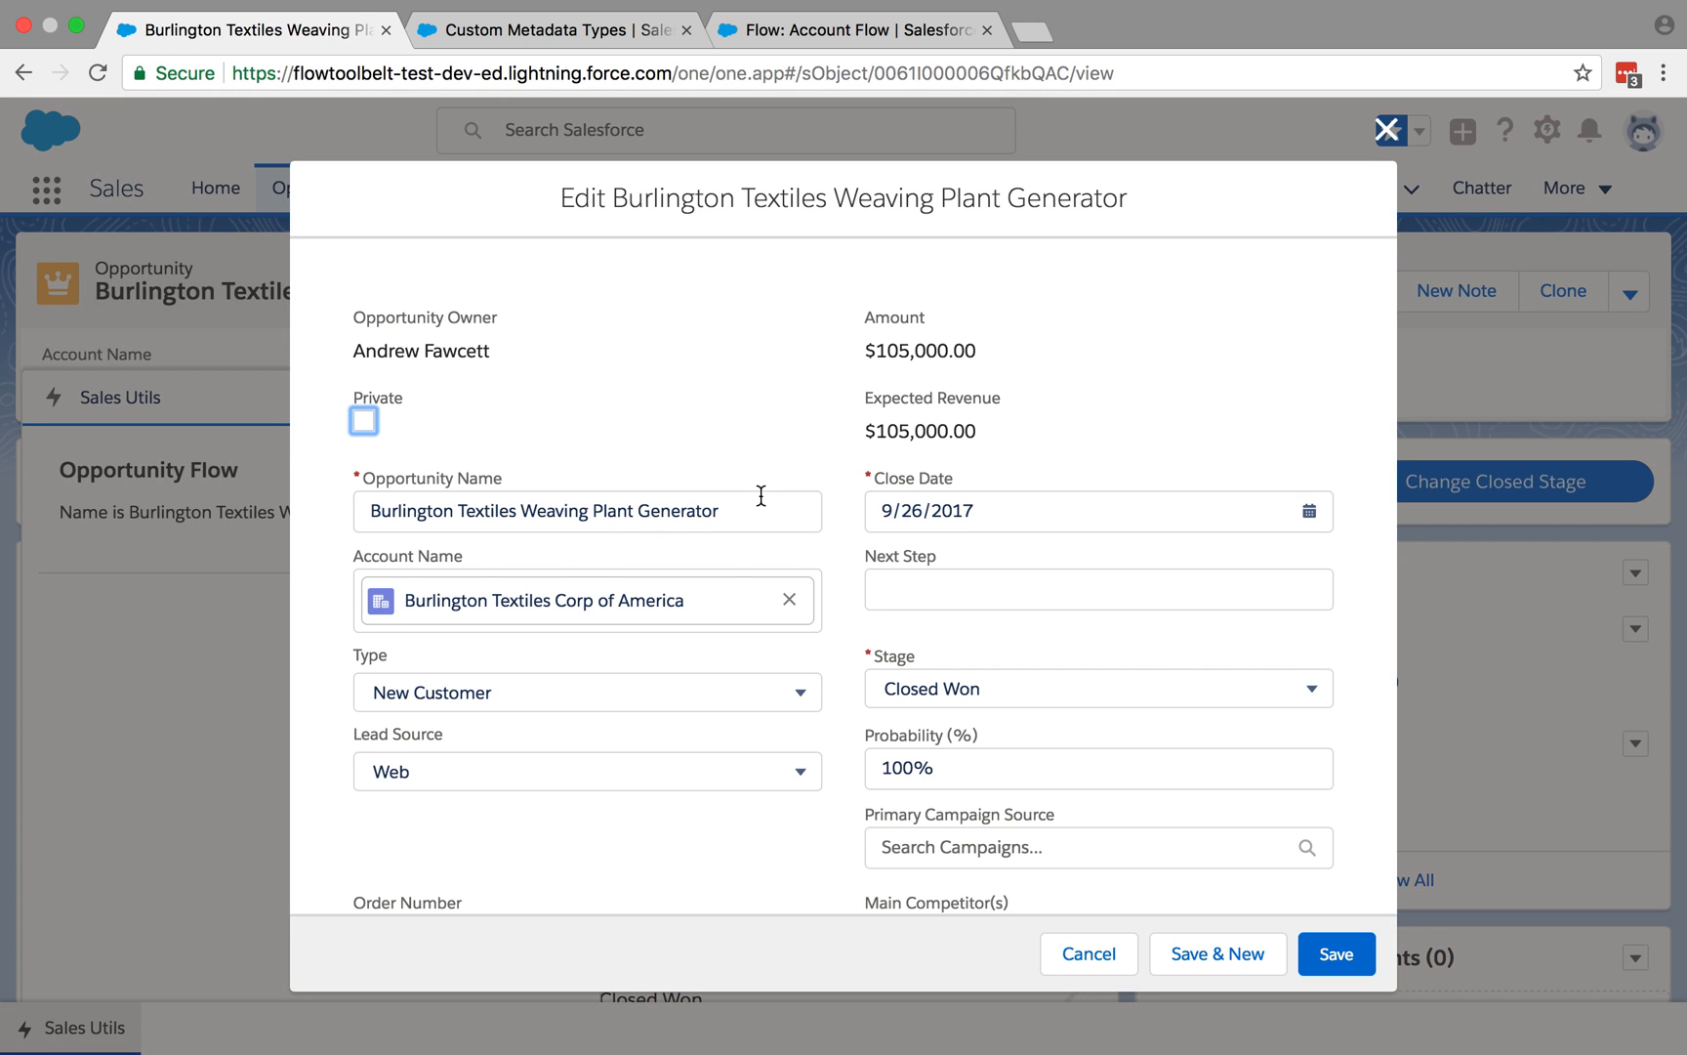
click(586, 510)
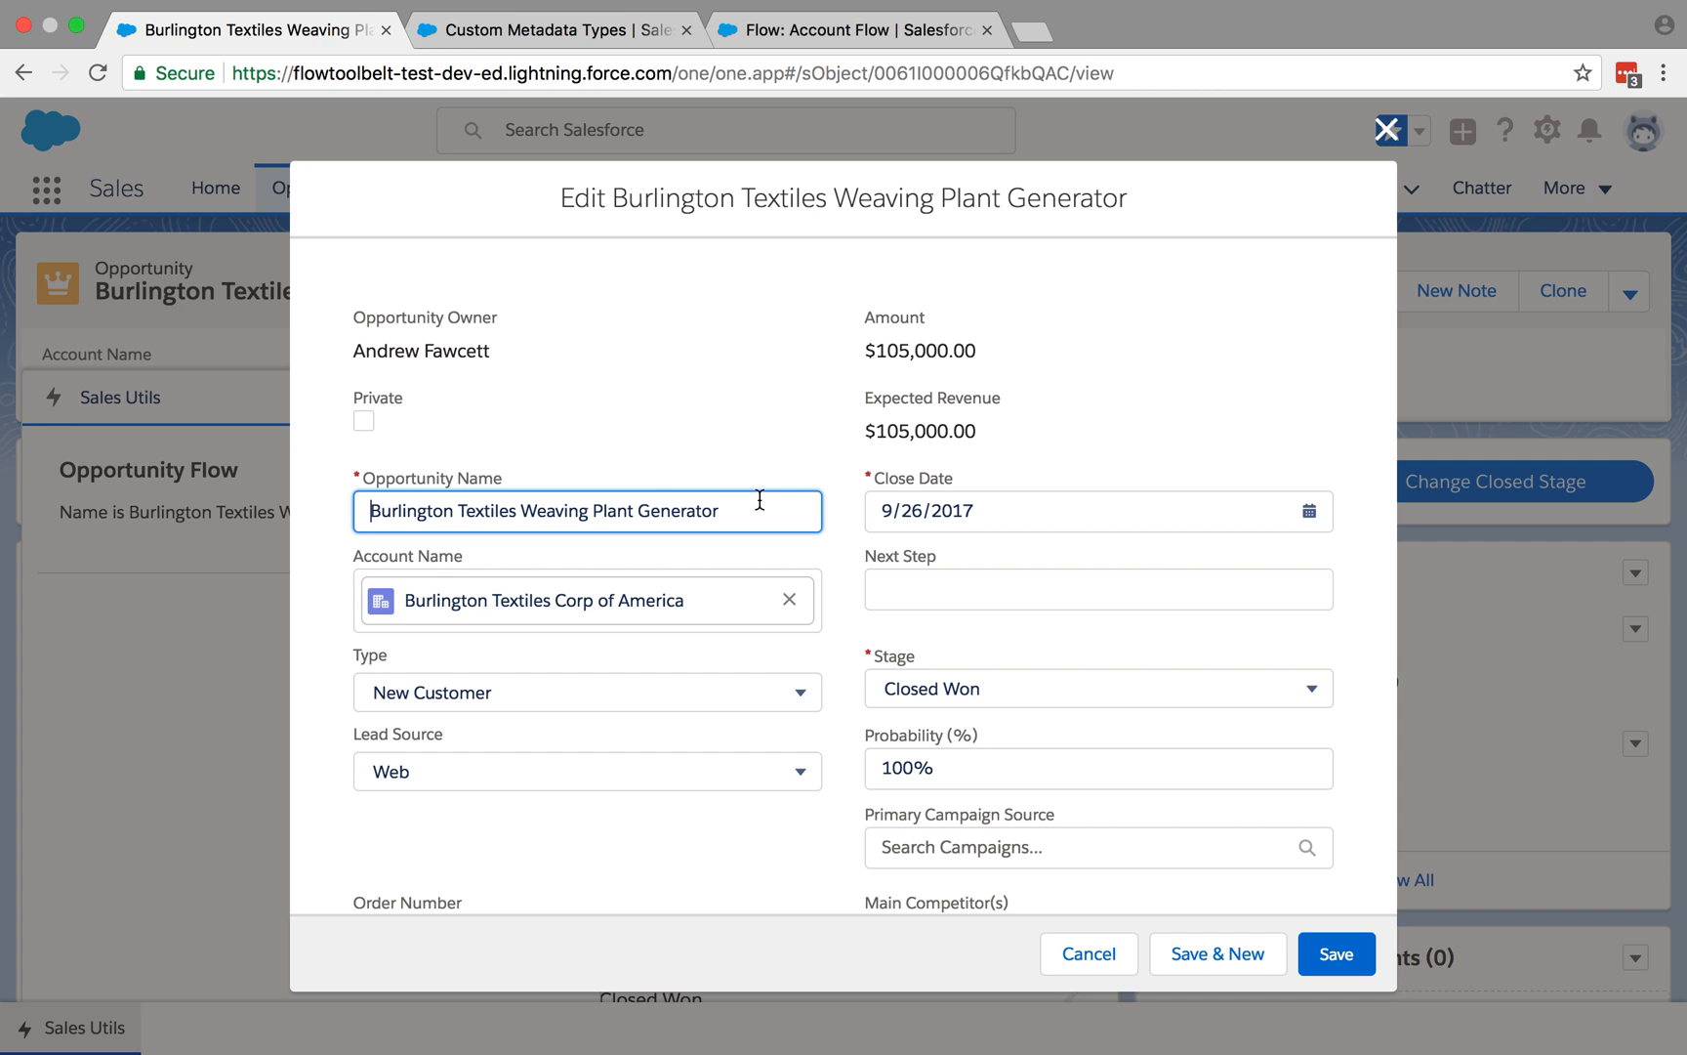
text(X)
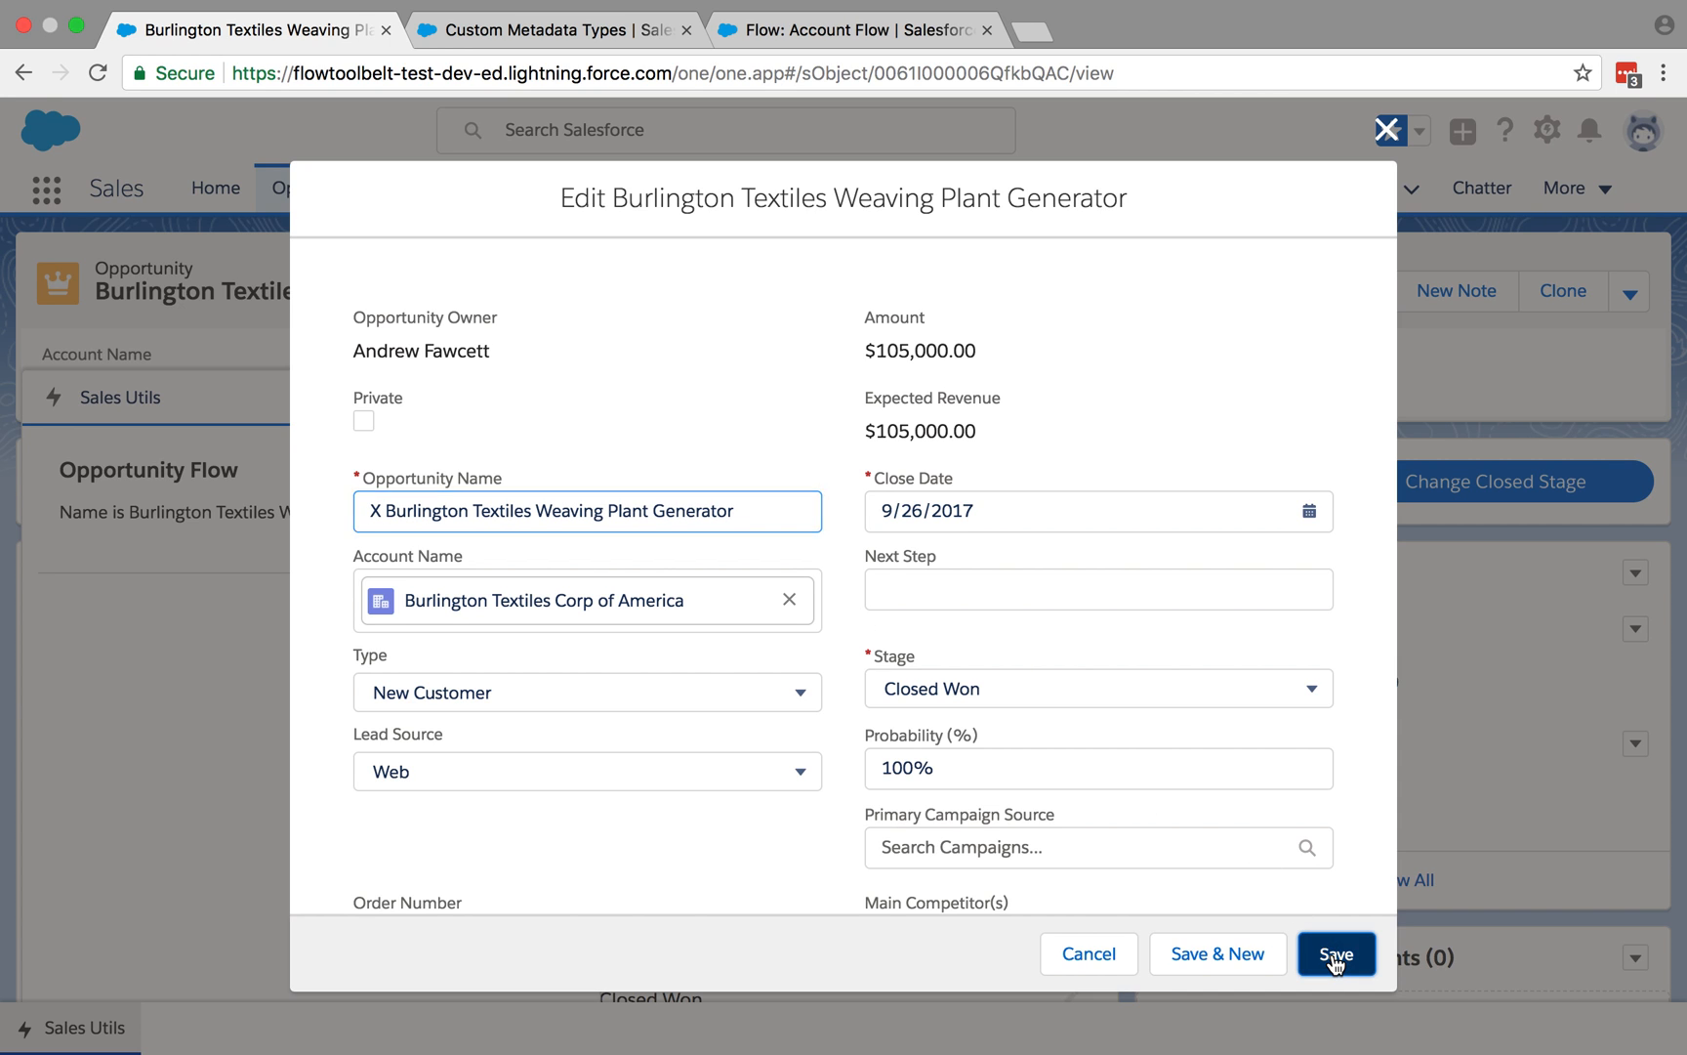
click(1336, 953)
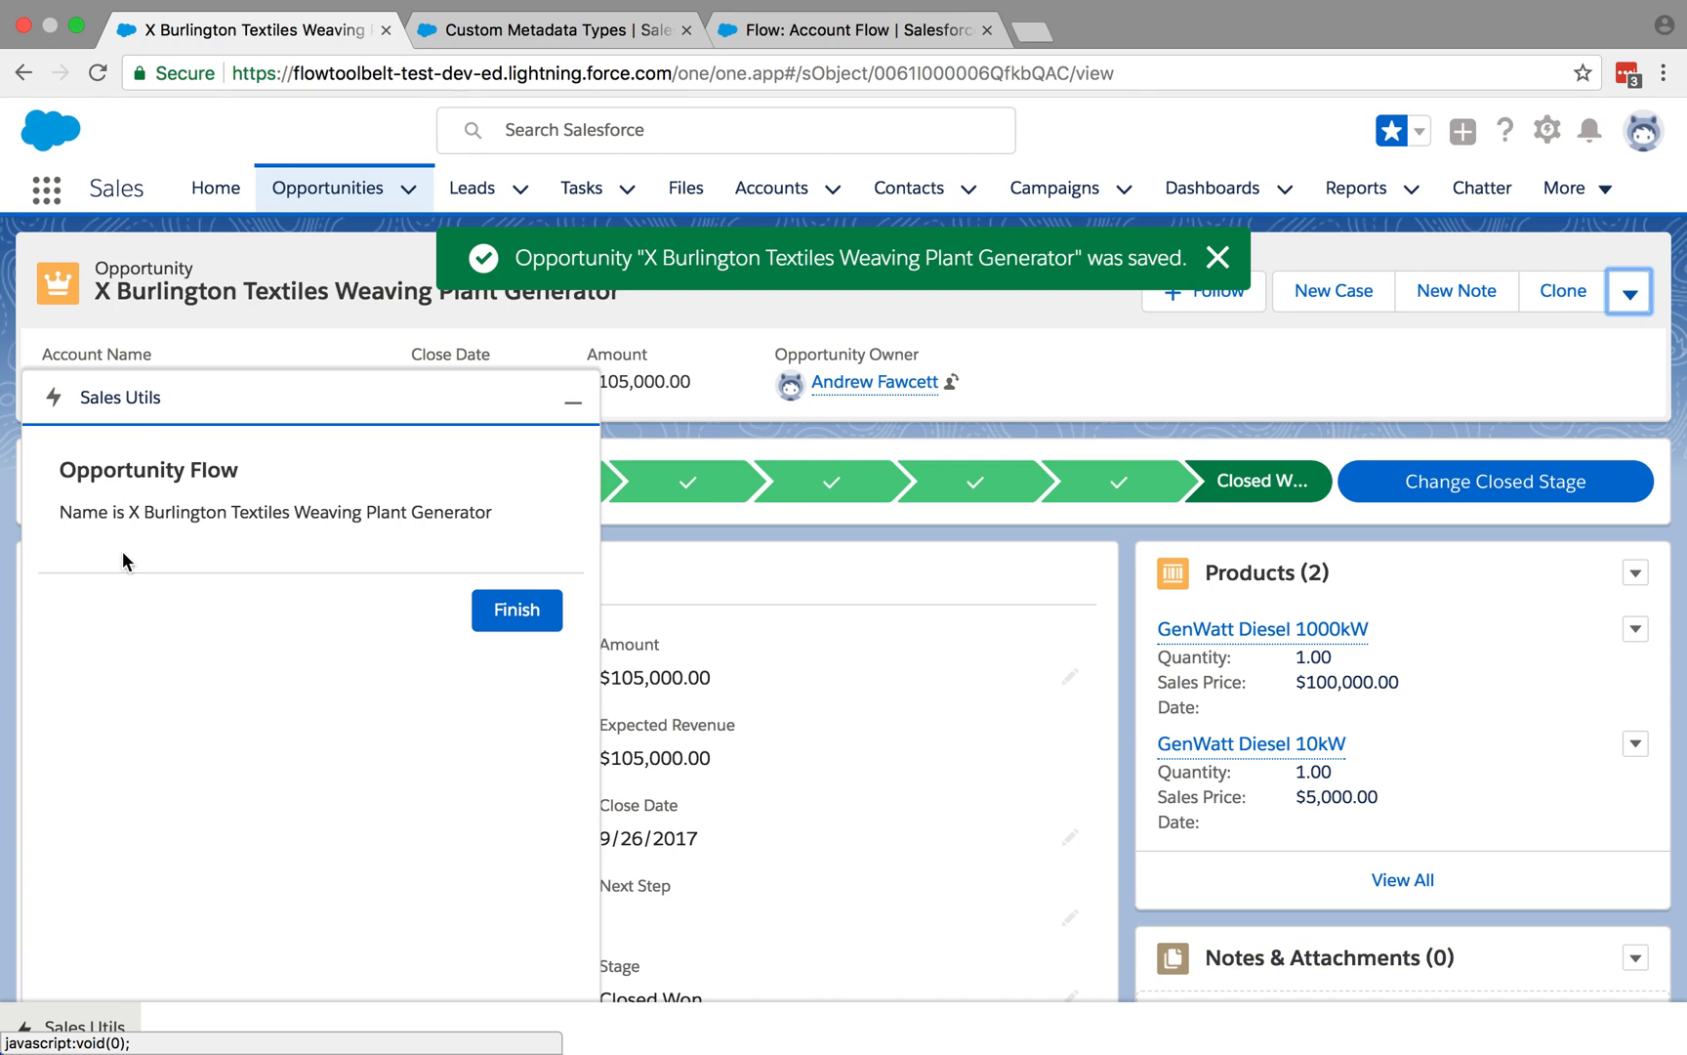
mouse_move(297, 548)
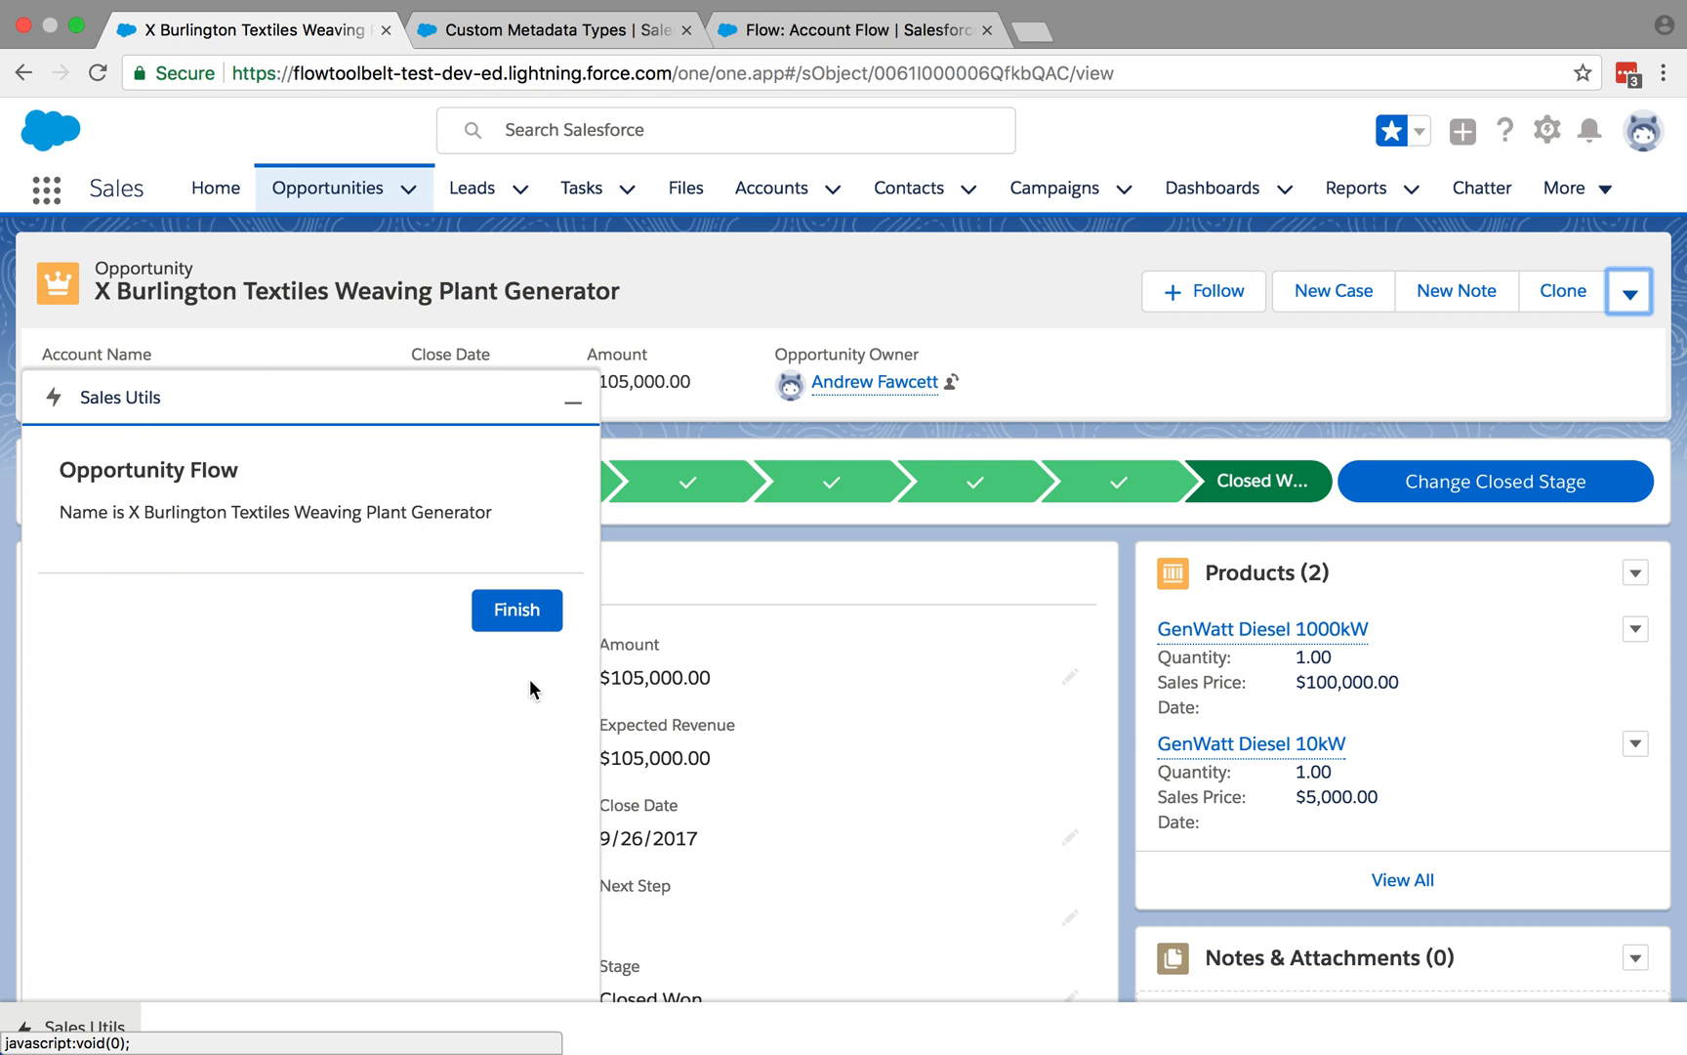
mouse_move(849, 435)
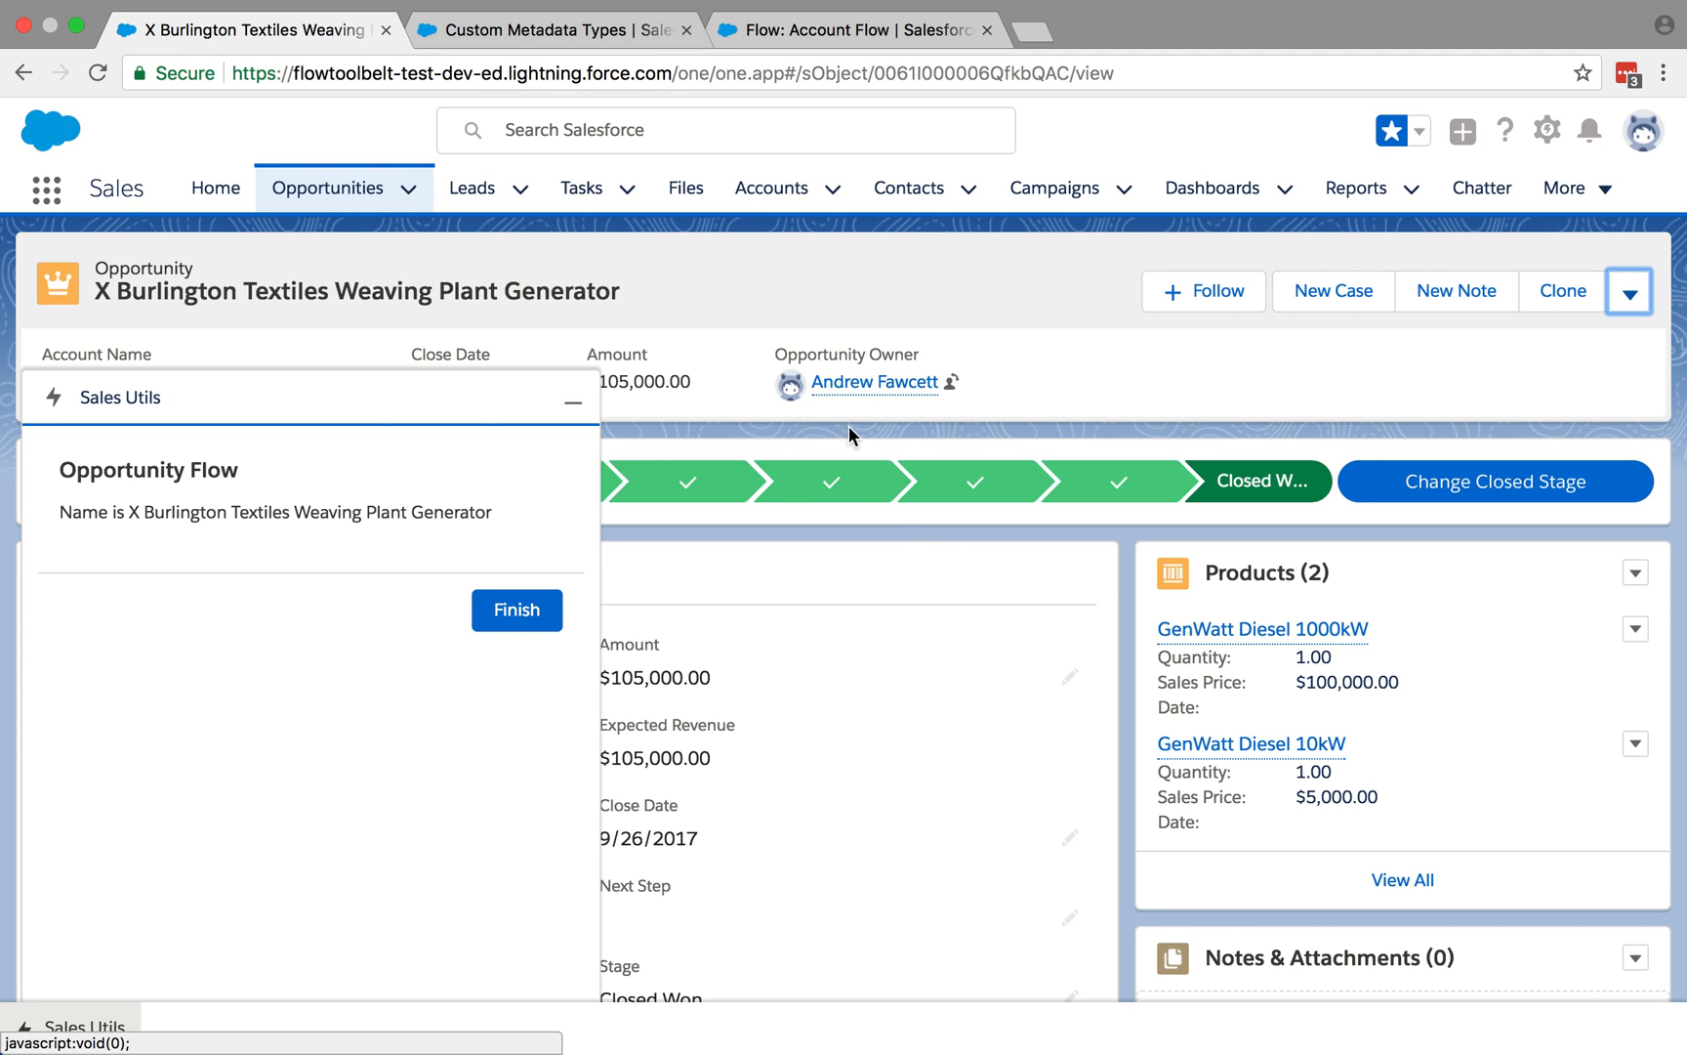
mouse_move(848, 594)
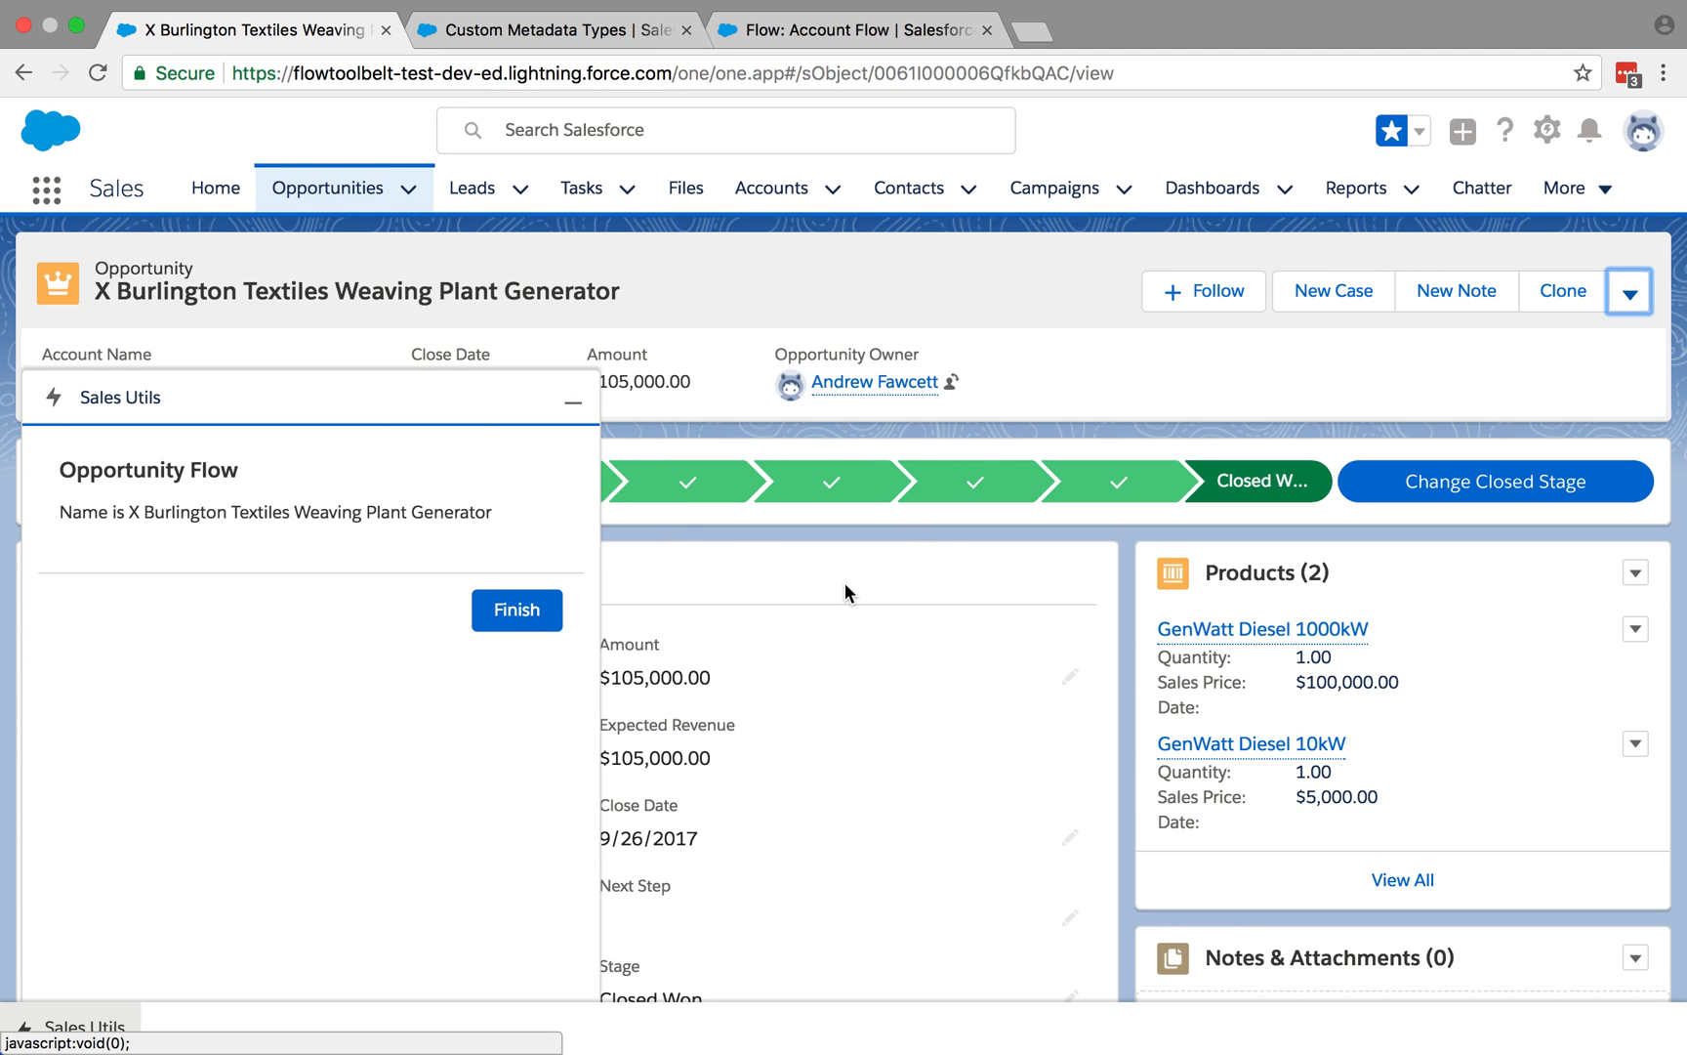
mouse_move(750, 721)
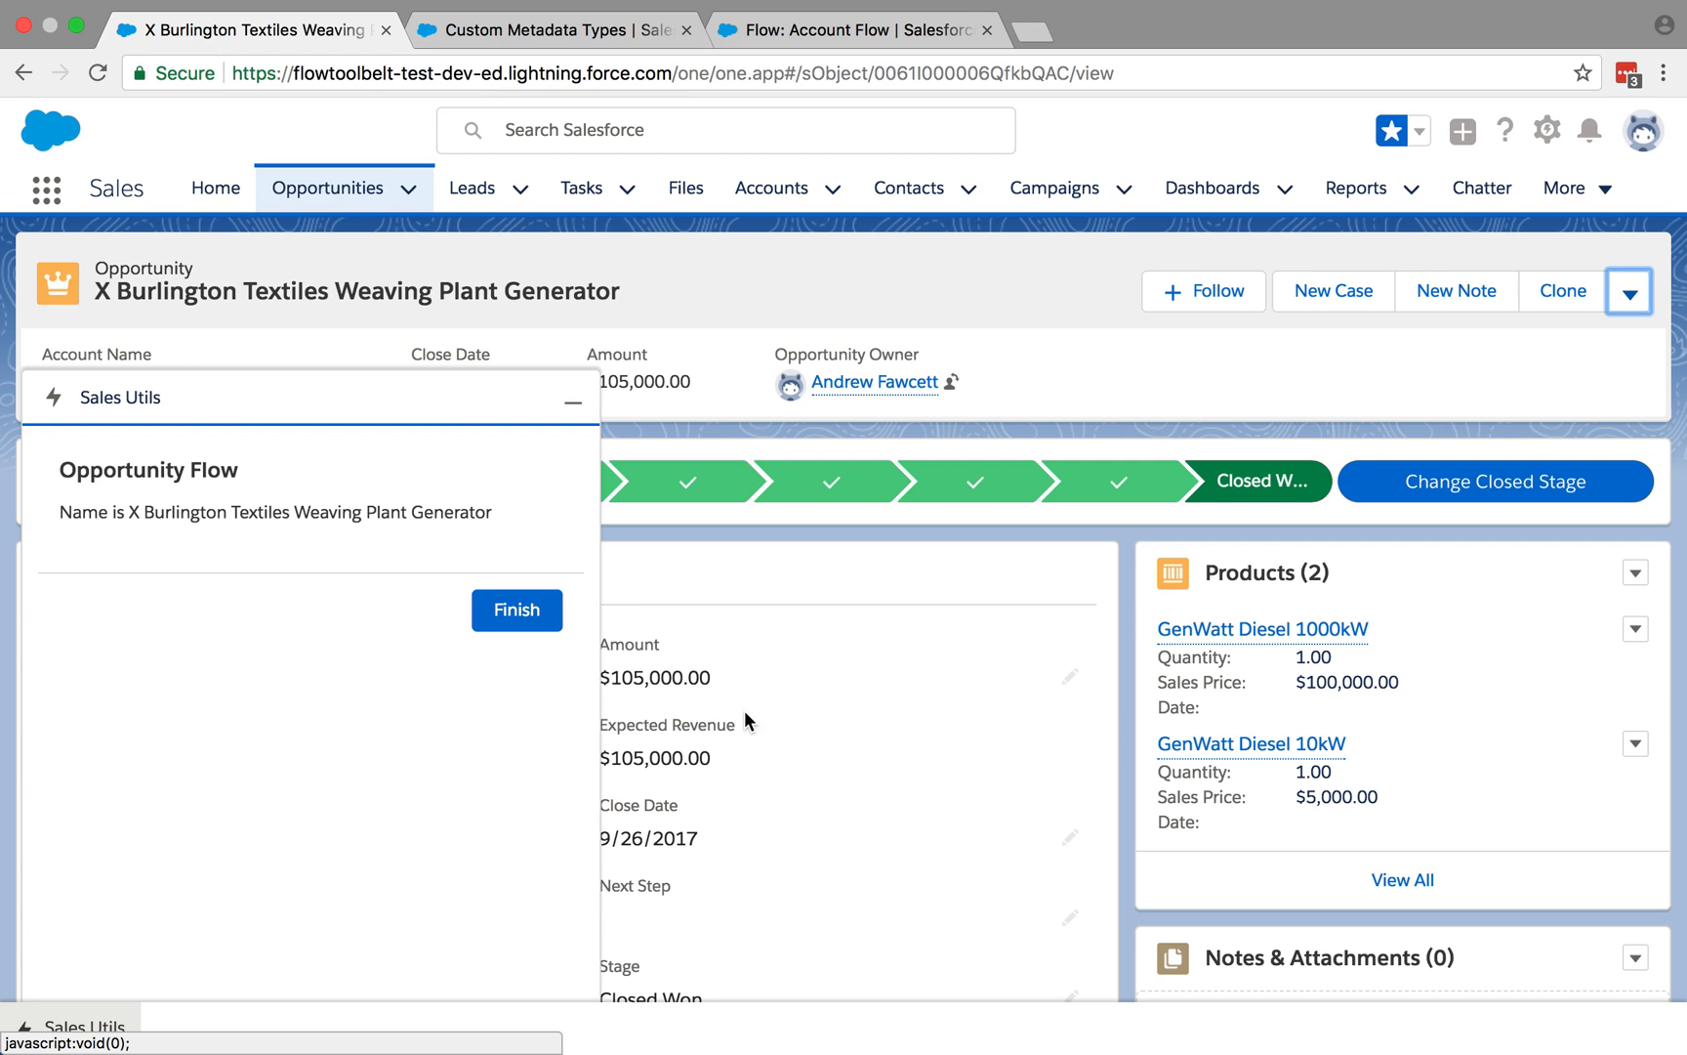
mouse_move(933, 657)
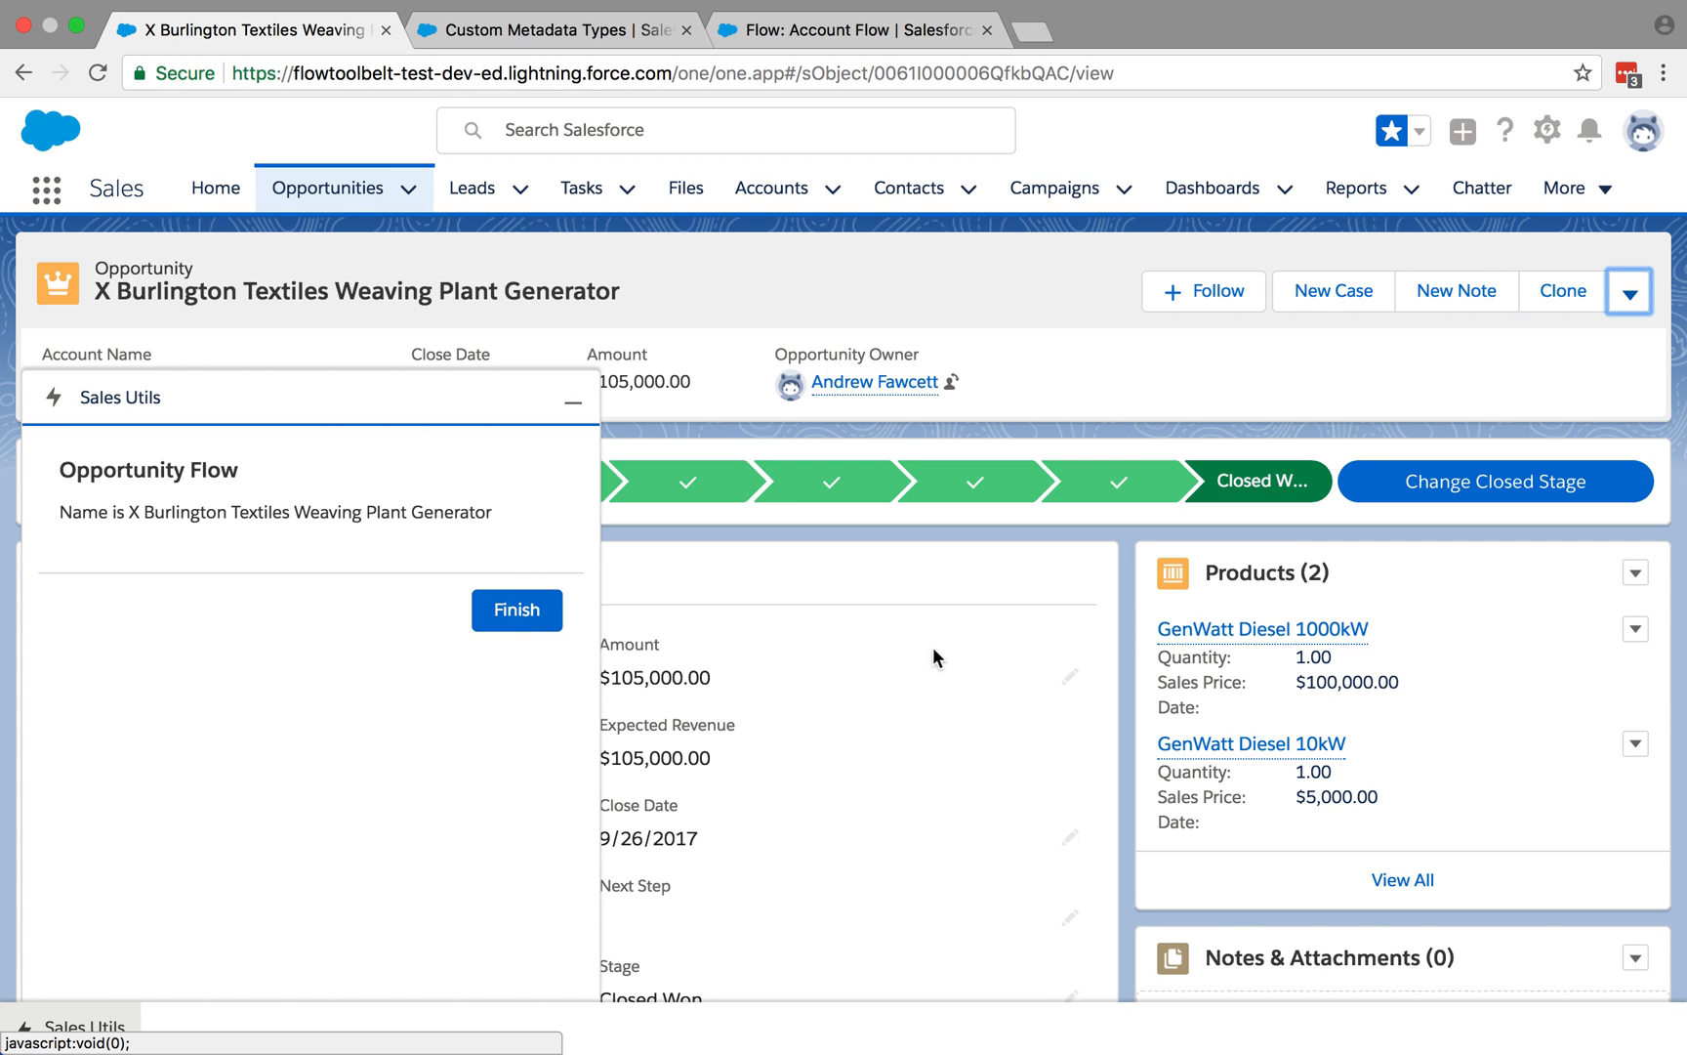
mouse_move(736, 625)
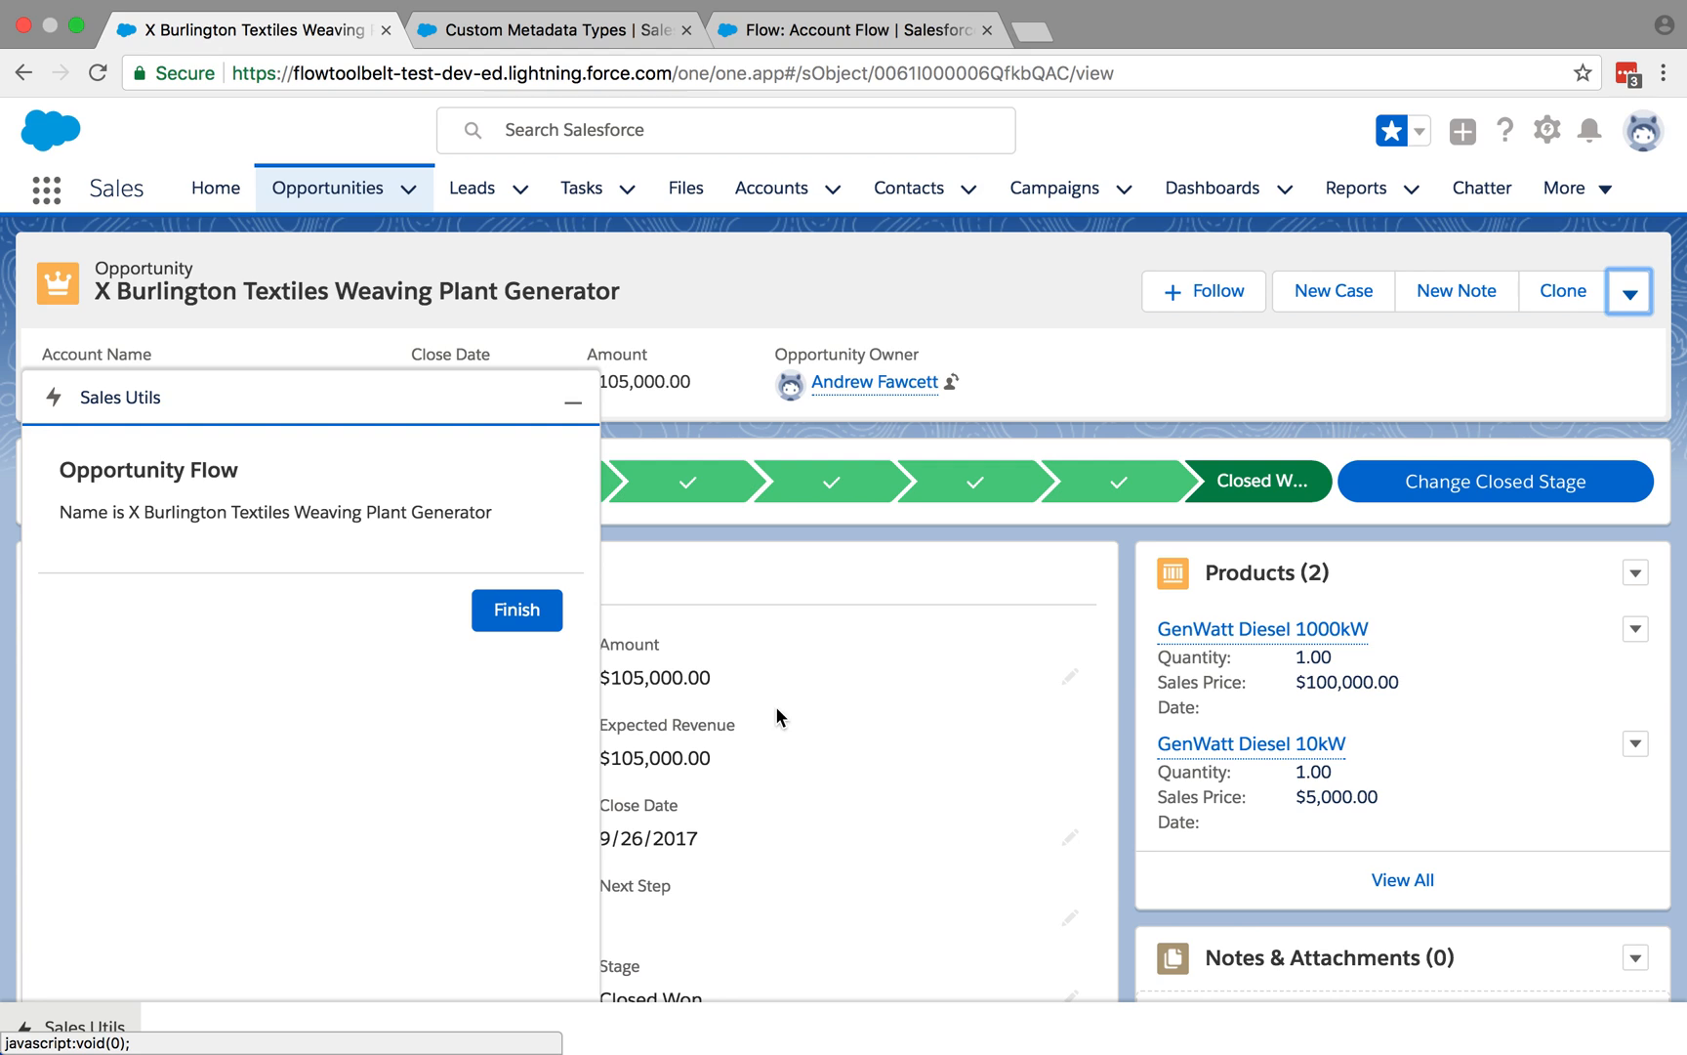
mouse_move(725, 804)
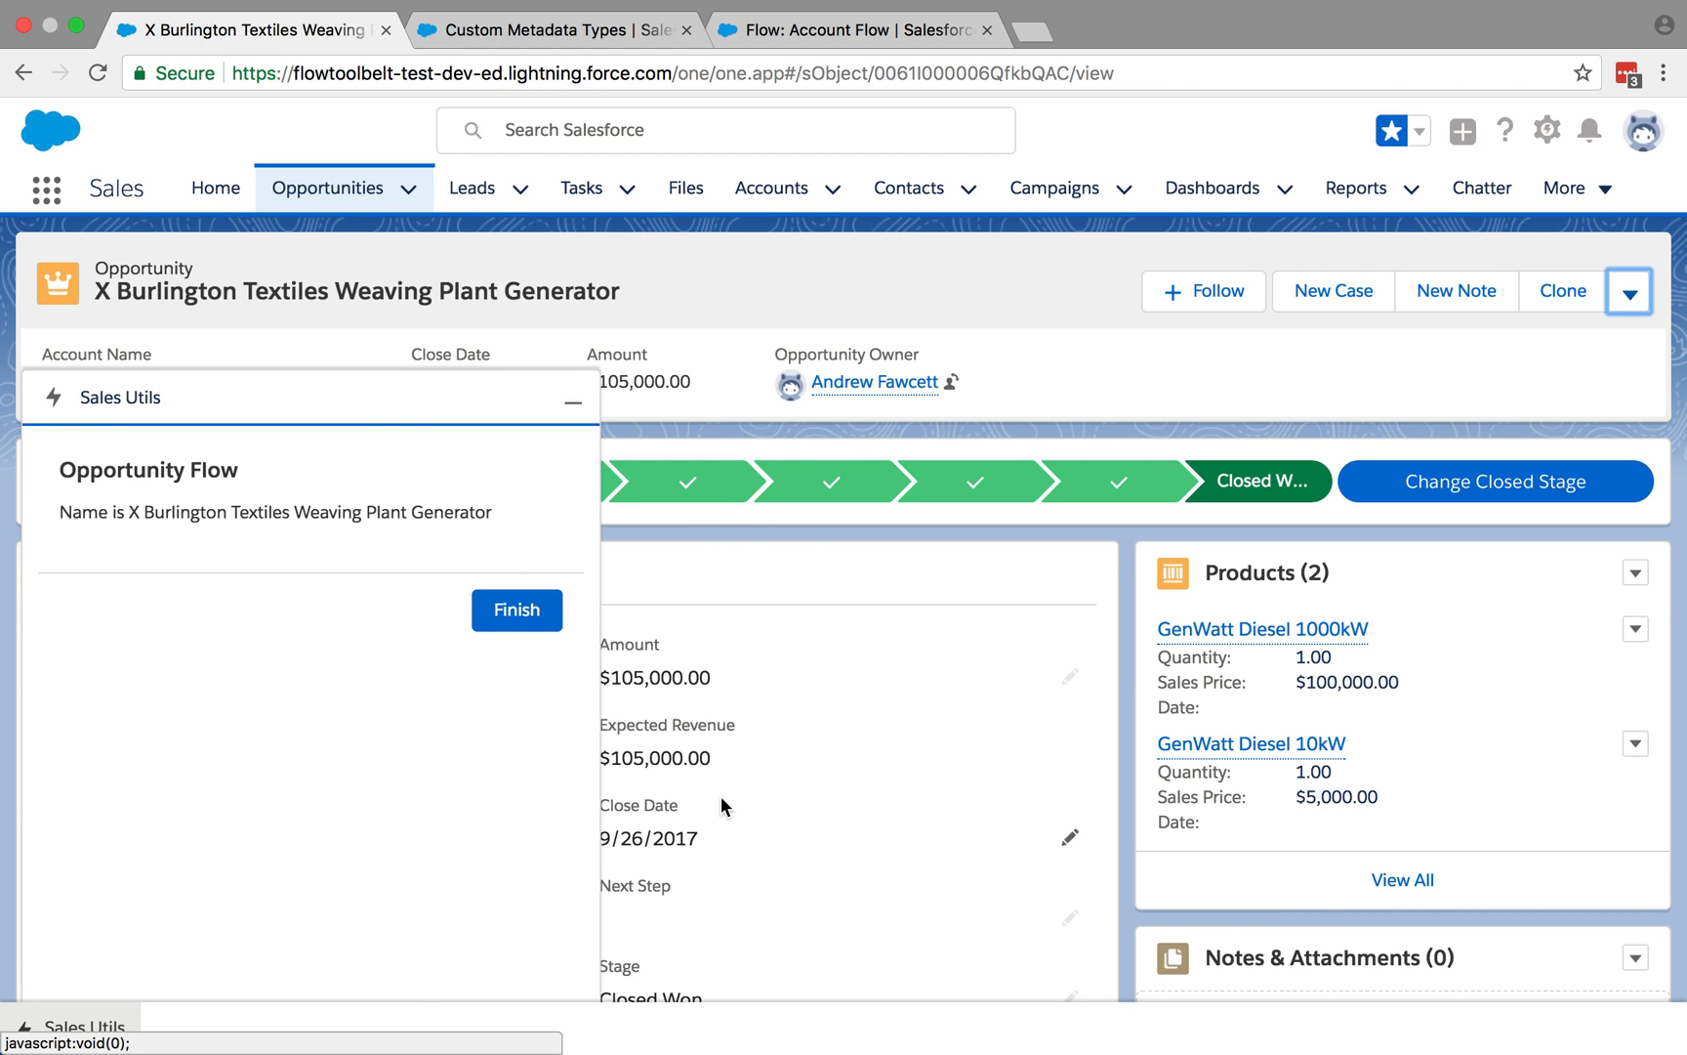
mouse_move(433, 506)
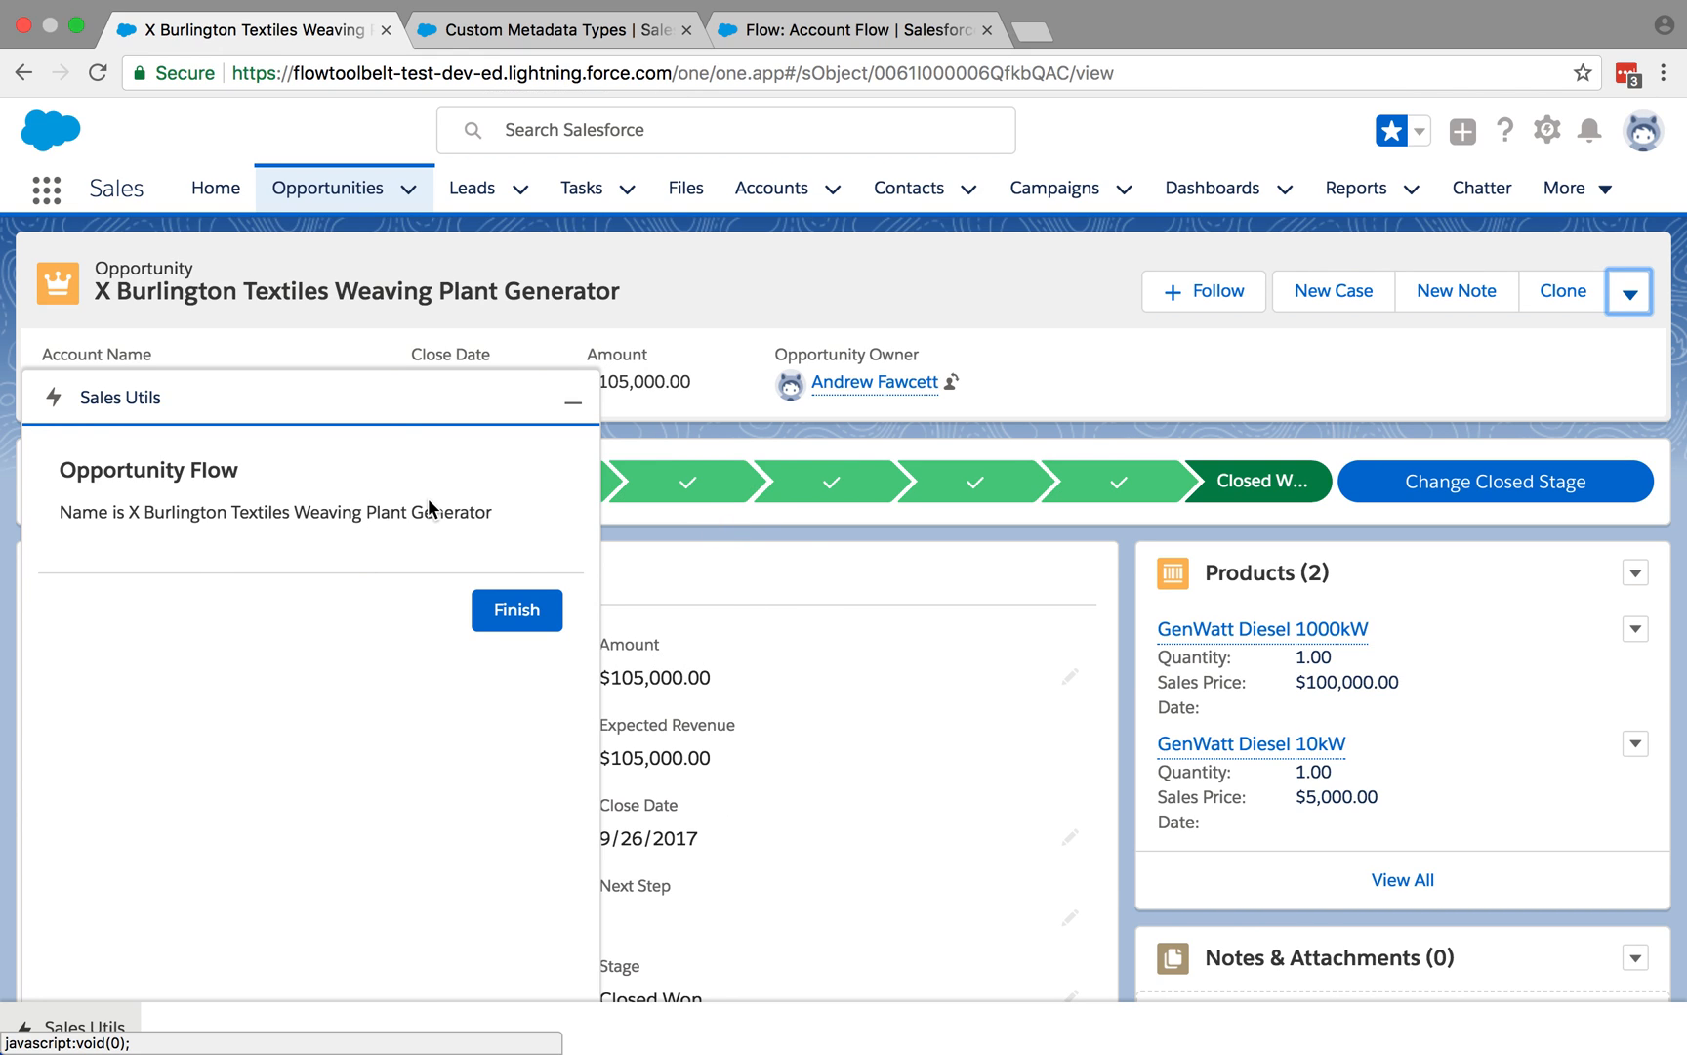
mouse_move(777, 319)
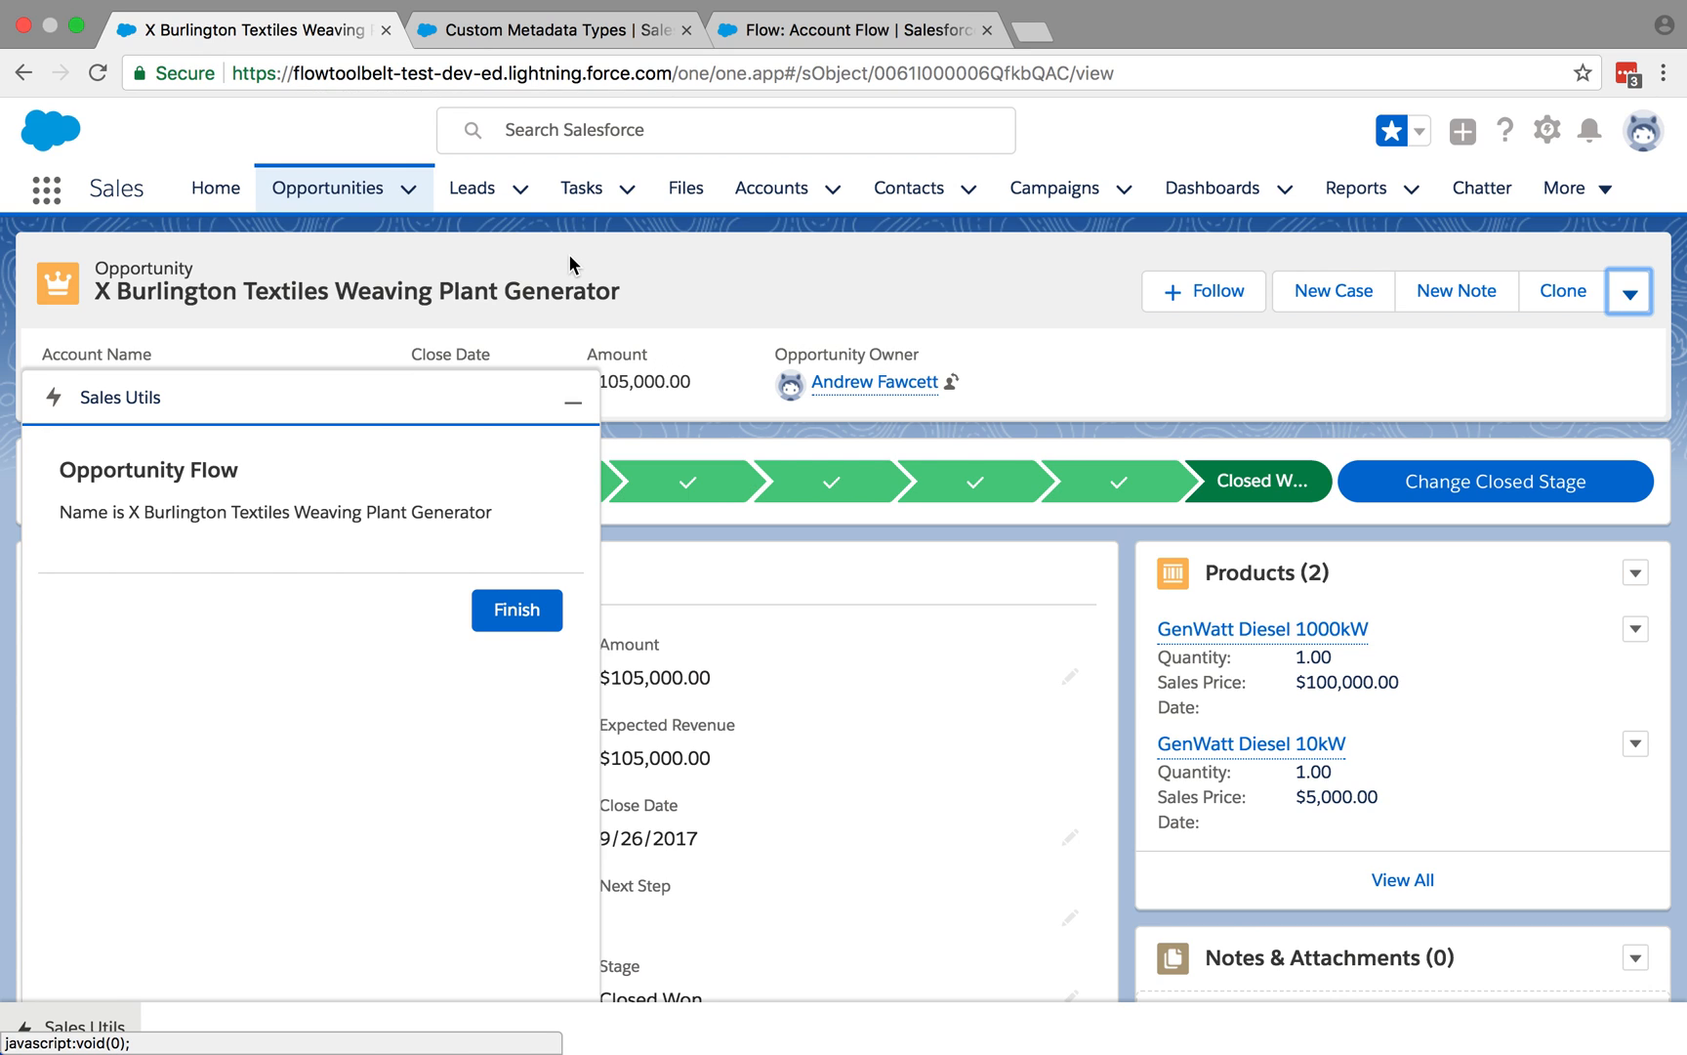
mouse_move(582, 187)
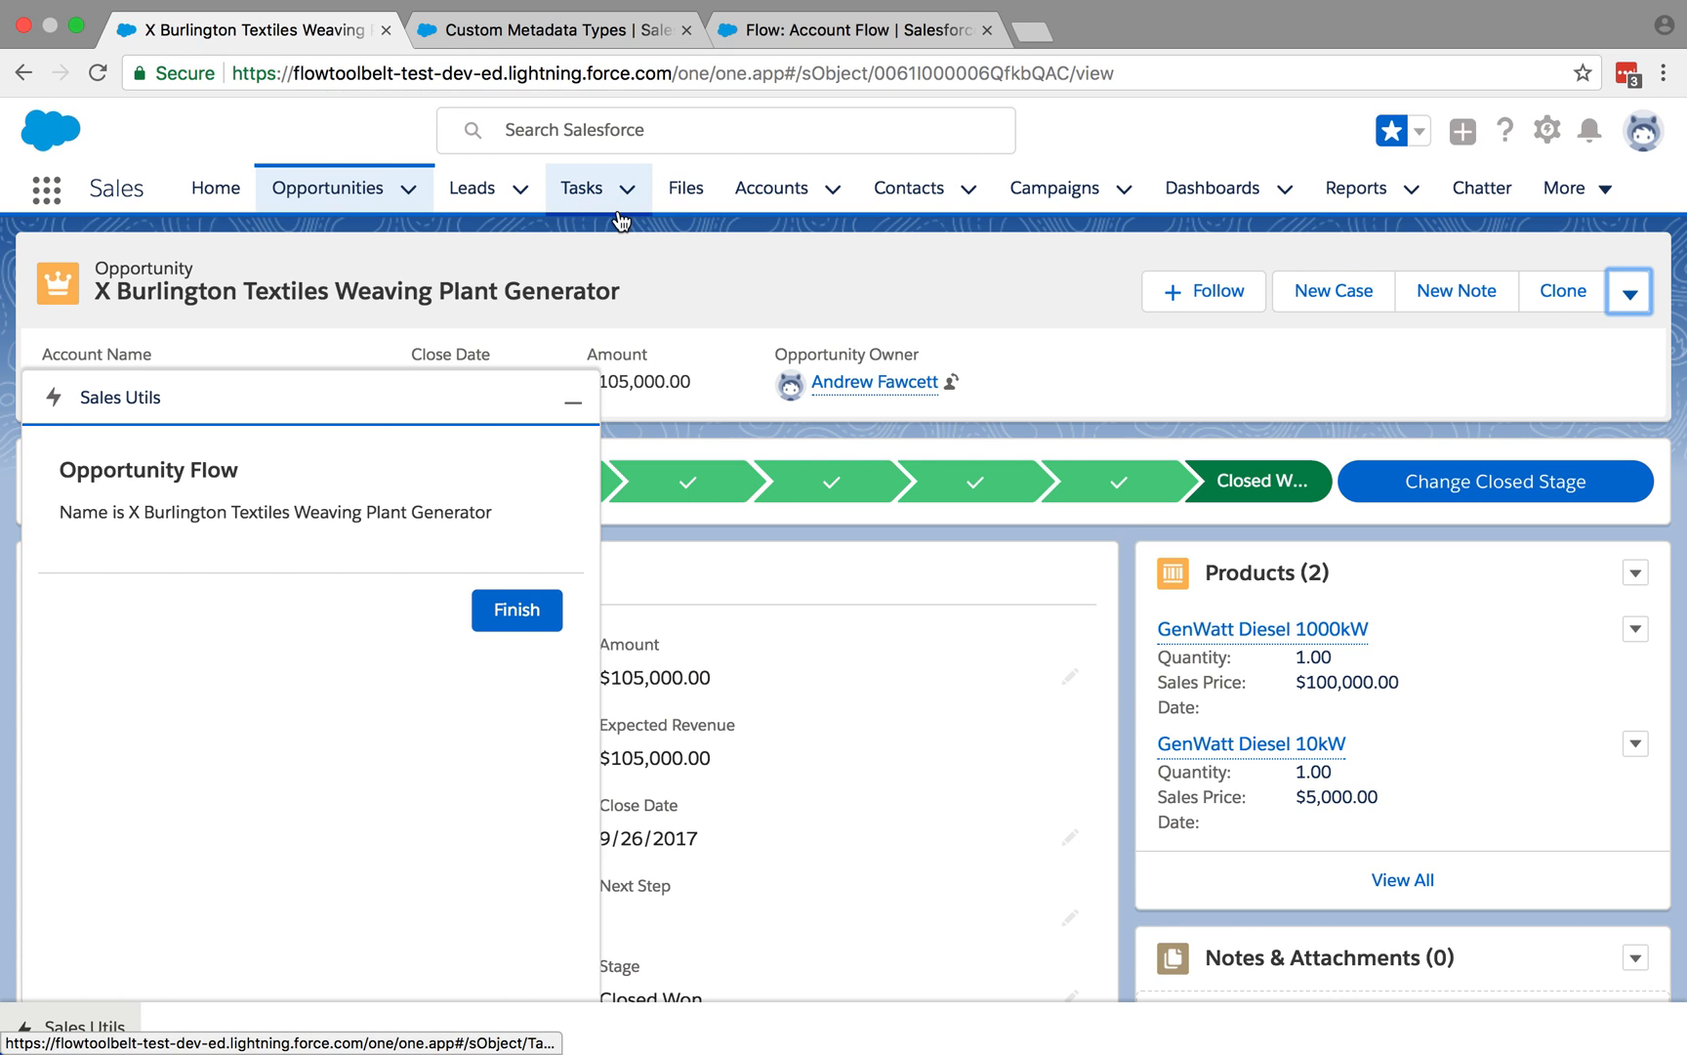
mouse_move(582, 188)
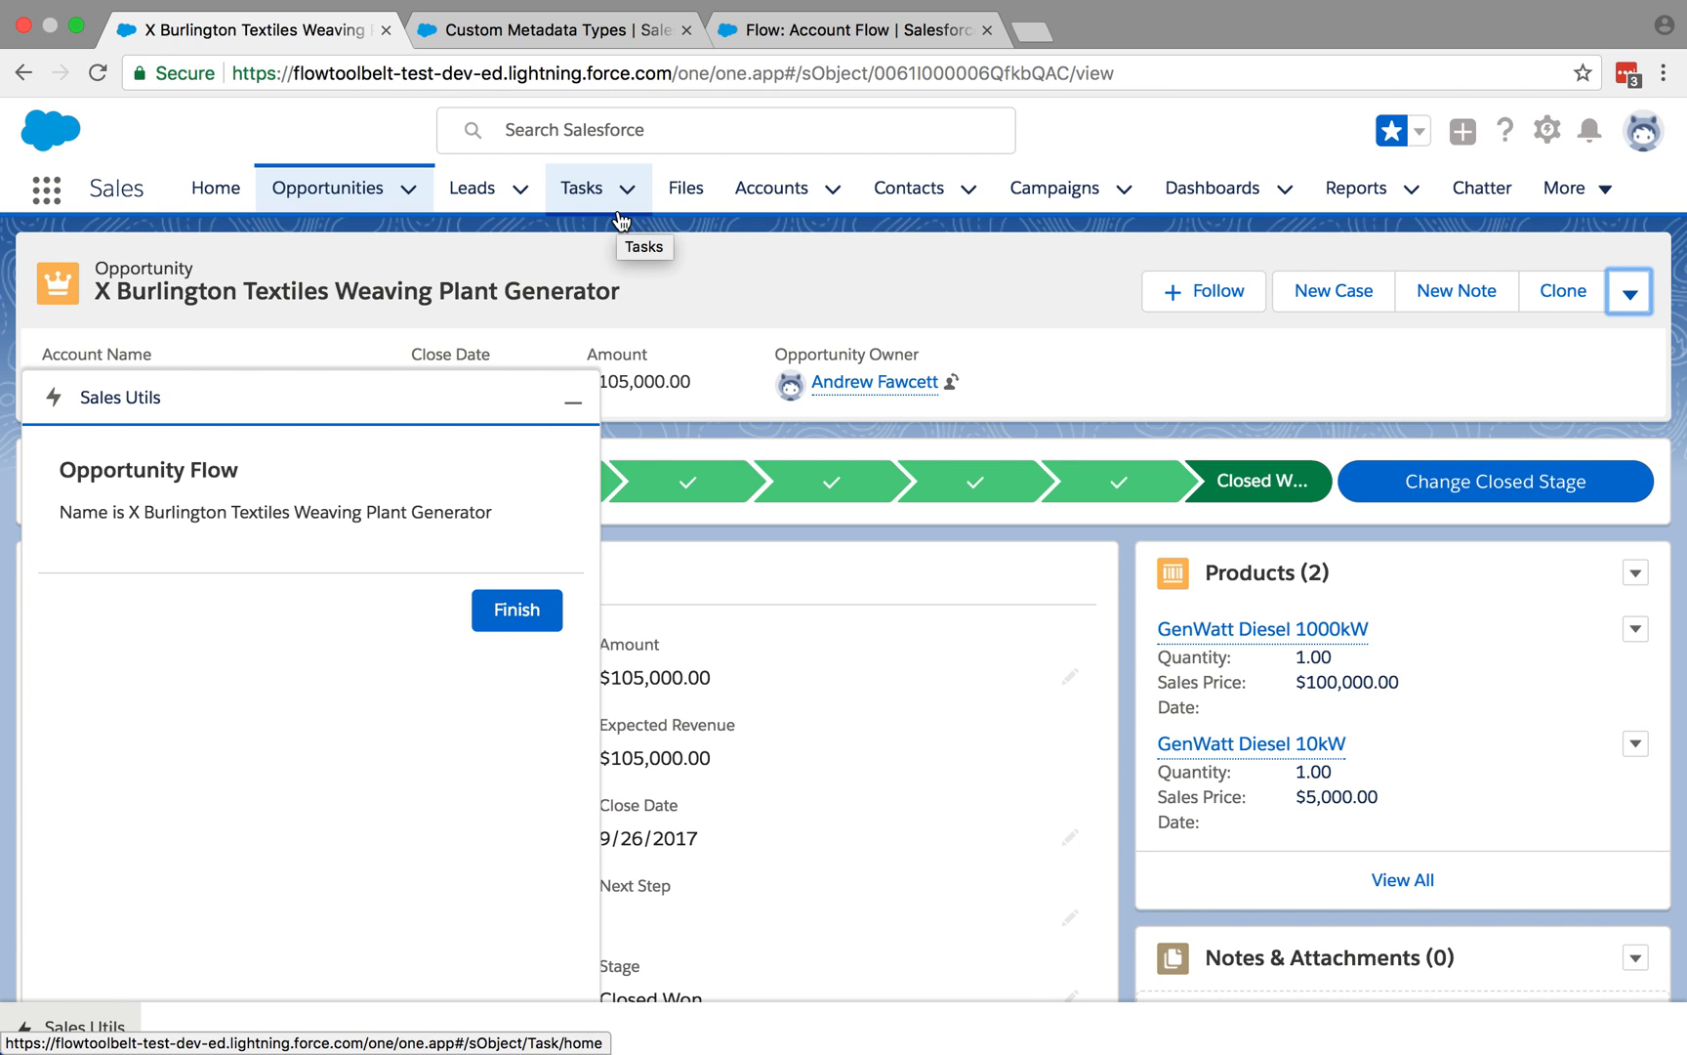